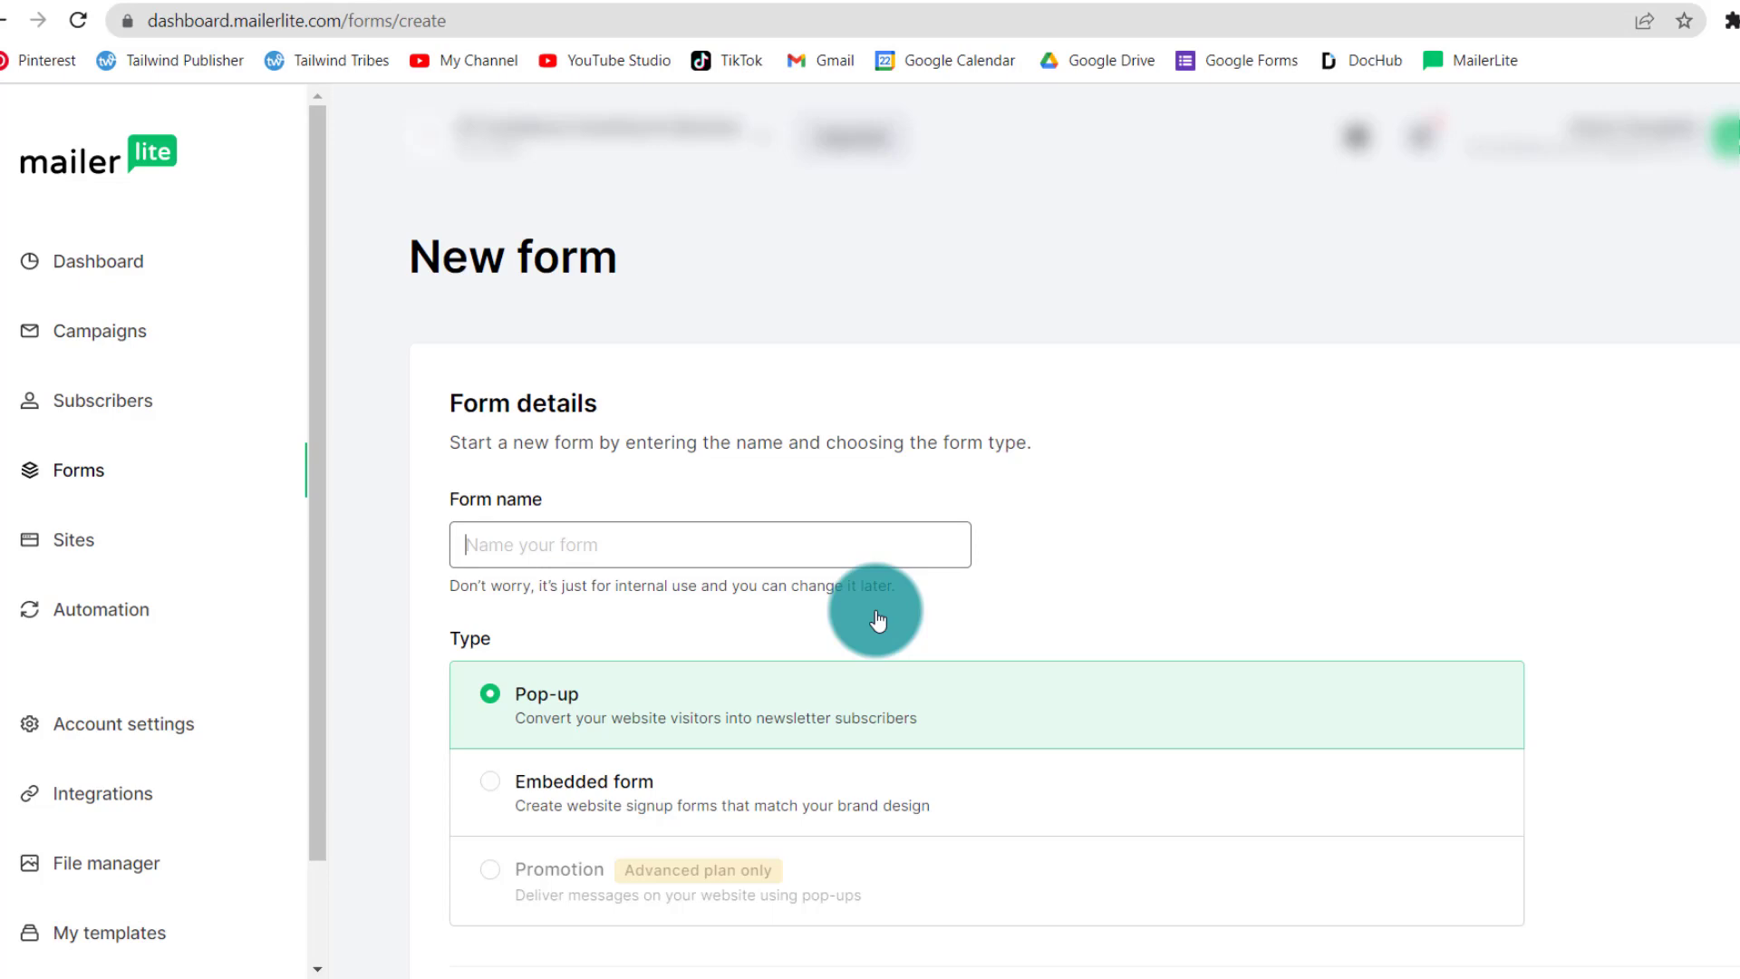
# Step: Create a new embedded form named Freebie and save its details to continue
pyautogui.click(98, 261)
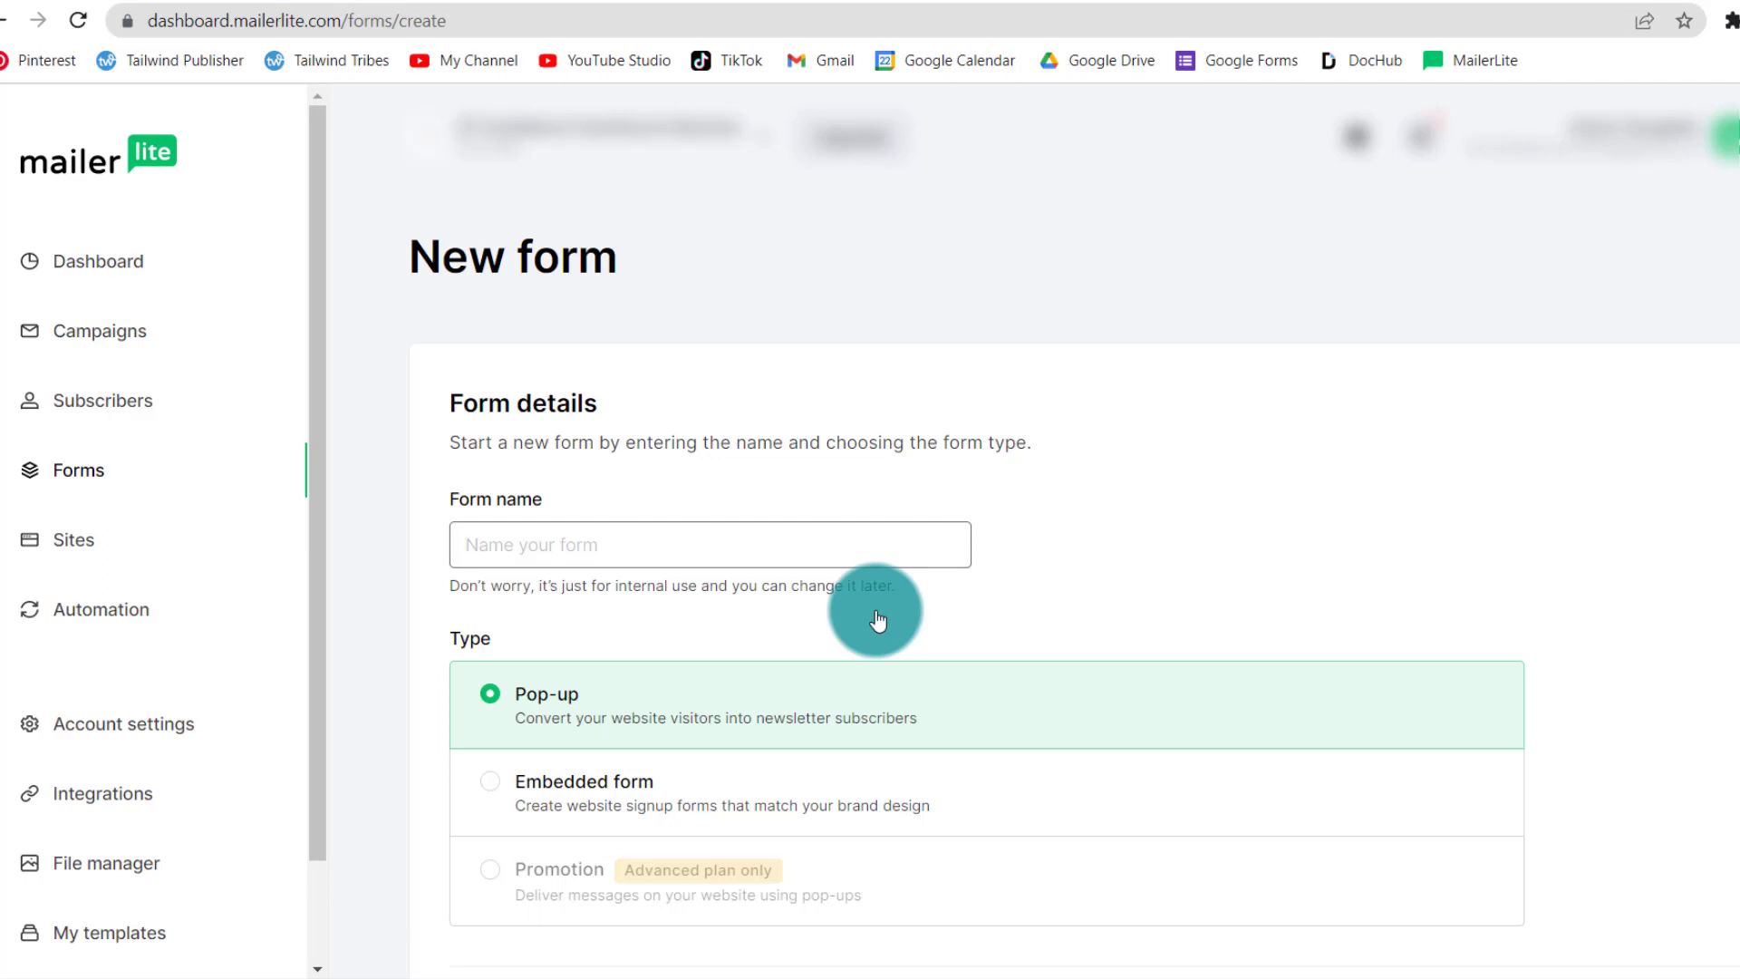
pyautogui.click(708, 544)
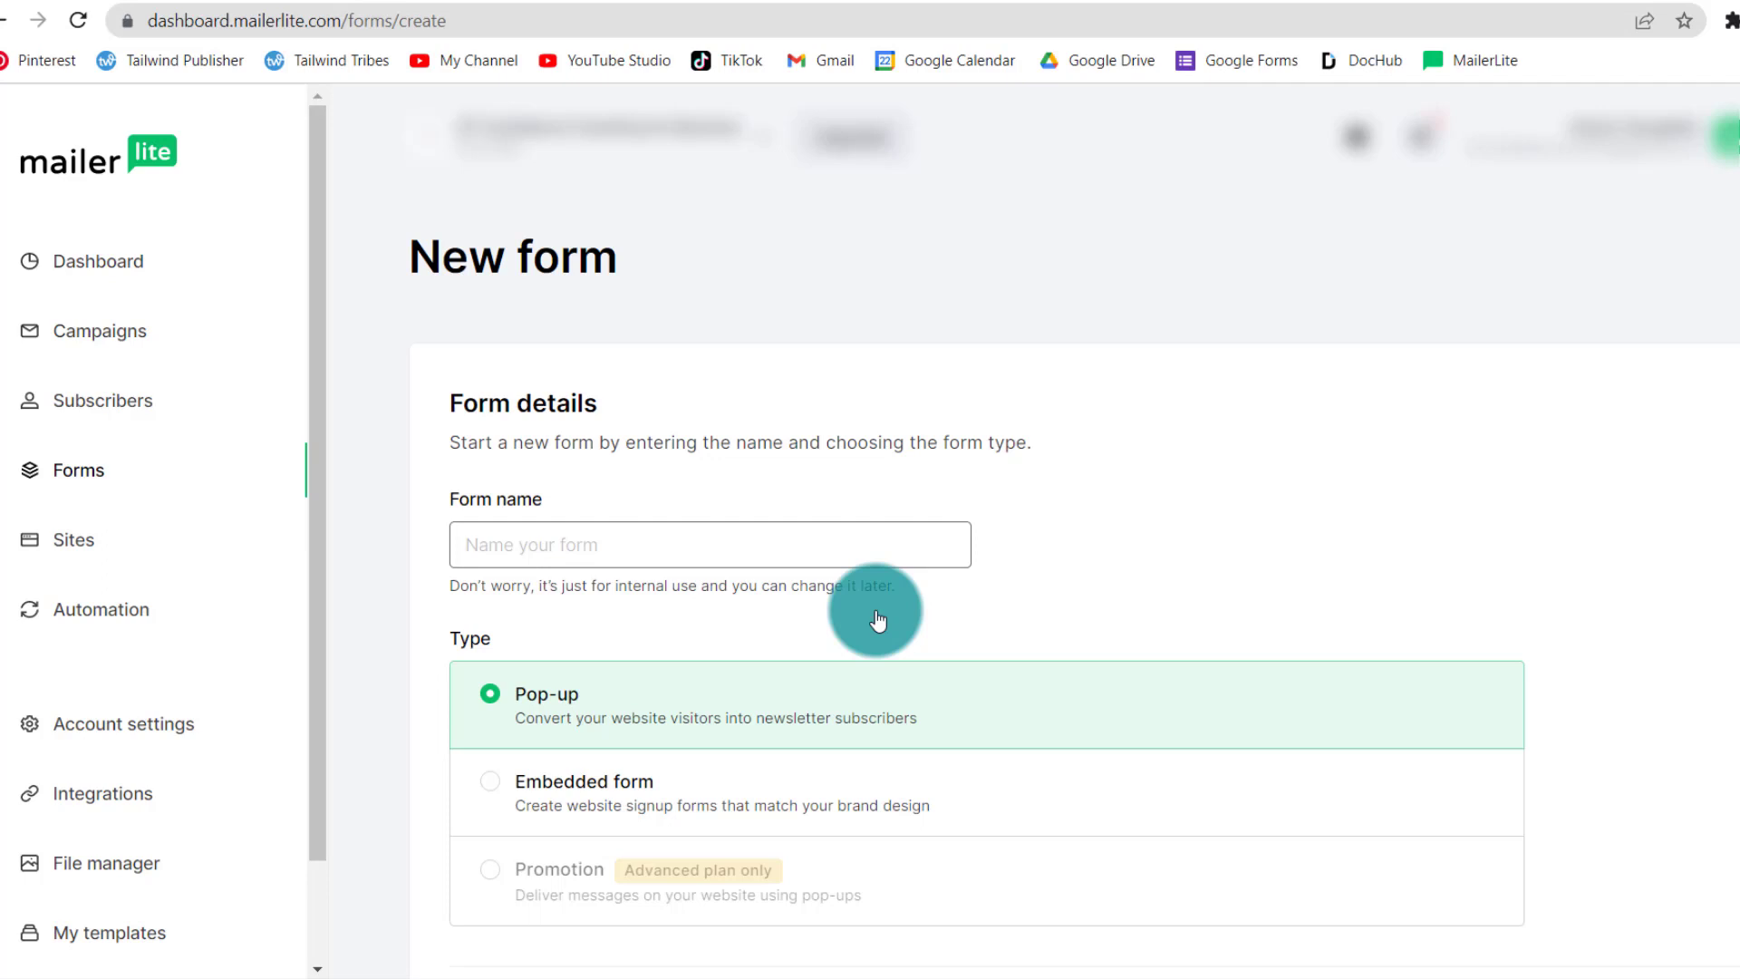
pyautogui.moveTo(823, 636)
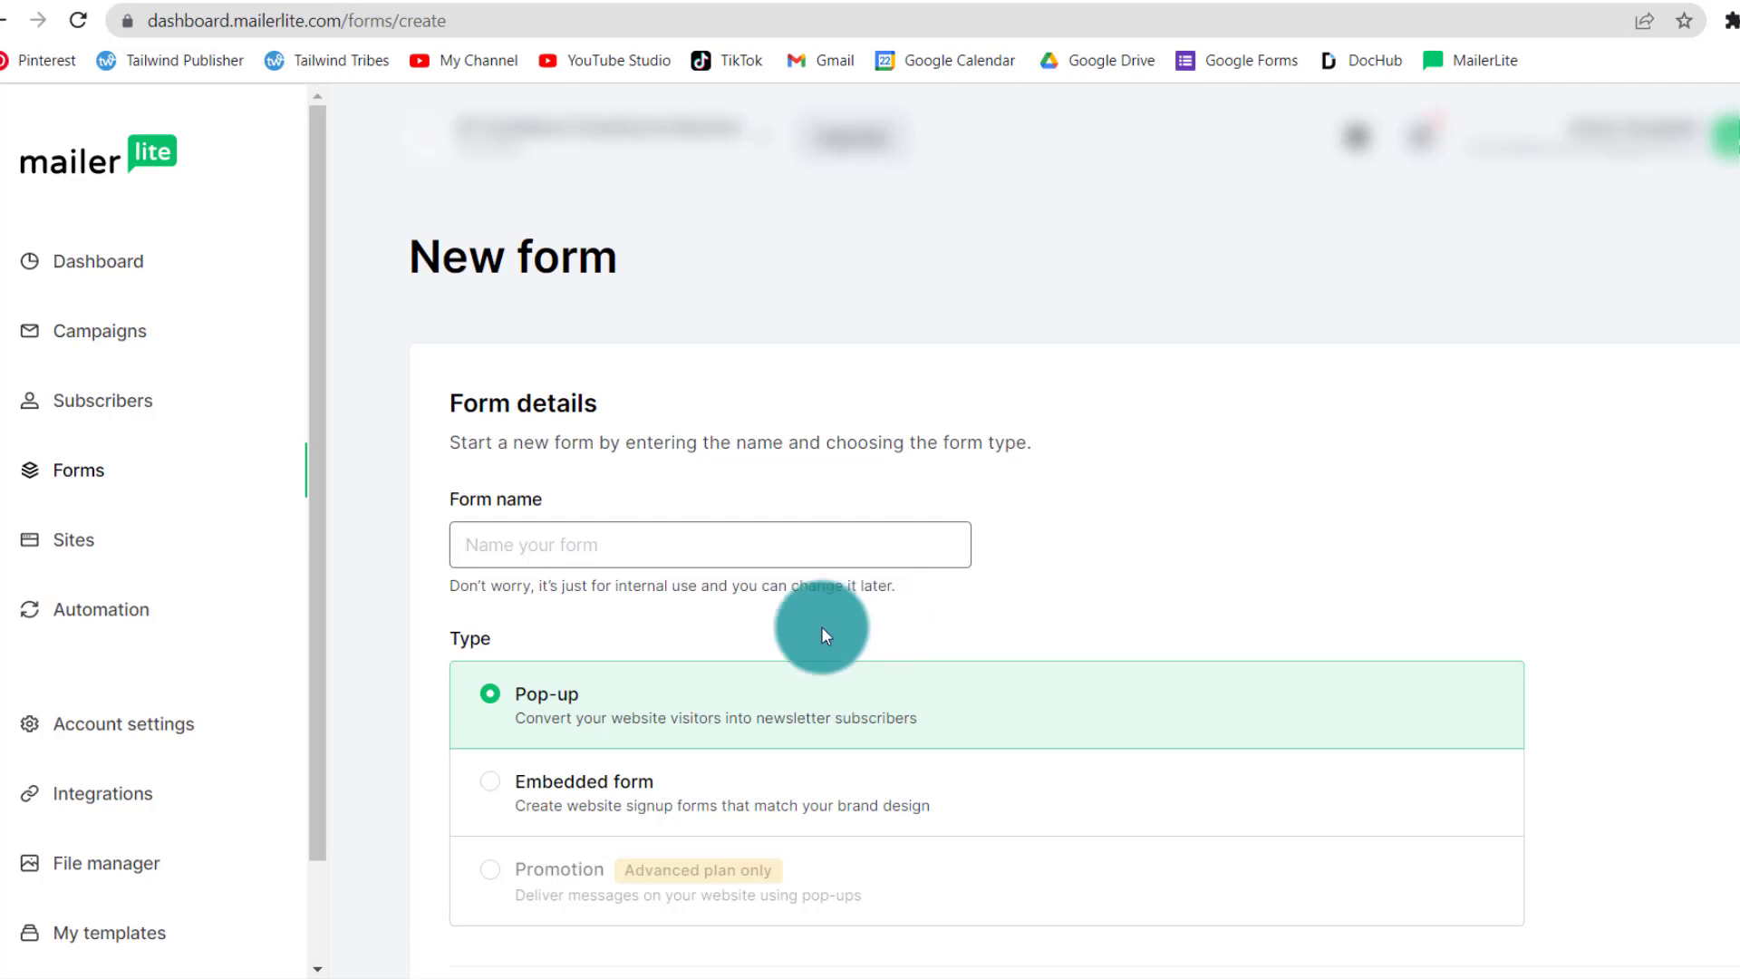
pyautogui.click(708, 544)
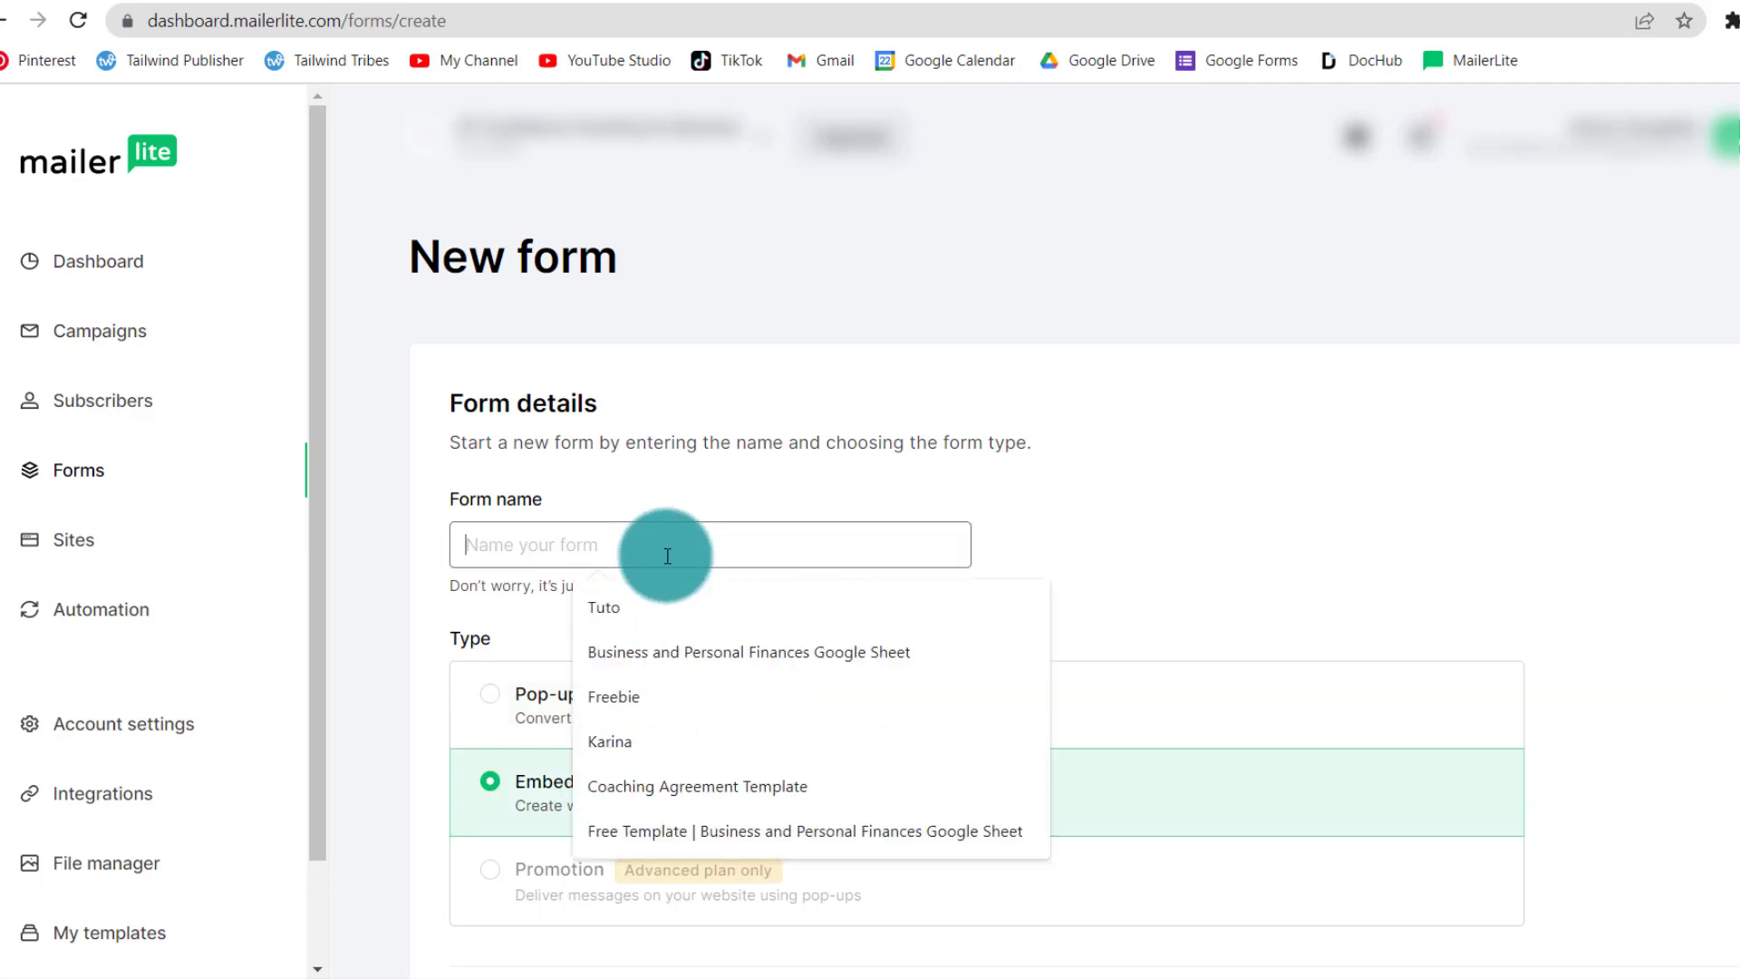
pyautogui.click(609, 741)
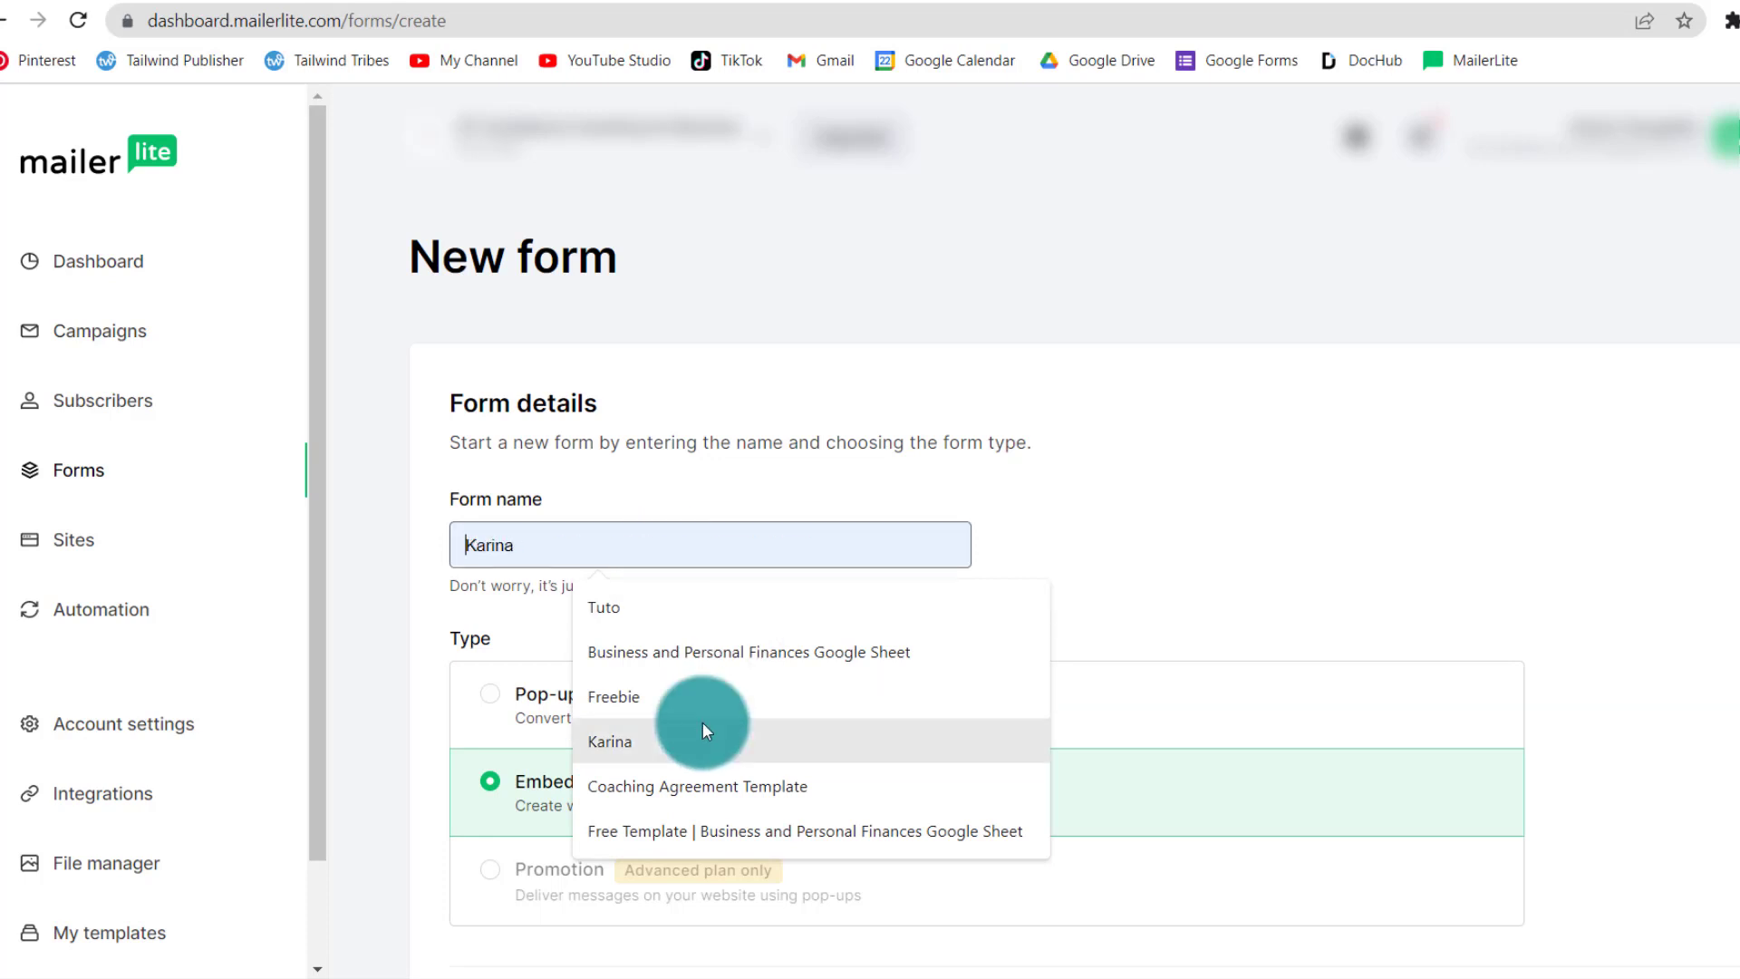
pyautogui.click(612, 696)
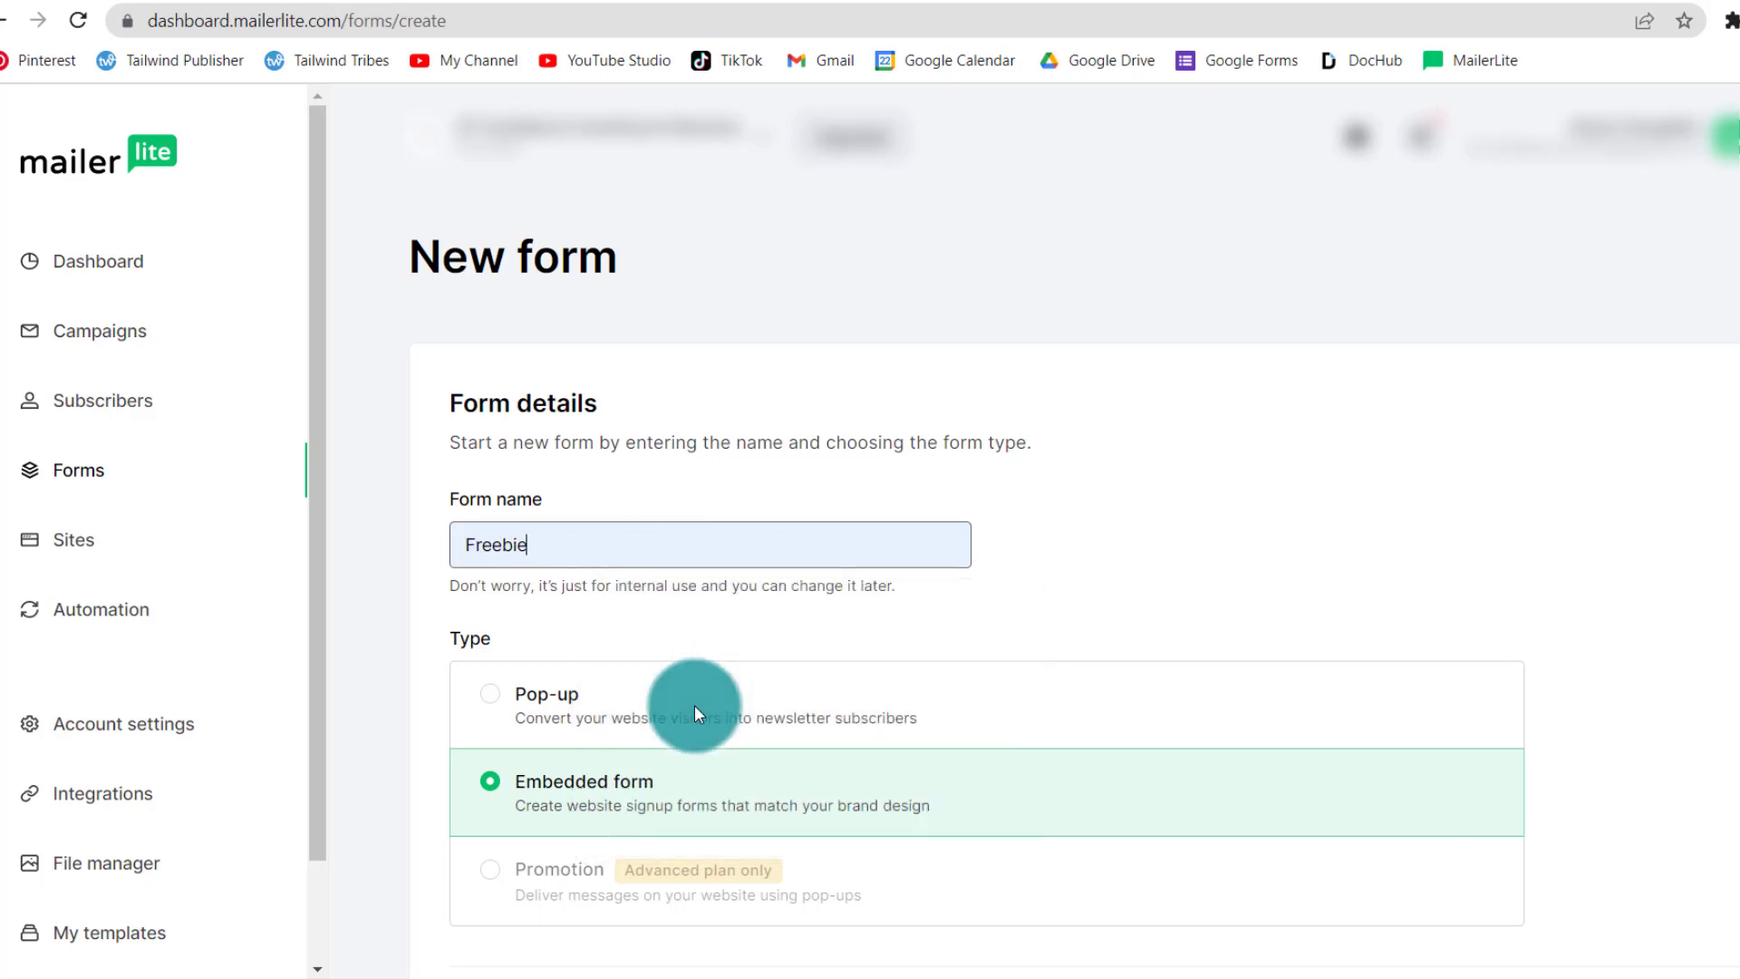
pyautogui.scroll(-3)
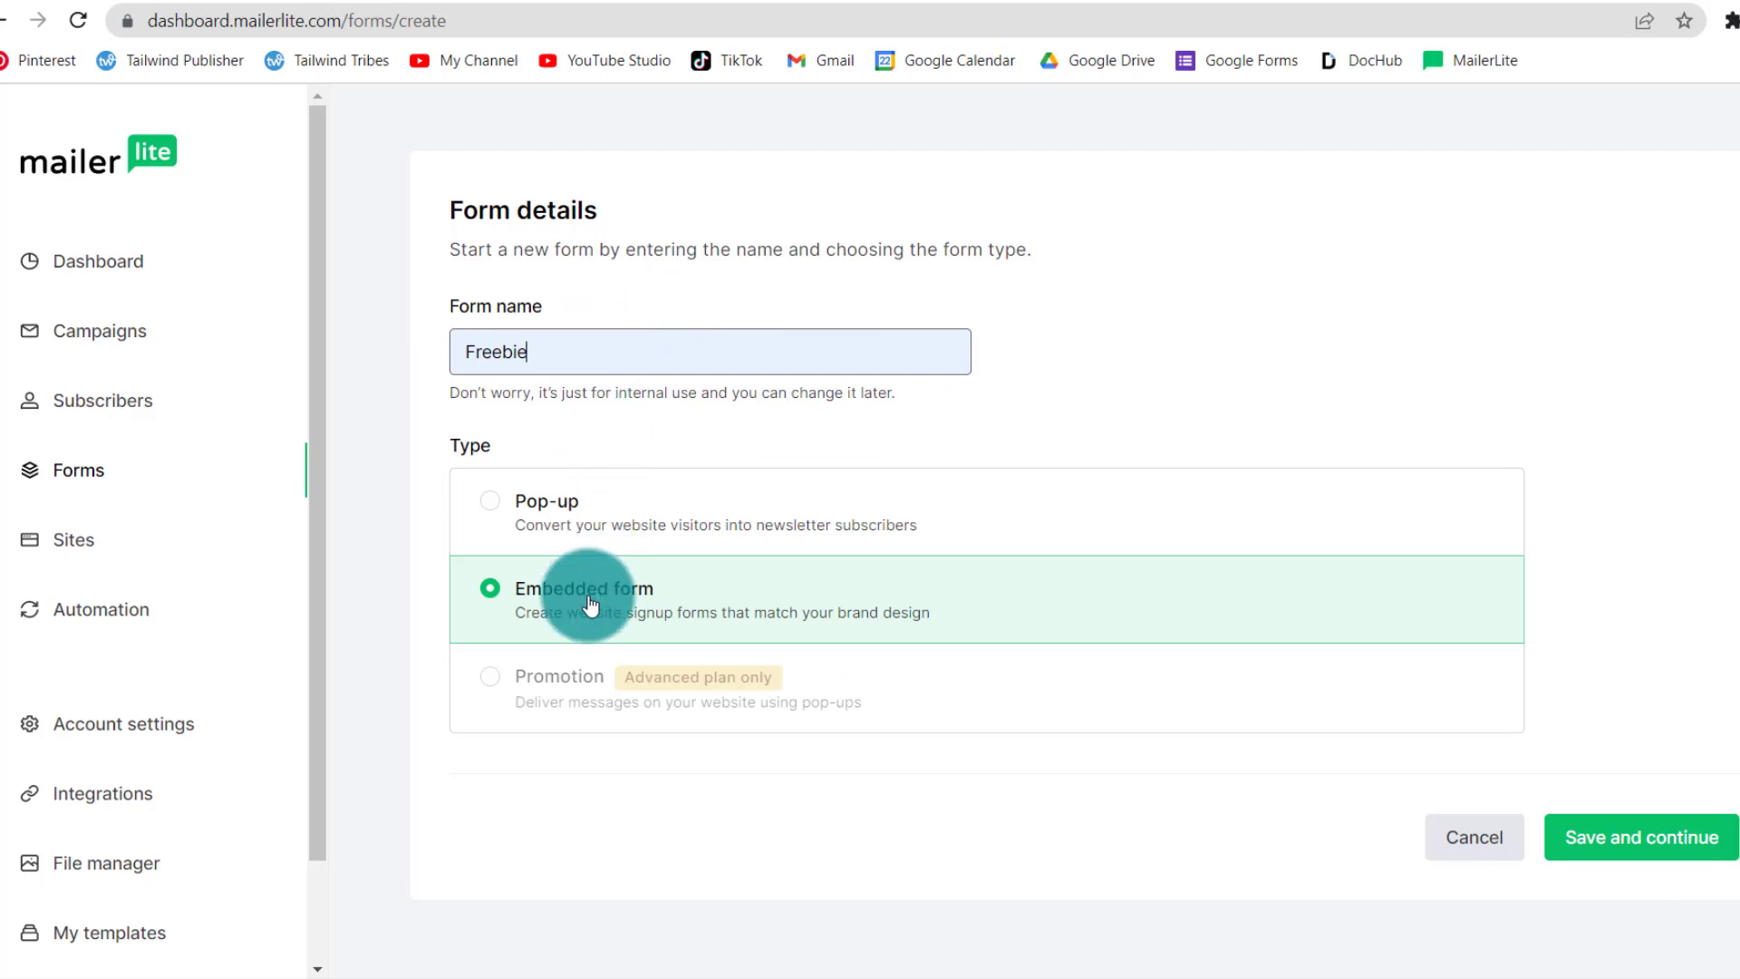
pyautogui.click(1638, 837)
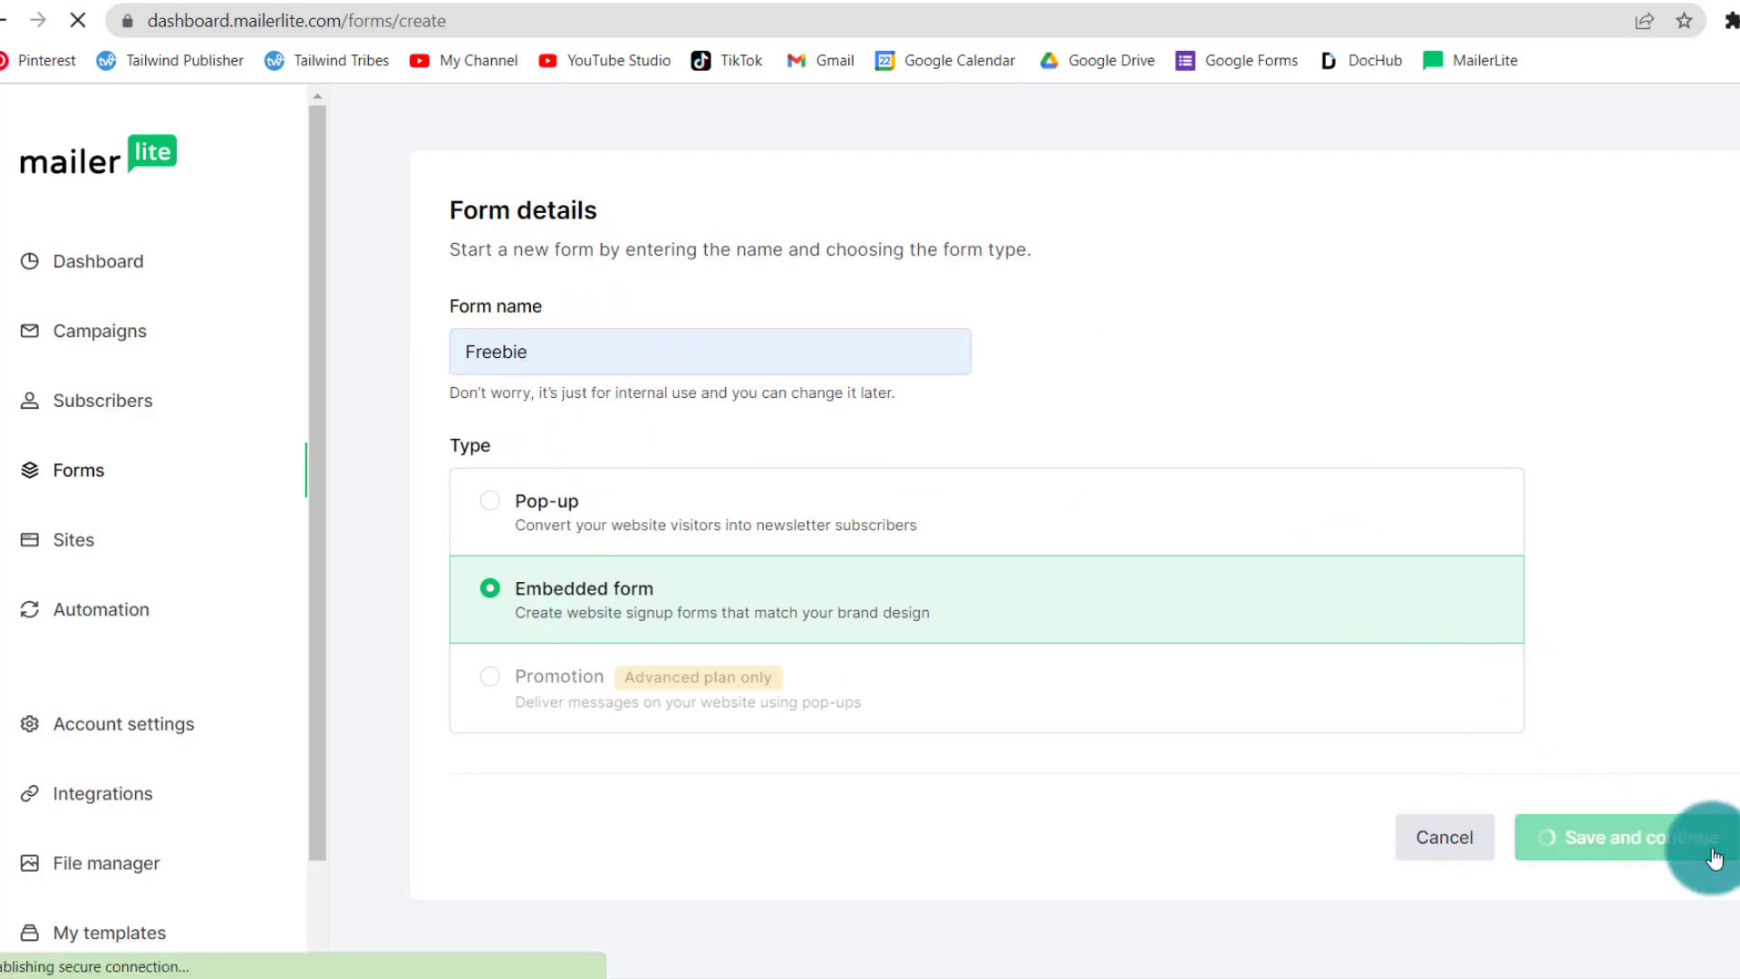
# Step: Create a new subscriber group named Freebie, select it for the form and continue
pyautogui.click(1626, 838)
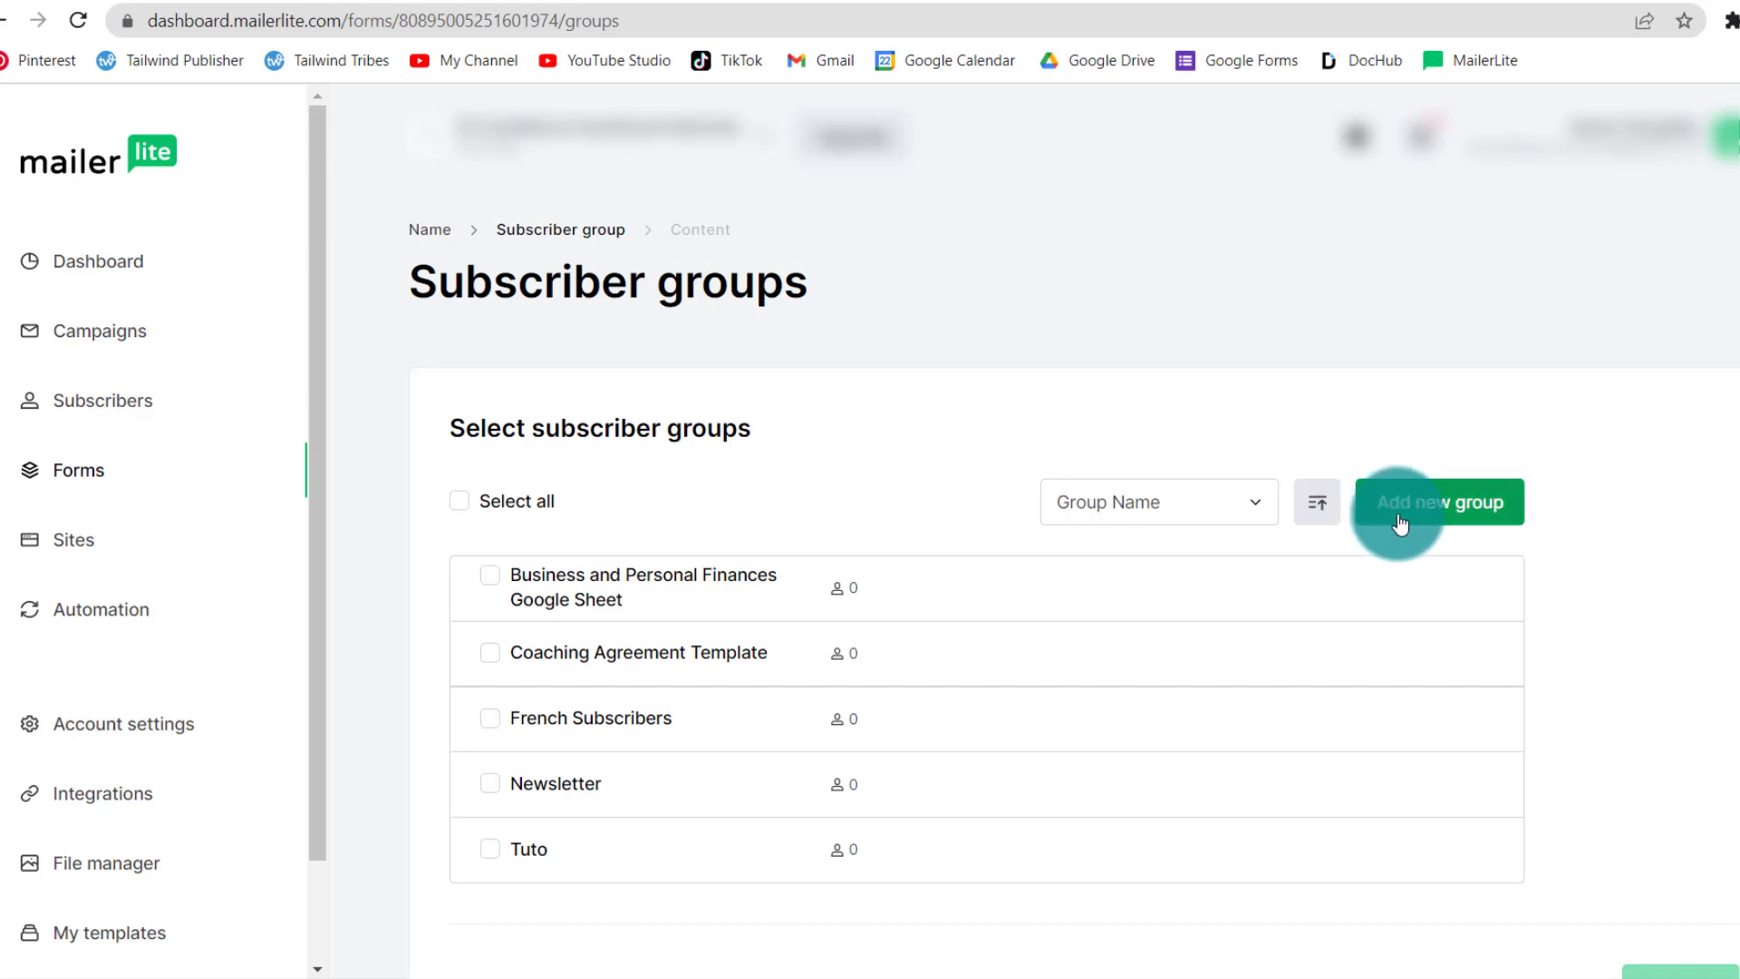
pyautogui.click(1437, 502)
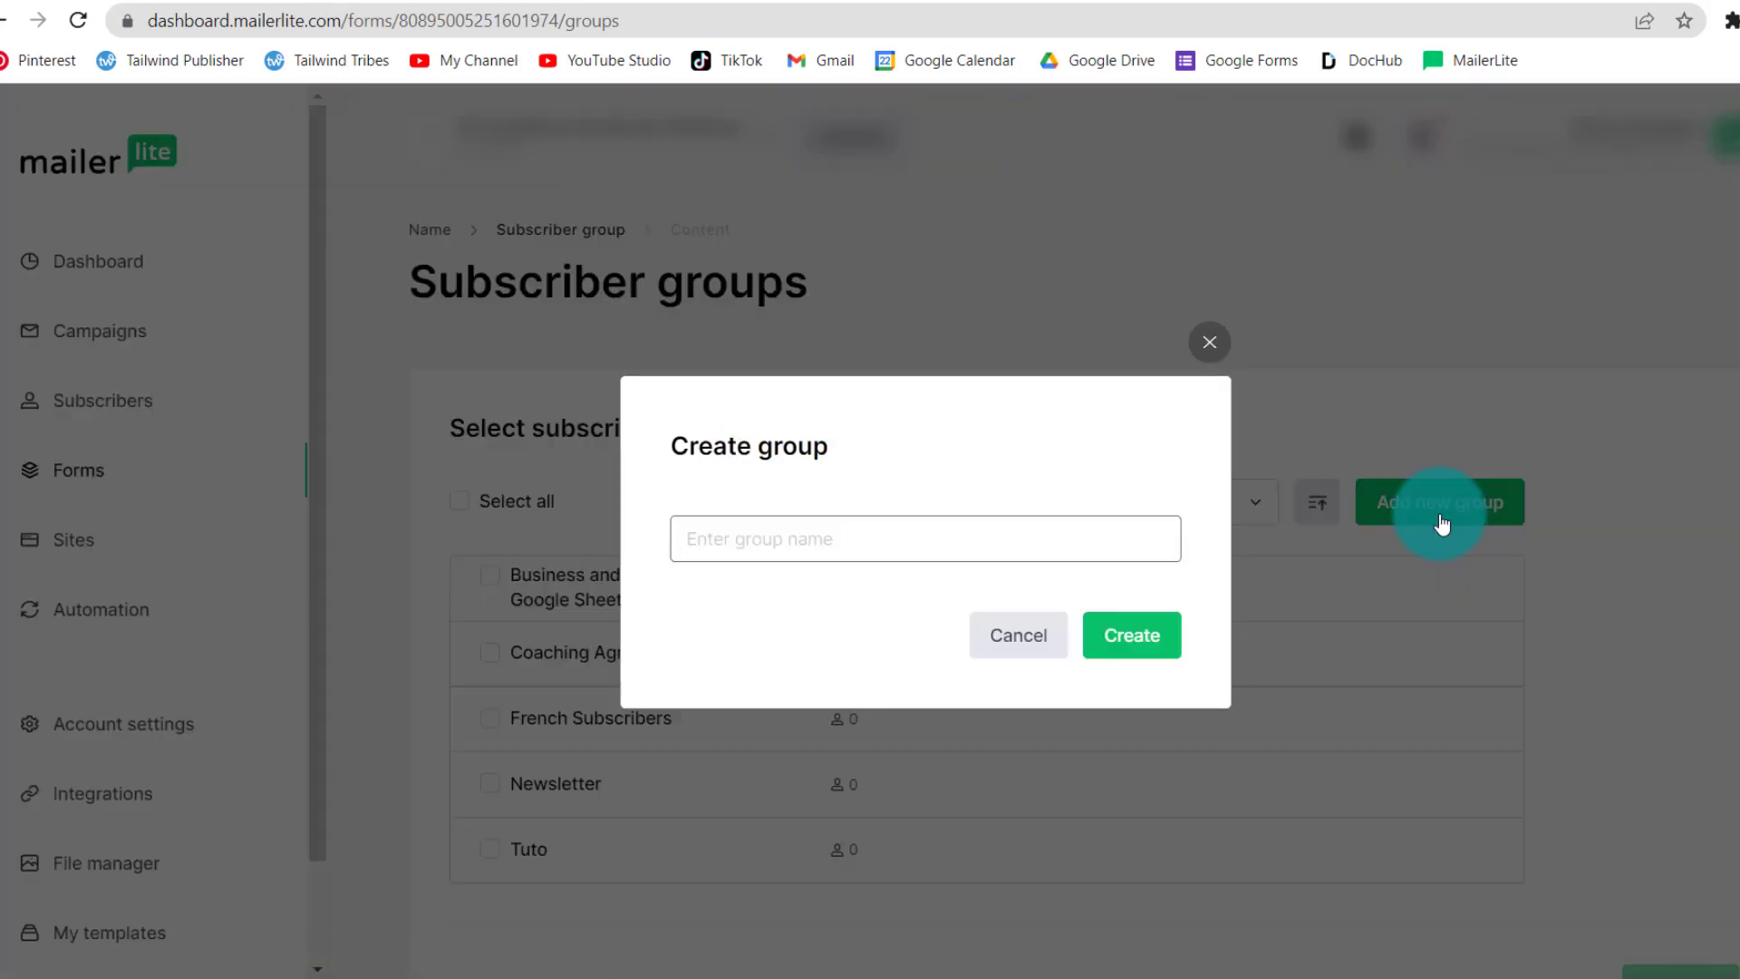
pyautogui.write('Fre')
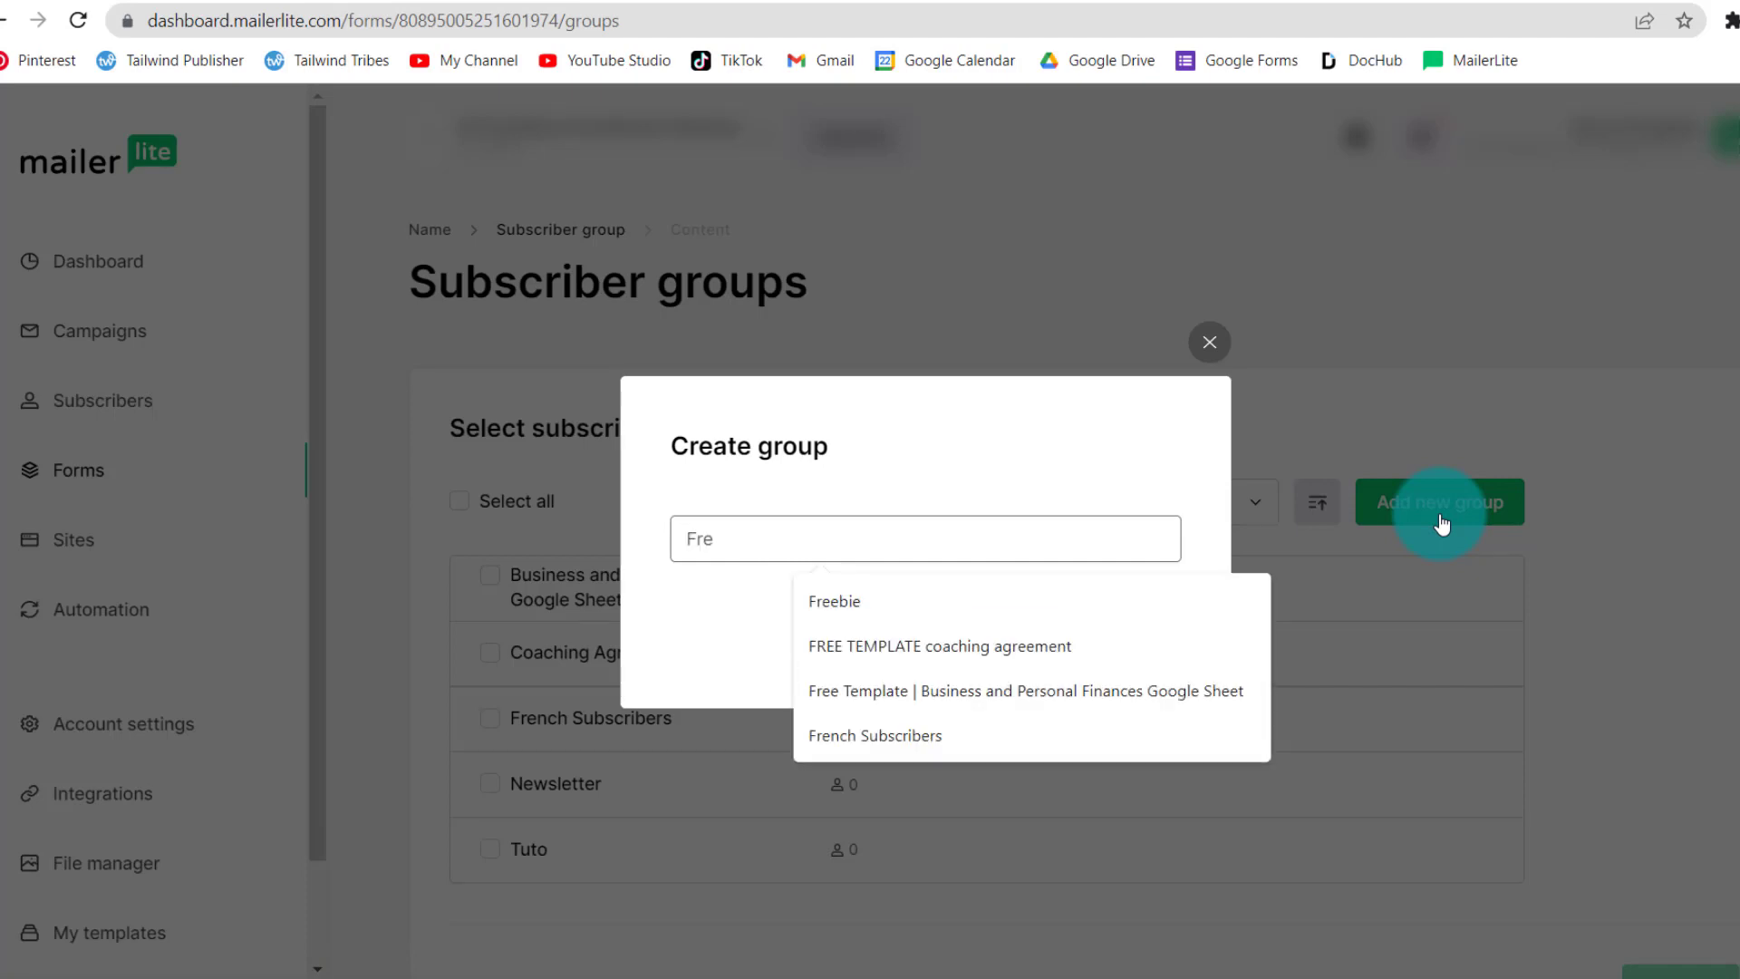
pyautogui.click(834, 600)
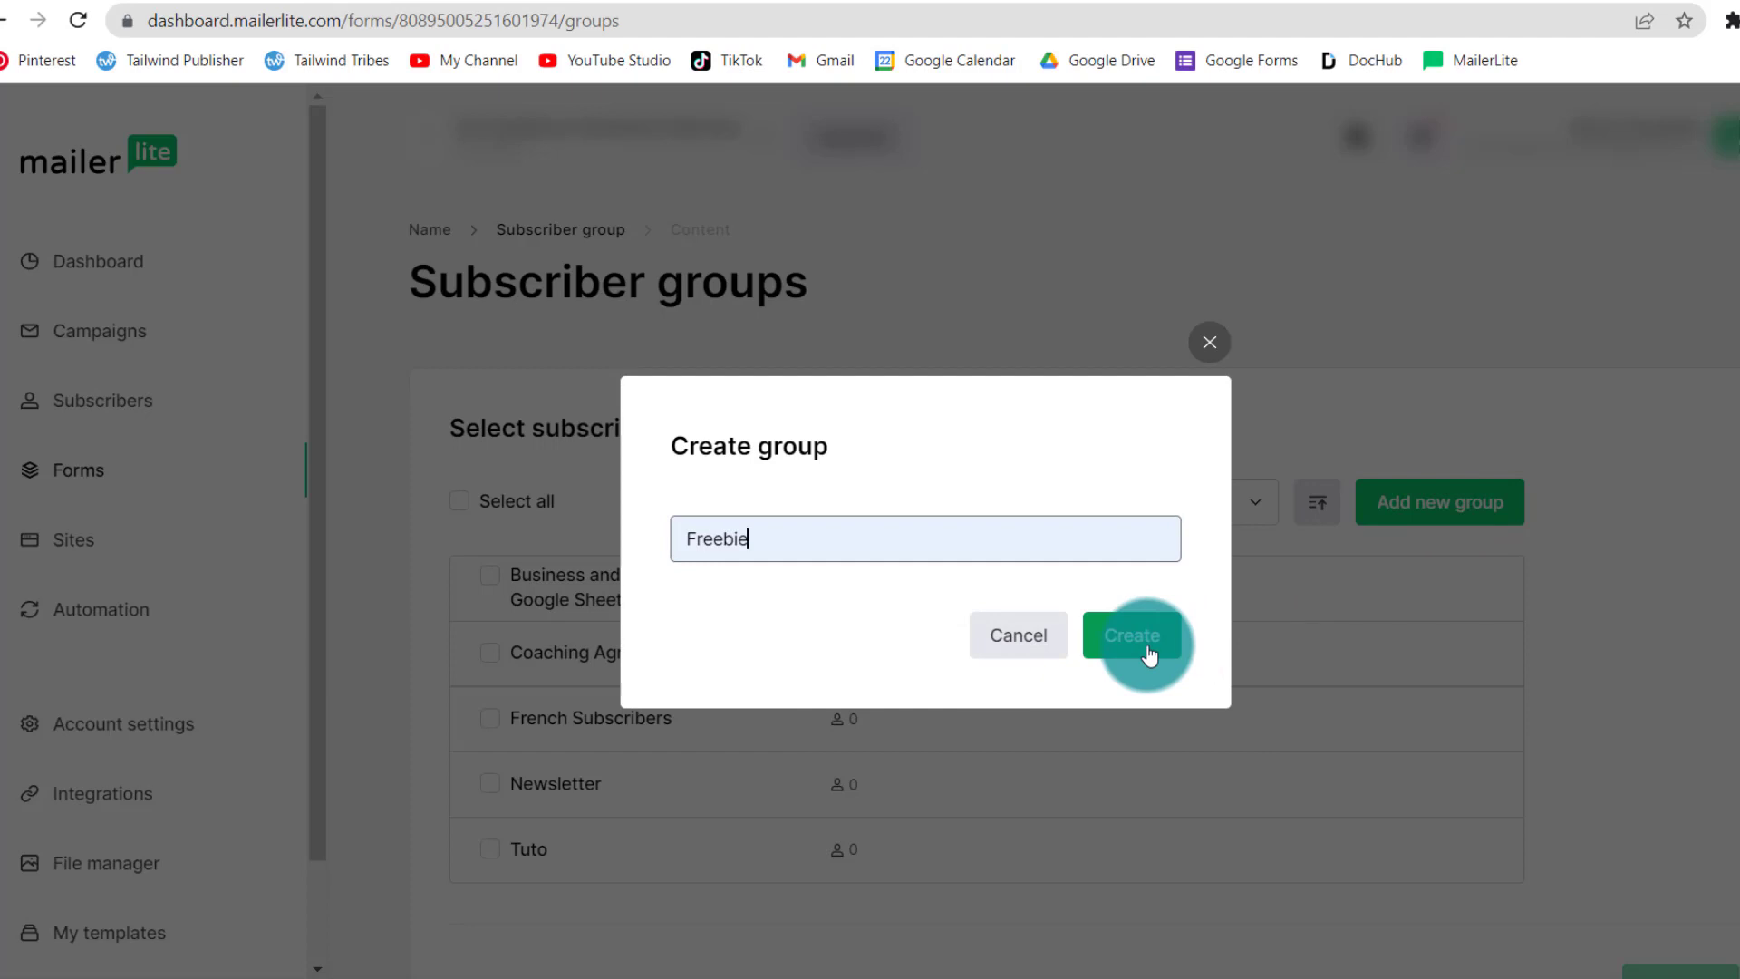
pyautogui.click(1131, 634)
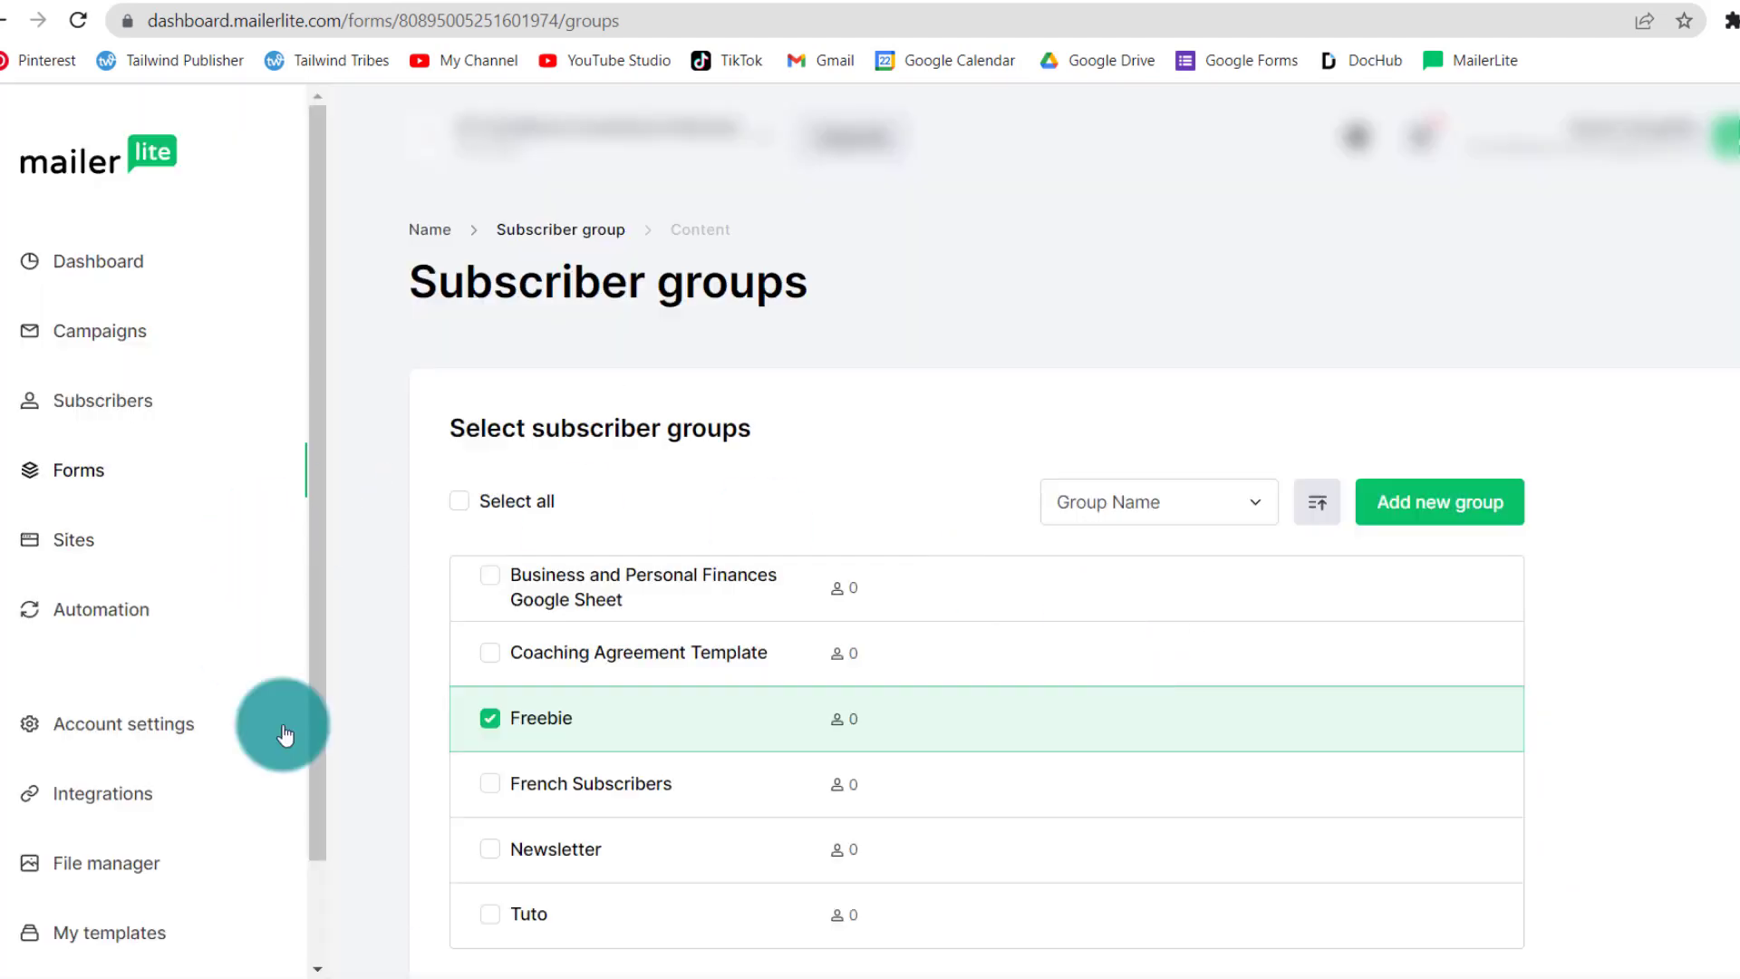
pyautogui.scroll(-3)
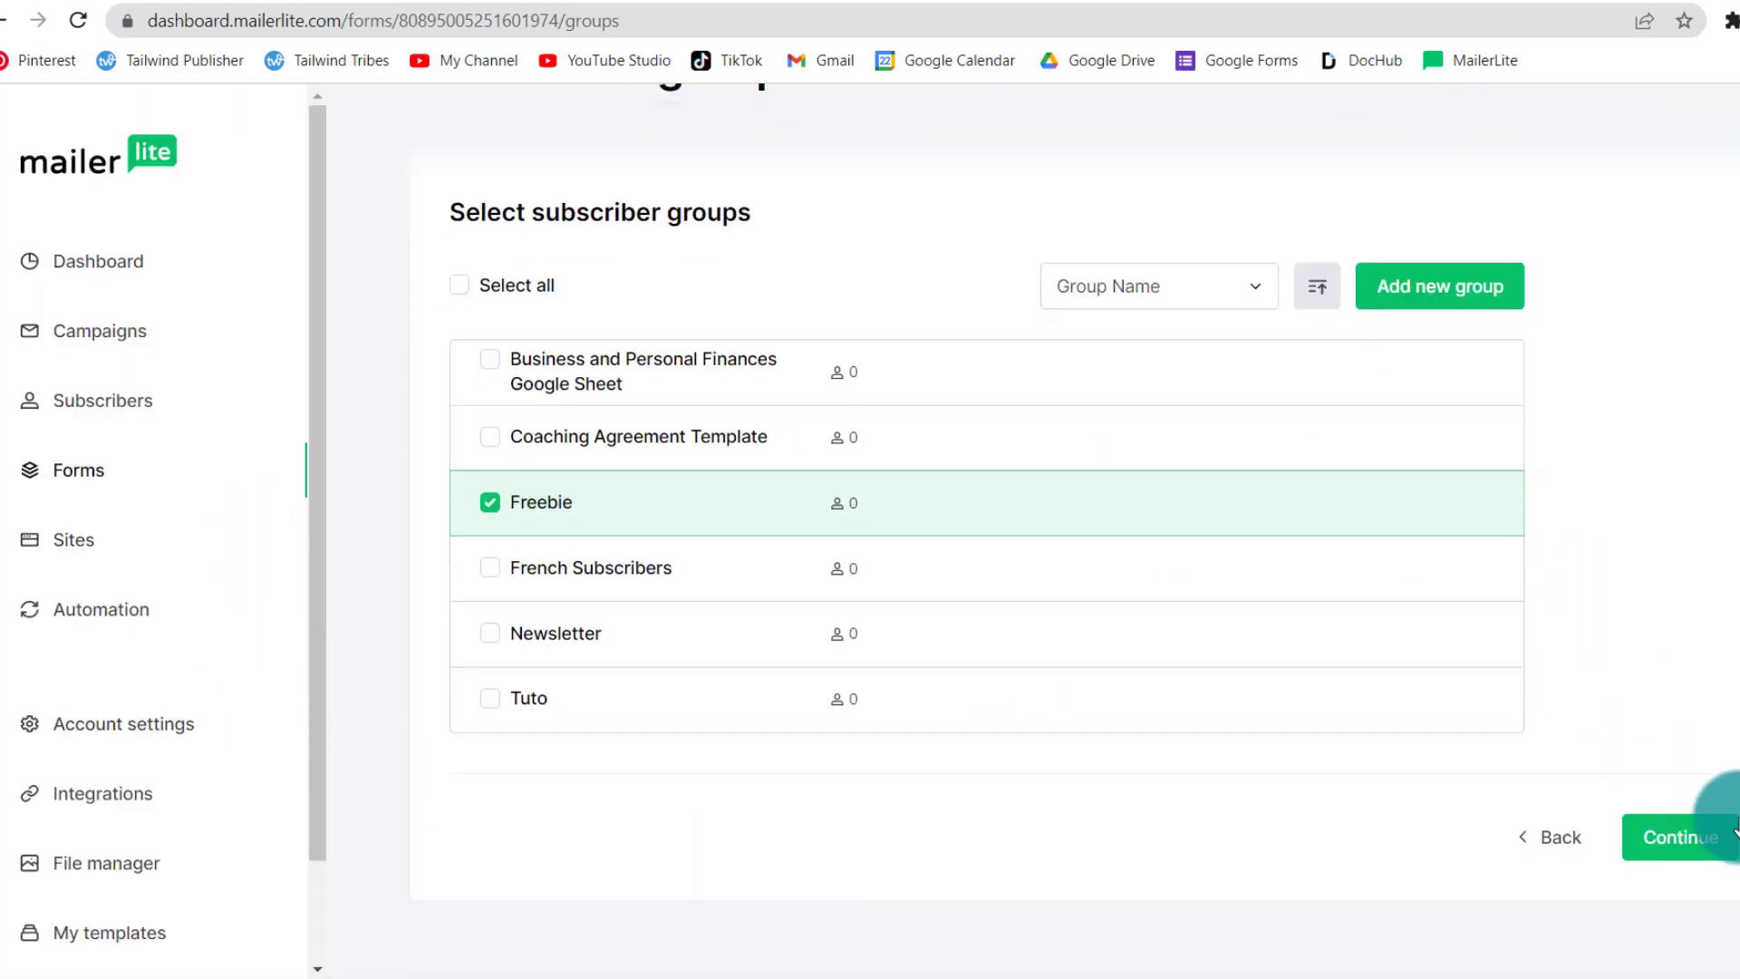
pyautogui.click(1678, 838)
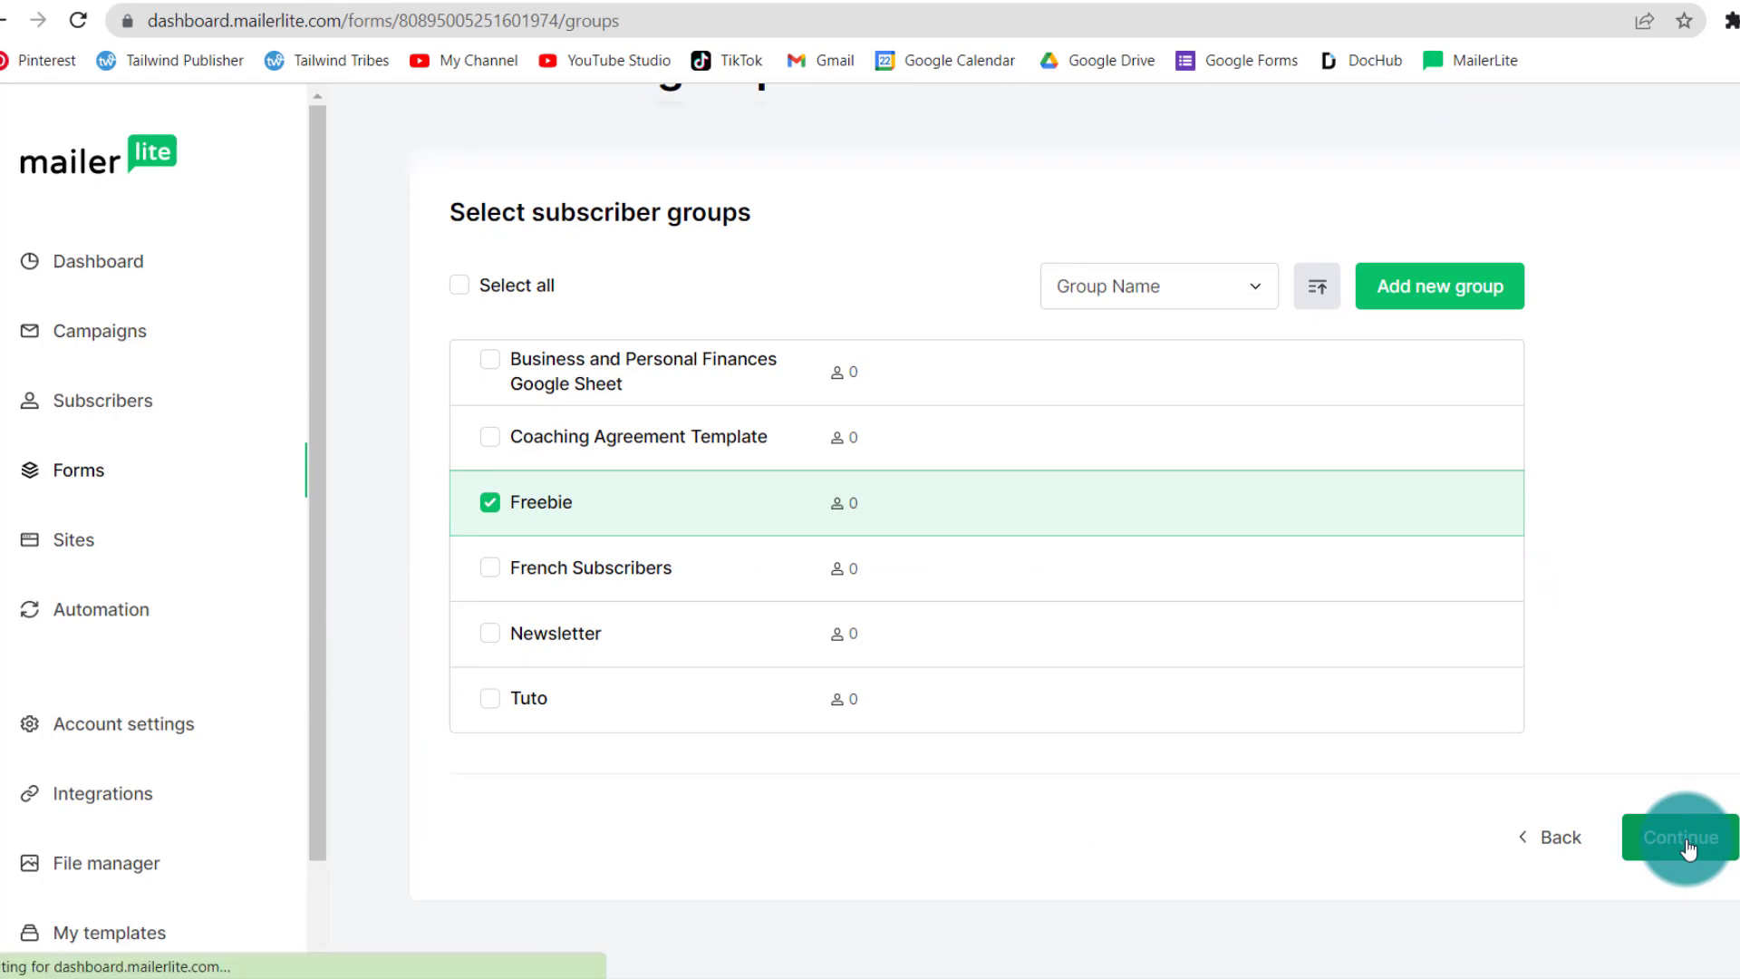
# Step: Add a Name field to the signup form and show field labels above the inputs
pyautogui.click(1678, 838)
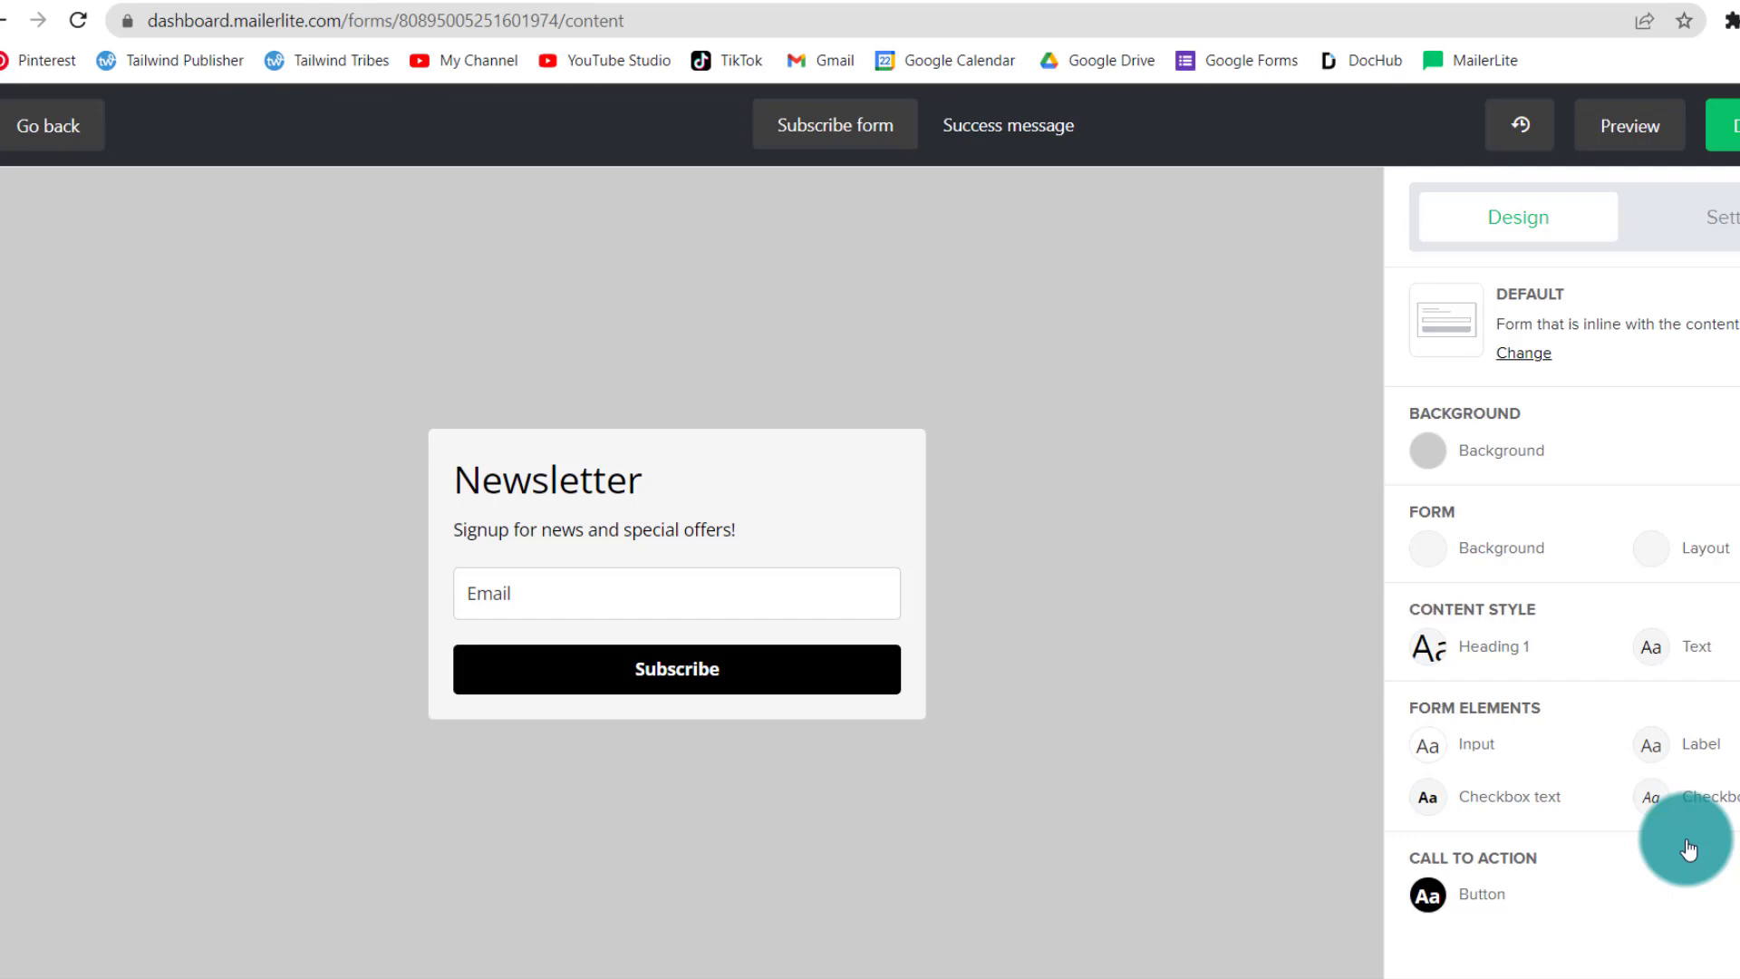
pyautogui.click(676, 593)
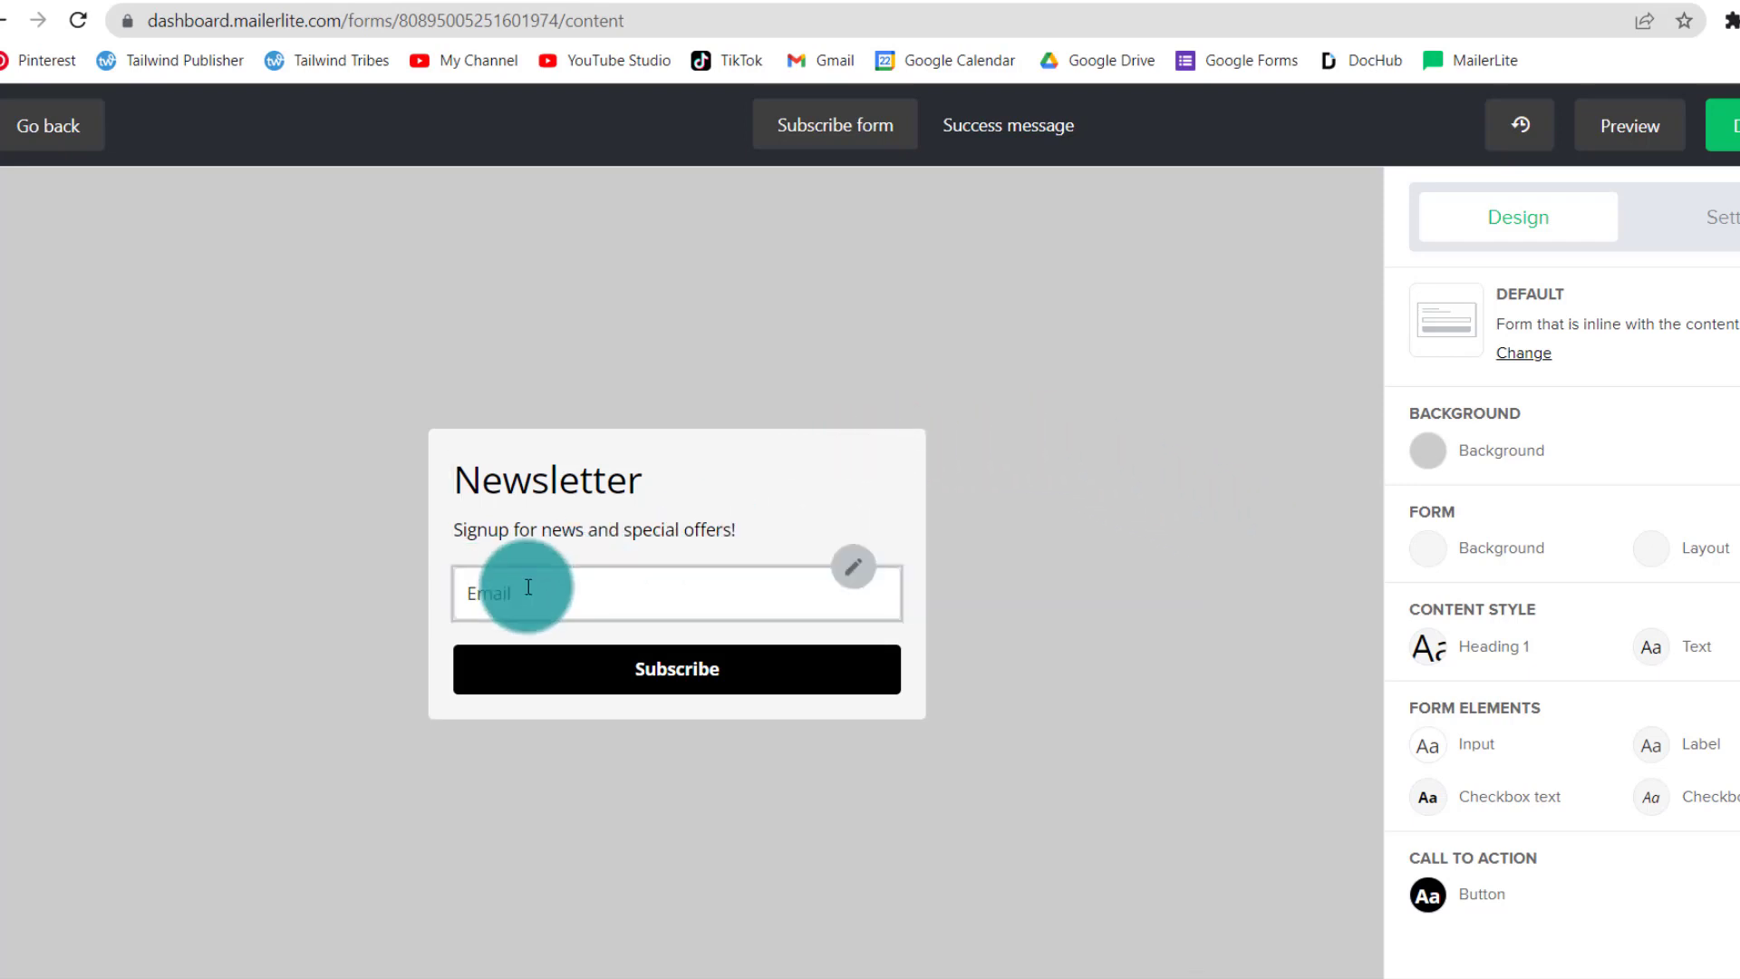
pyautogui.moveTo(830, 599)
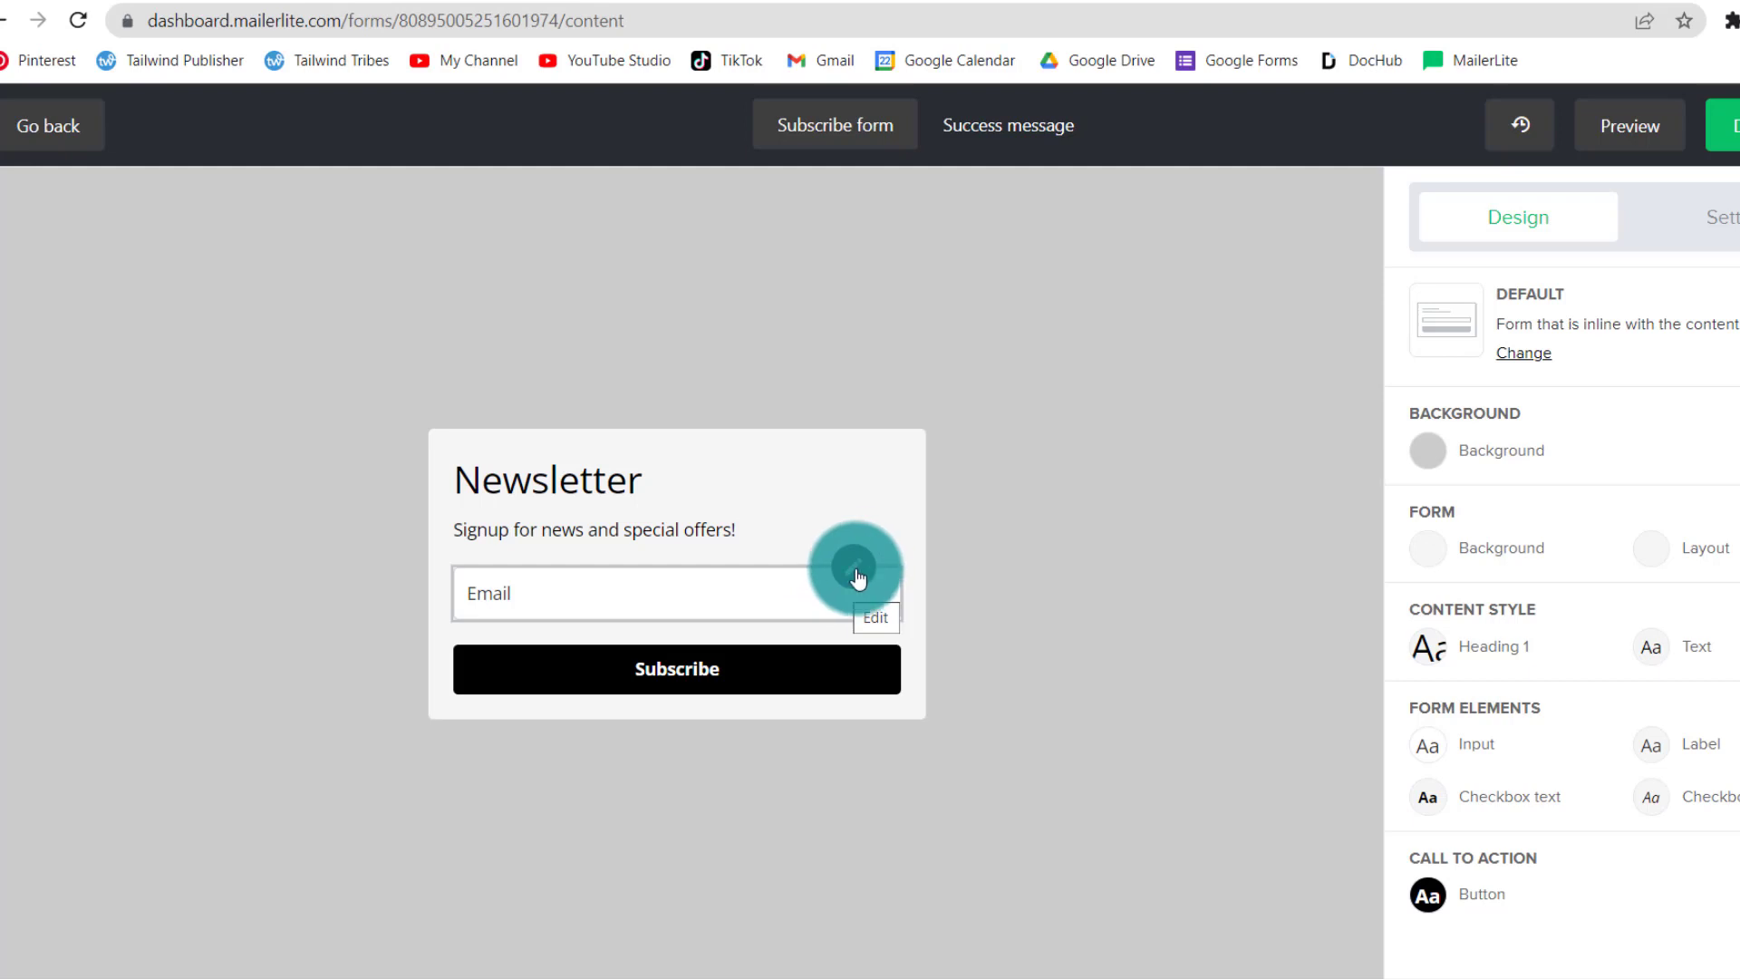
pyautogui.click(876, 616)
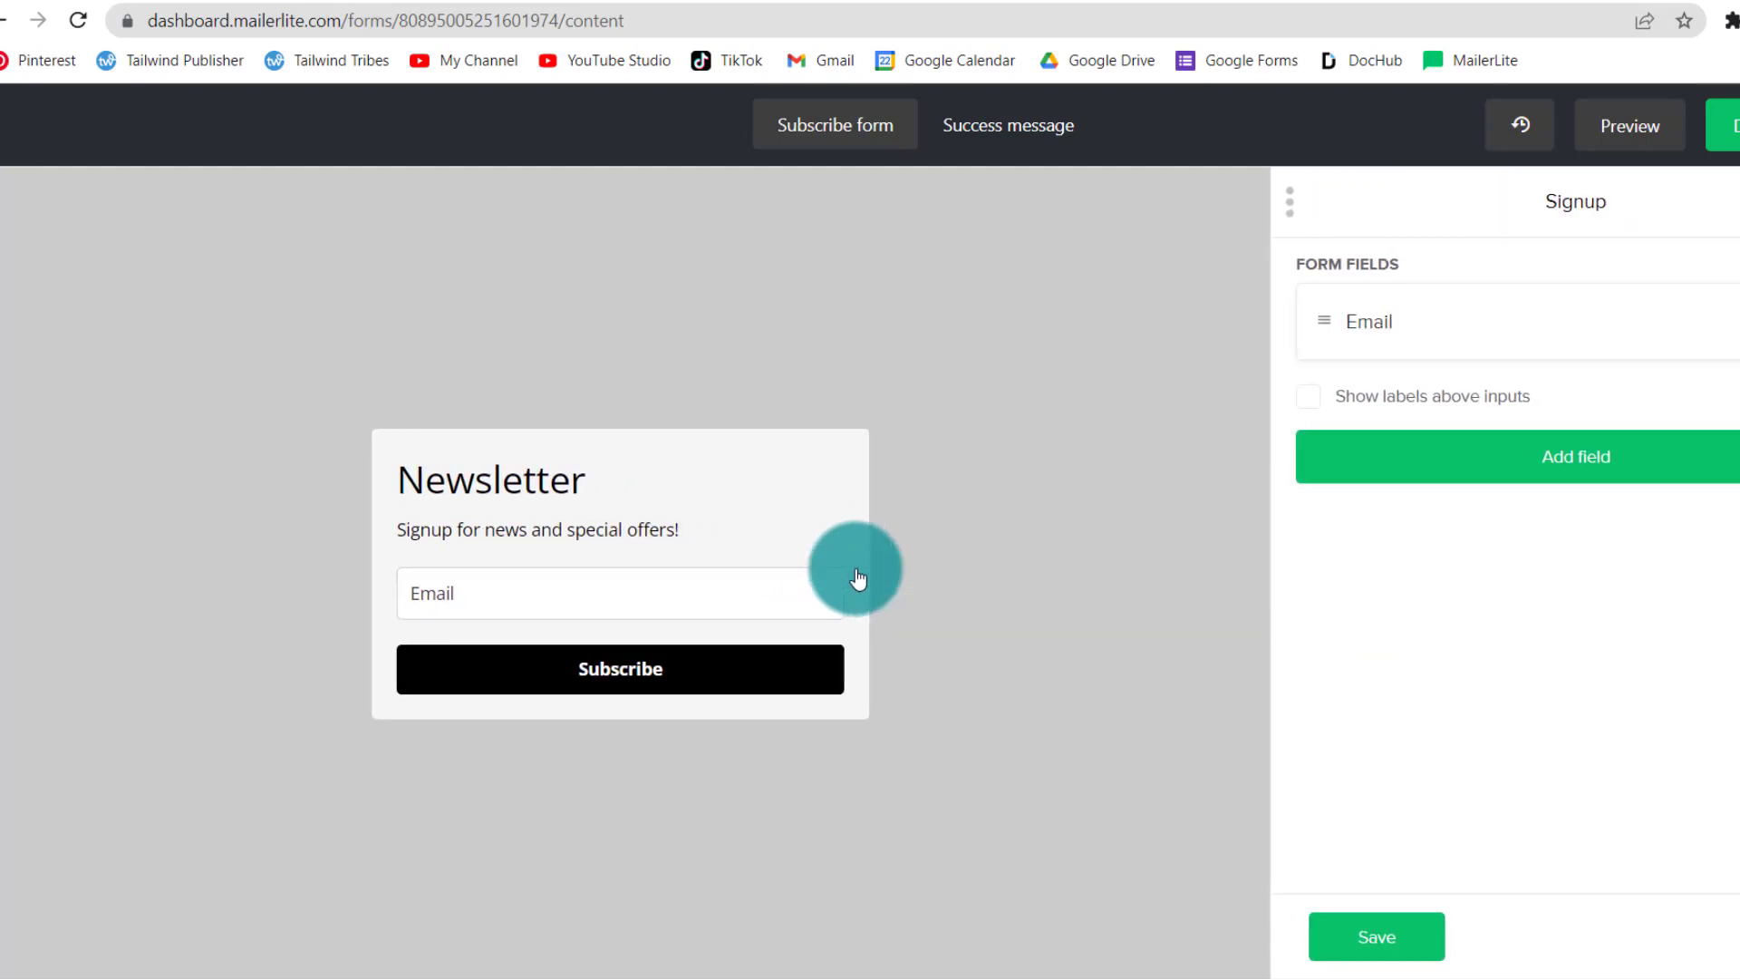
pyautogui.click(1575, 457)
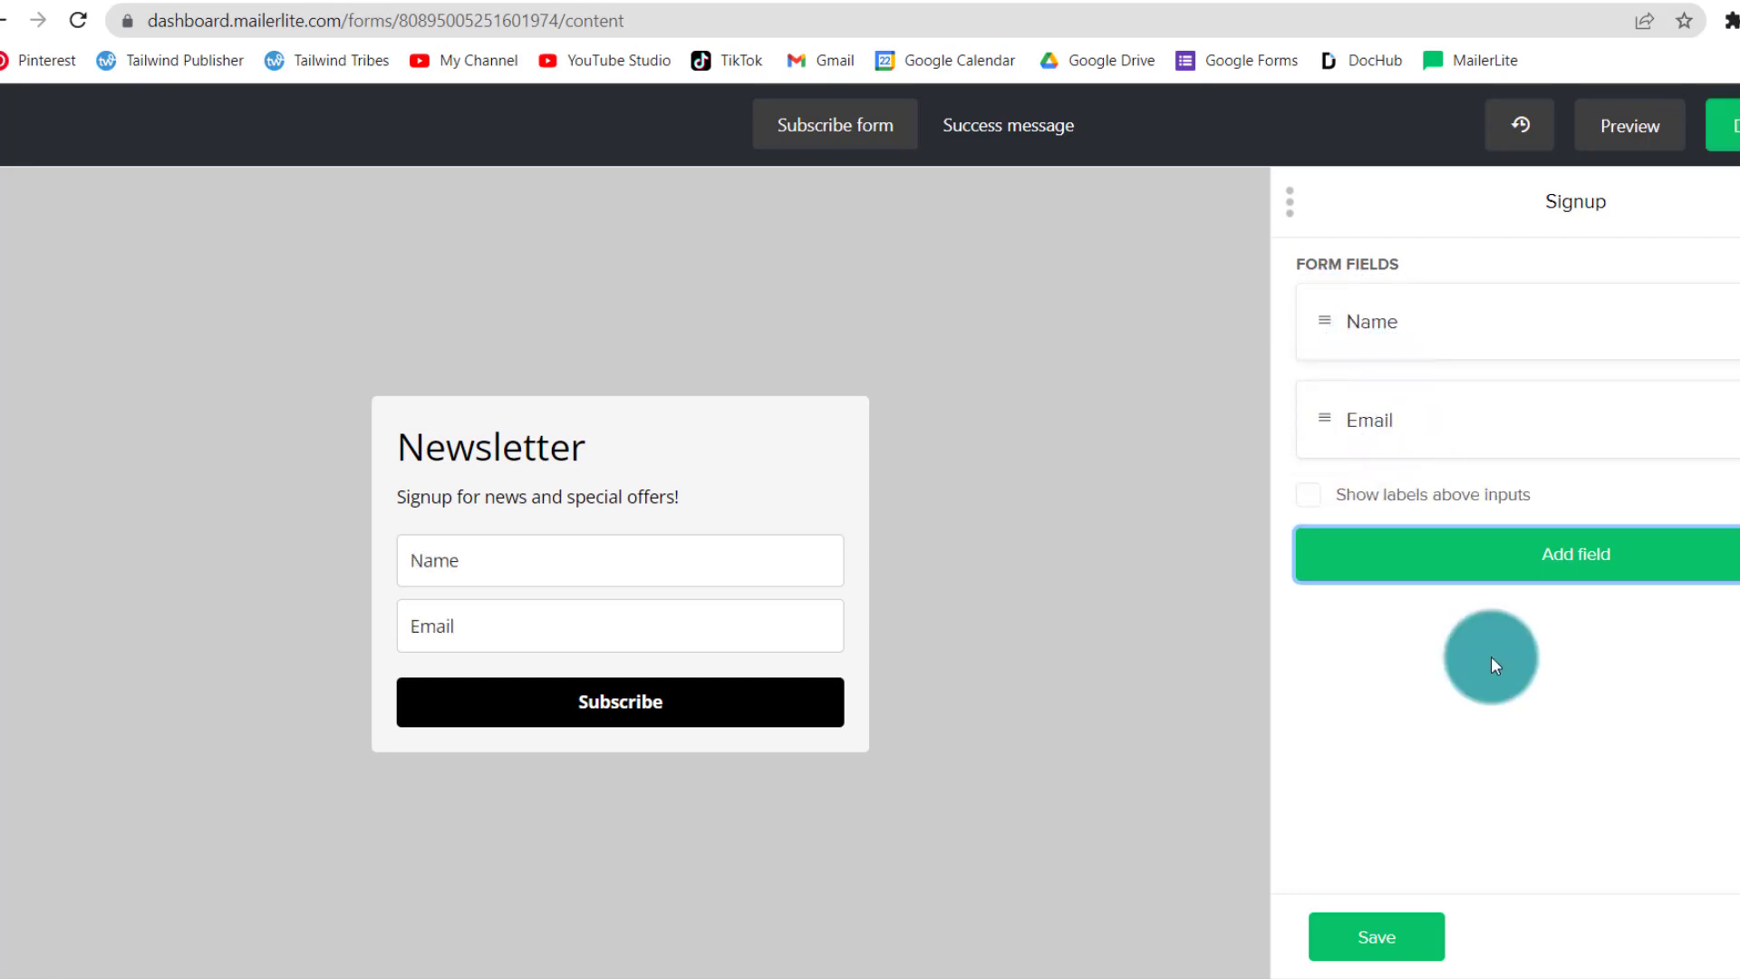
pyautogui.moveTo(1328, 509)
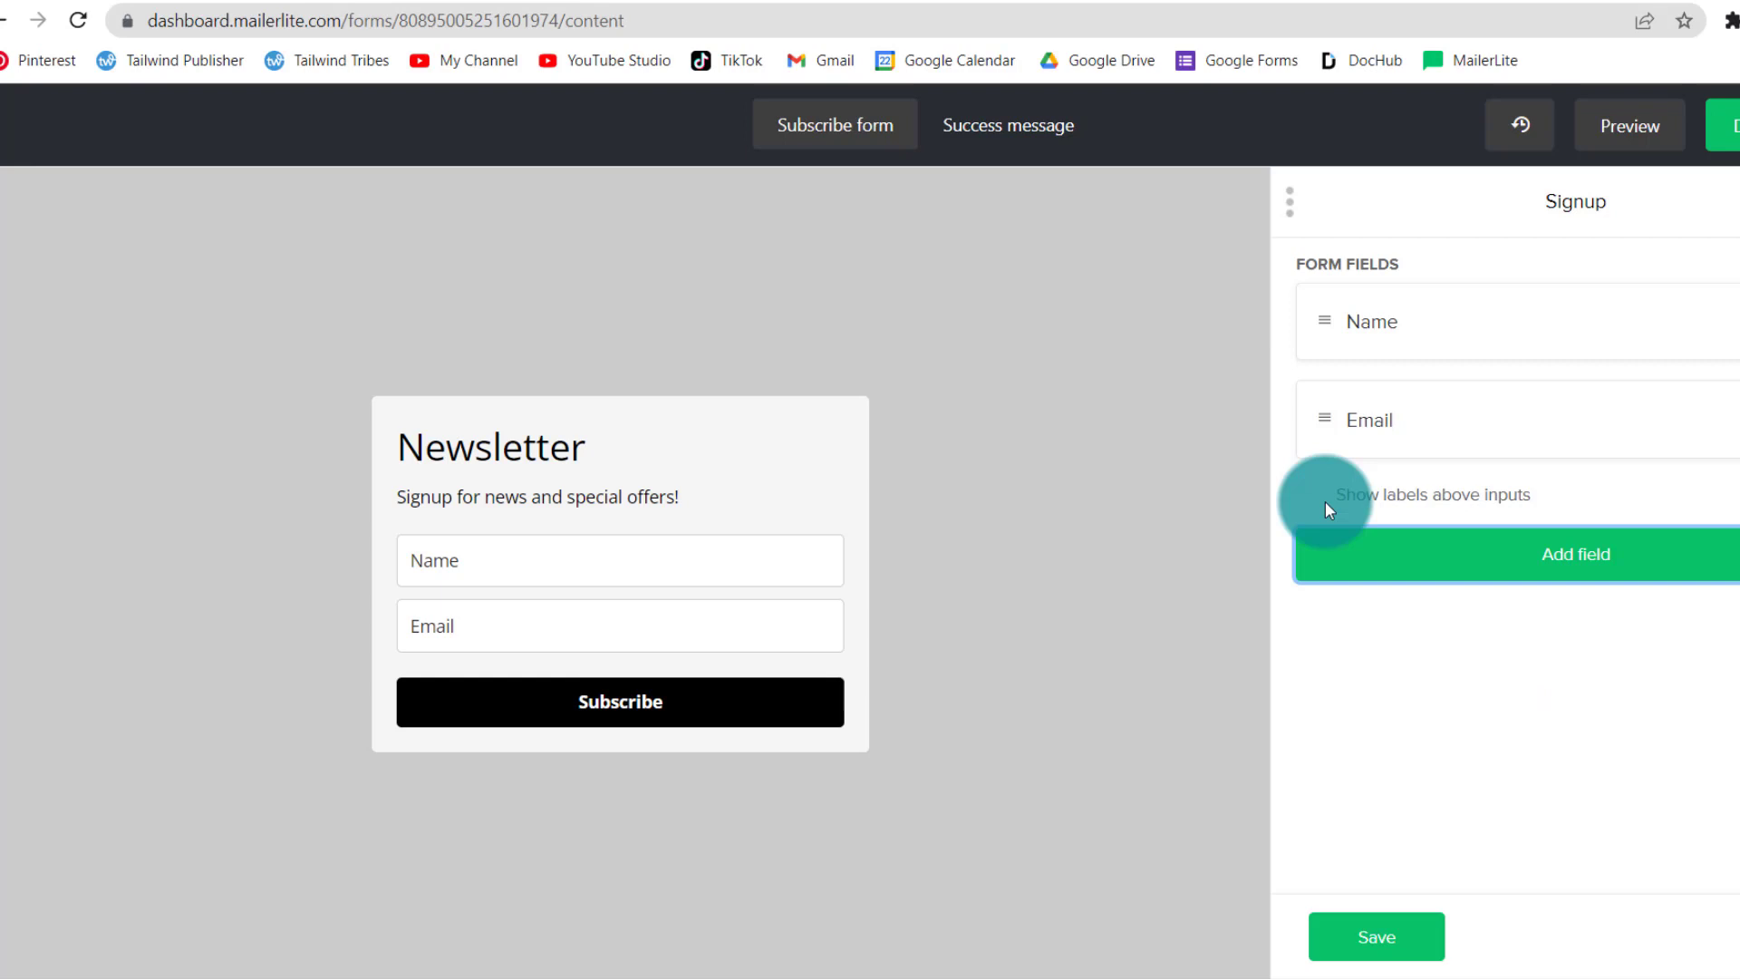
pyautogui.moveTo(1307, 500)
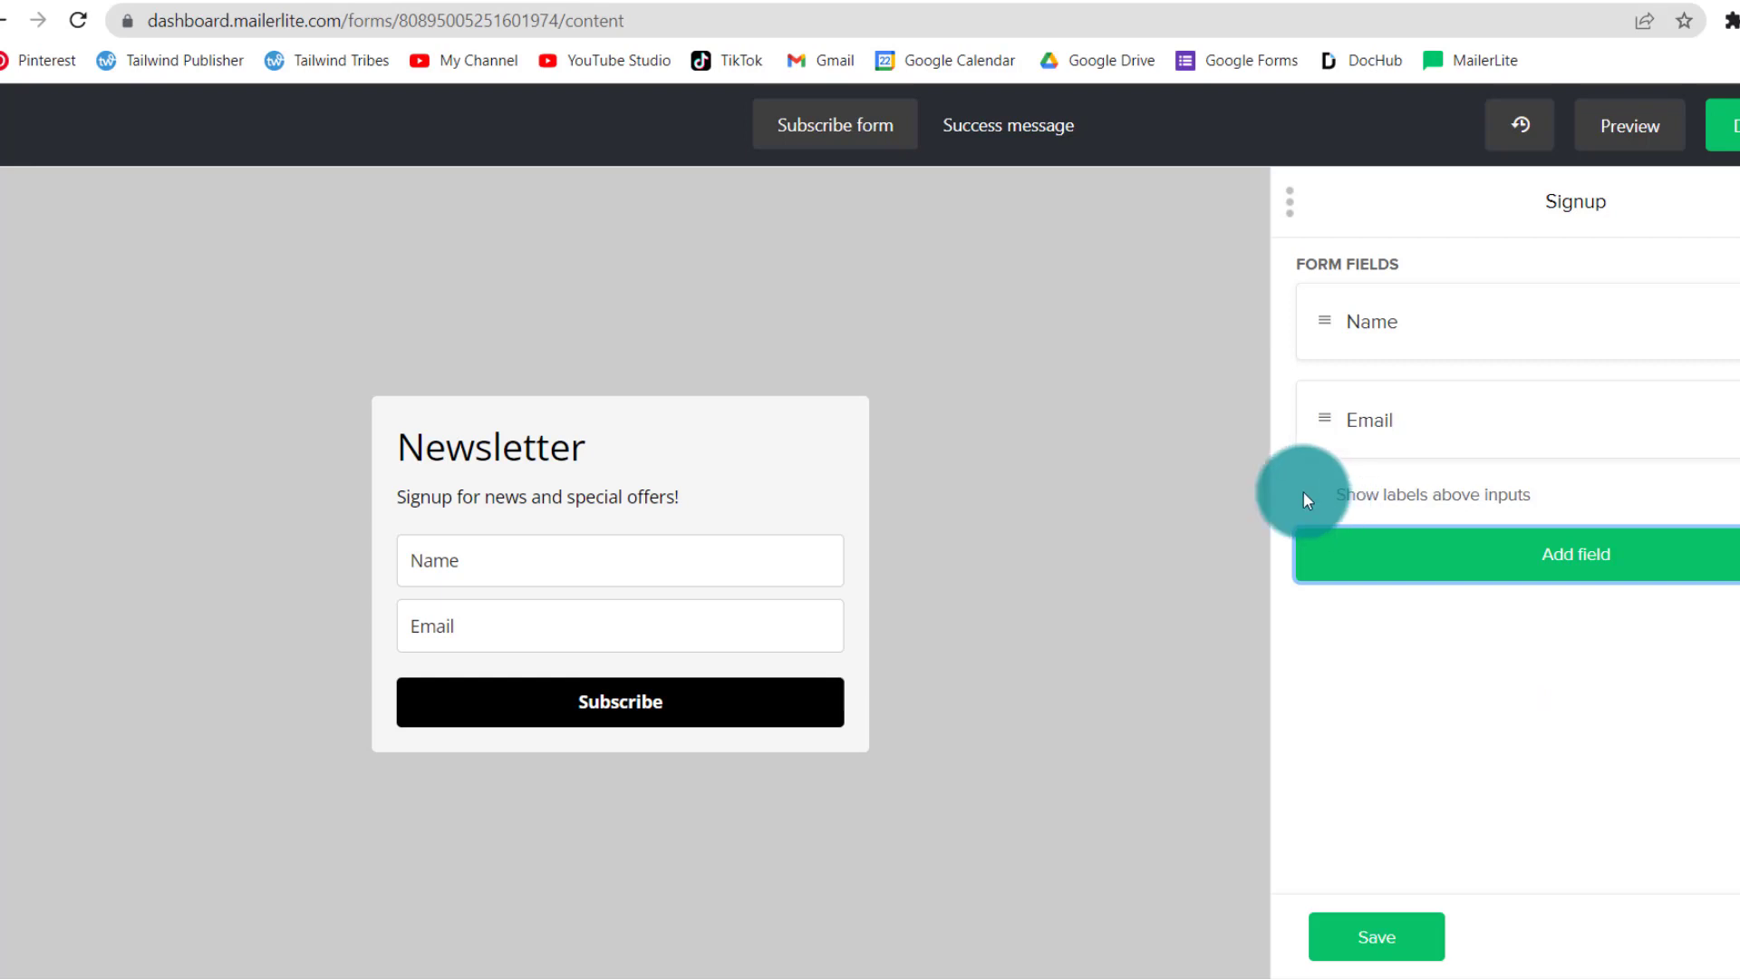
pyautogui.click(1307, 500)
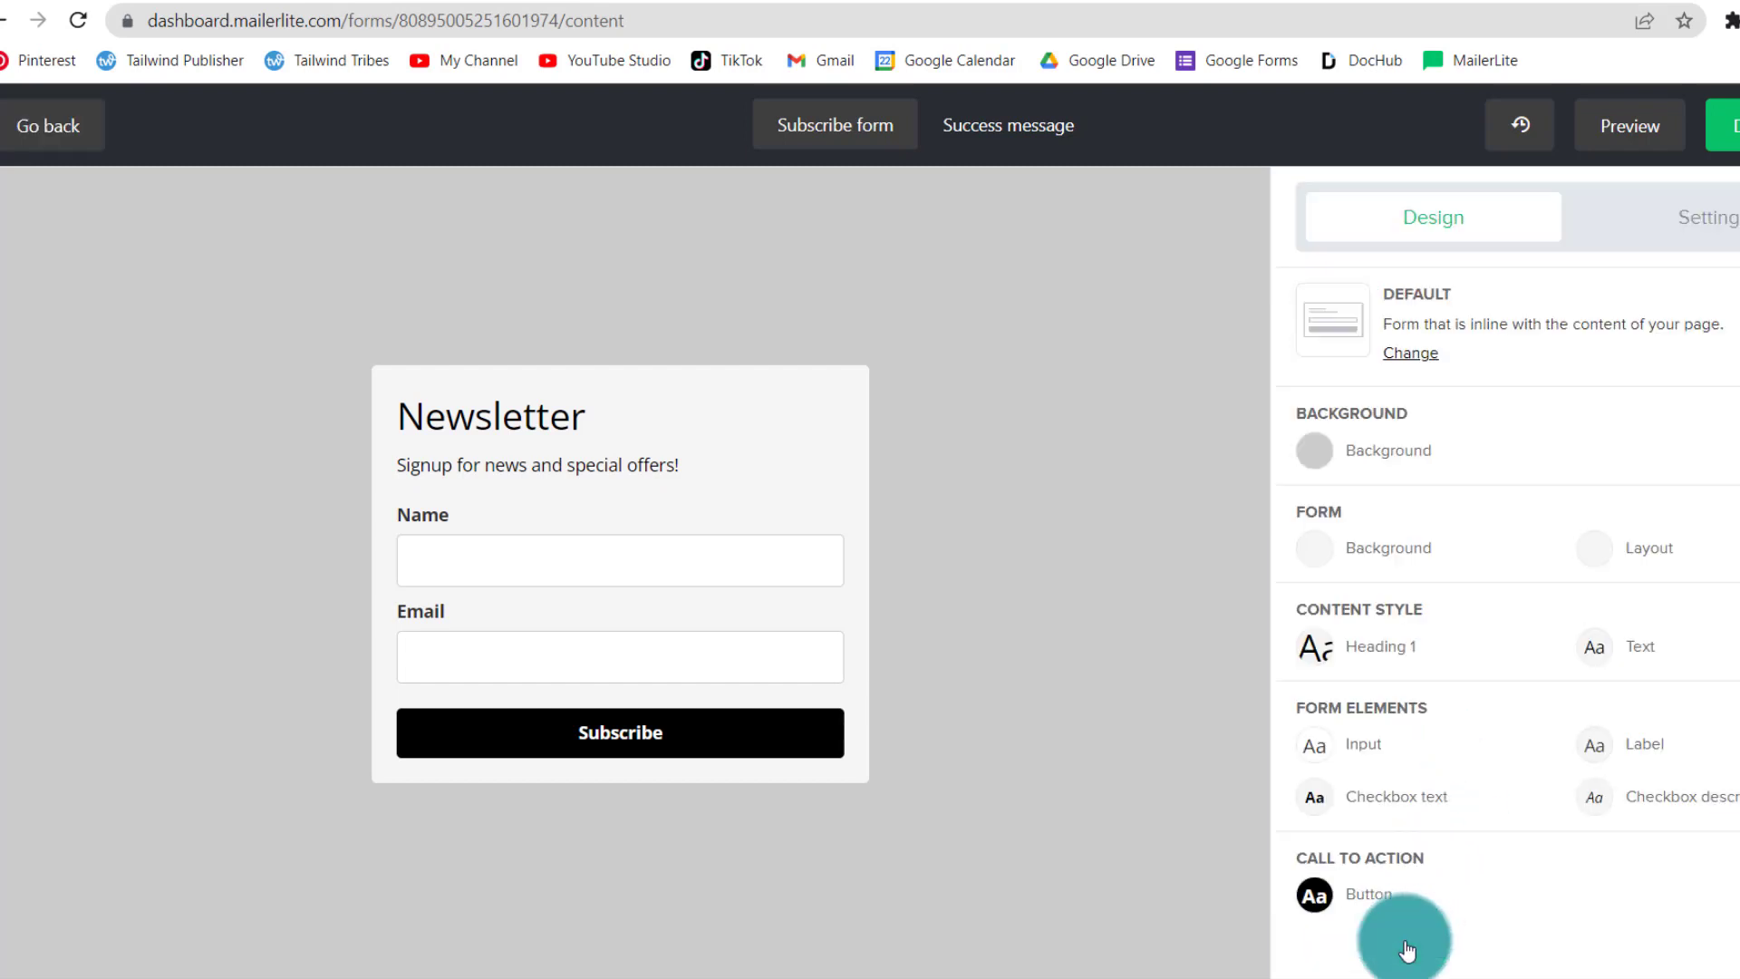
# Step: Hide the heading block and change the submit button text from Subscribe to Get Mine
pyautogui.click(544, 417)
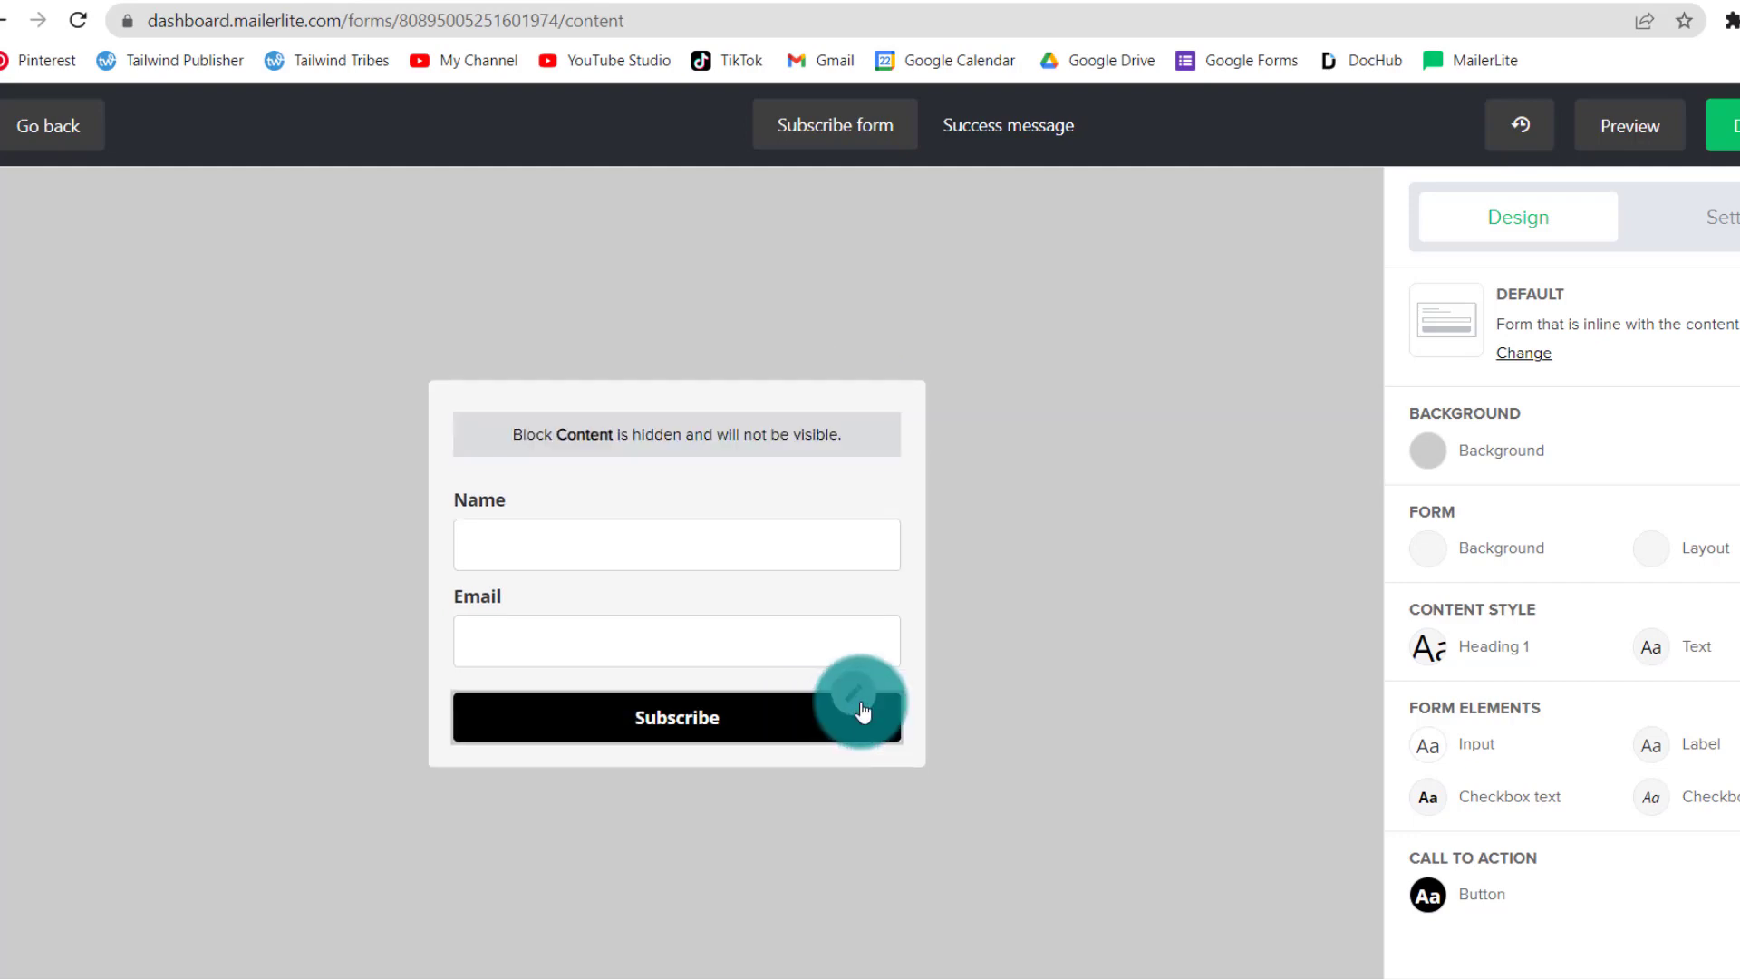
pyautogui.click(676, 718)
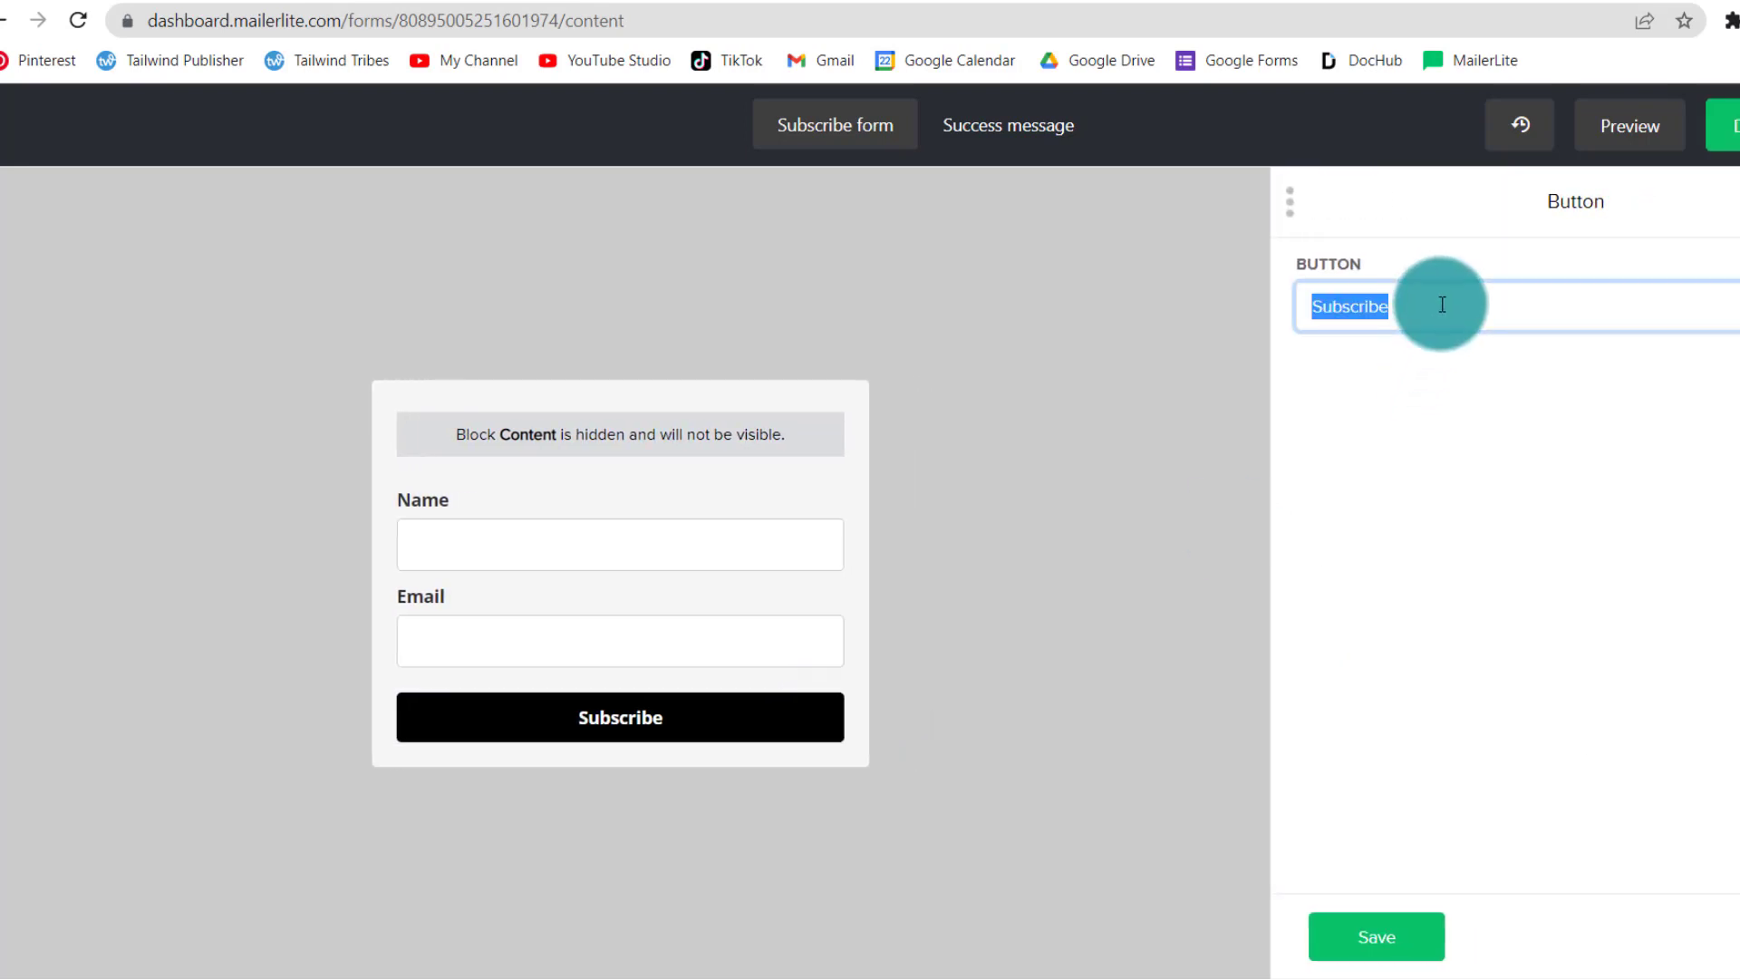
pyautogui.write('Get M')
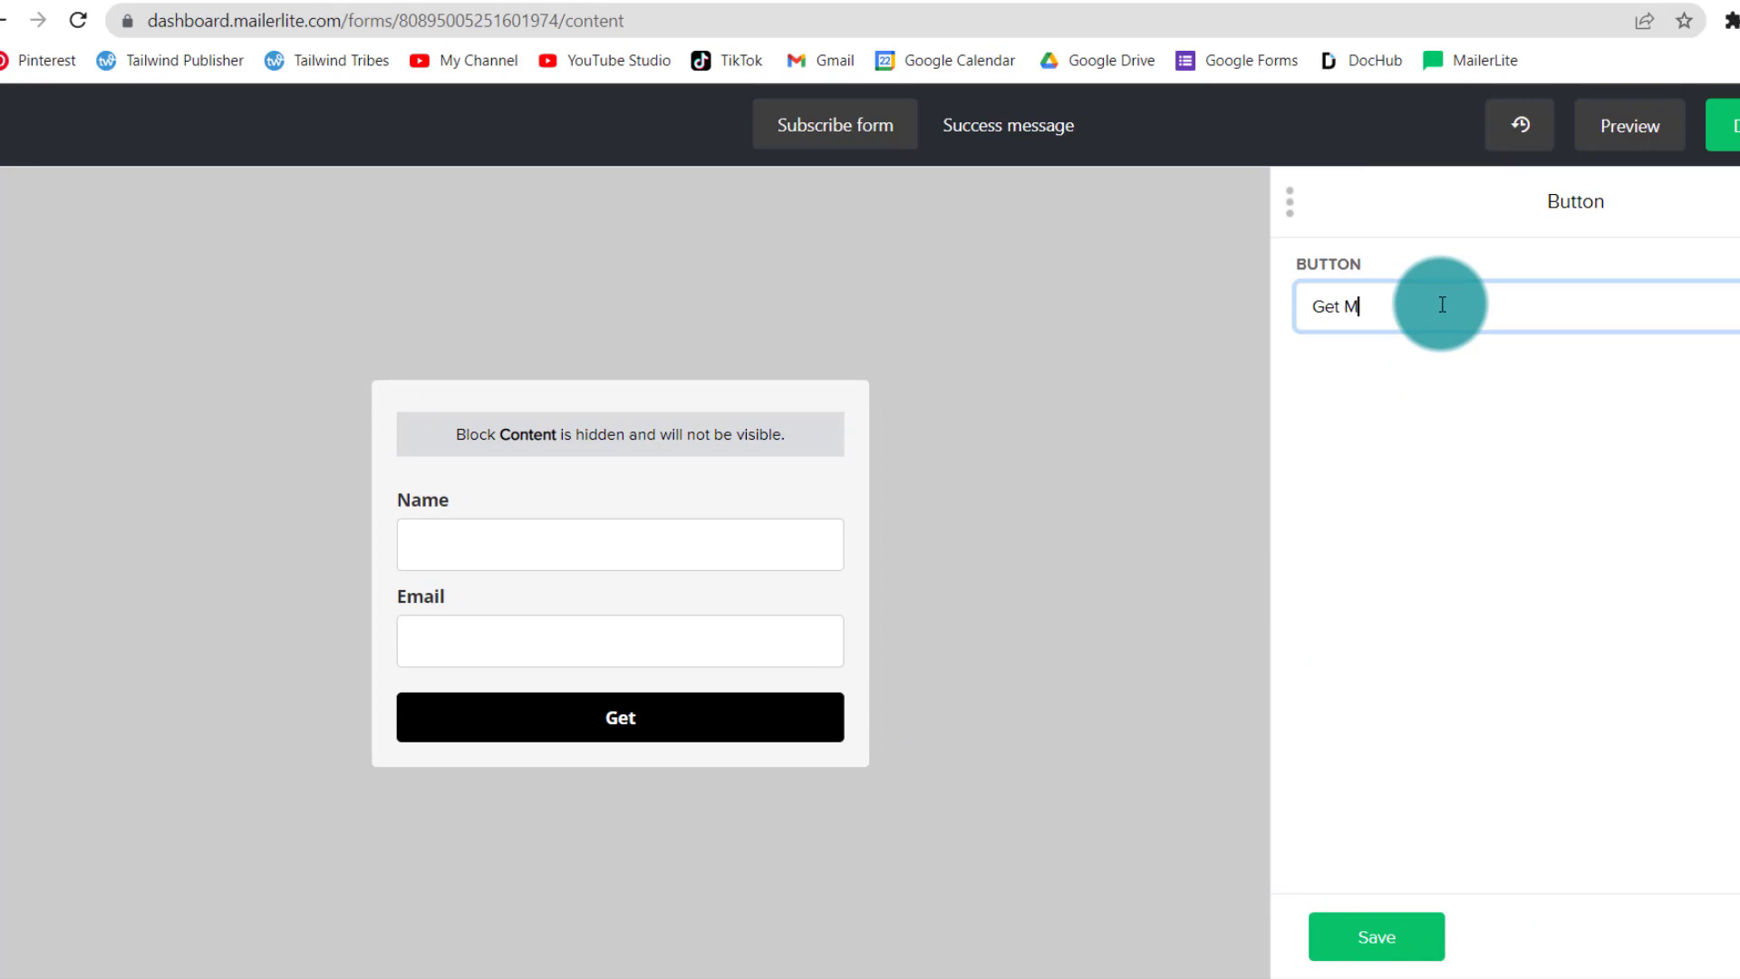
pyautogui.write('ine')
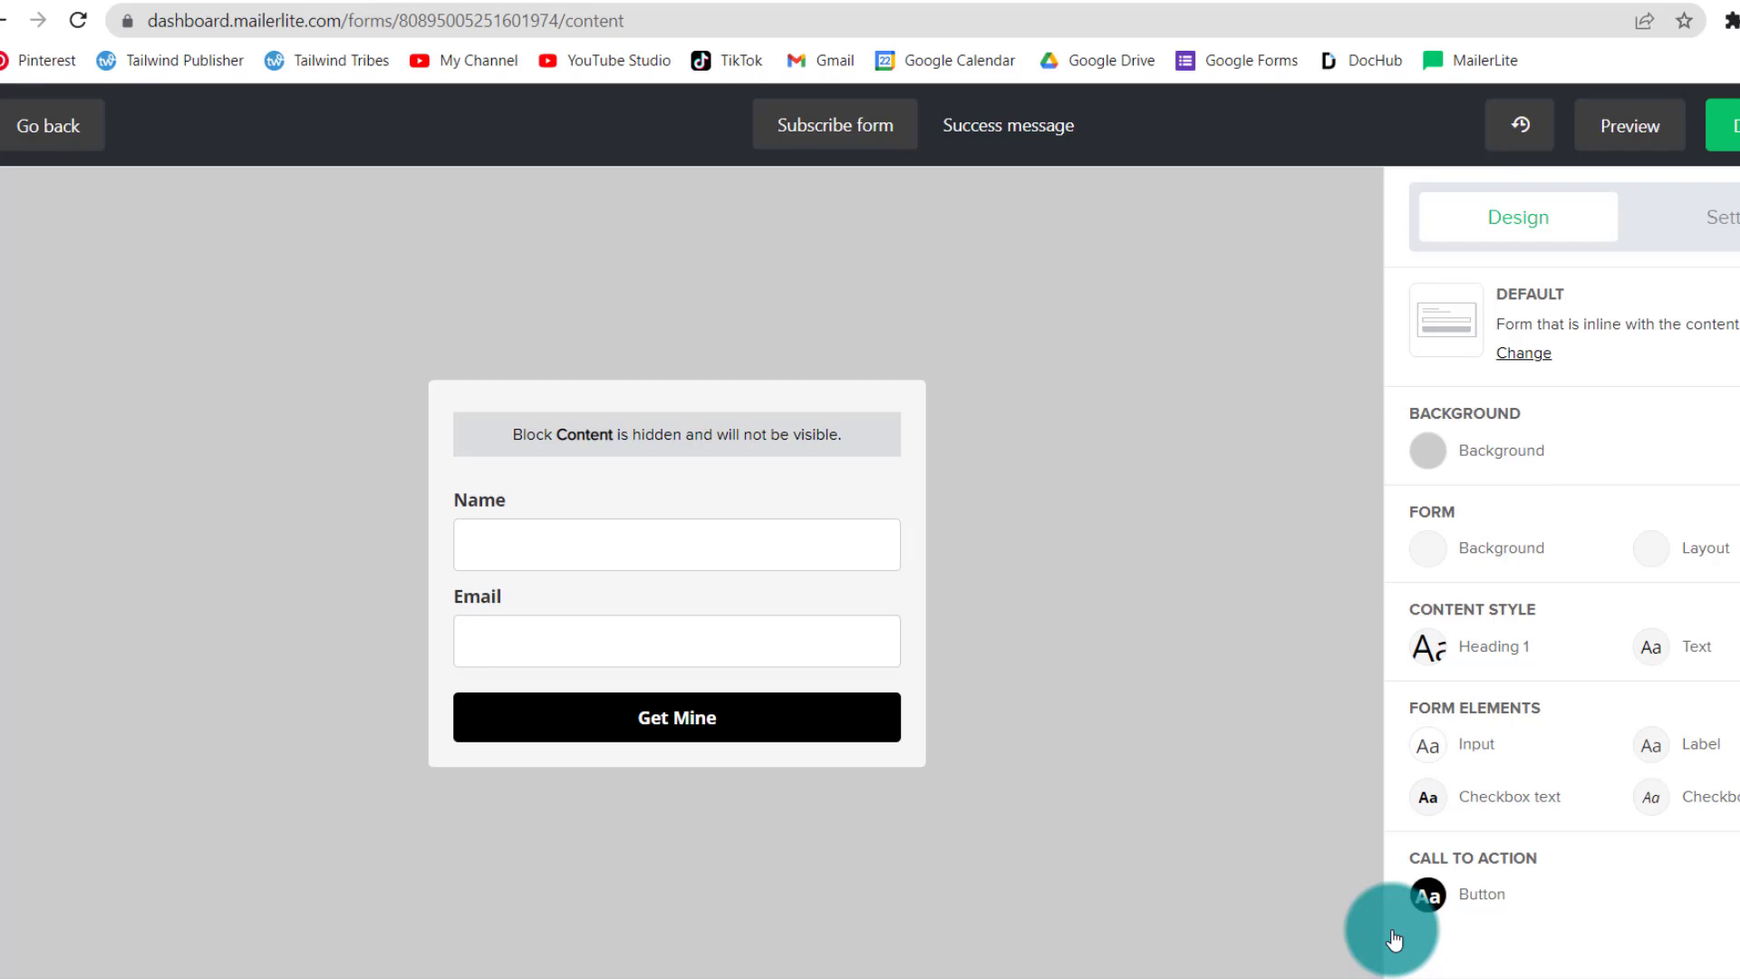
pyautogui.moveTo(205, 354)
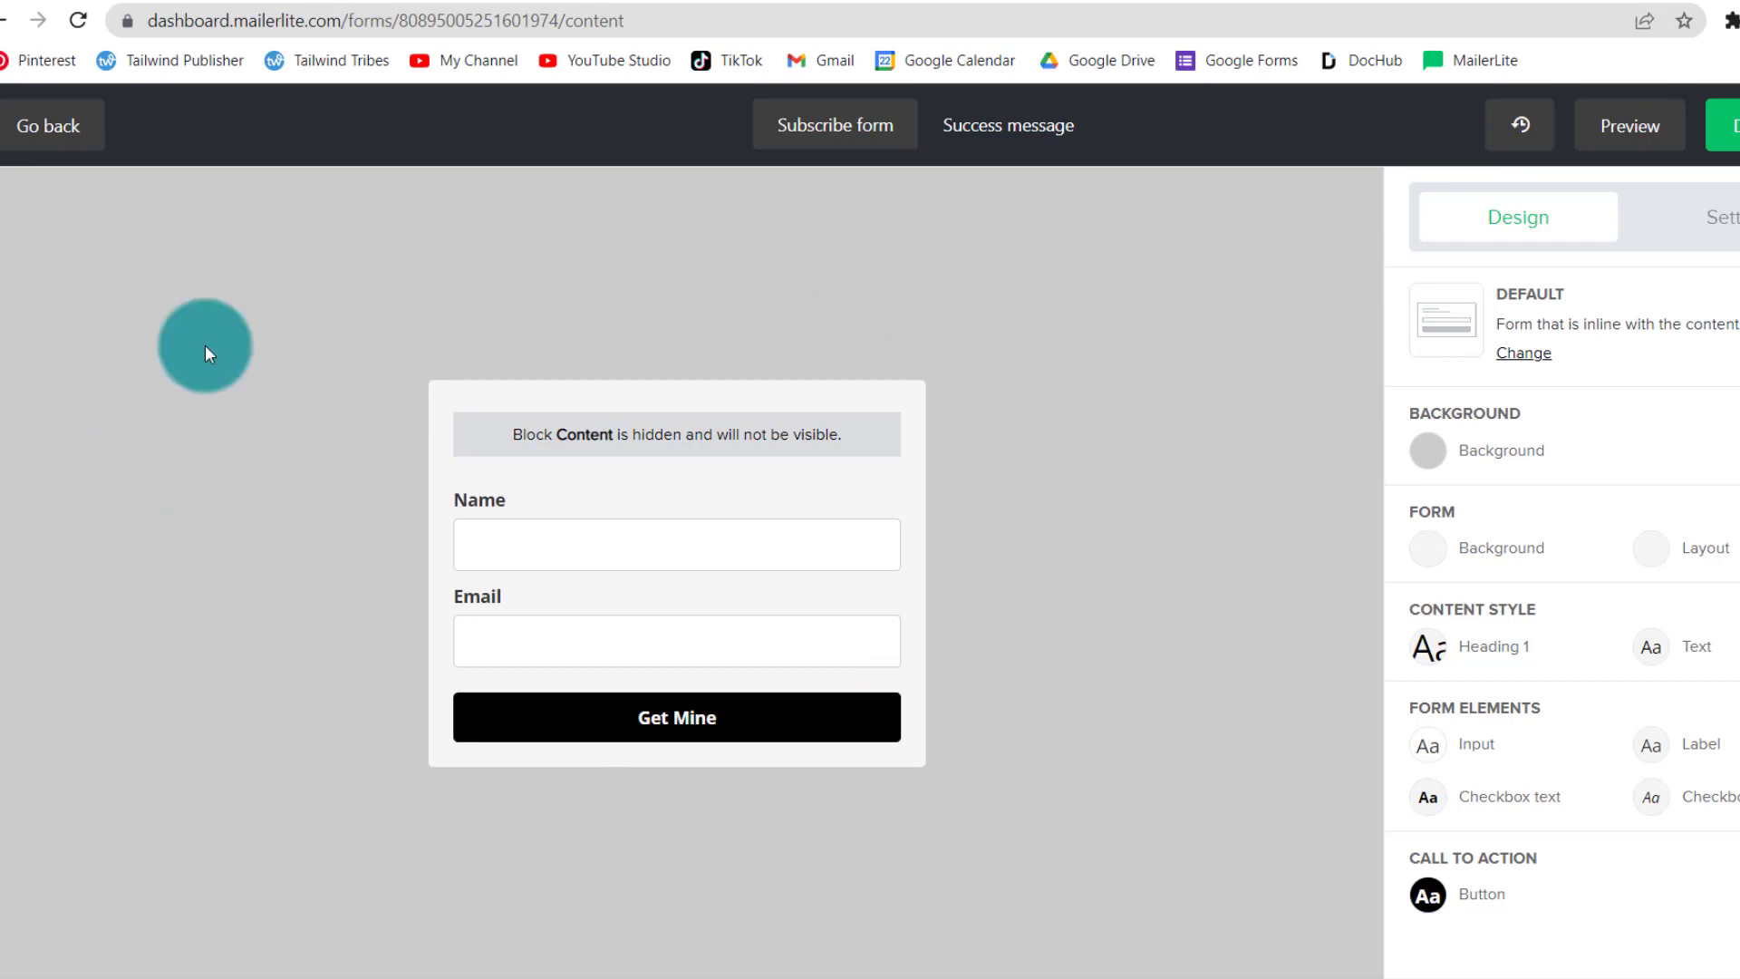
pyautogui.moveTo(1134, 441)
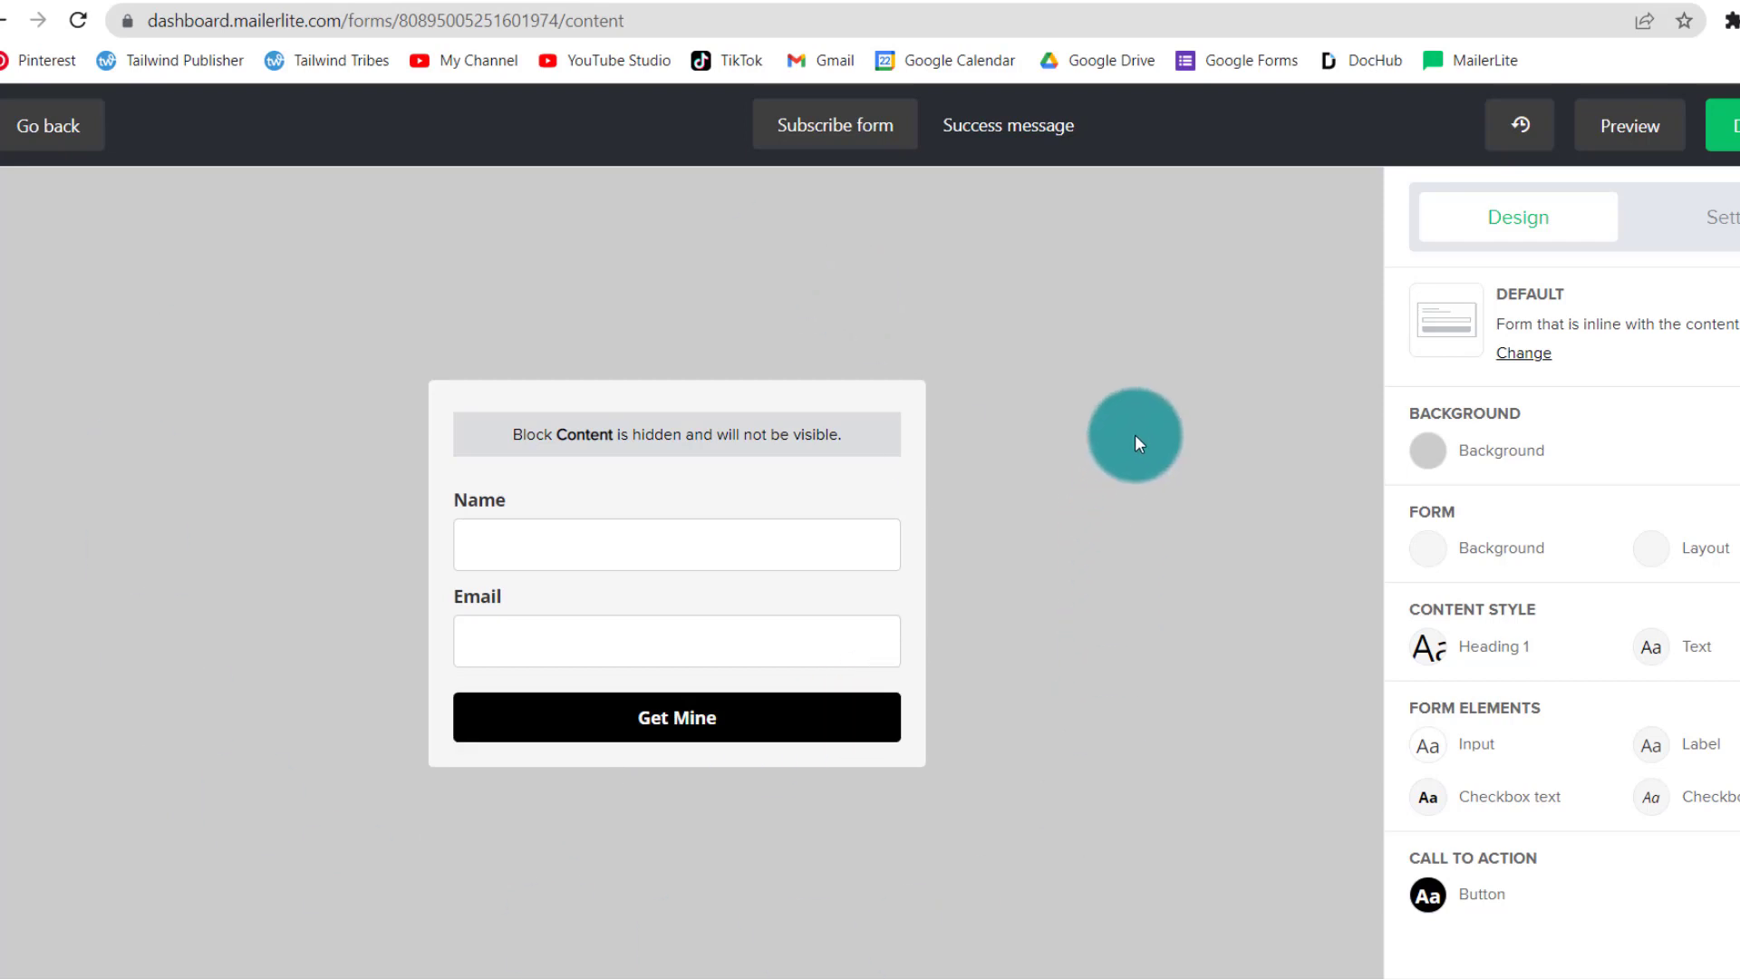
pyautogui.moveTo(1131, 435)
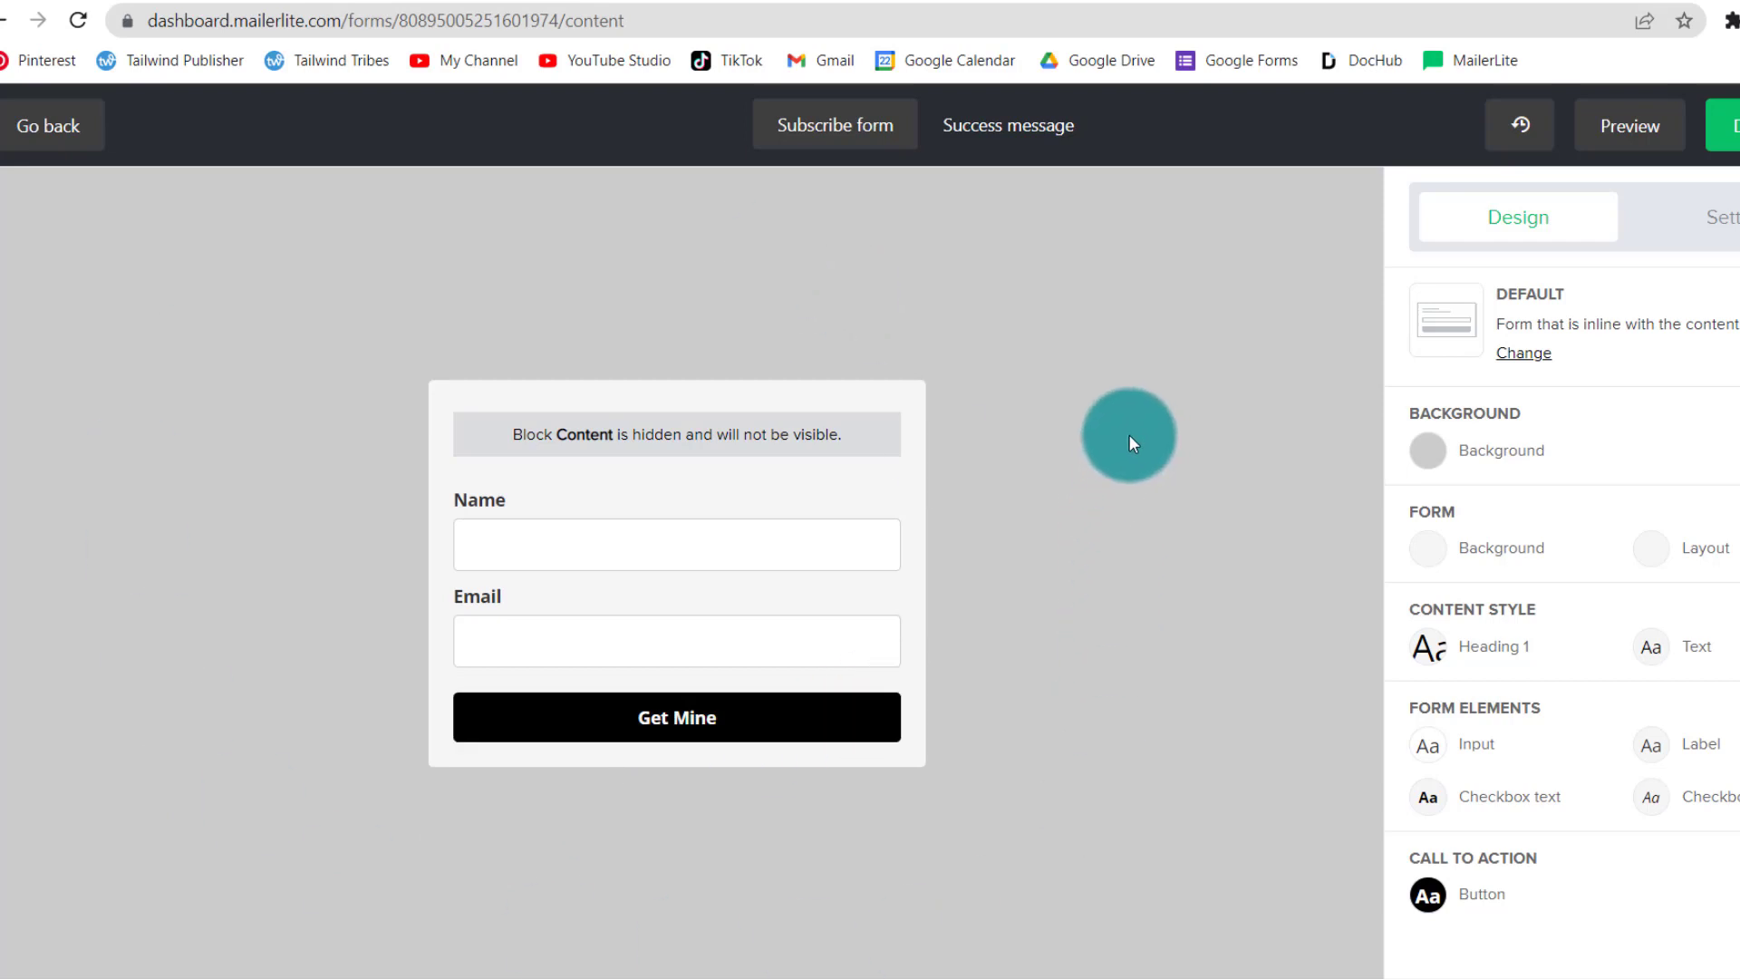
pyautogui.moveTo(1580, 676)
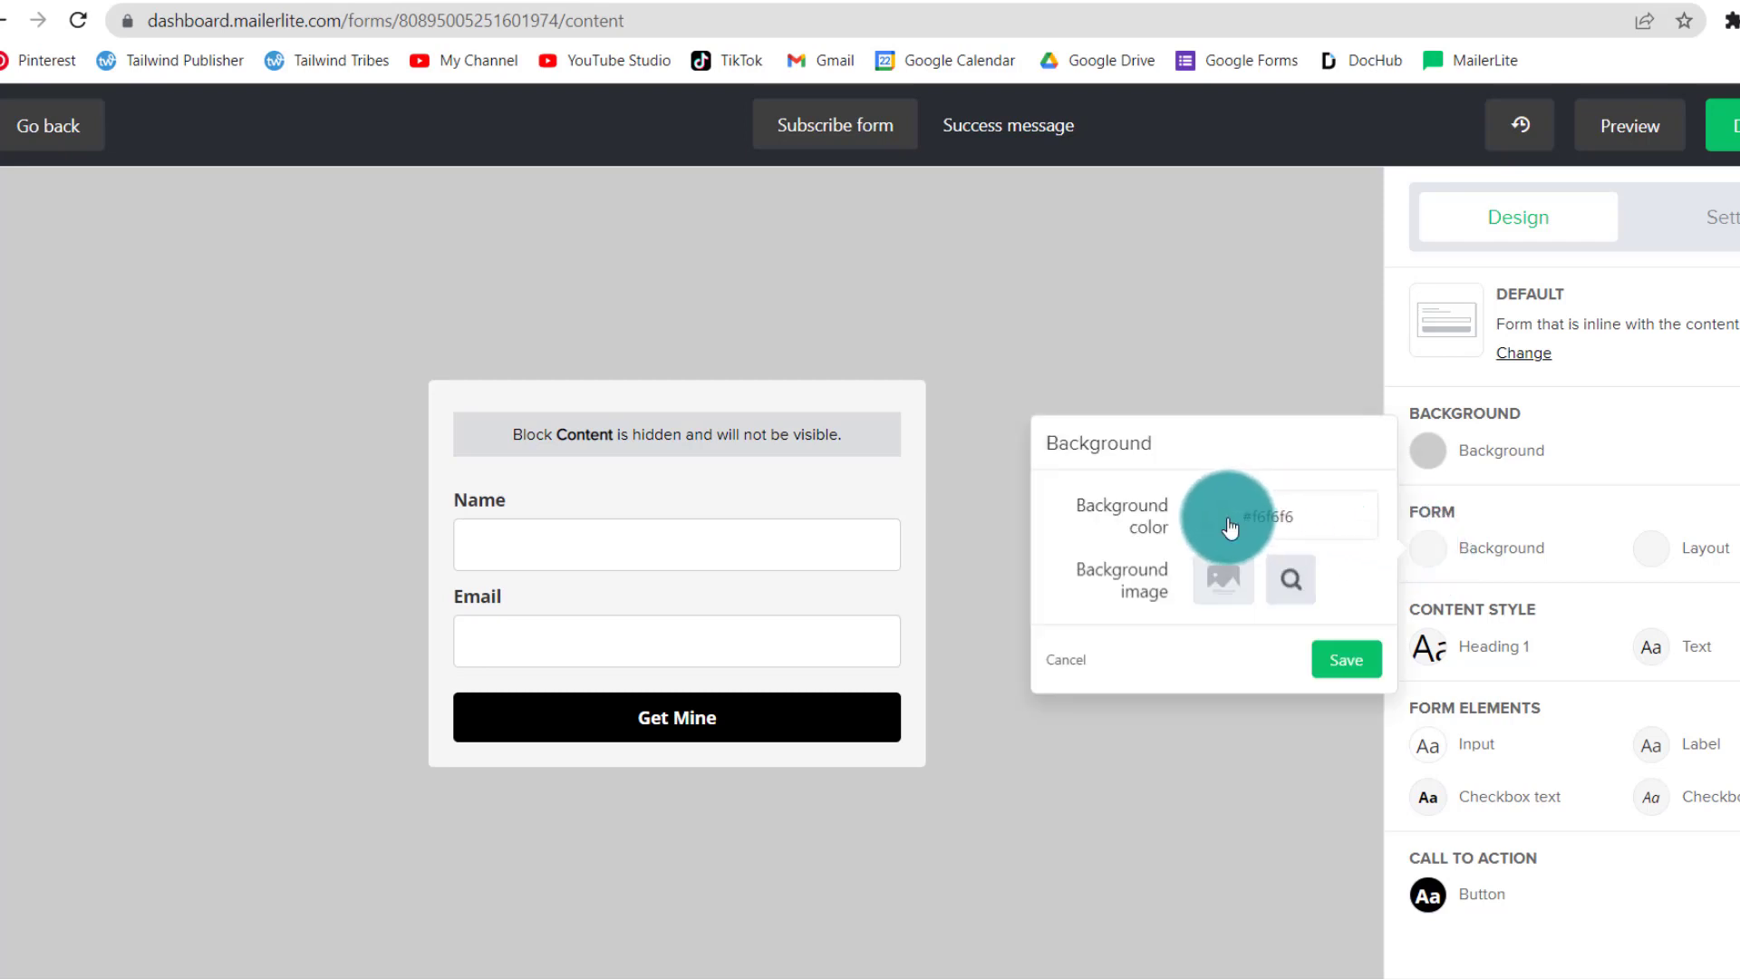
# Step: Set the form's background colour to light teal #95ddd7 and save
pyautogui.click(1227, 514)
pyautogui.write('#95ddd7')
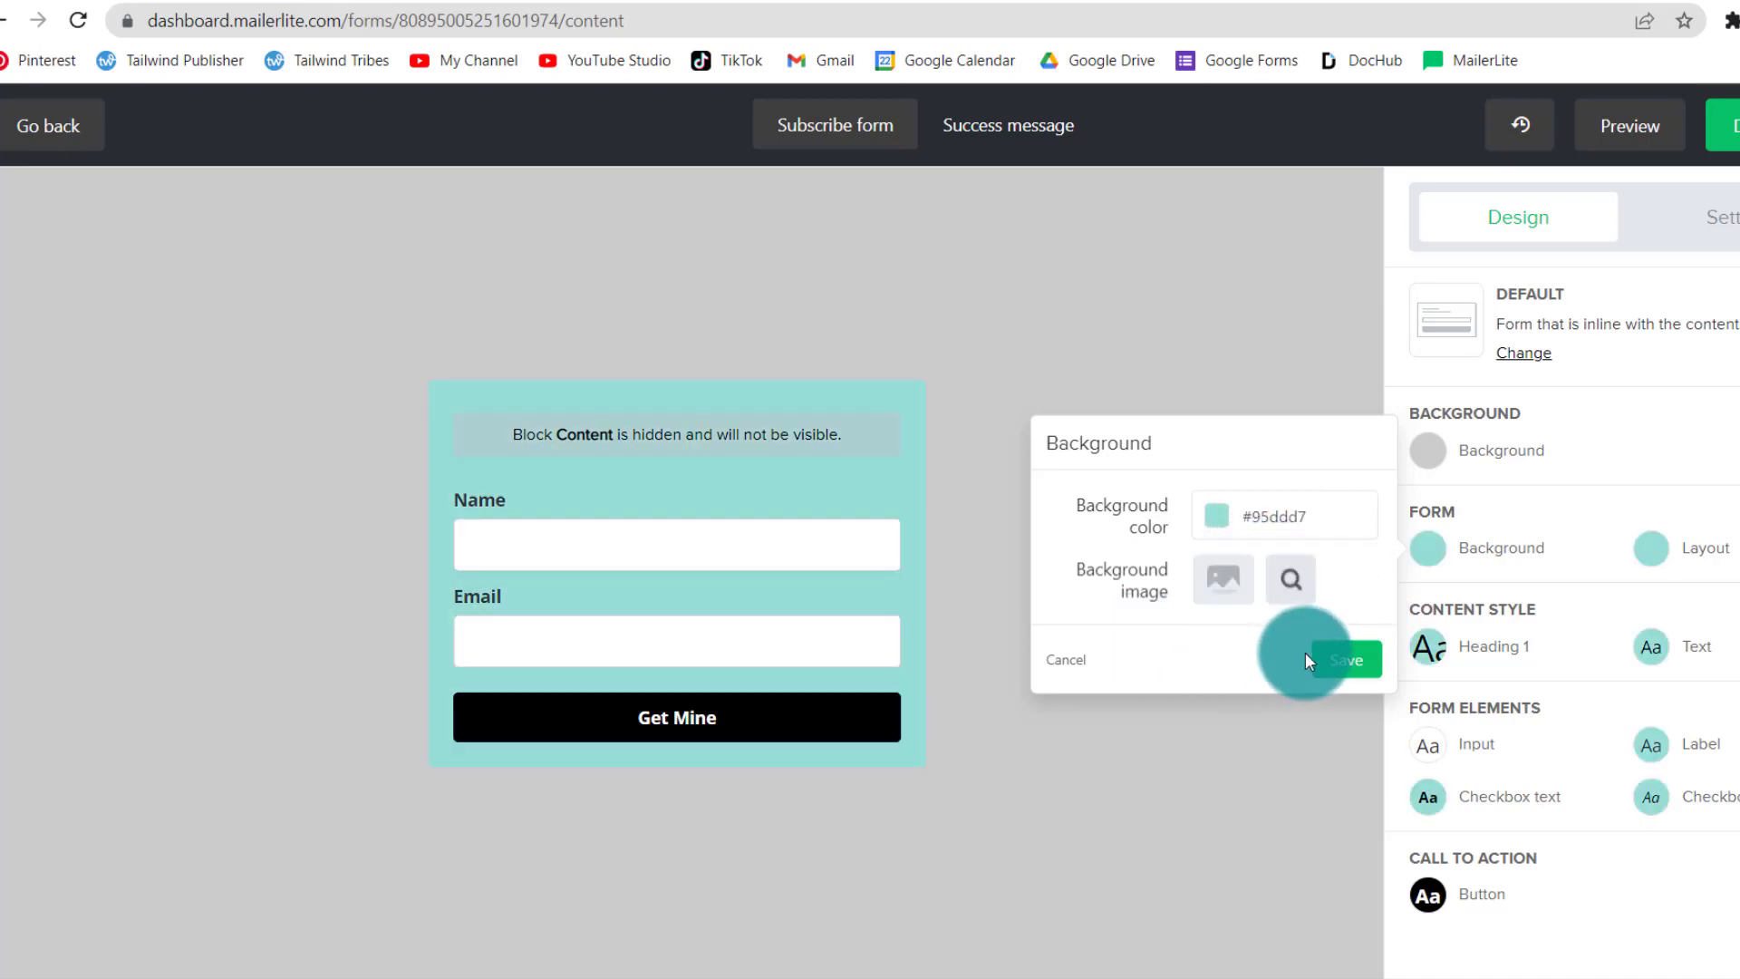
pyautogui.click(1343, 659)
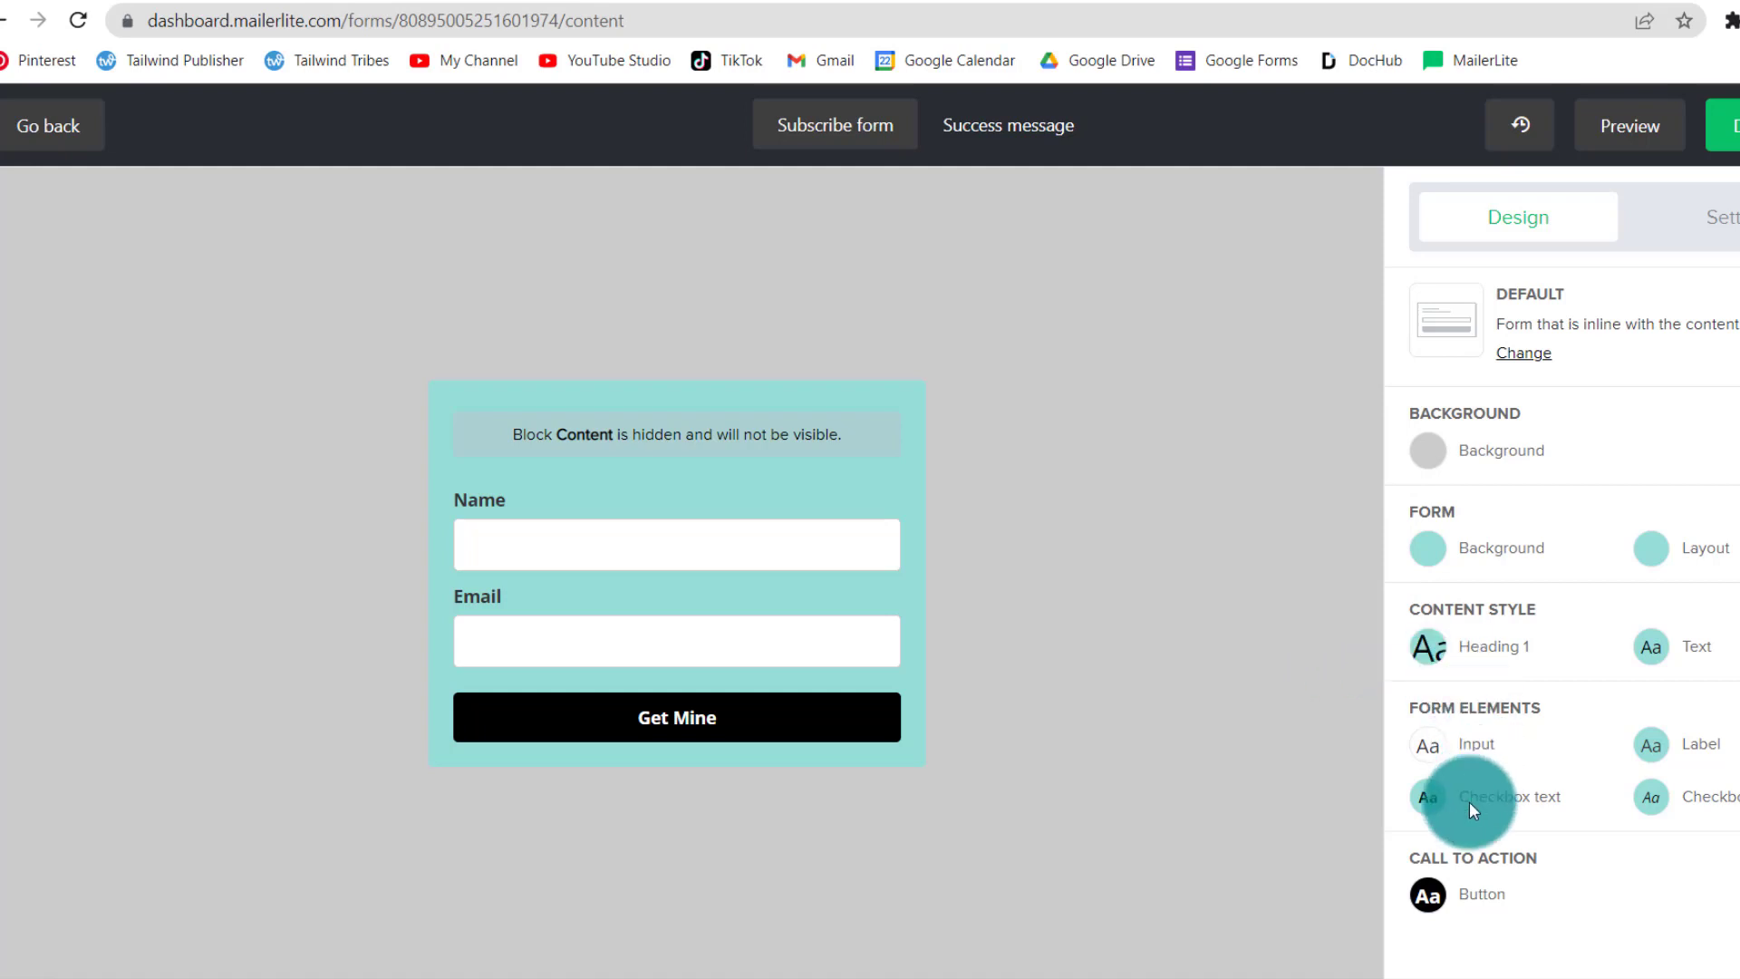
pyautogui.moveTo(1429, 895)
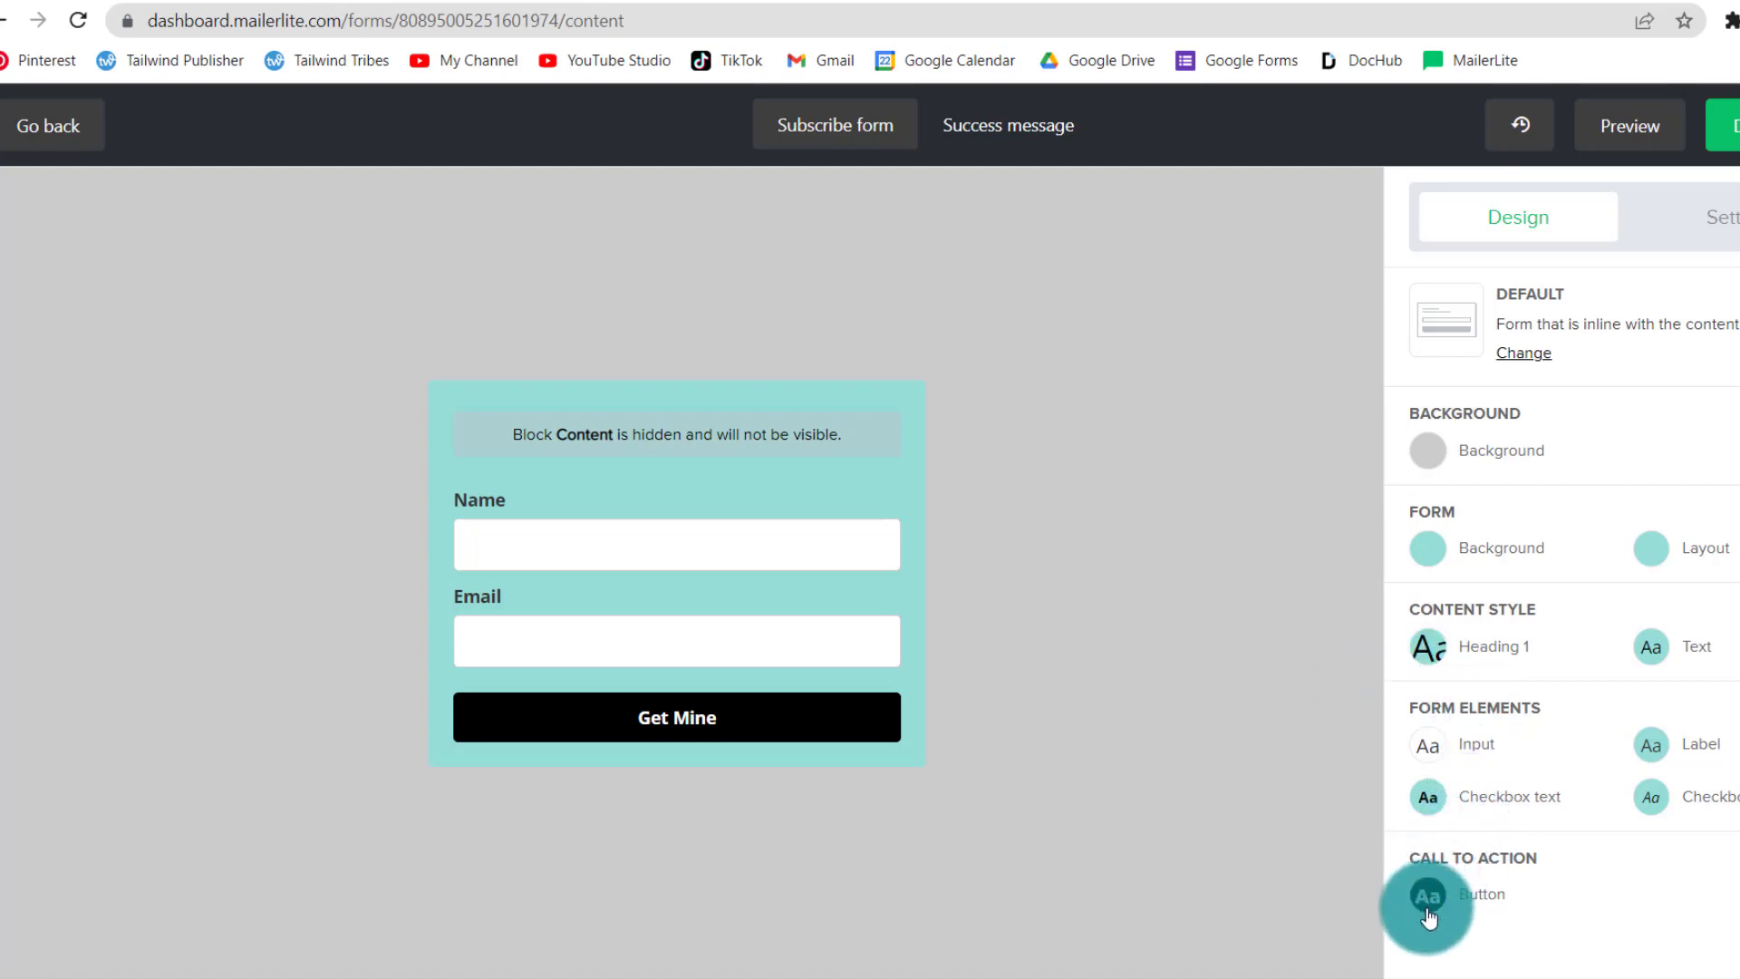
# Step: Style the Get Mine button with Playfair Display size 20, hover #b7b2b2, radius 5, and save
pyautogui.click(1428, 894)
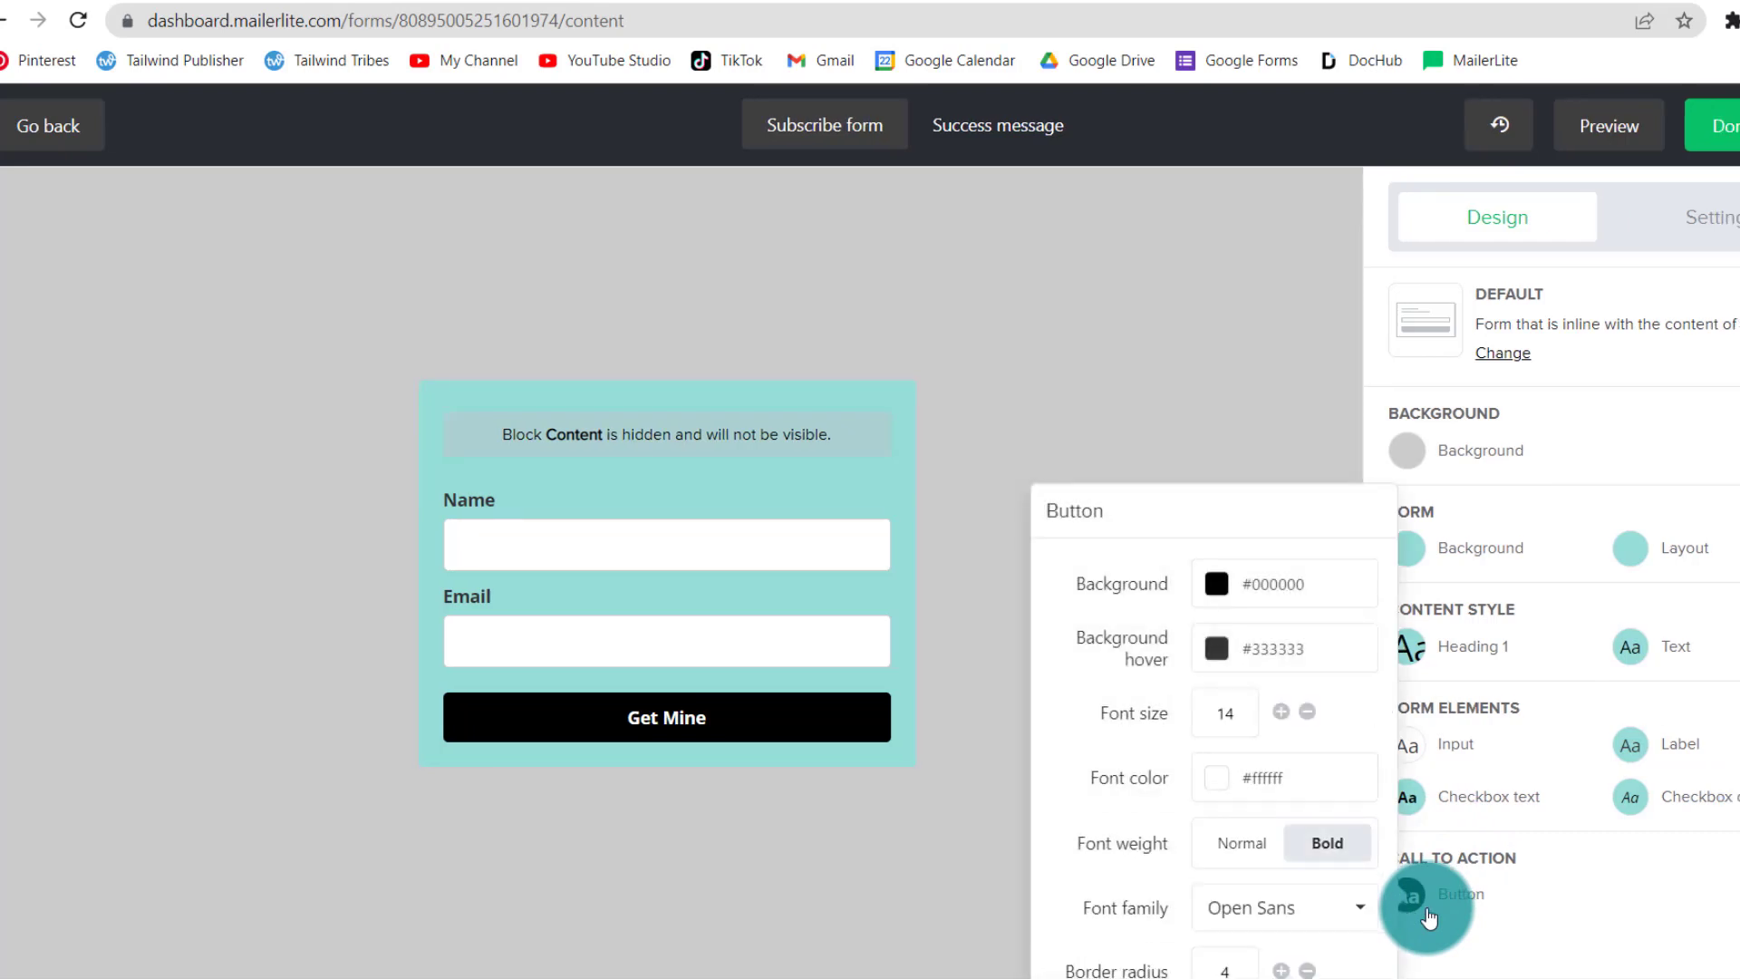
pyautogui.click(1281, 906)
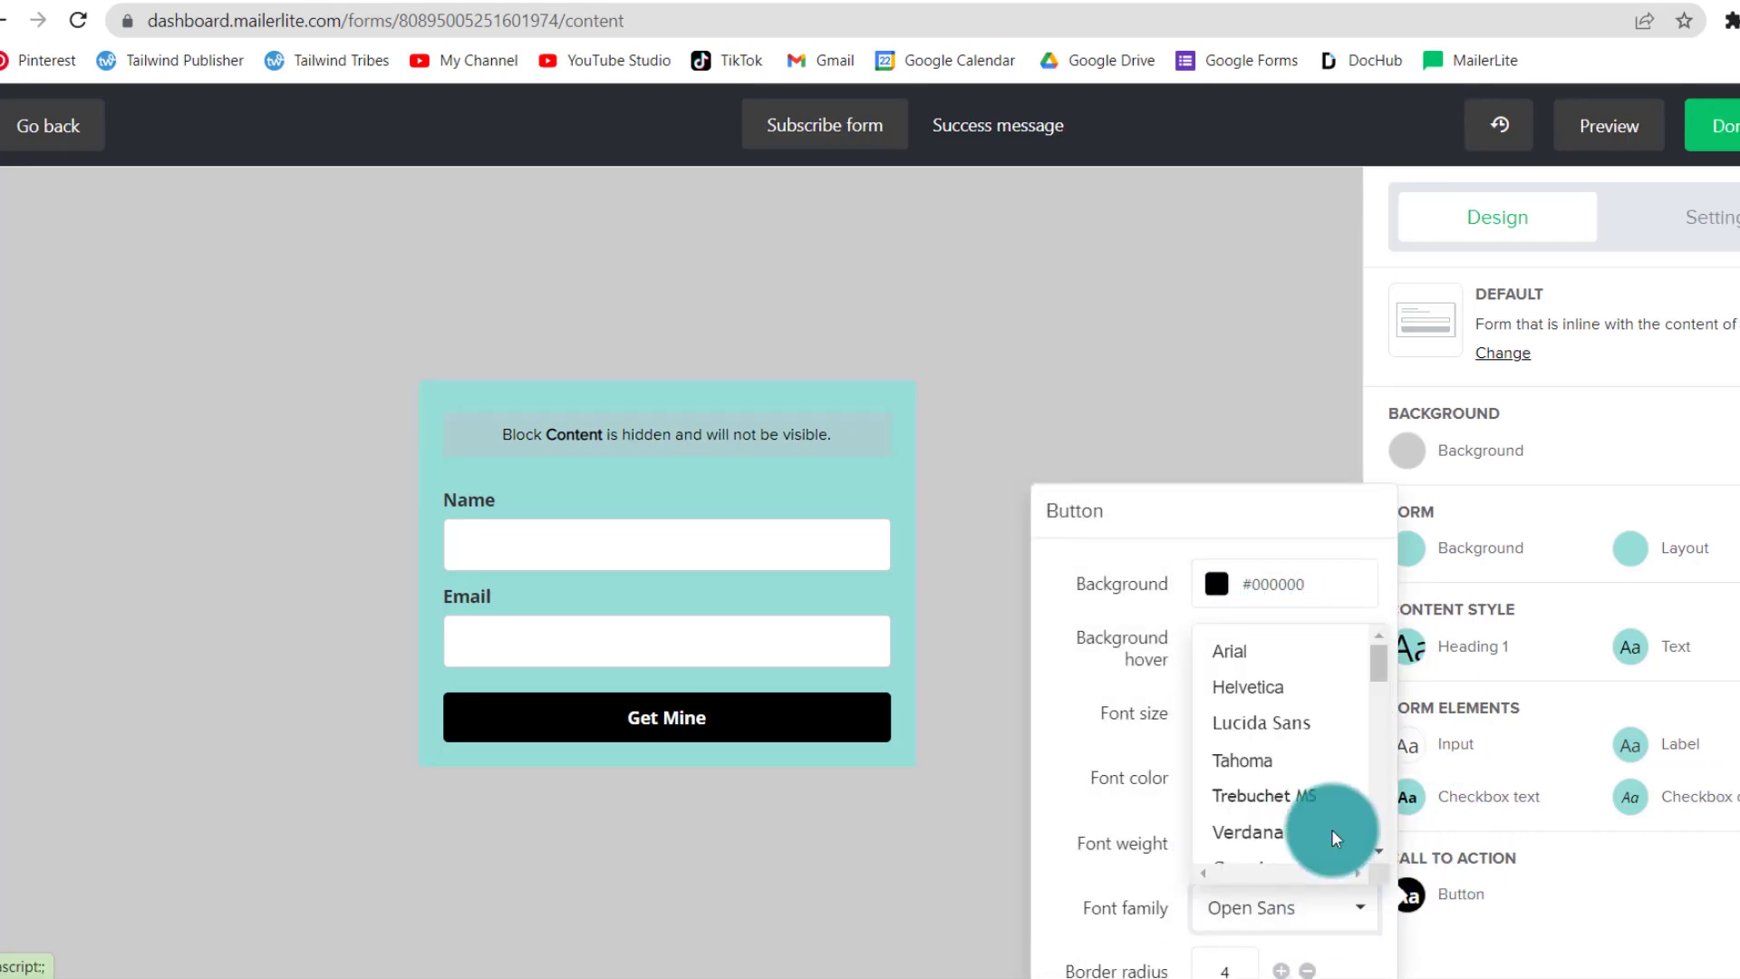
pyautogui.scroll(-3)
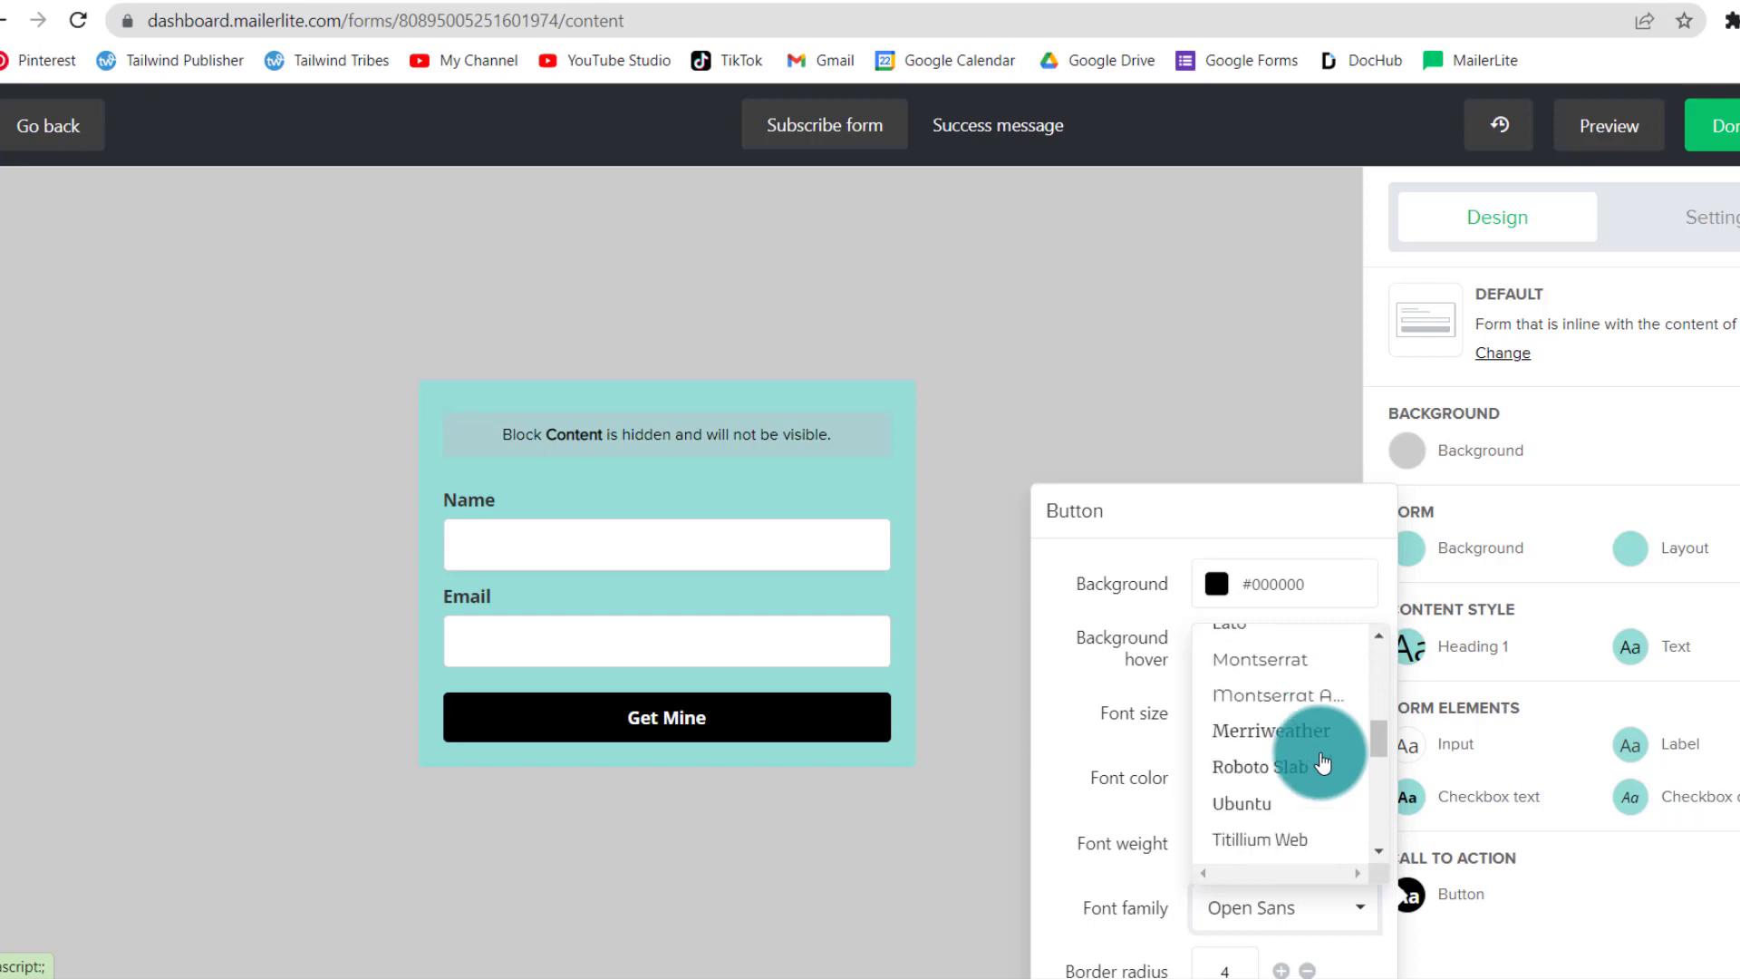
pyautogui.scroll(3)
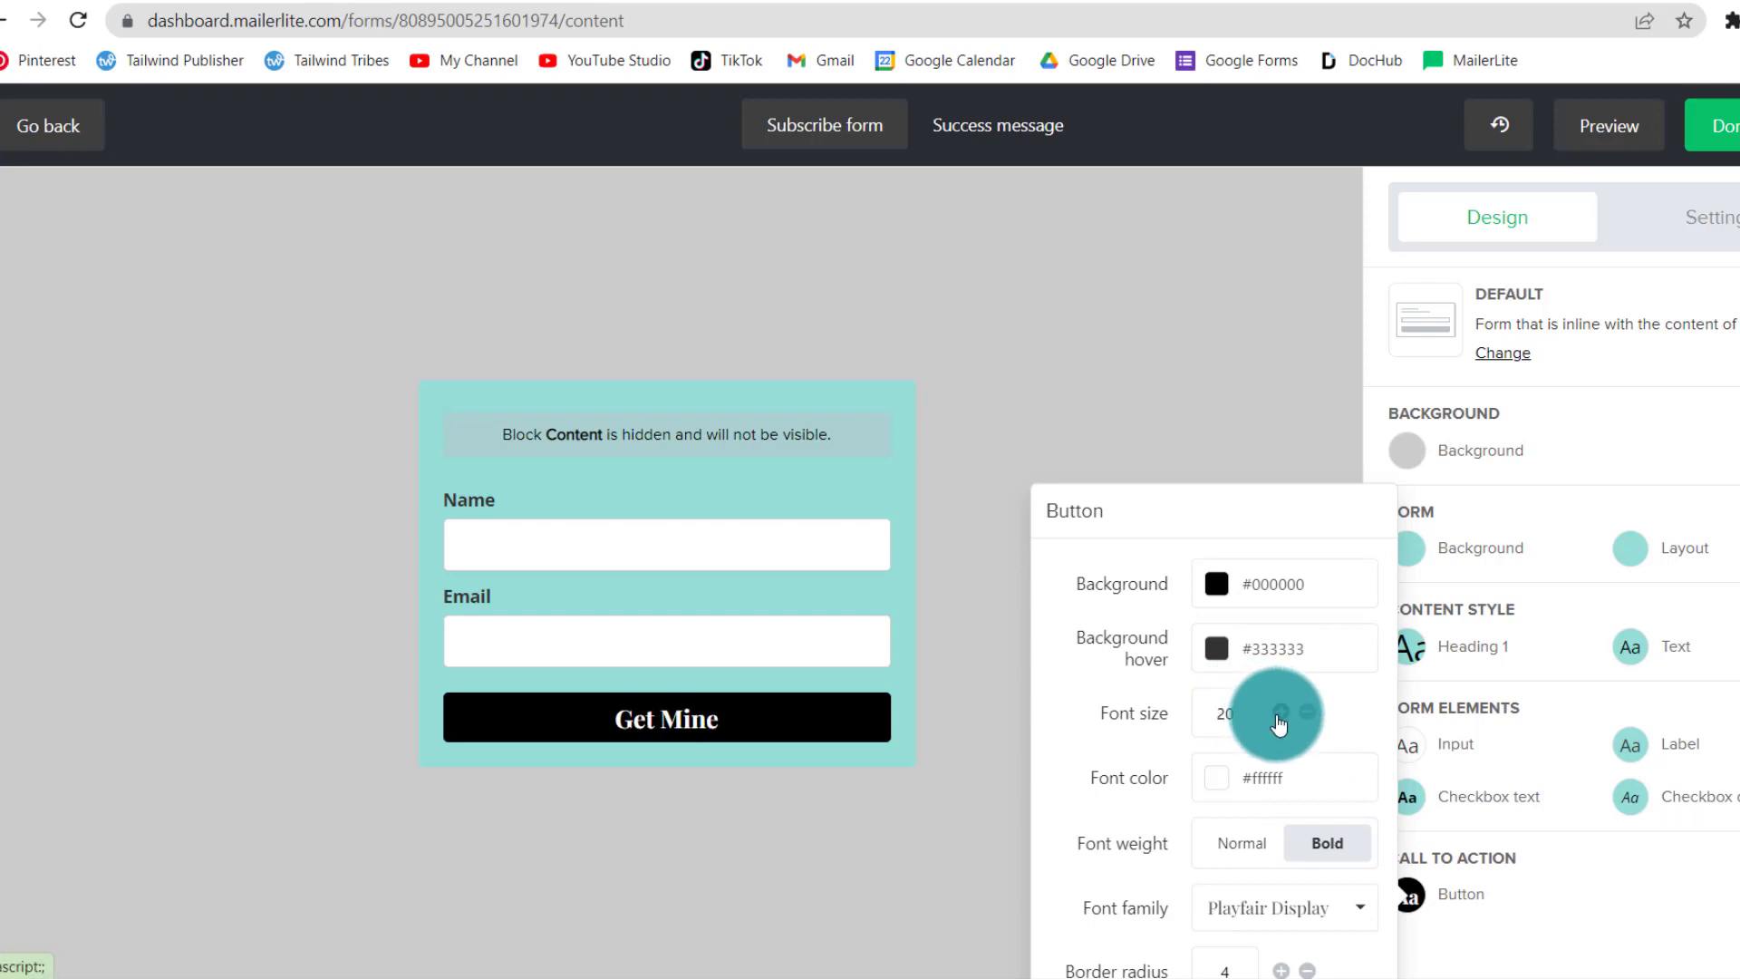
pyautogui.moveTo(1382, 730)
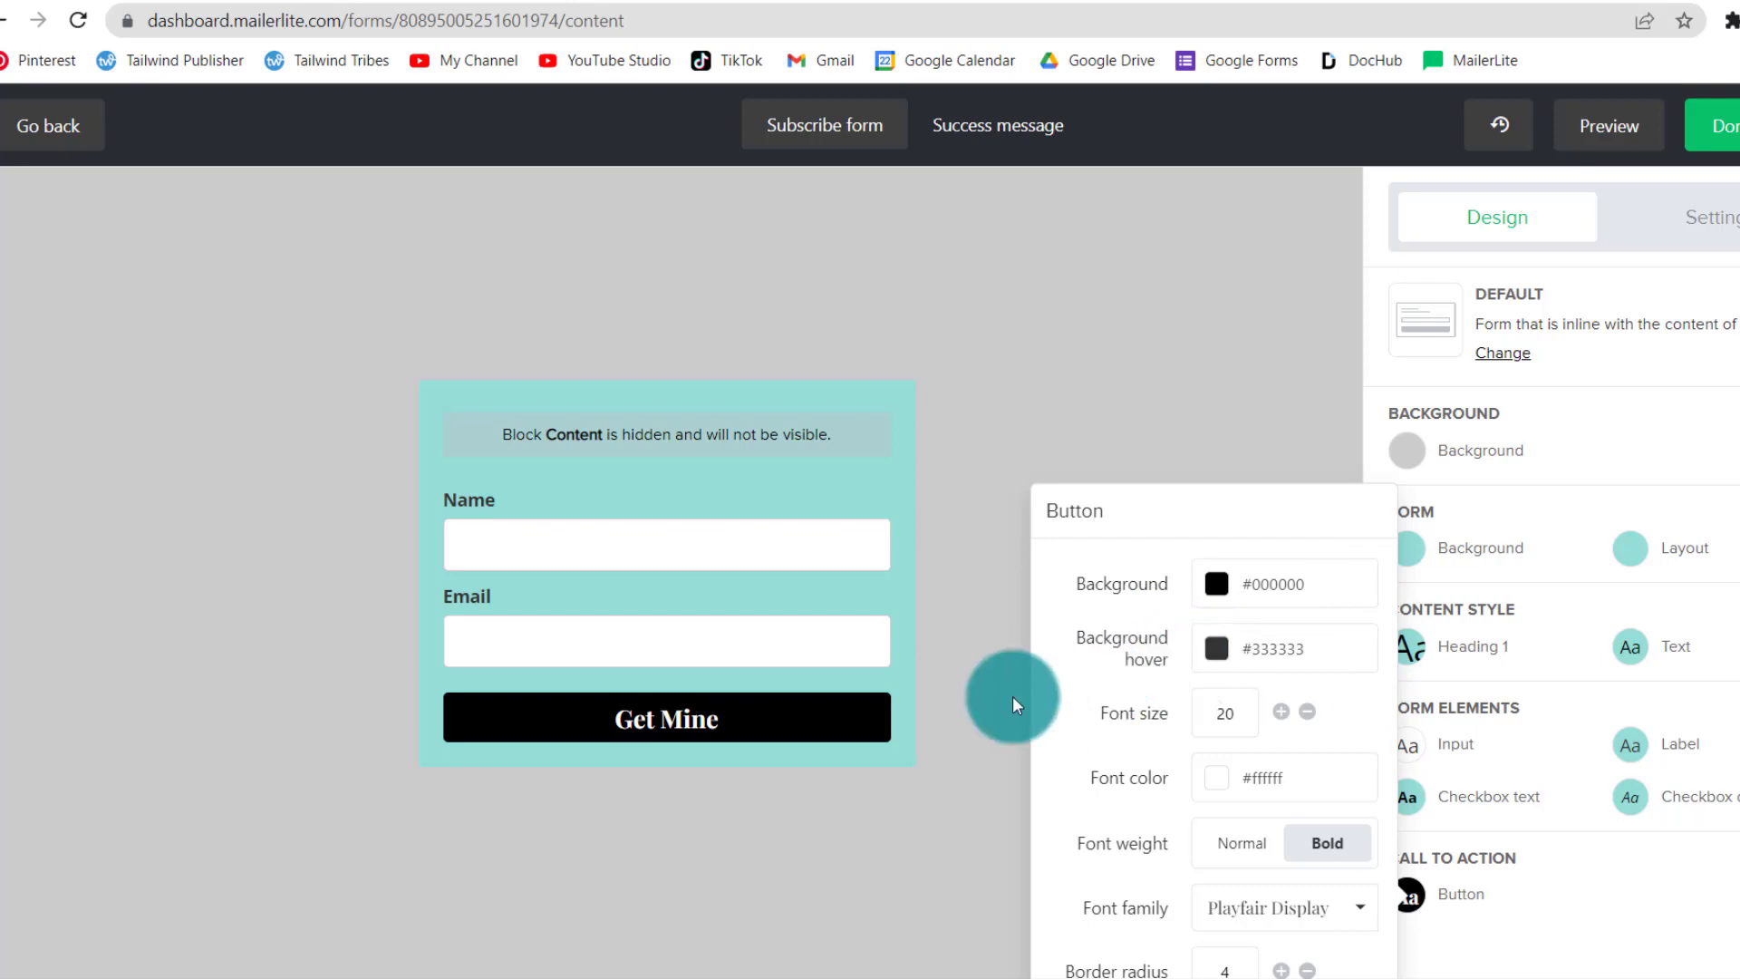
pyautogui.moveTo(962, 737)
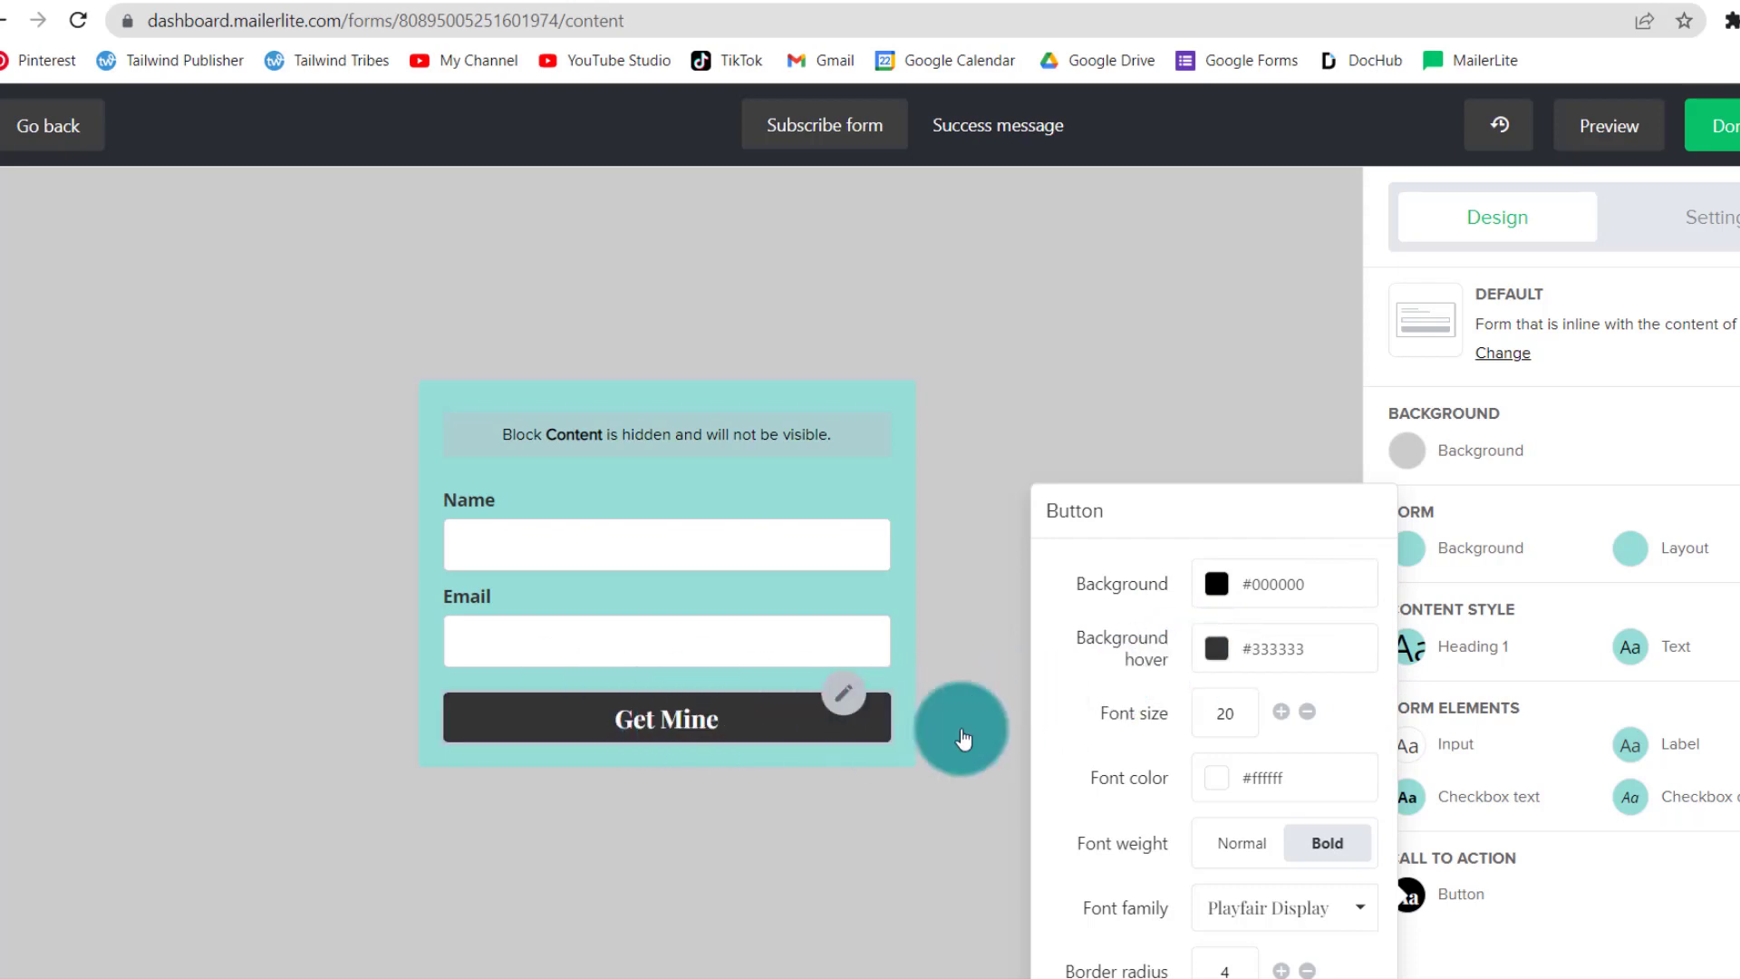
pyautogui.click(1216, 649)
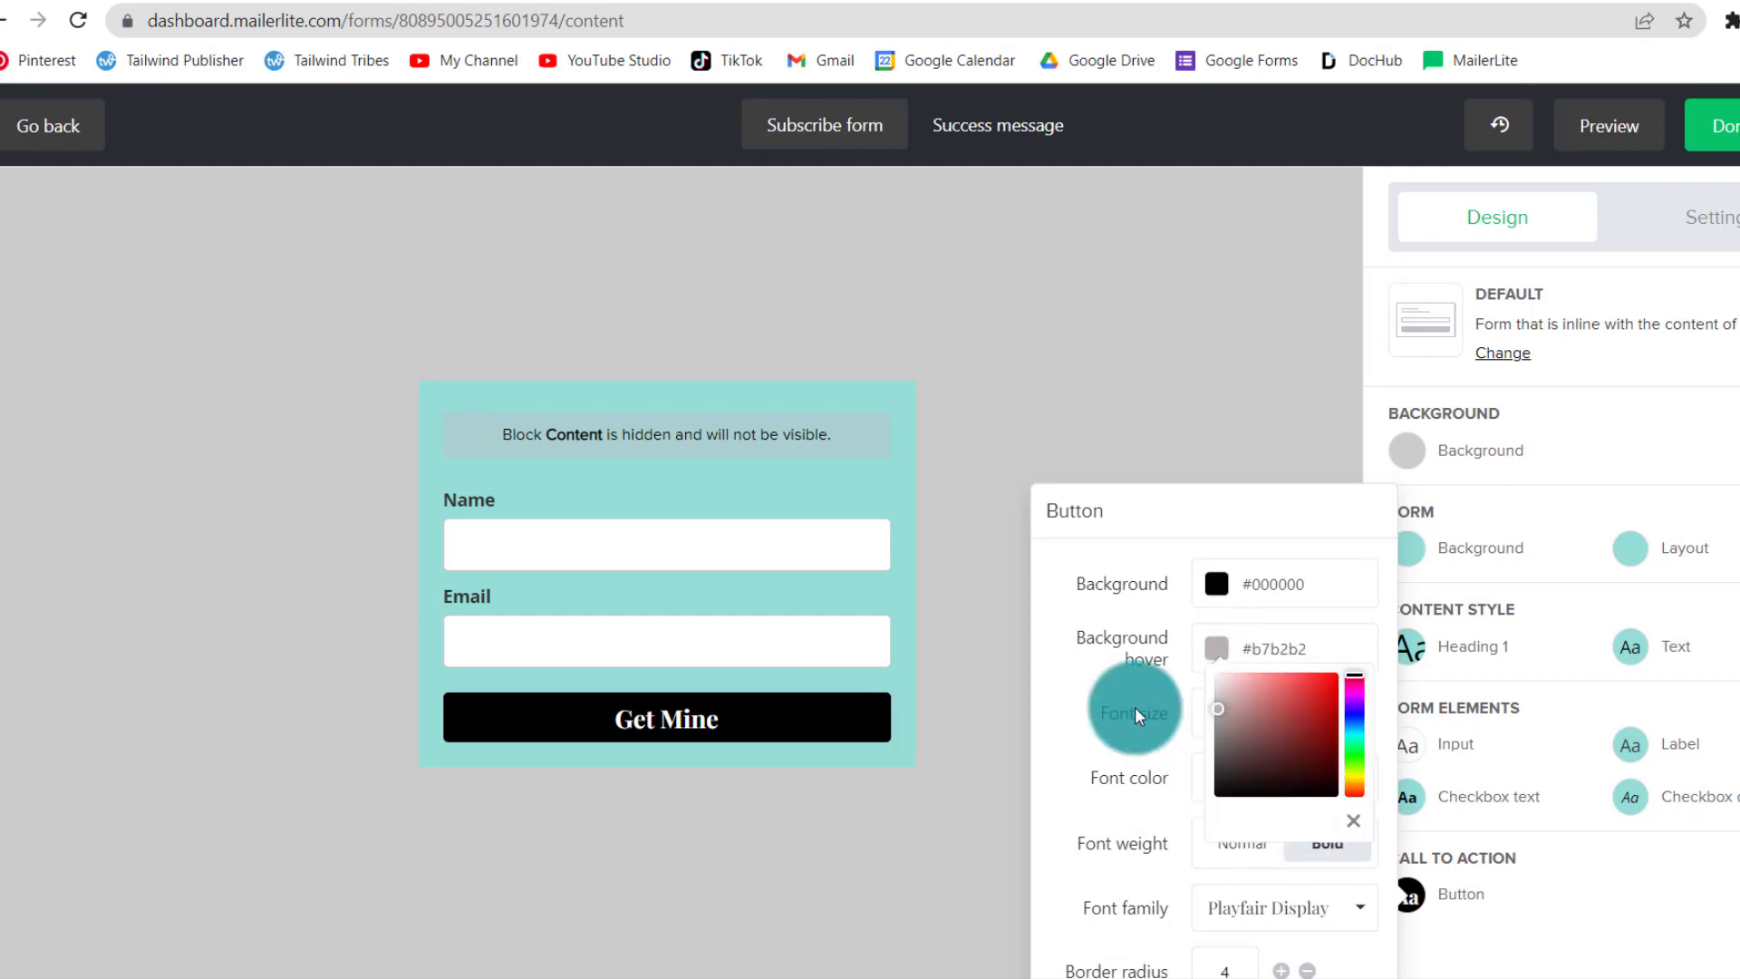
pyautogui.click(1352, 819)
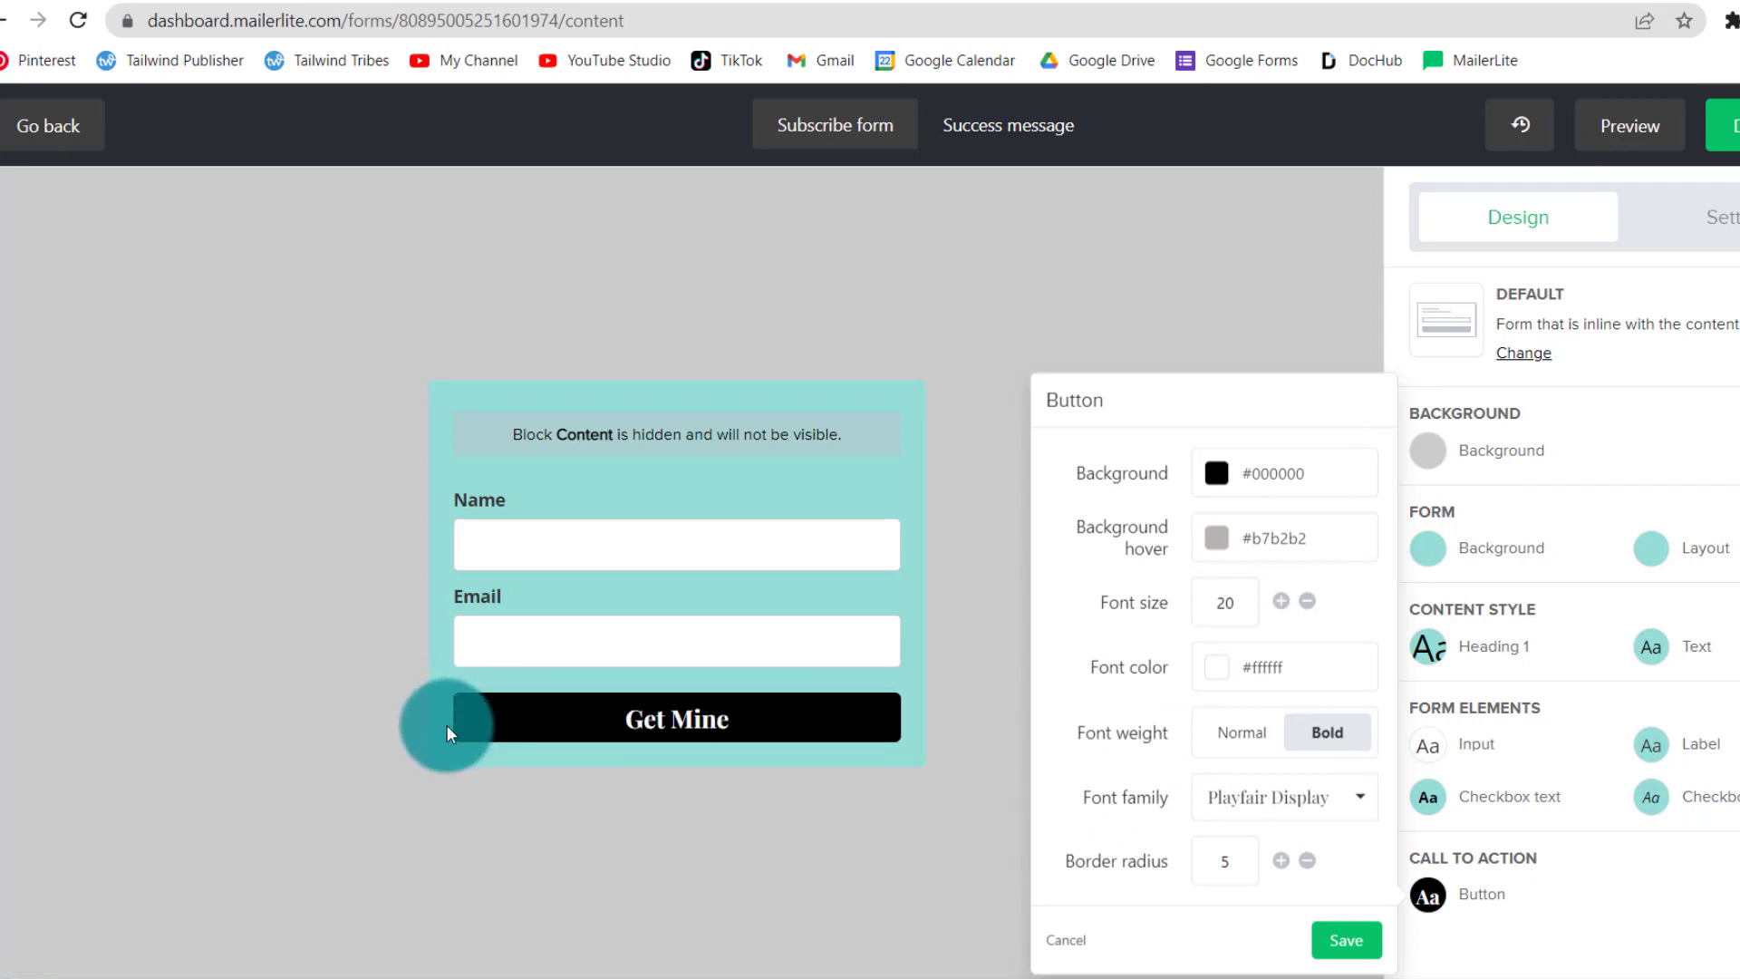
pyautogui.moveTo(1189, 894)
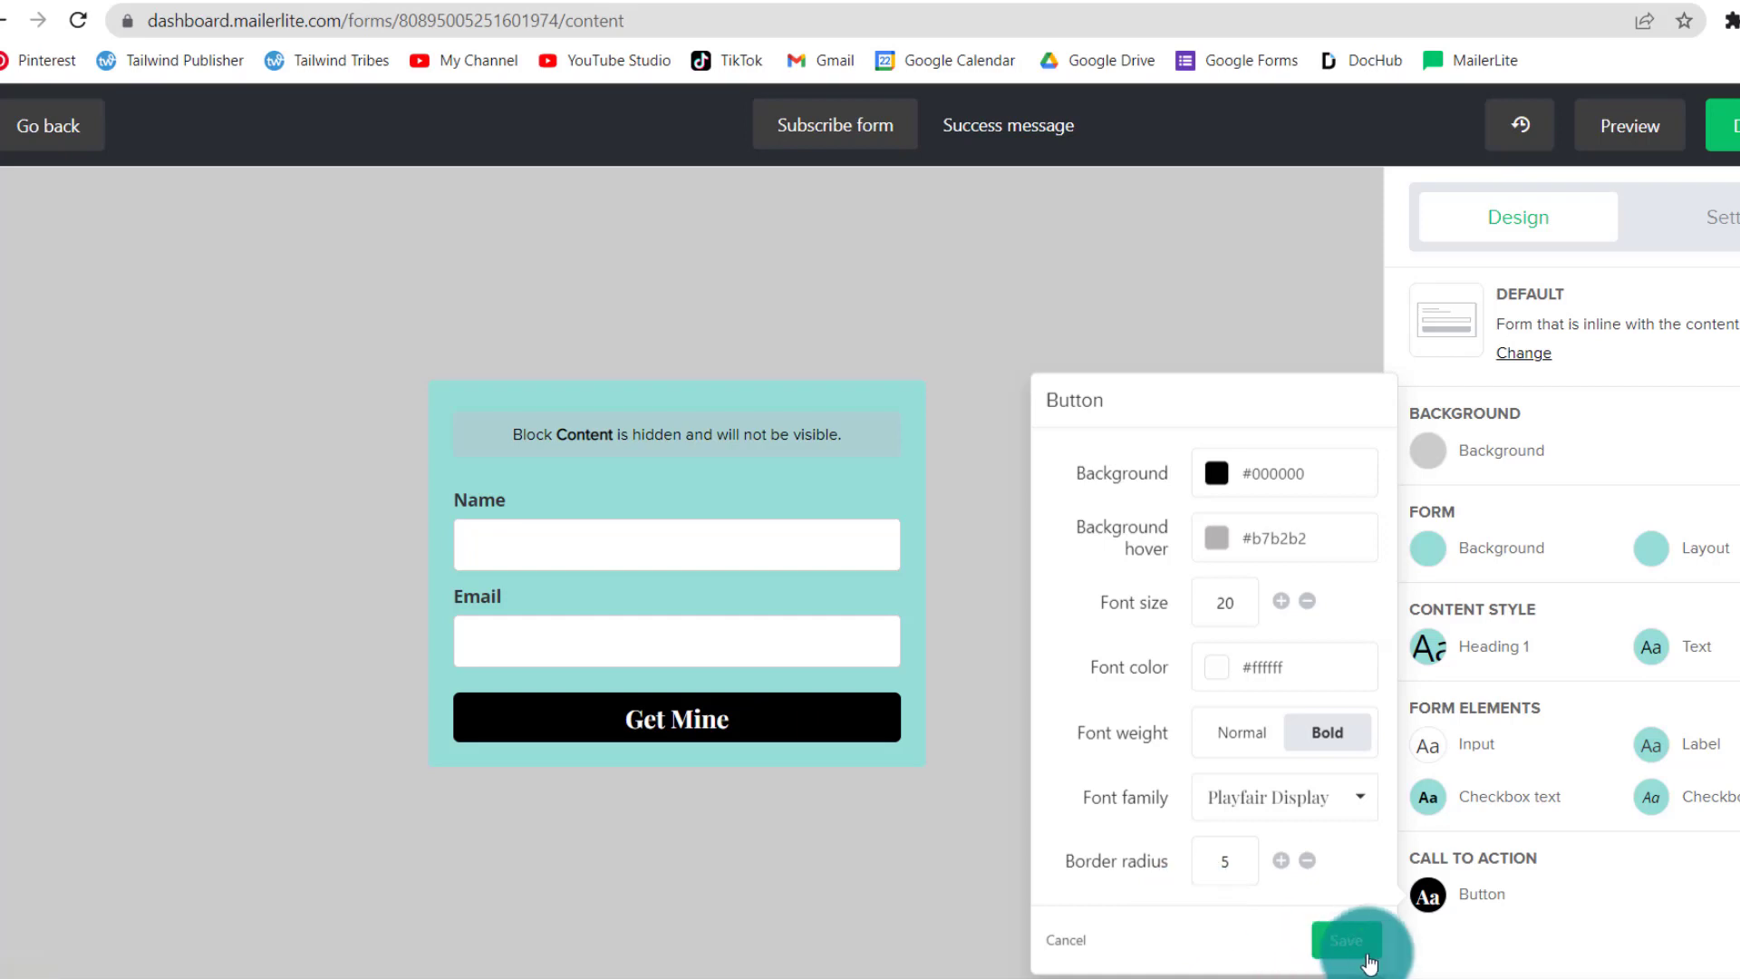
pyautogui.click(1347, 941)
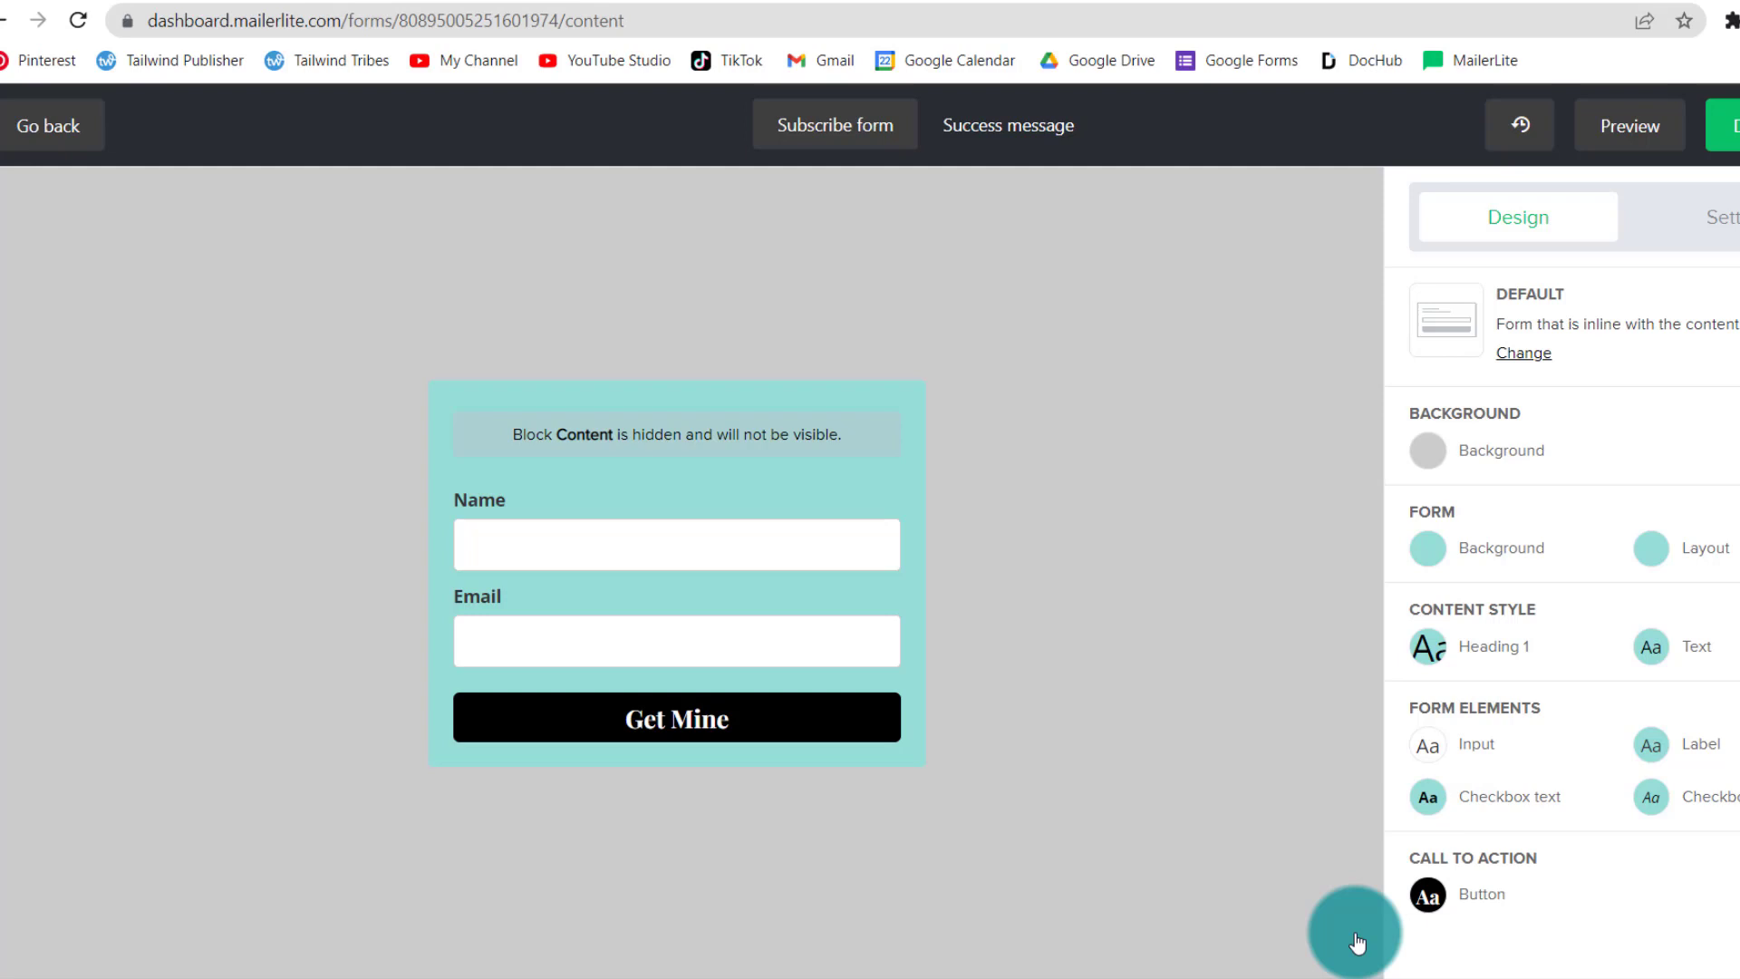
# Step: Return to the Freebie form overview and choose the HTML embed code option
pyautogui.click(51, 125)
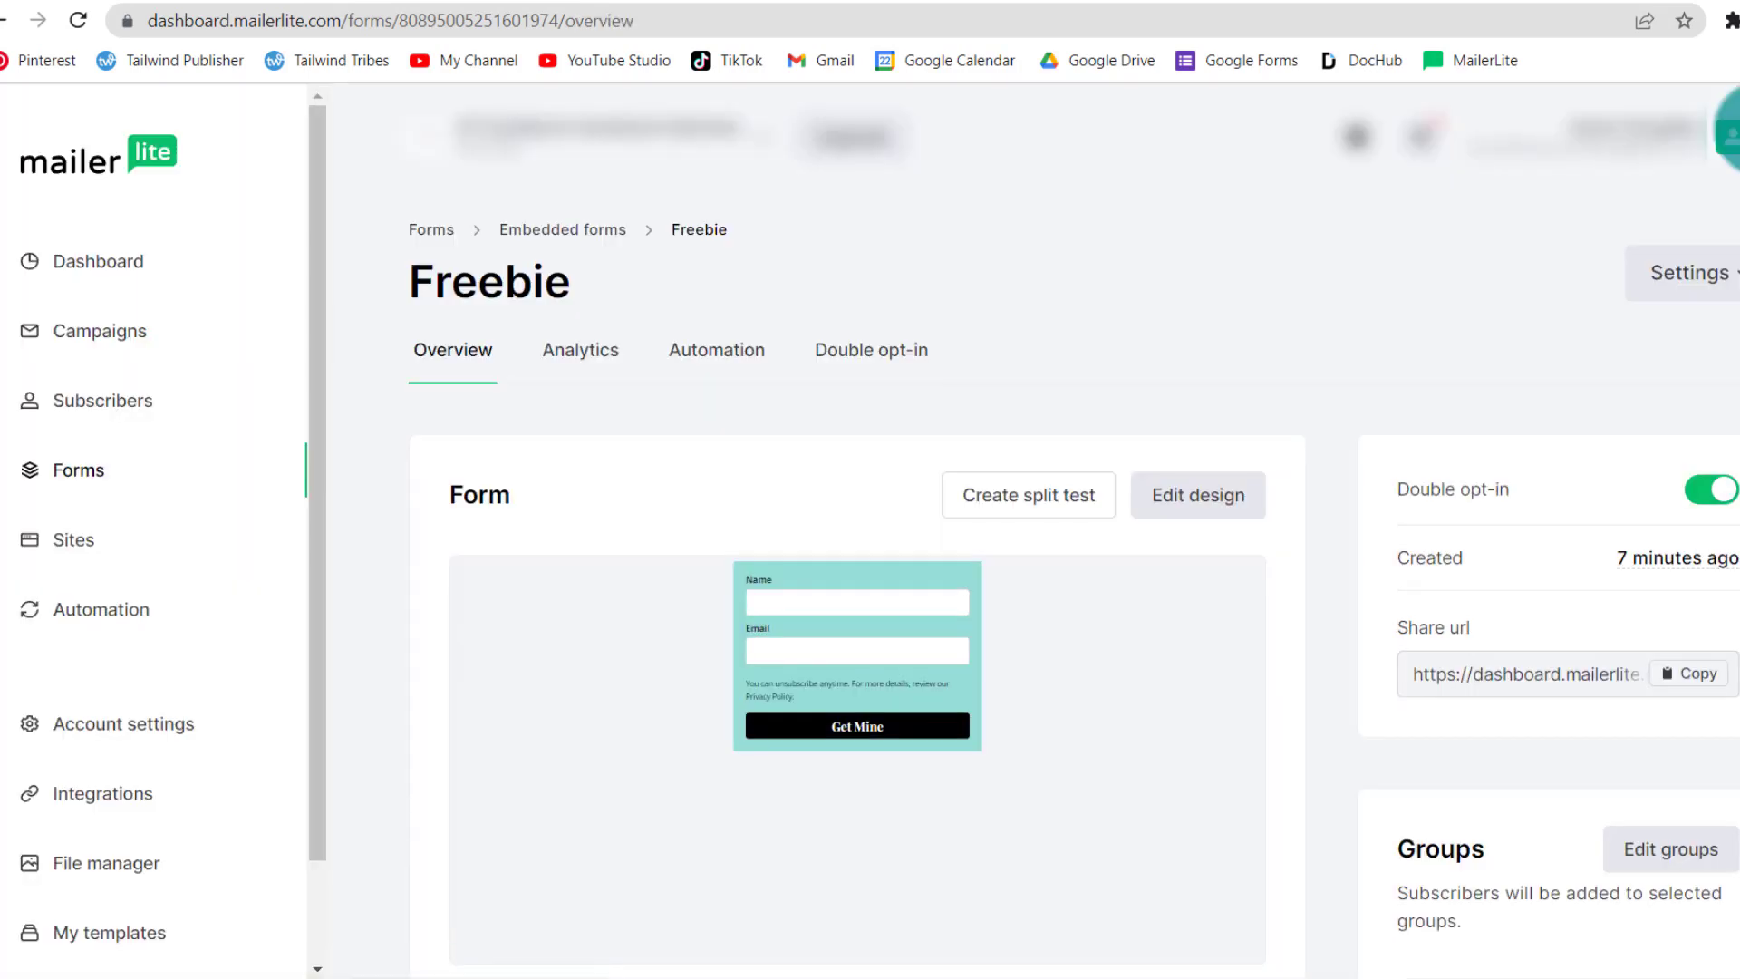
pyautogui.moveTo(855, 759)
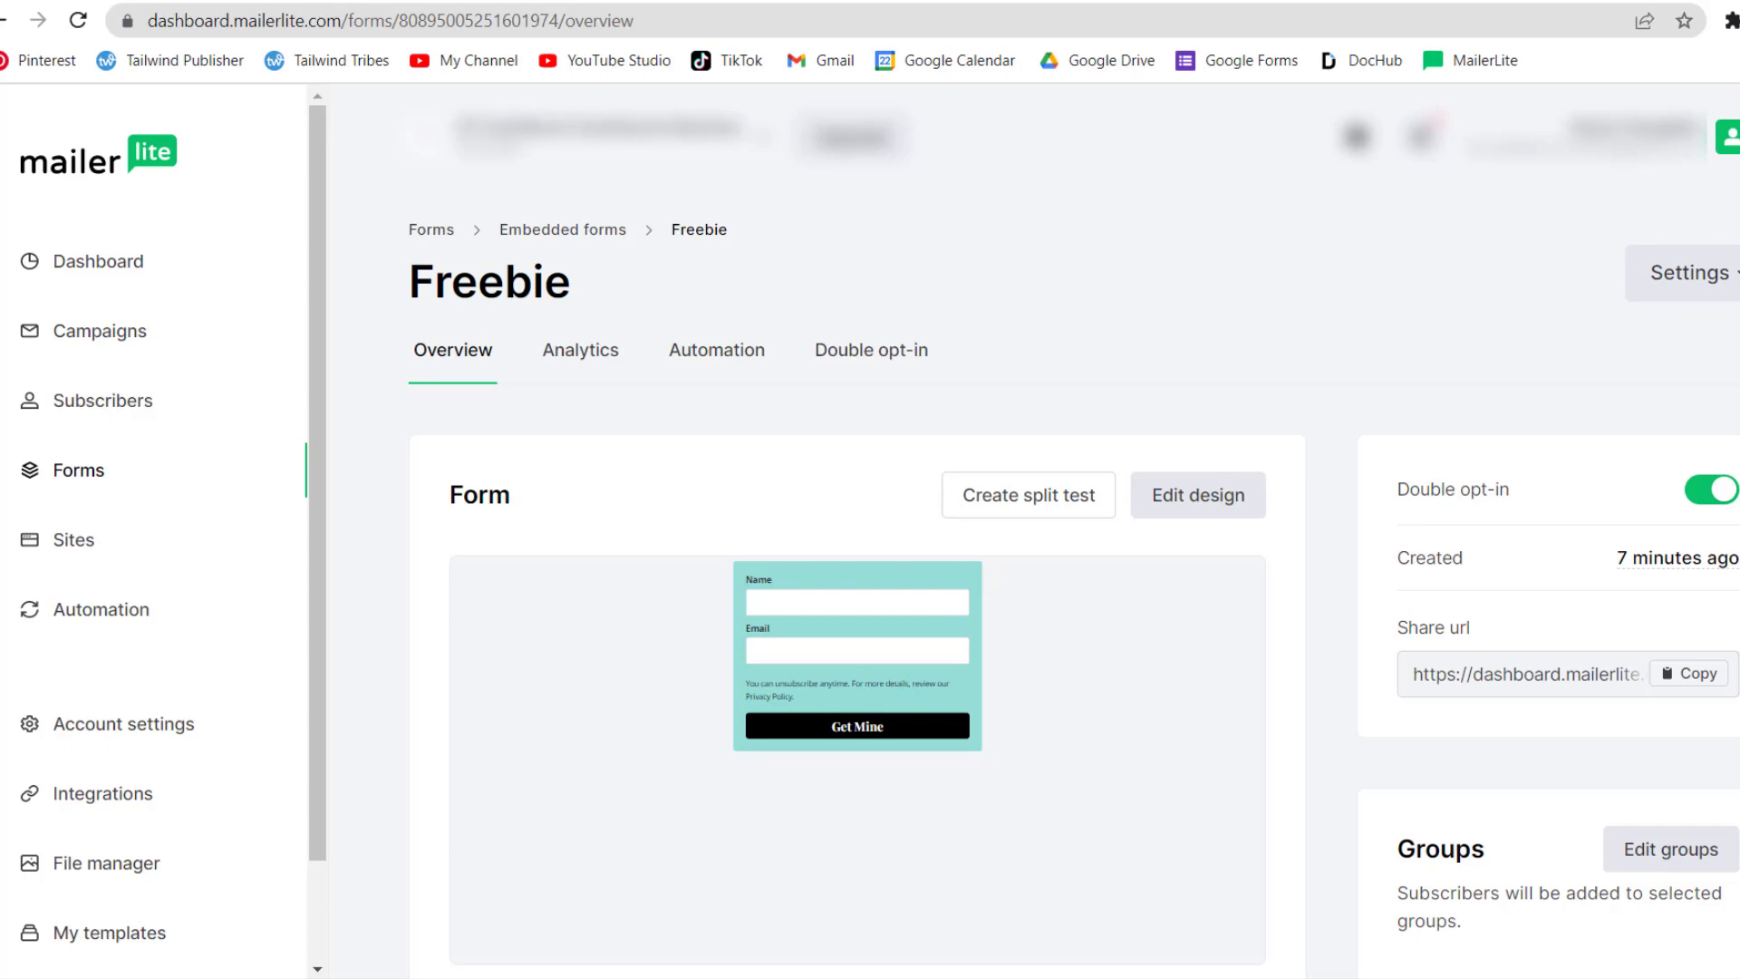
pyautogui.scroll(-3)
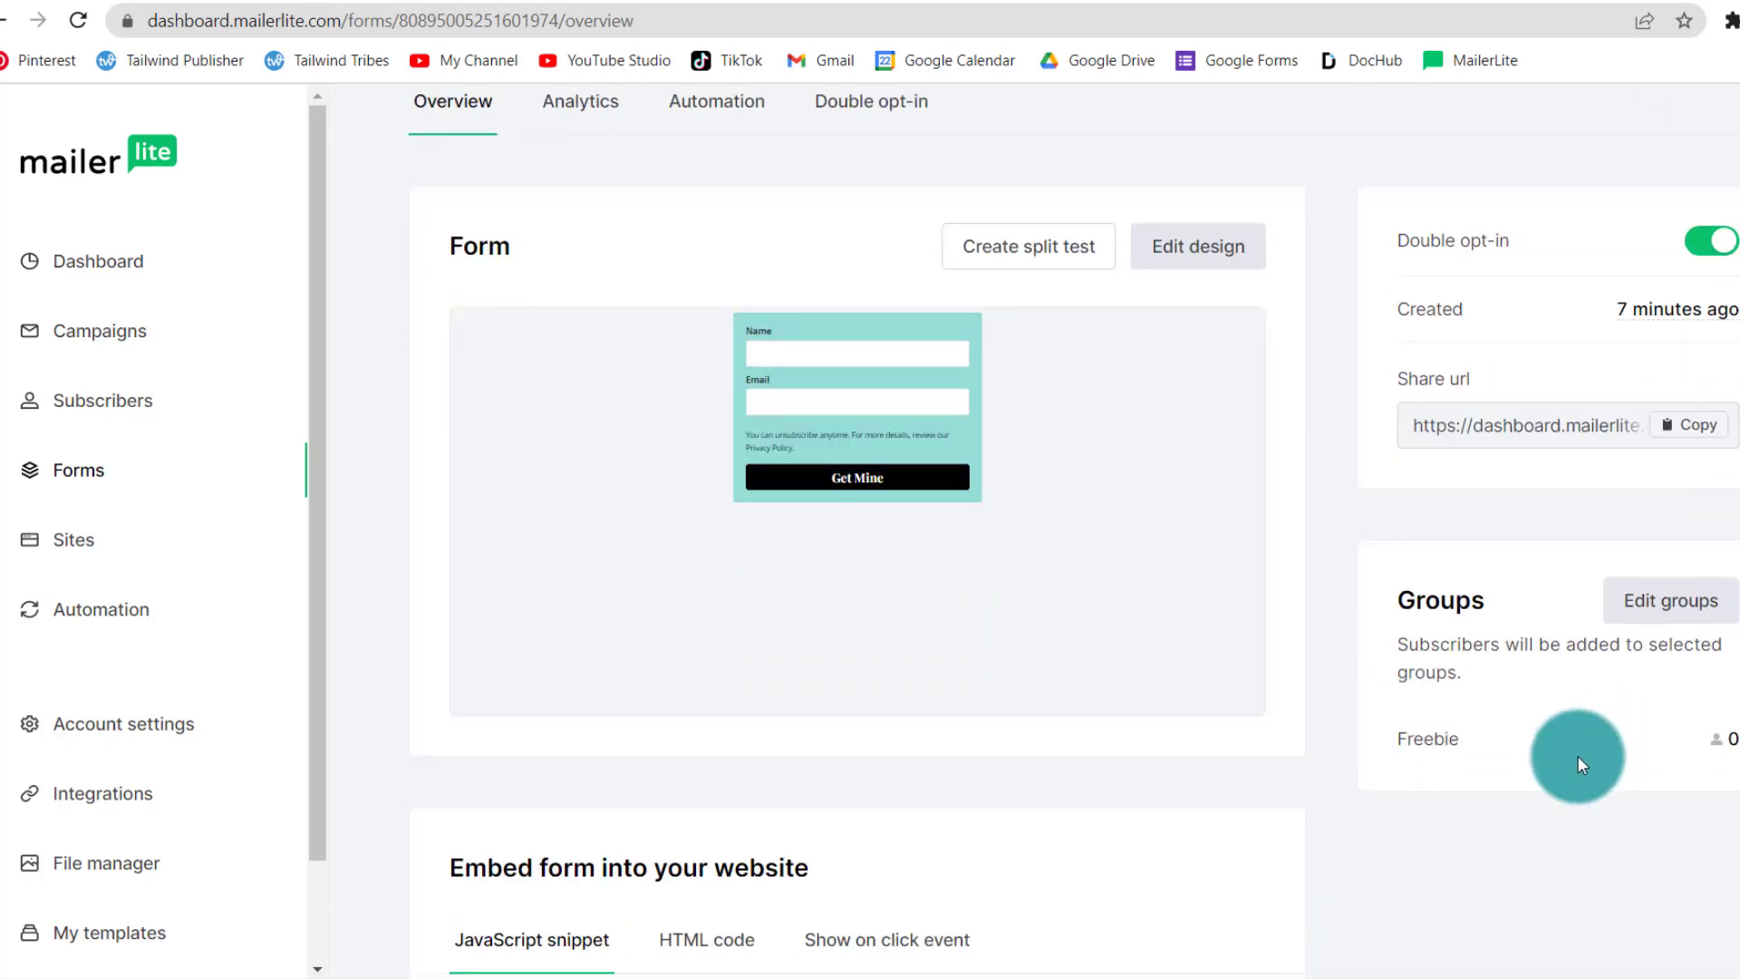
pyautogui.moveTo(1448, 778)
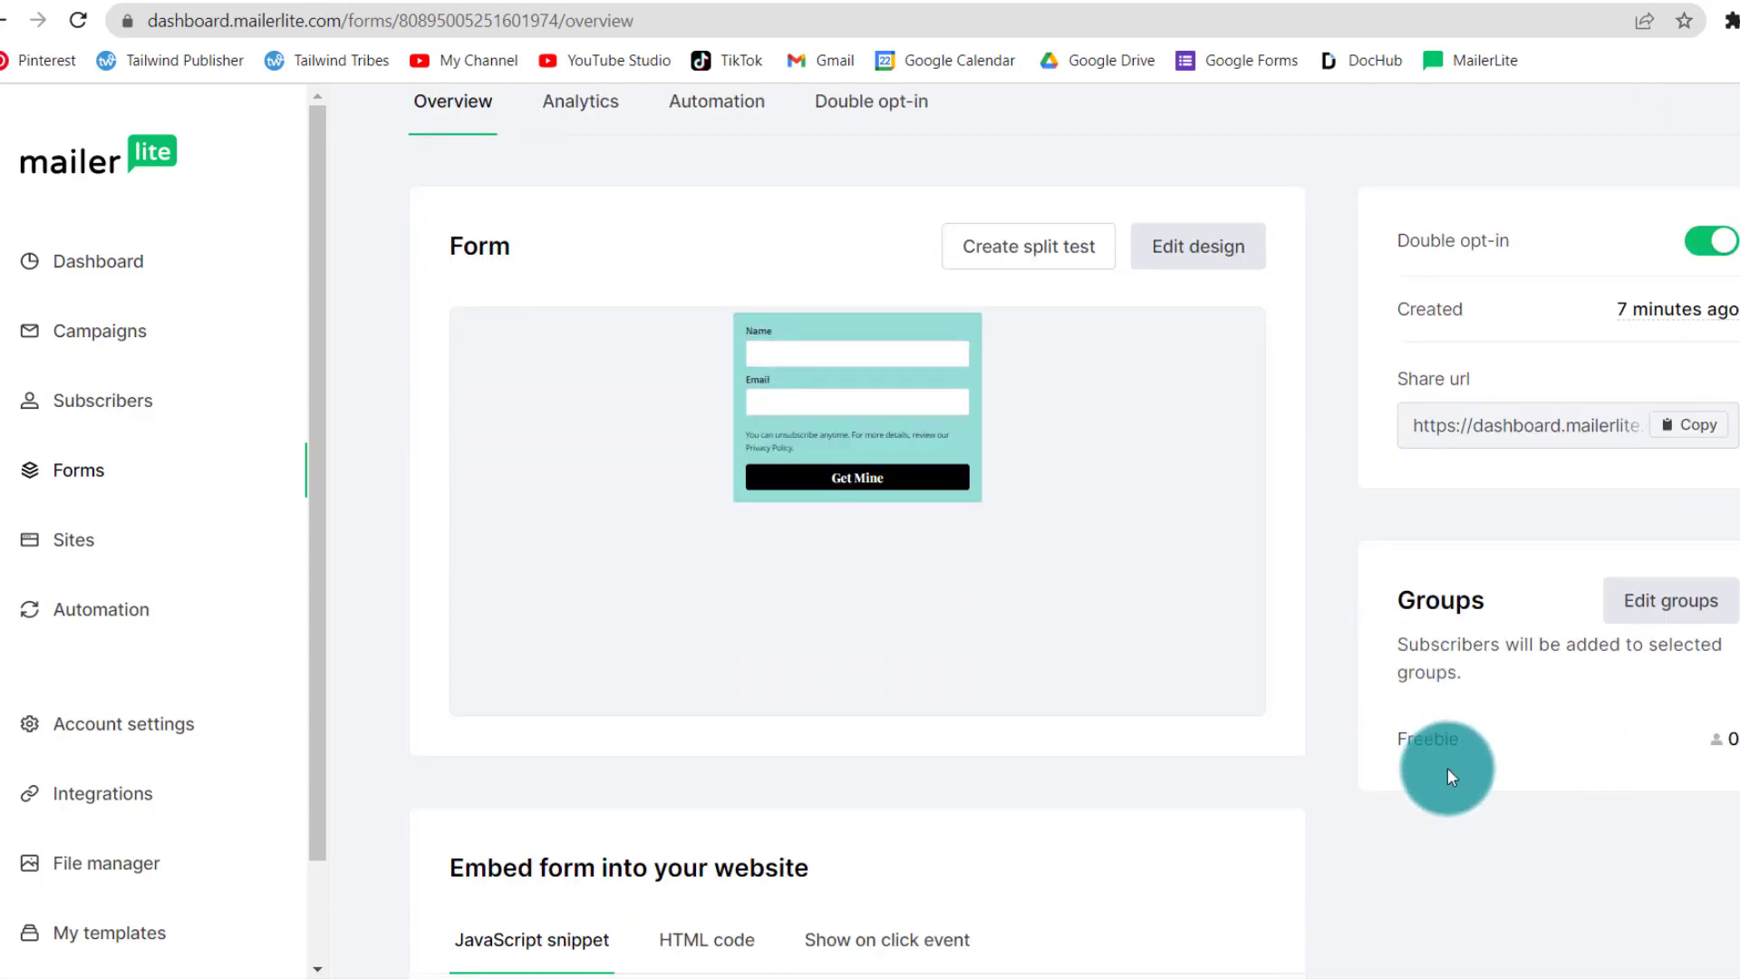
pyautogui.scroll(-3)
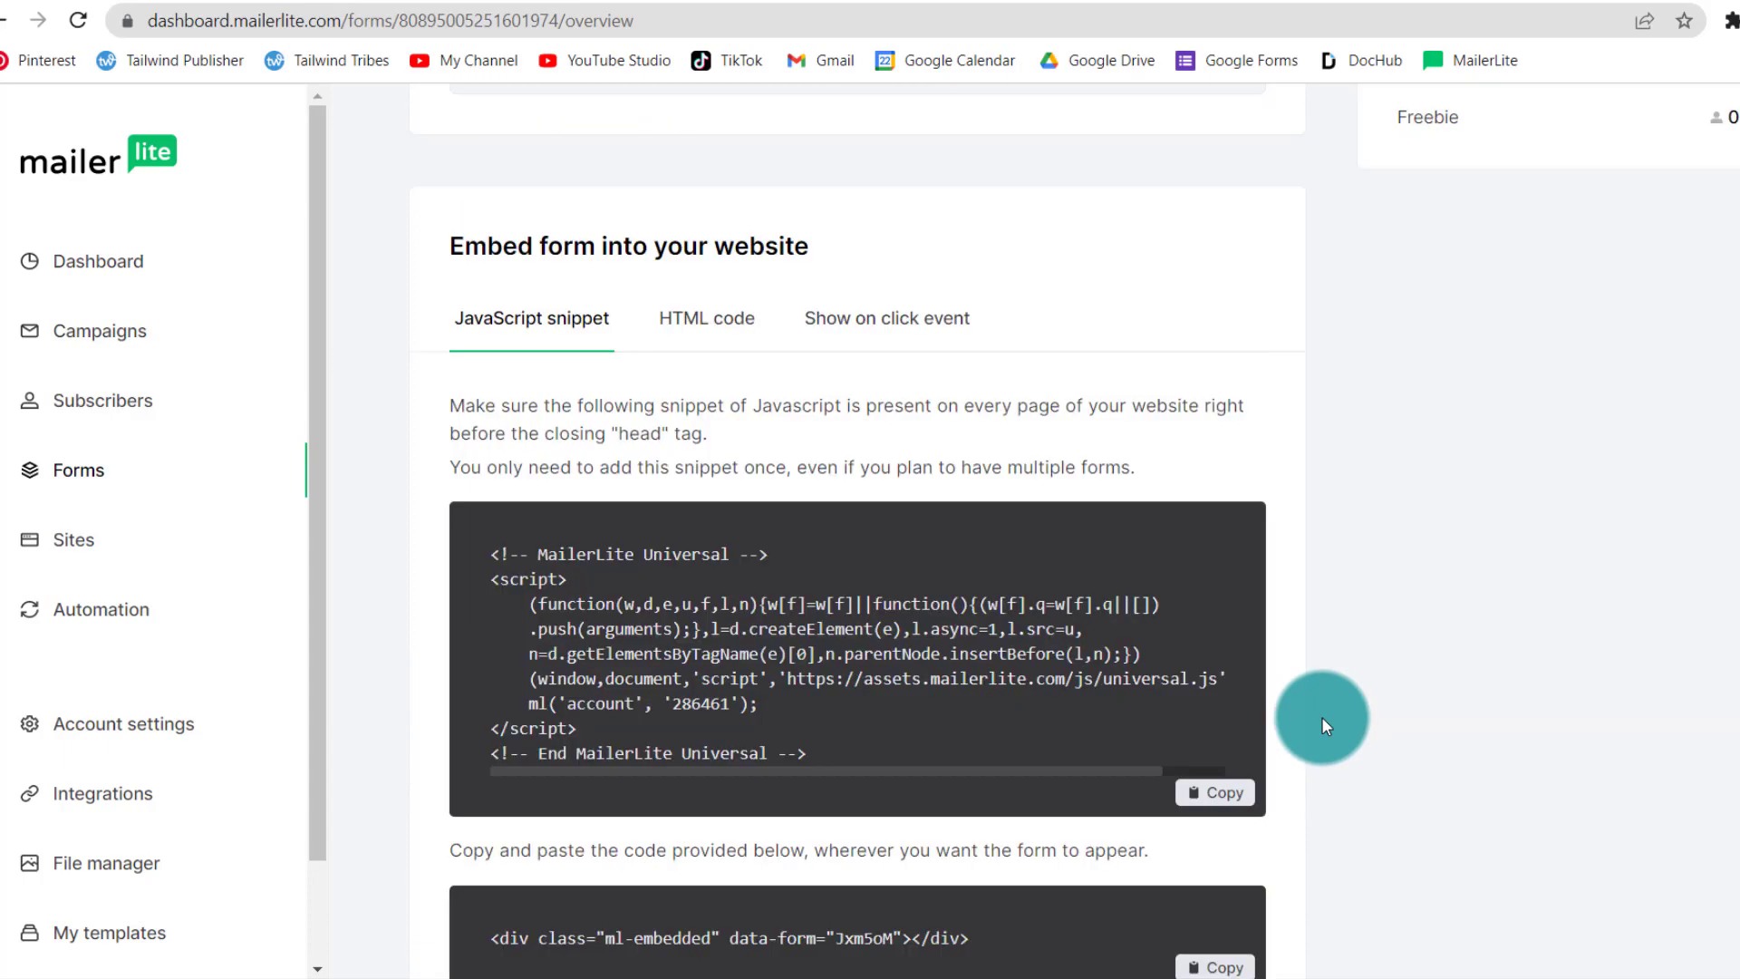
pyautogui.click(705, 317)
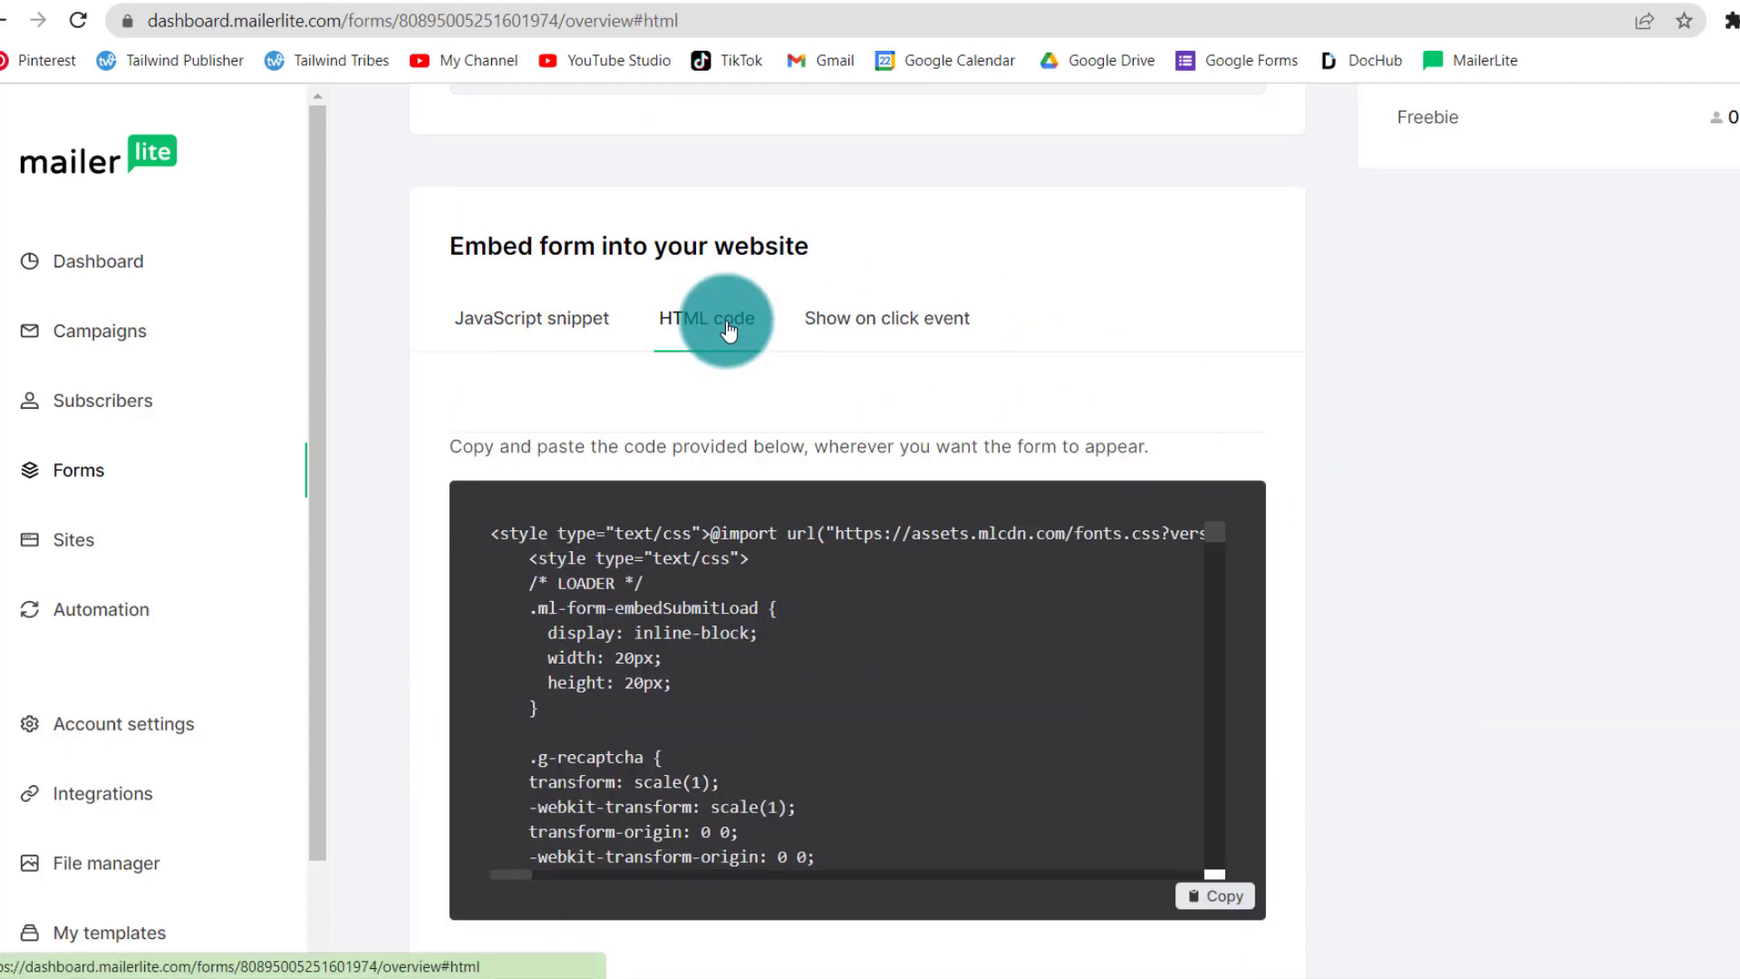
pyautogui.moveTo(1593, 491)
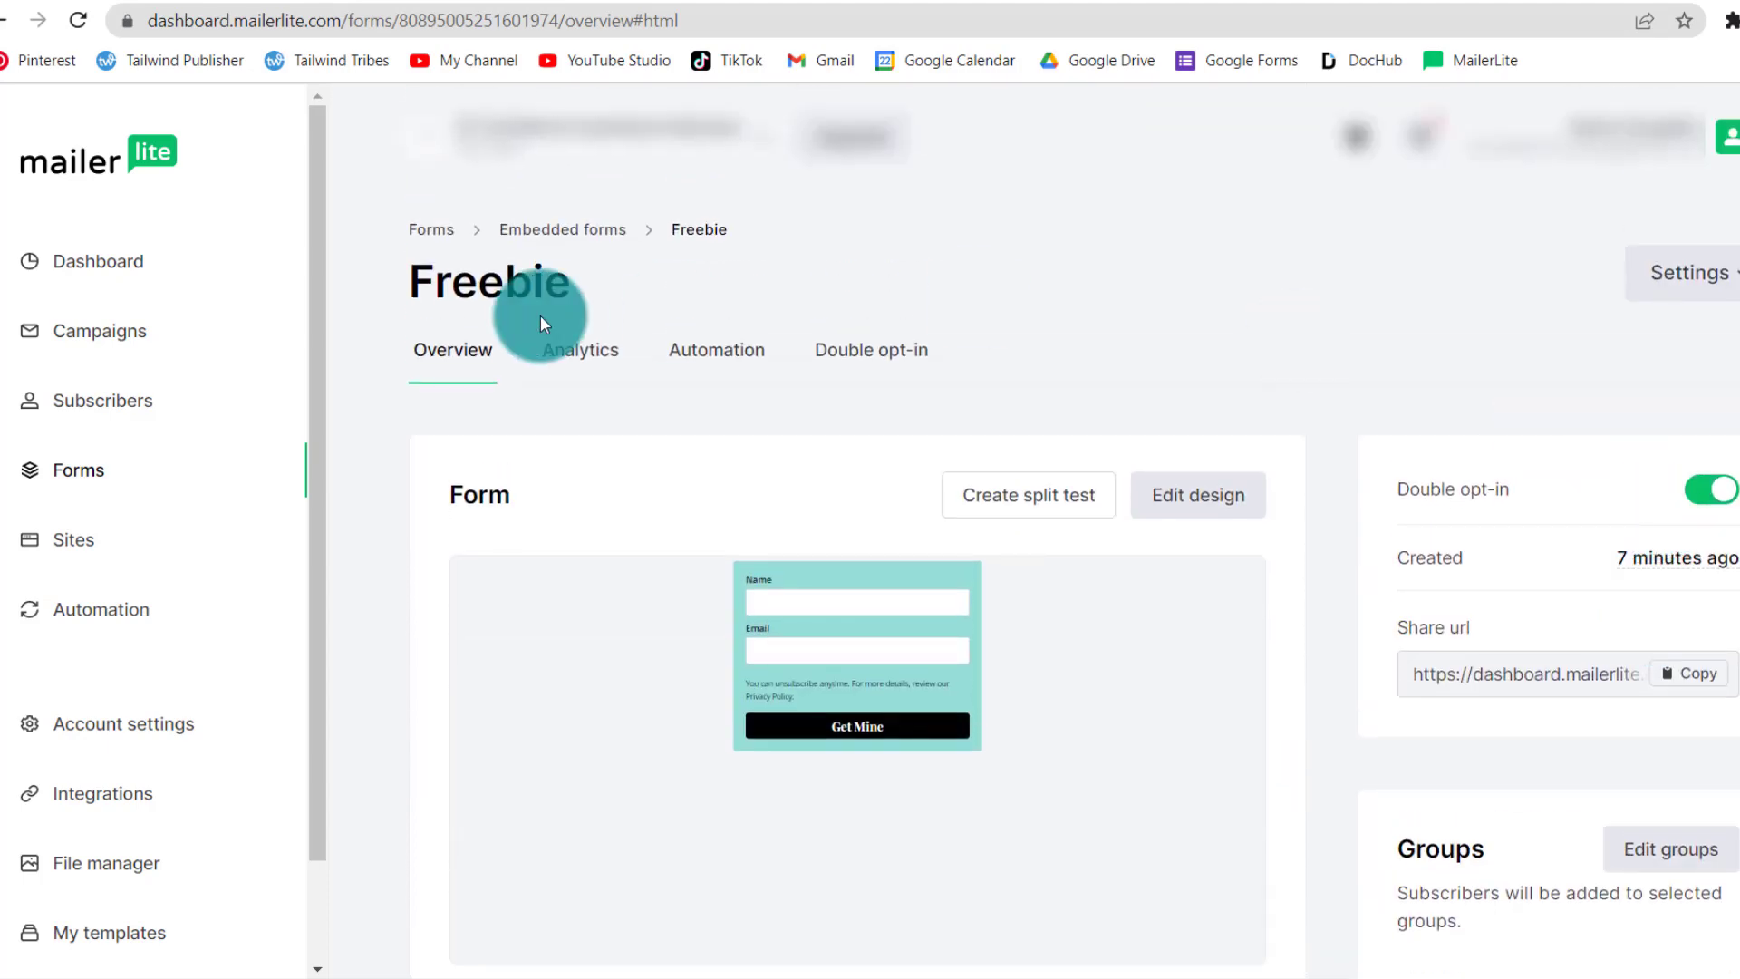
pyautogui.moveTo(718, 350)
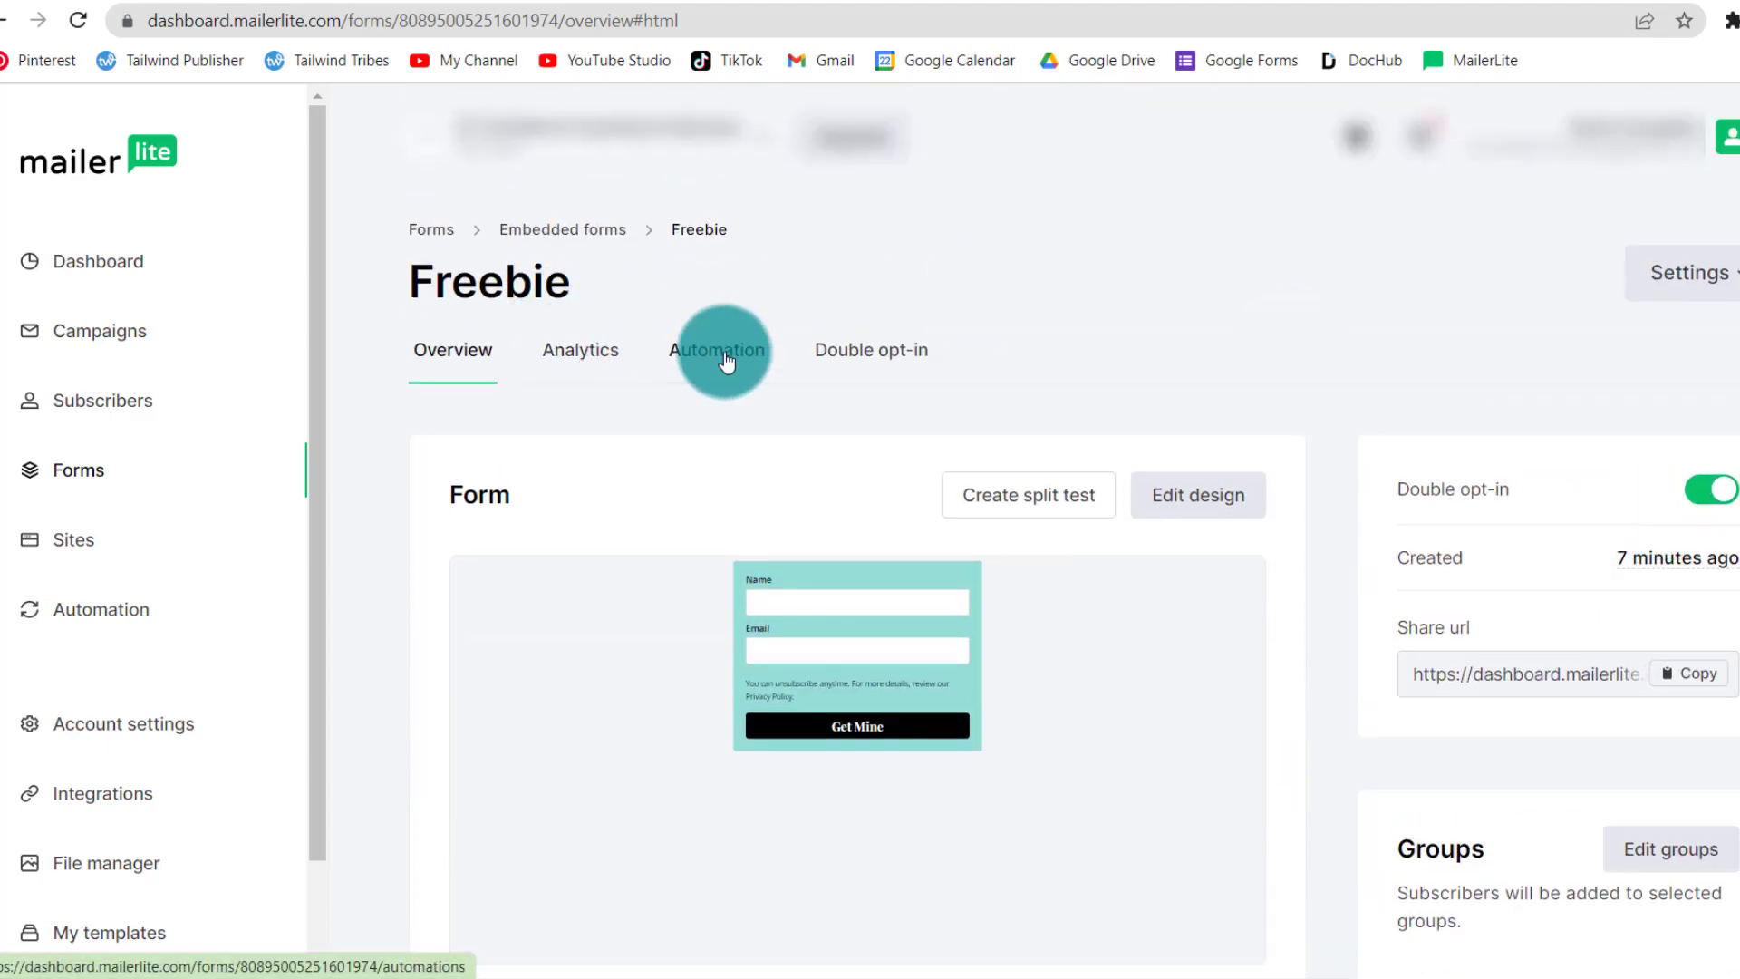
# Step: Start an automation triggered when a subscriber completes the Freebie form
pyautogui.click(718, 350)
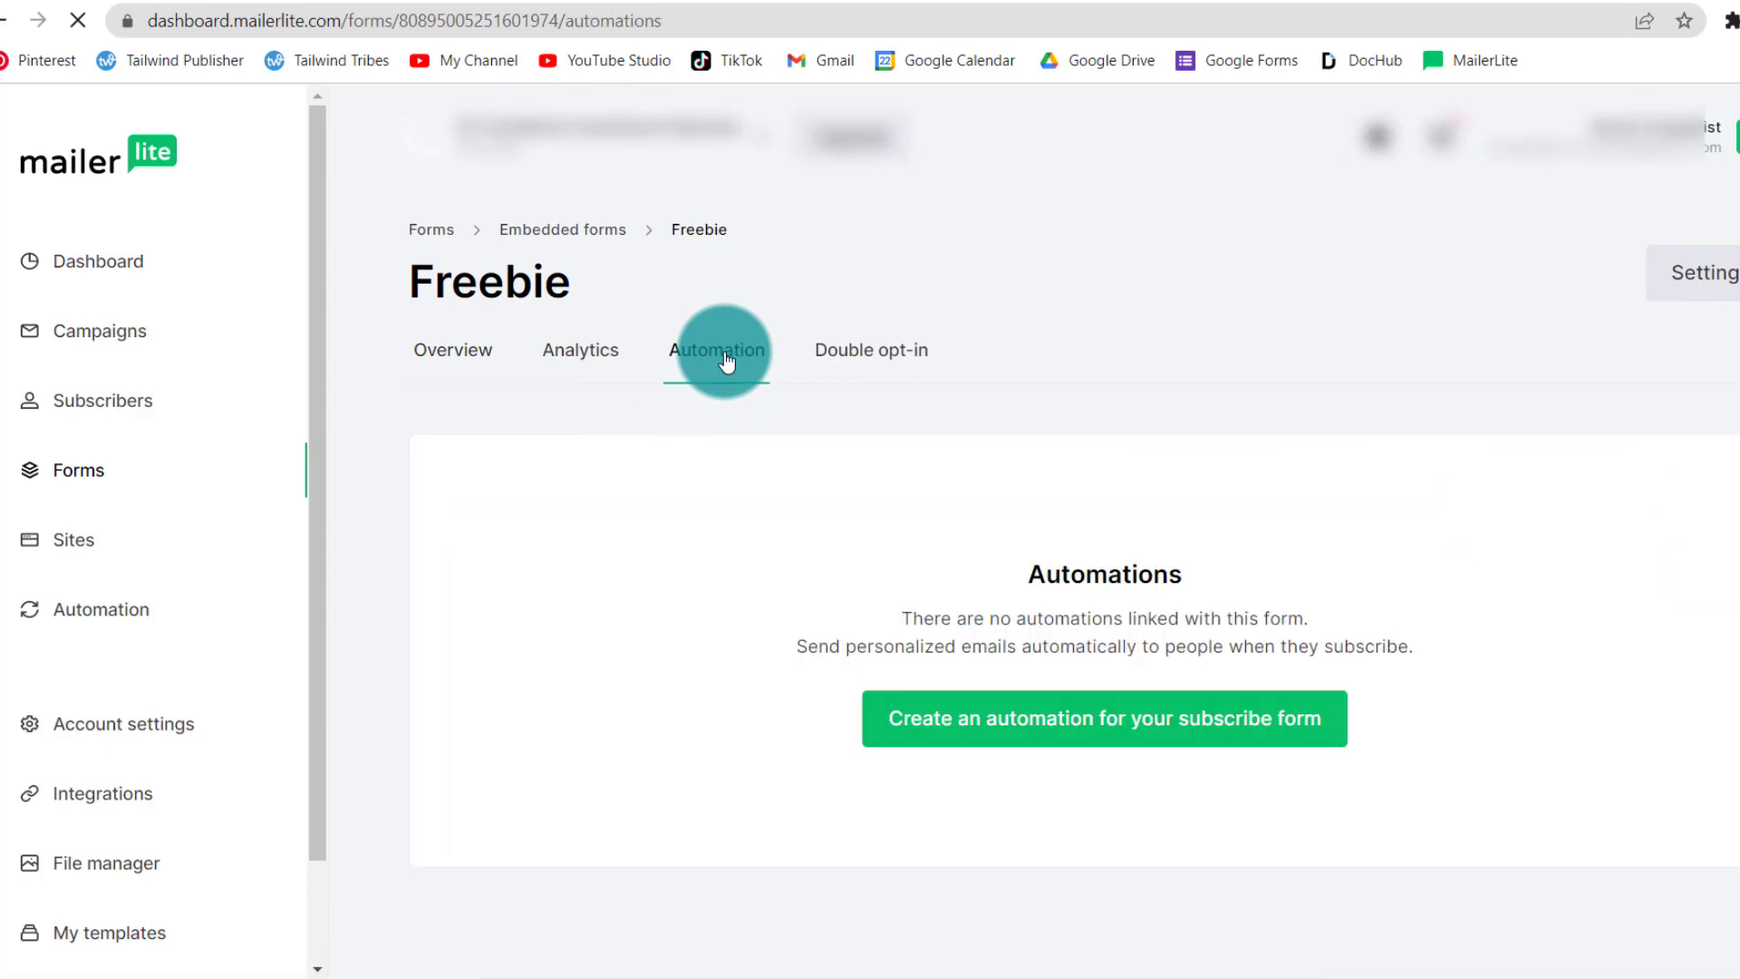
pyautogui.moveTo(1104, 718)
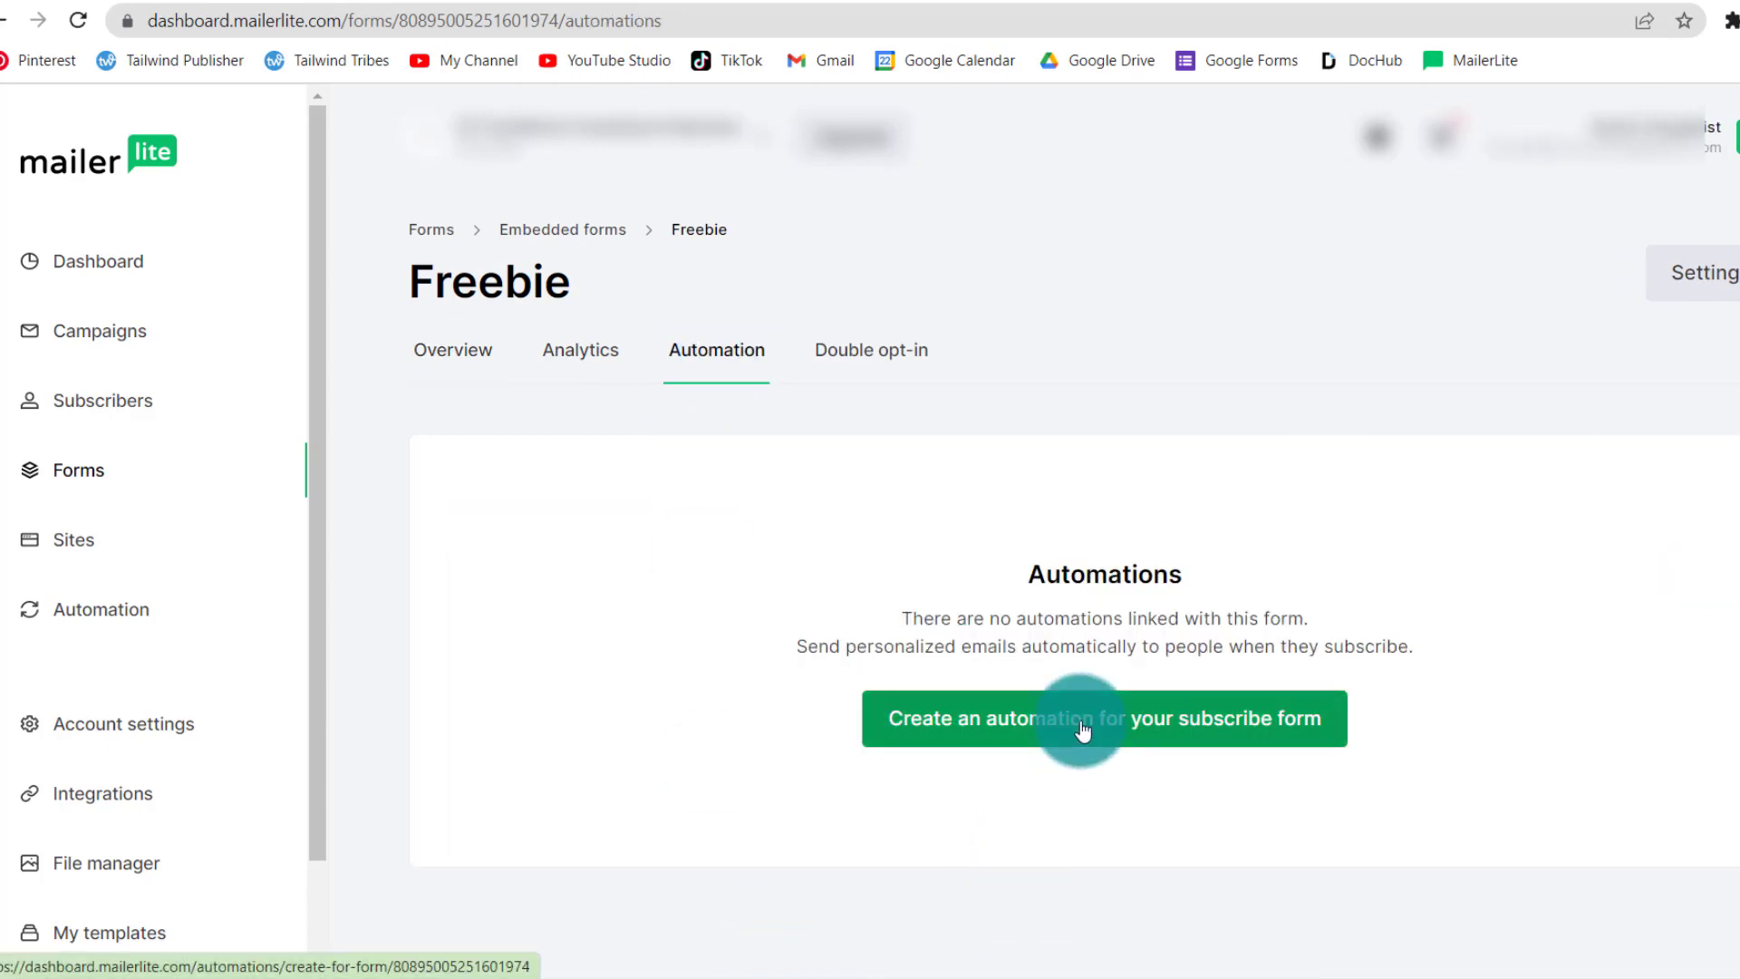
pyautogui.click(1104, 718)
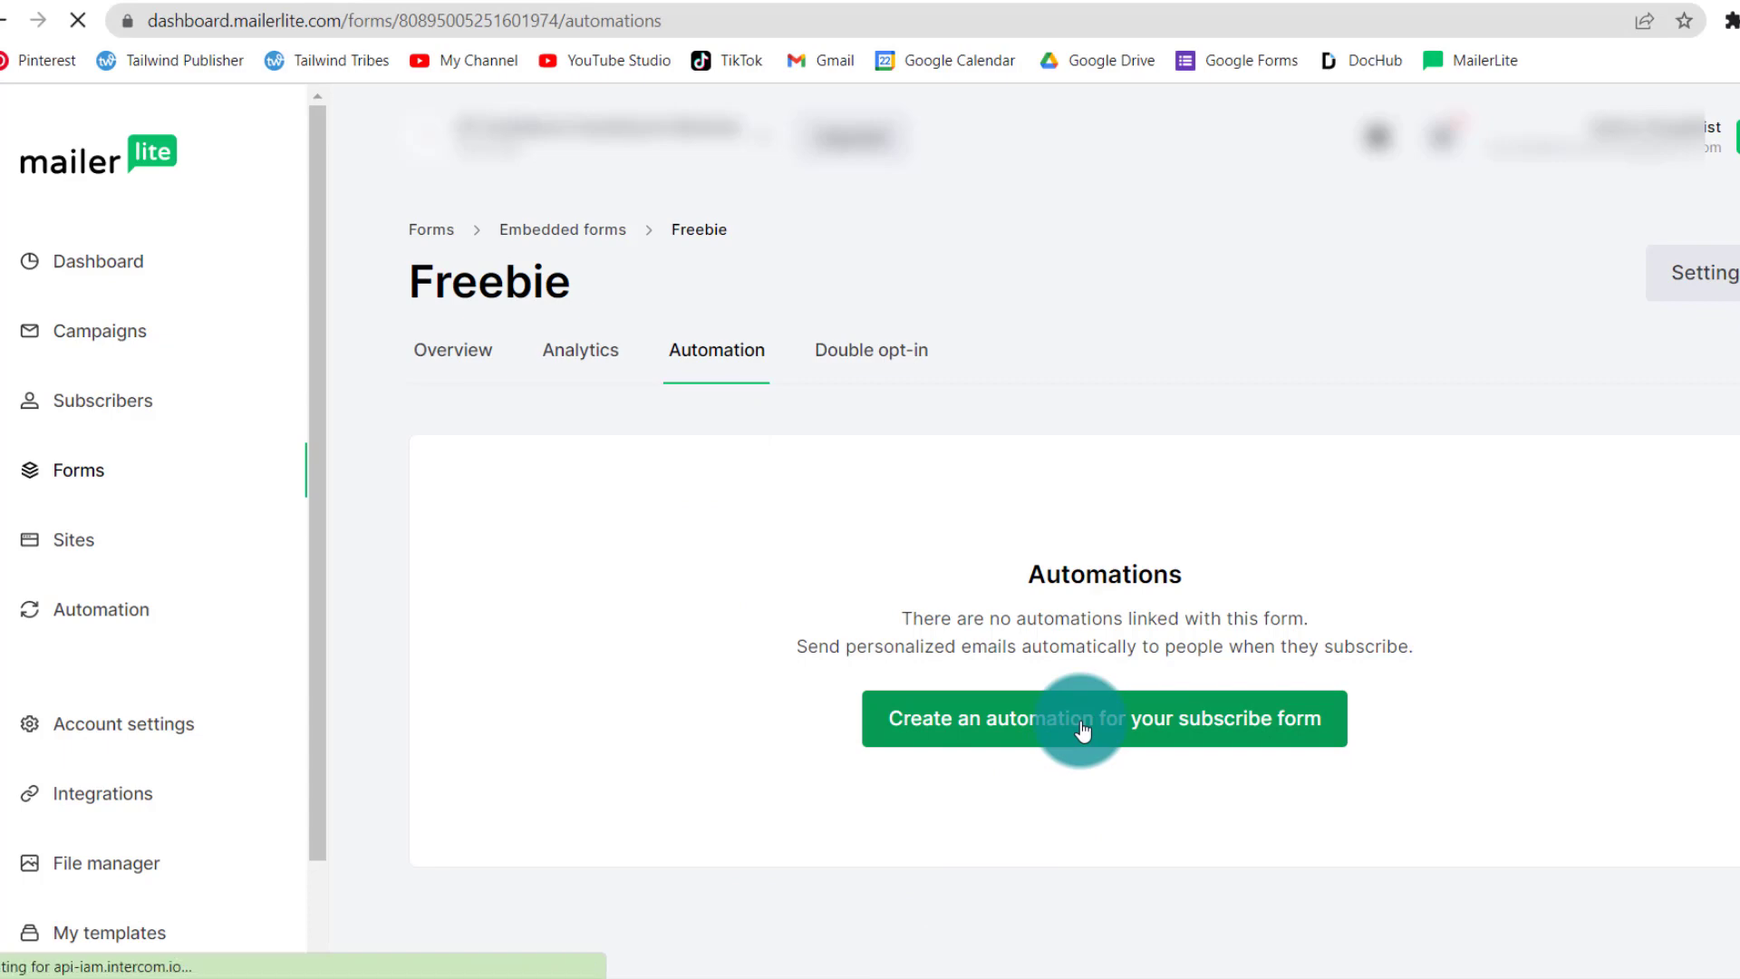
pyautogui.click(1102, 717)
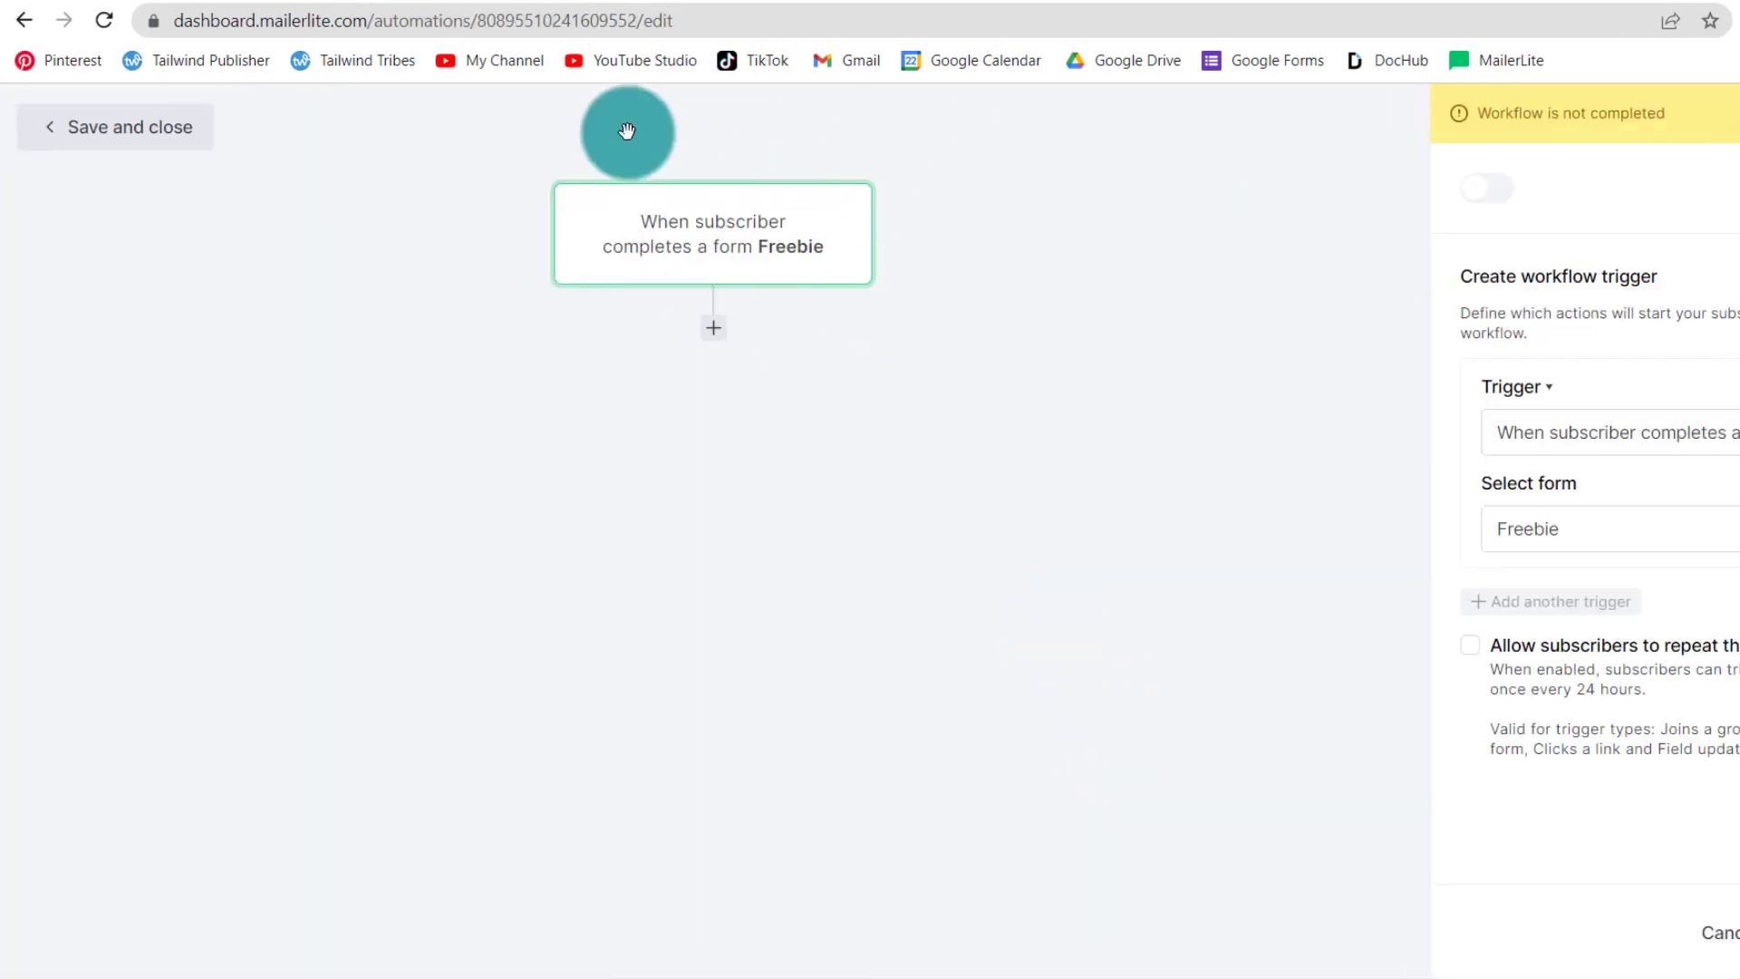
pyautogui.moveTo(655, 276)
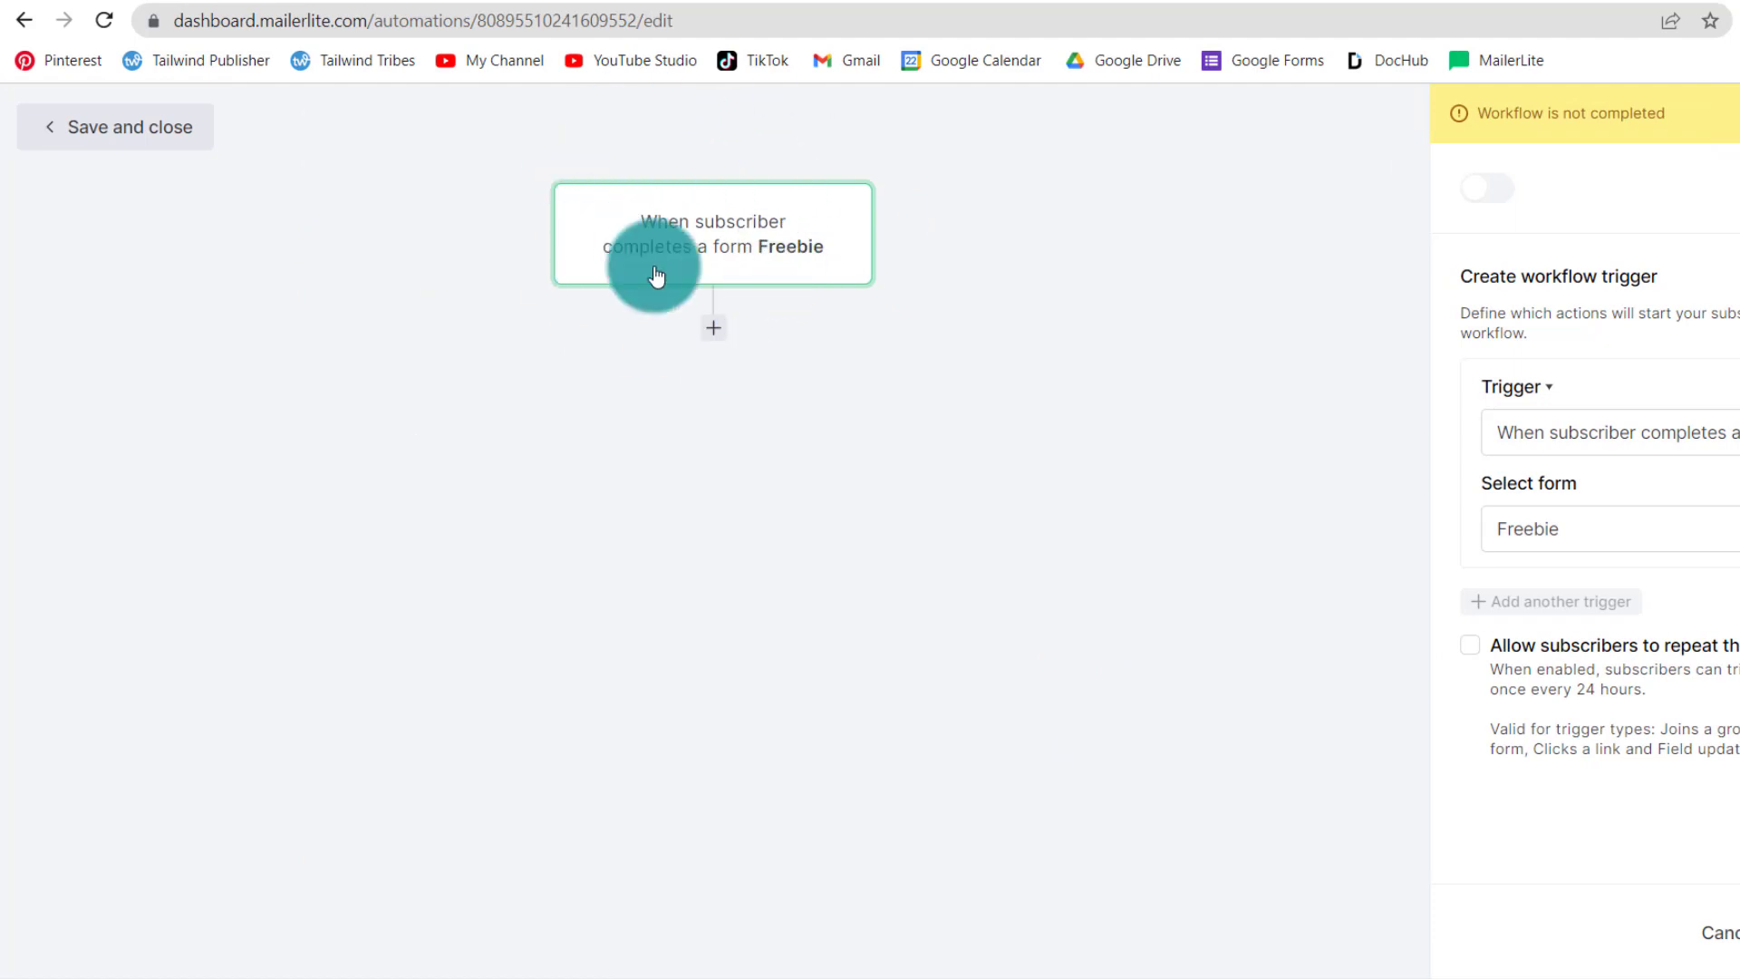
pyautogui.moveTo(823, 239)
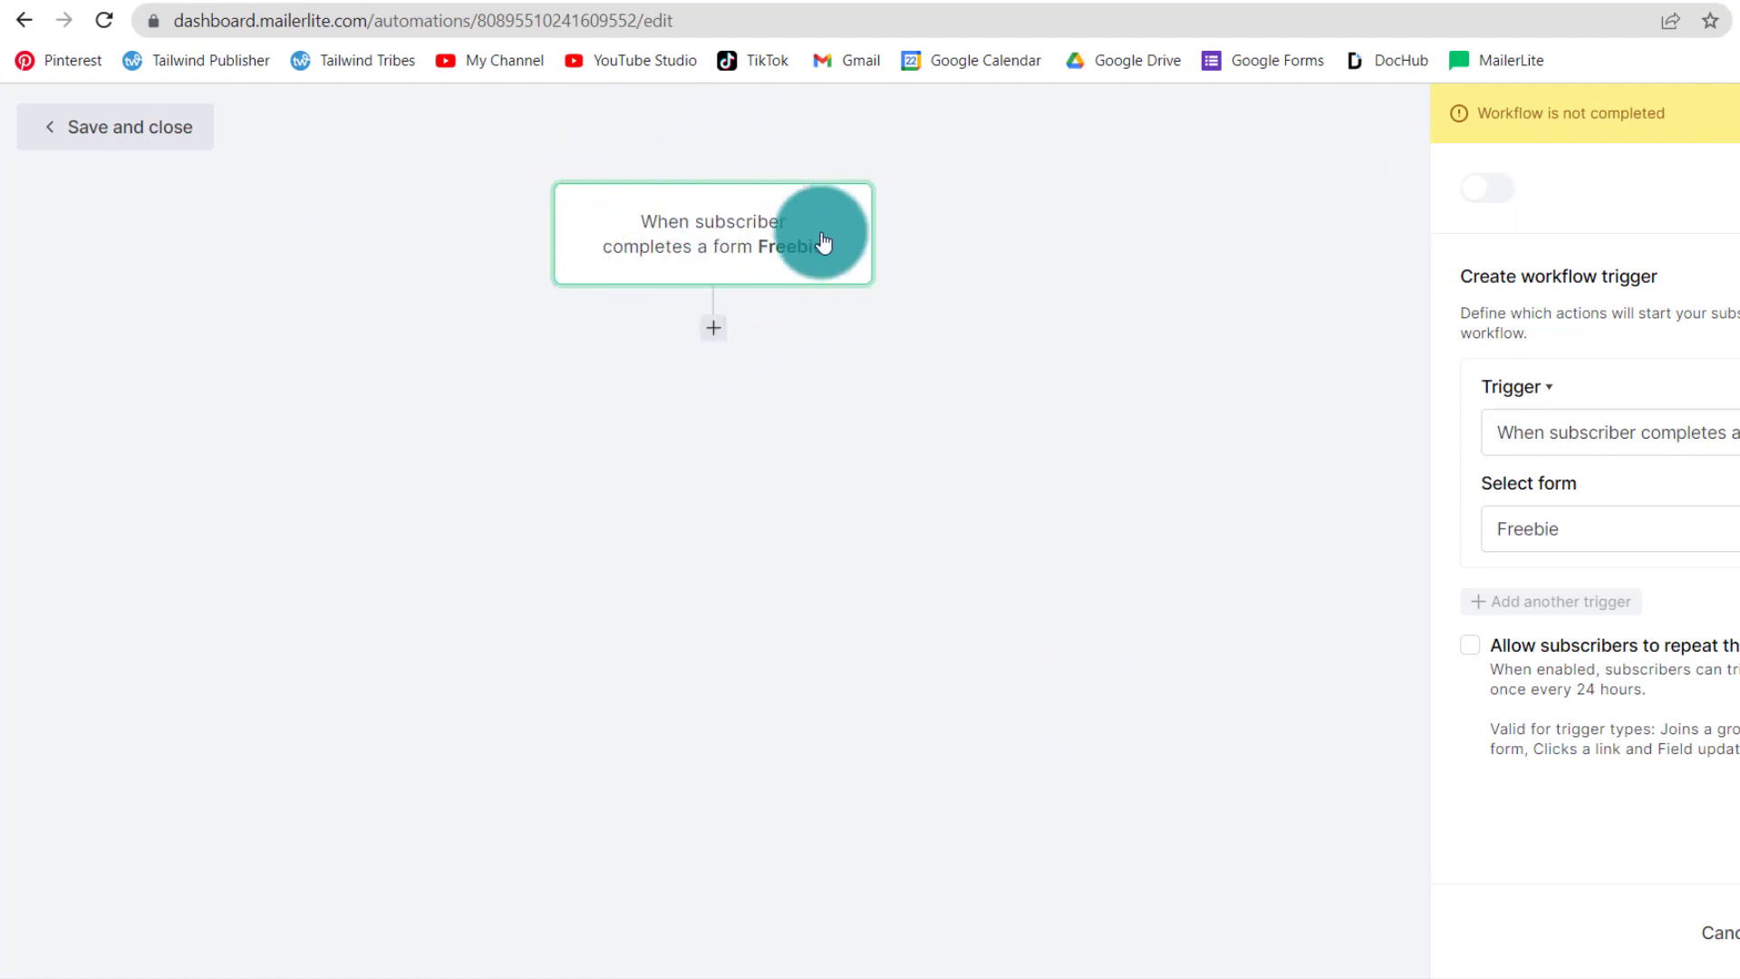
pyautogui.moveTo(1575, 192)
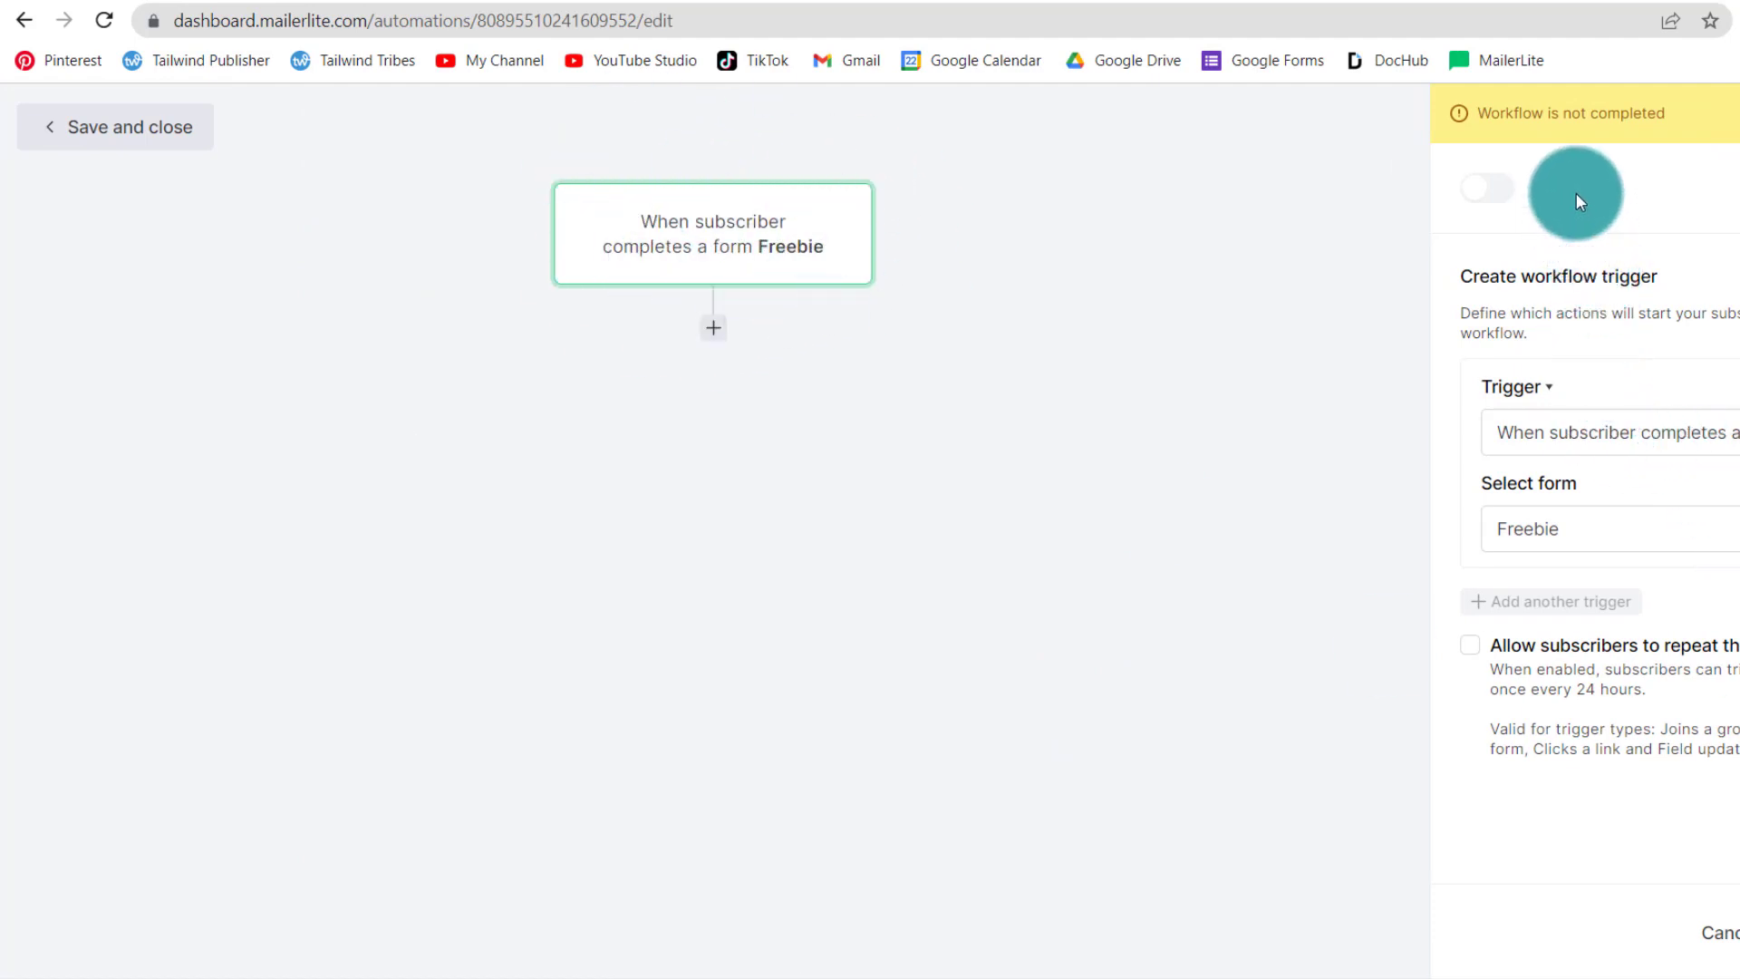
pyautogui.moveTo(1731, 772)
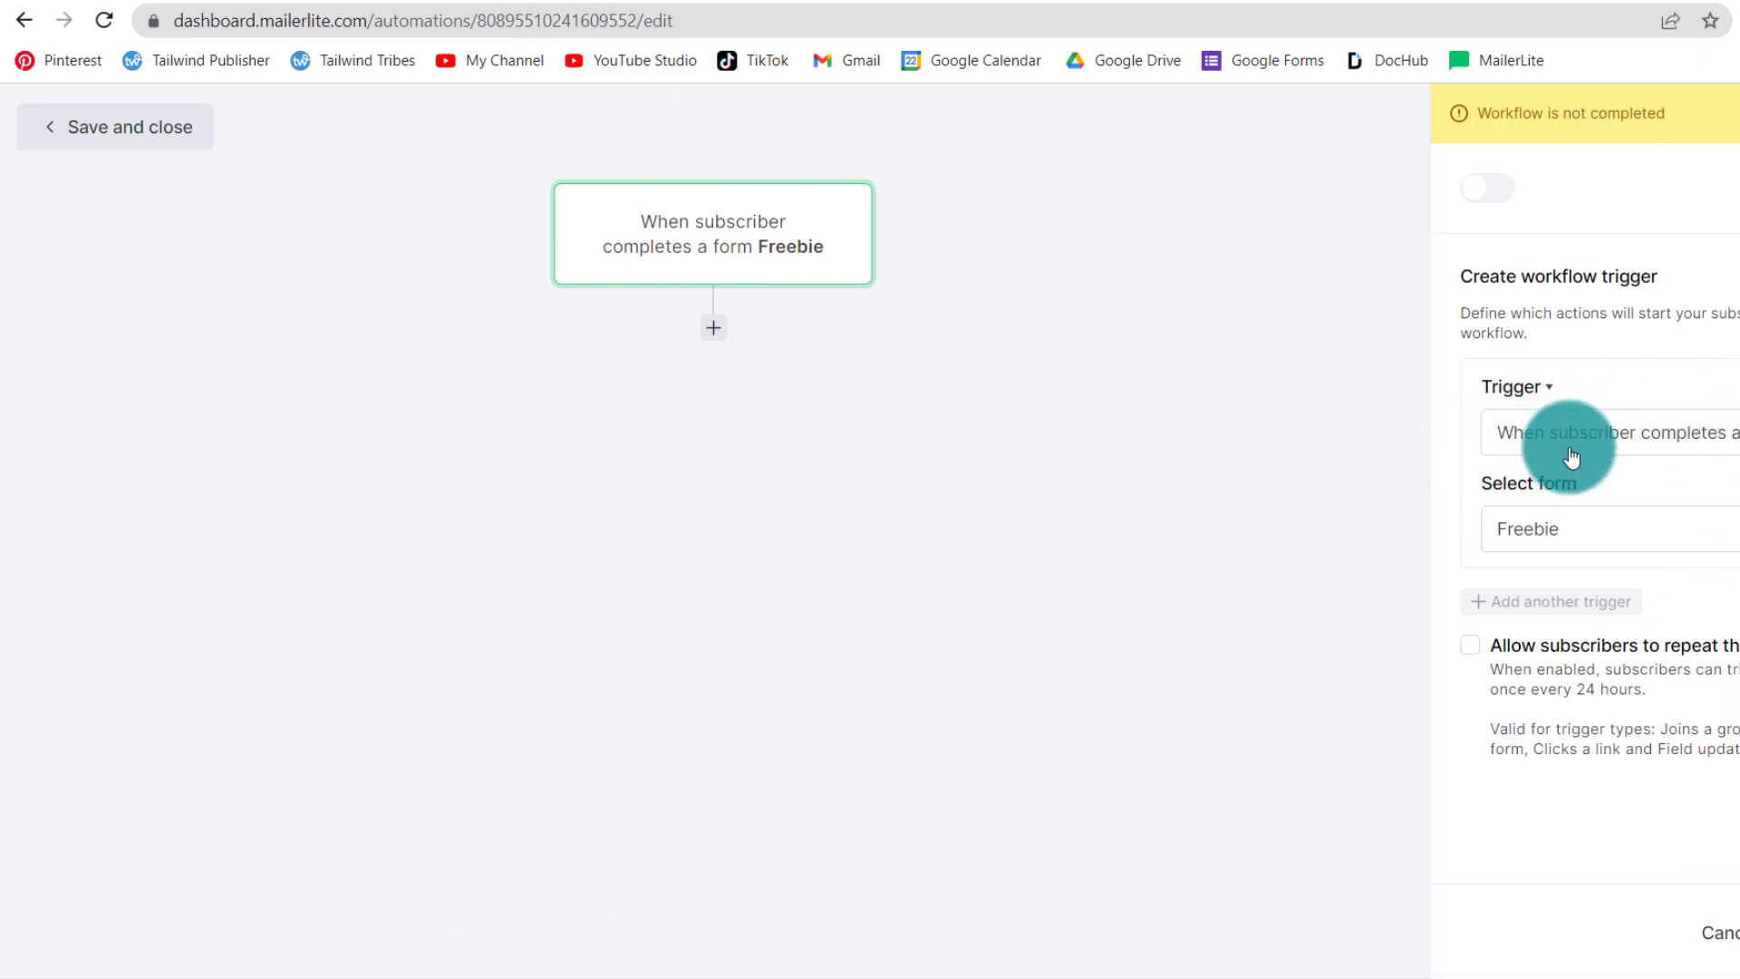
pyautogui.moveTo(1676, 447)
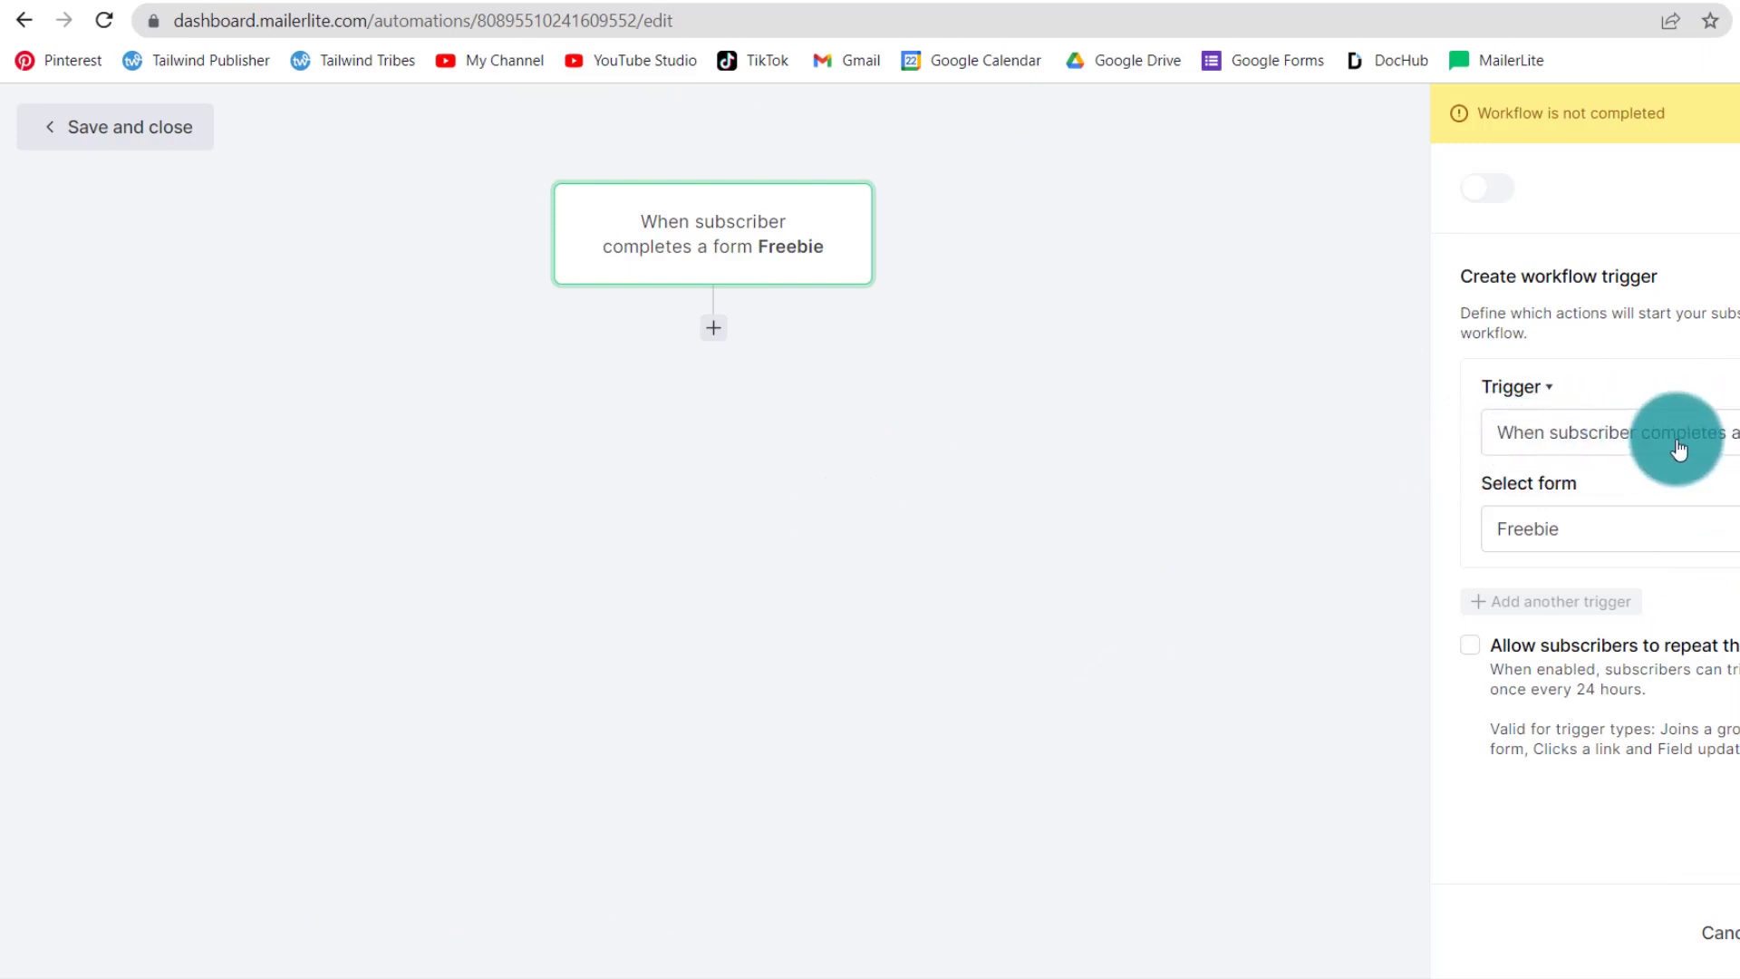
pyautogui.moveTo(1553, 529)
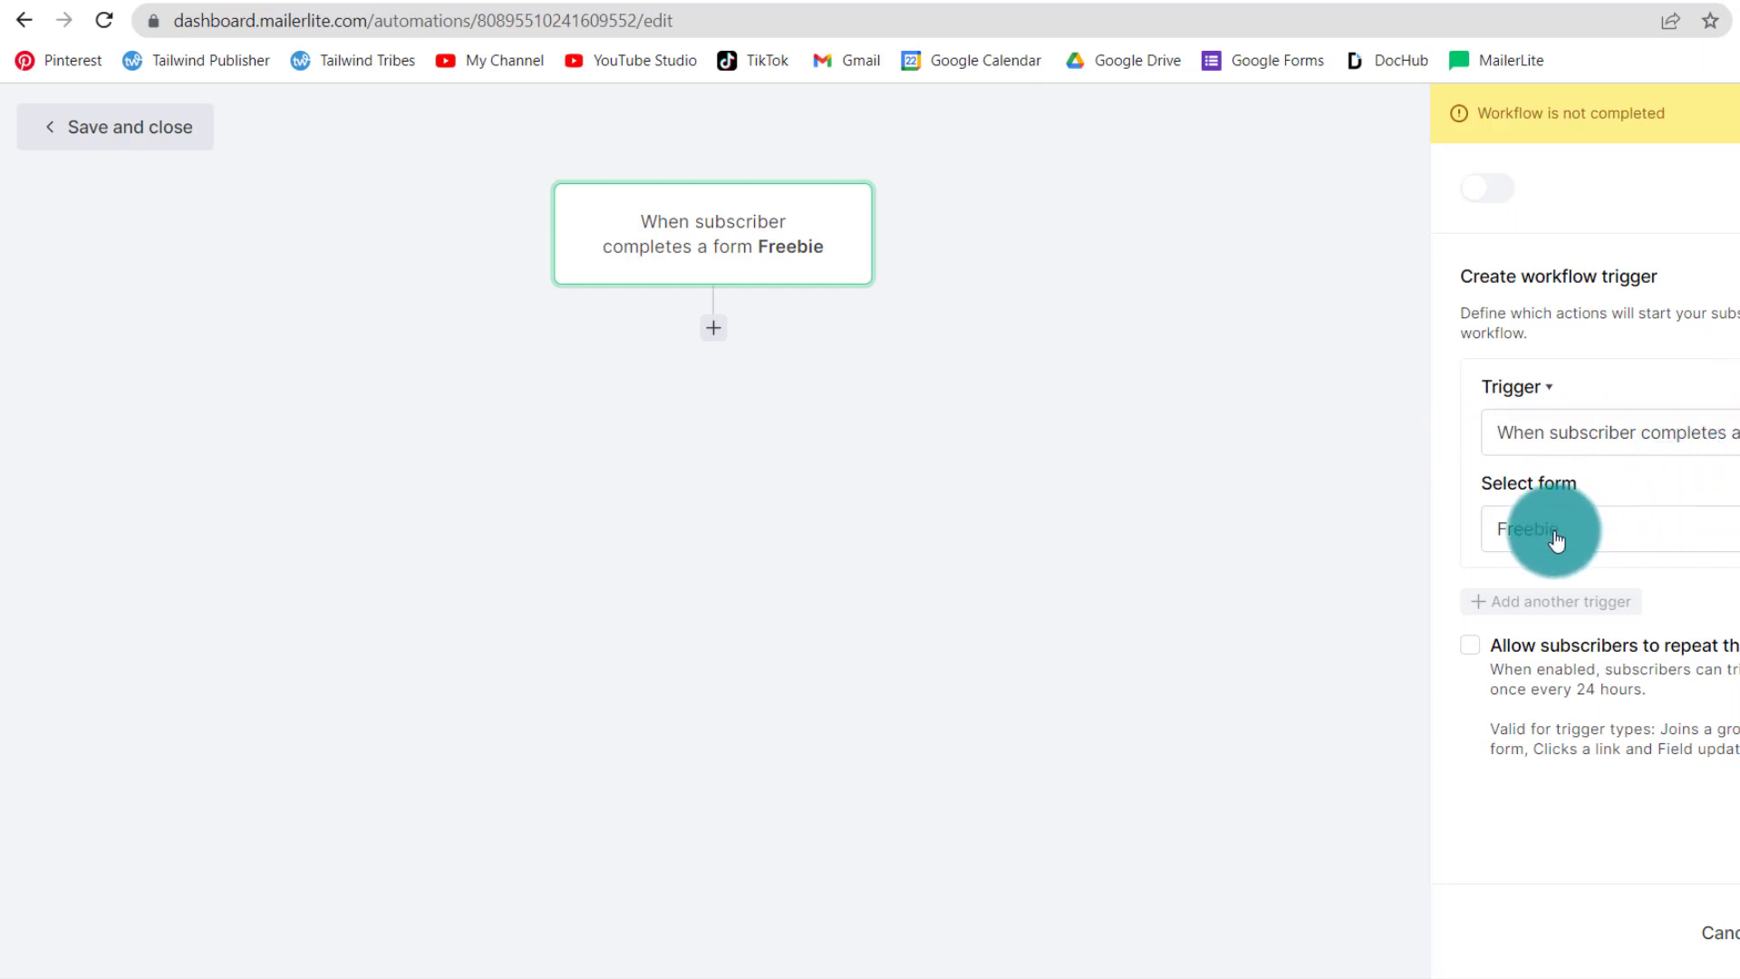
pyautogui.moveTo(1702, 569)
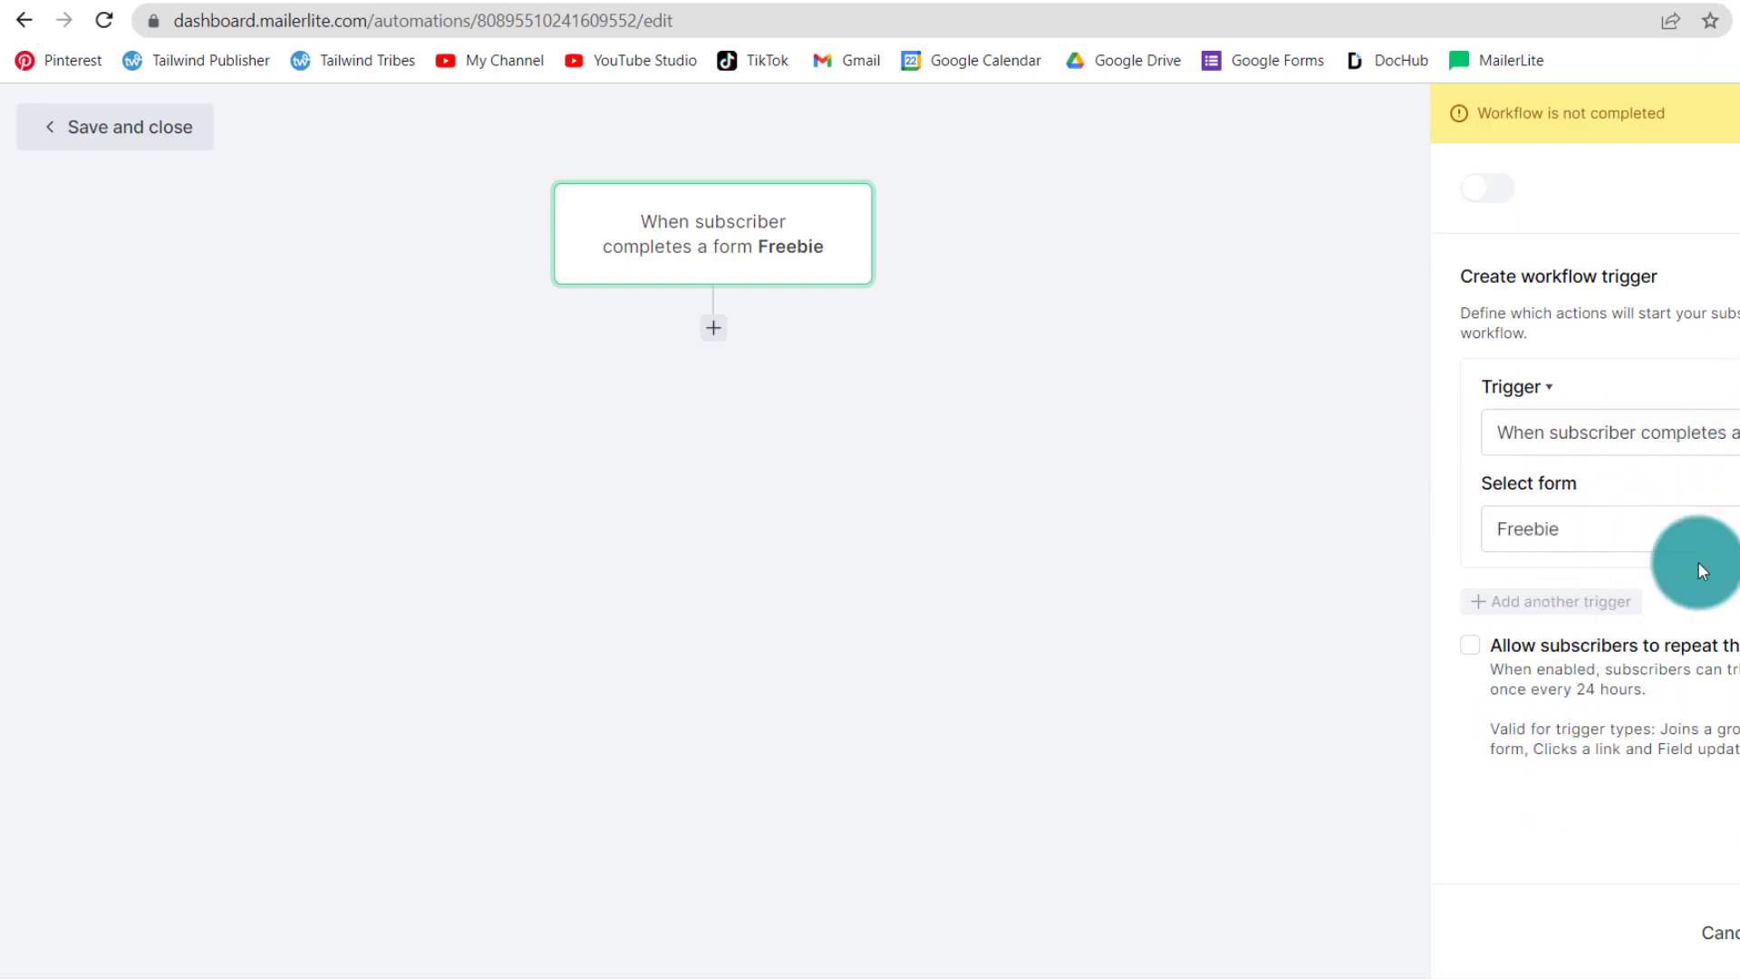
pyautogui.moveTo(1651, 707)
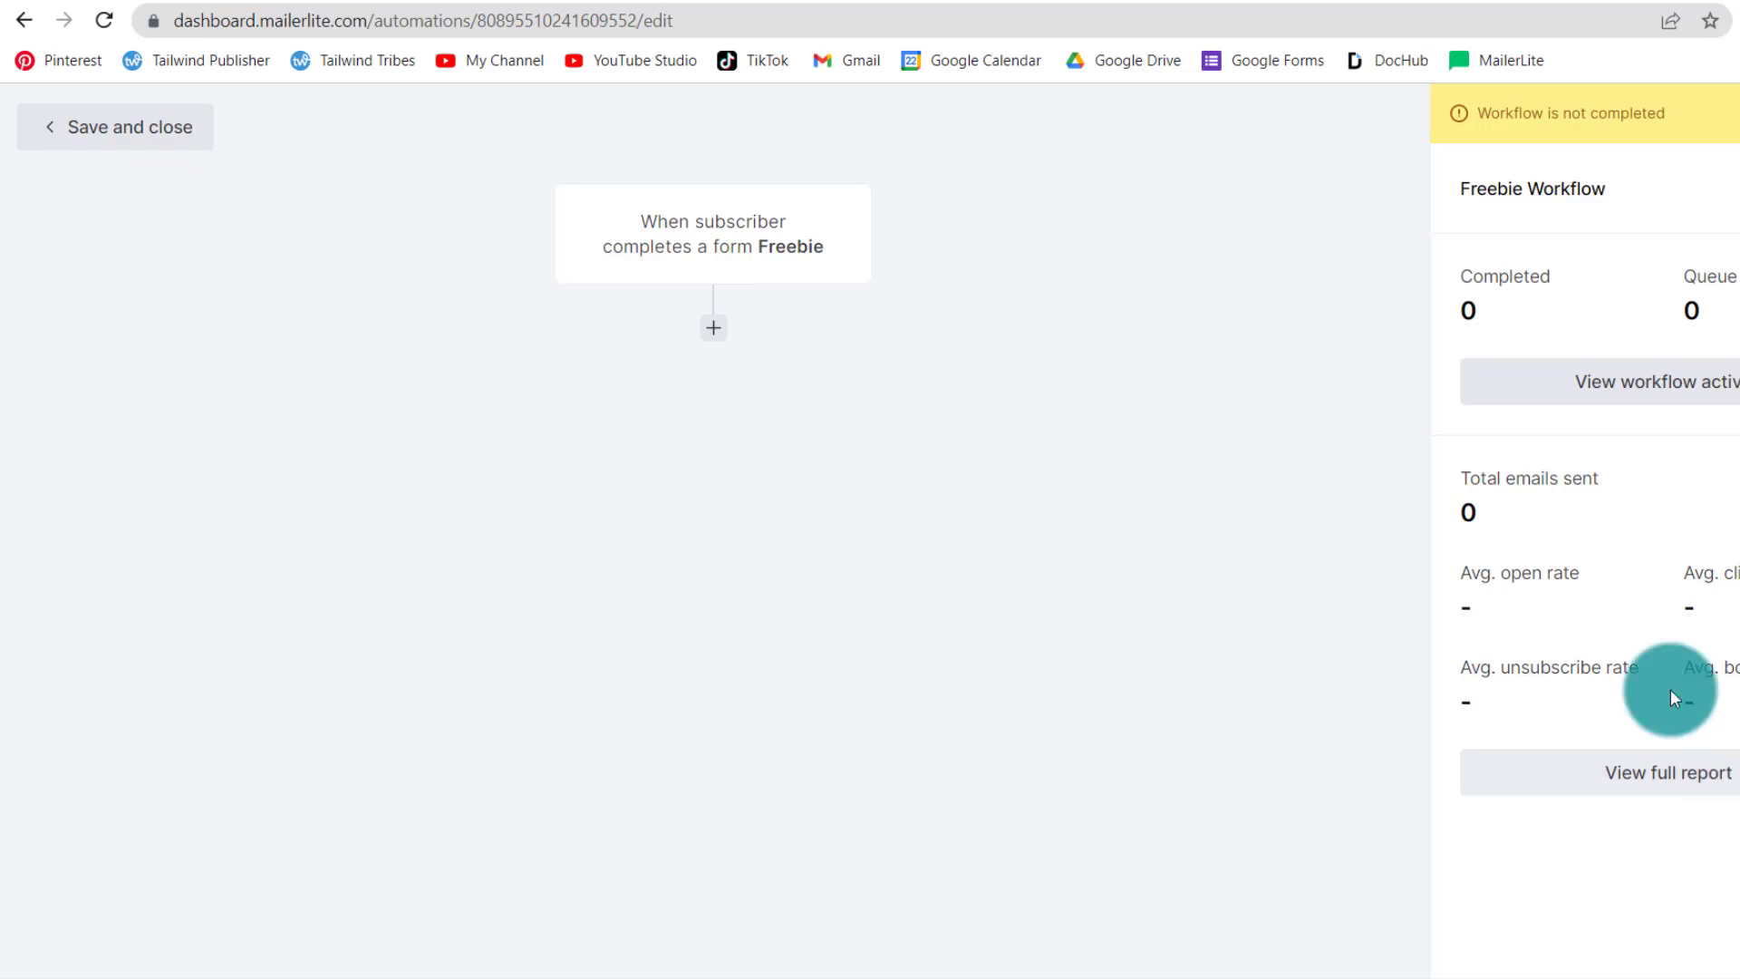
# Step: Add an Email step after the form trigger and proceed to design the email
pyautogui.click(712, 326)
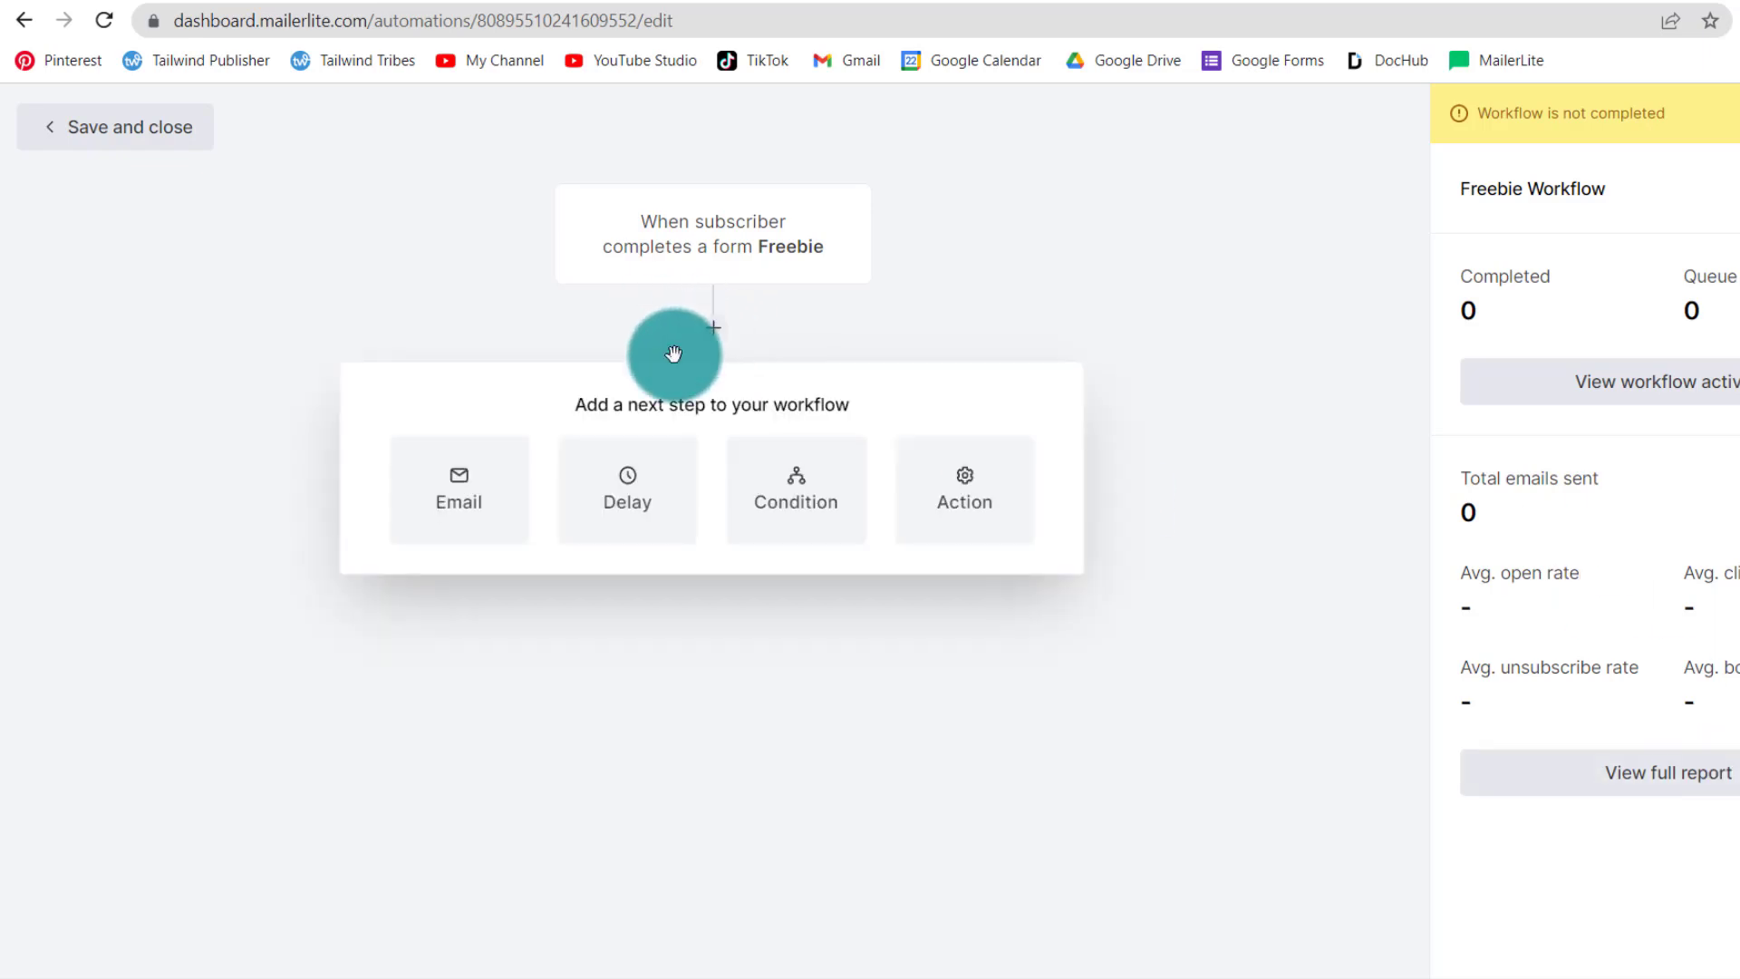
pyautogui.click(458, 491)
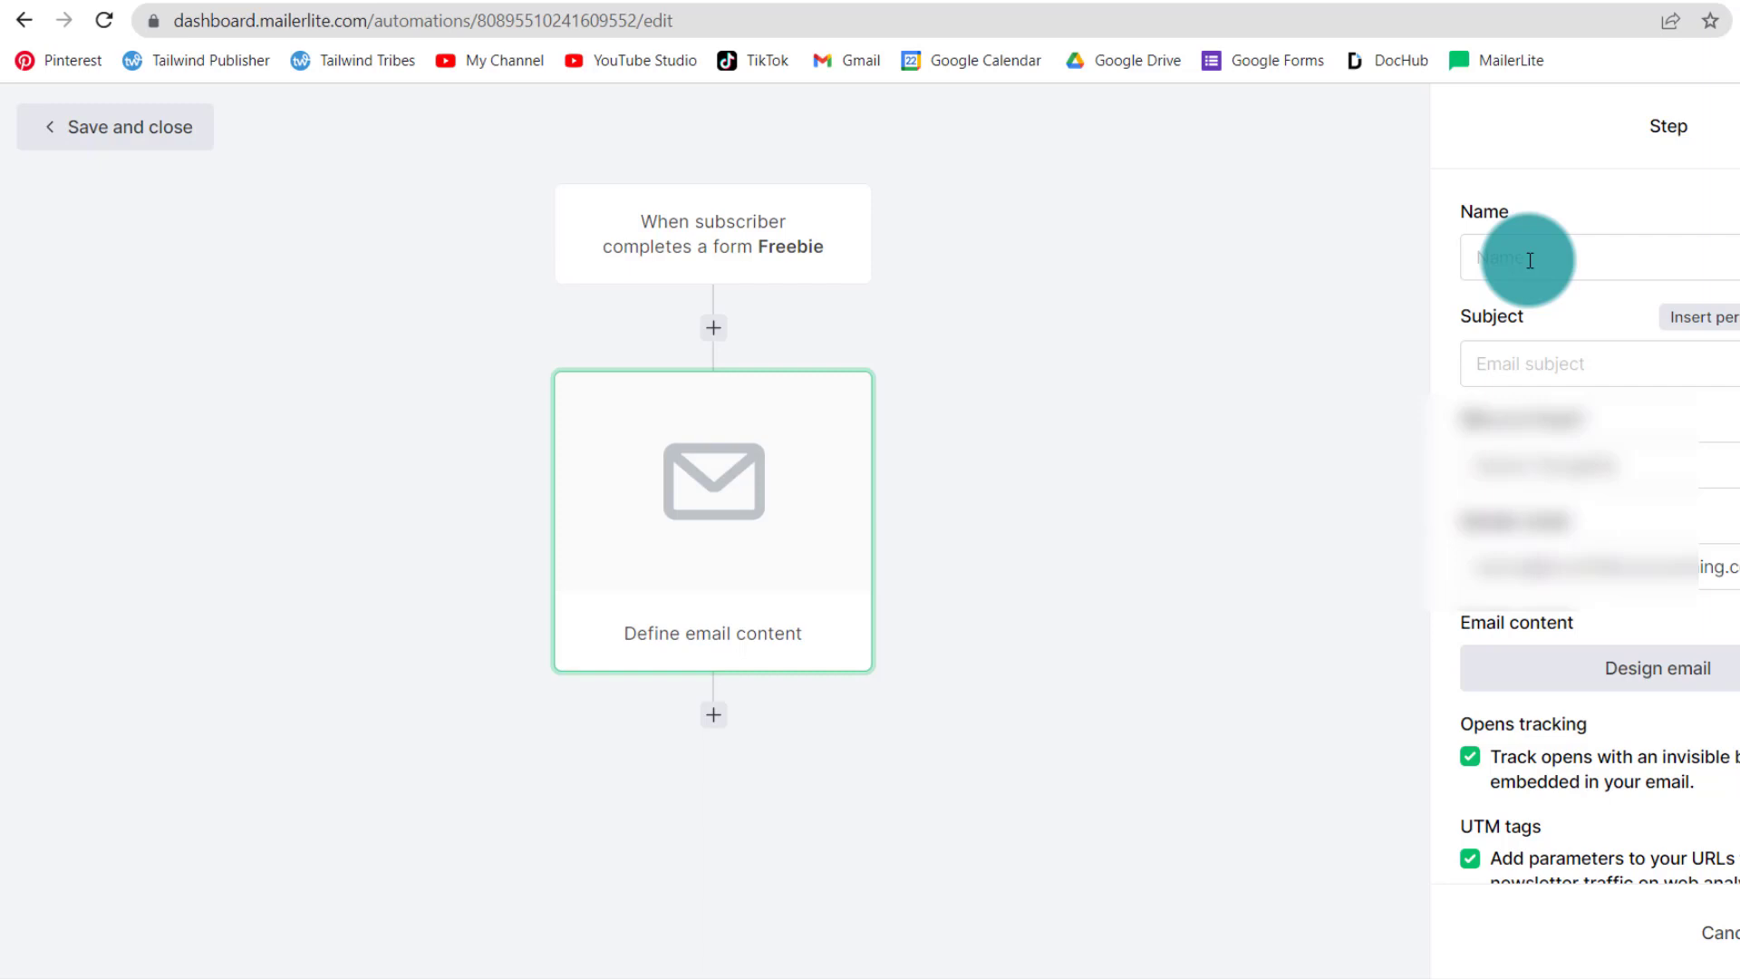
pyautogui.click(1655, 669)
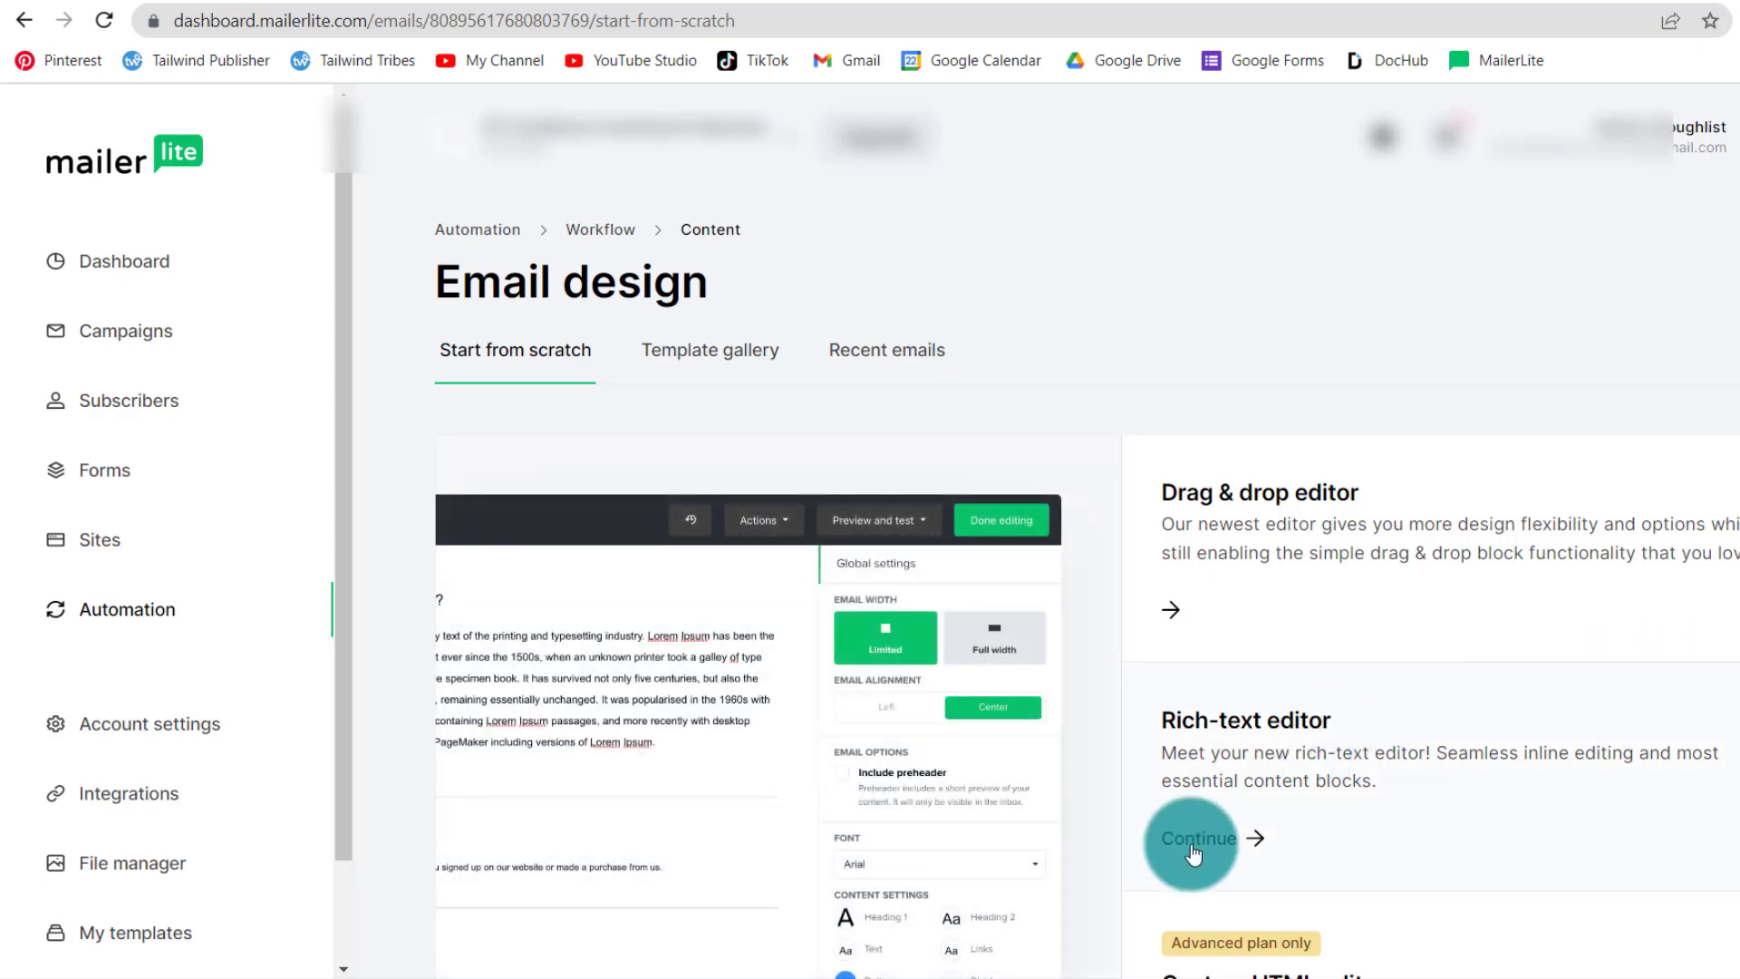
# Step: Draft the freebie delivery message and sign-off in the rich-text editor
pyautogui.click(1196, 837)
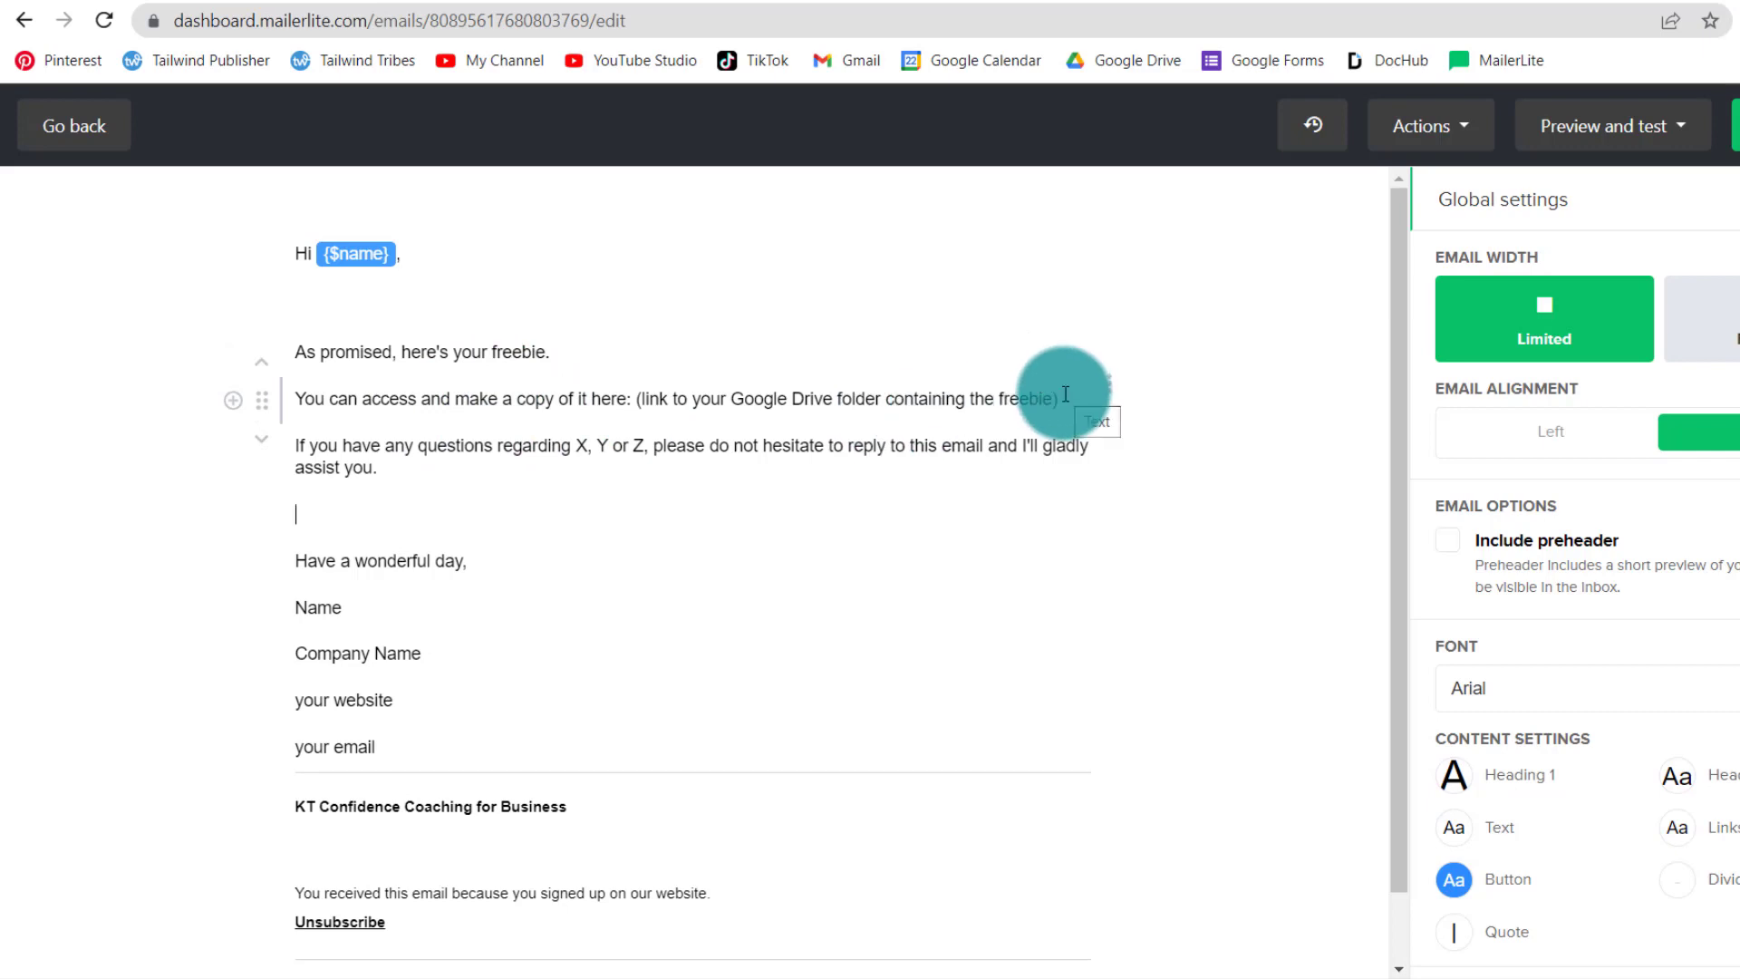
pyautogui.moveTo(1055, 408)
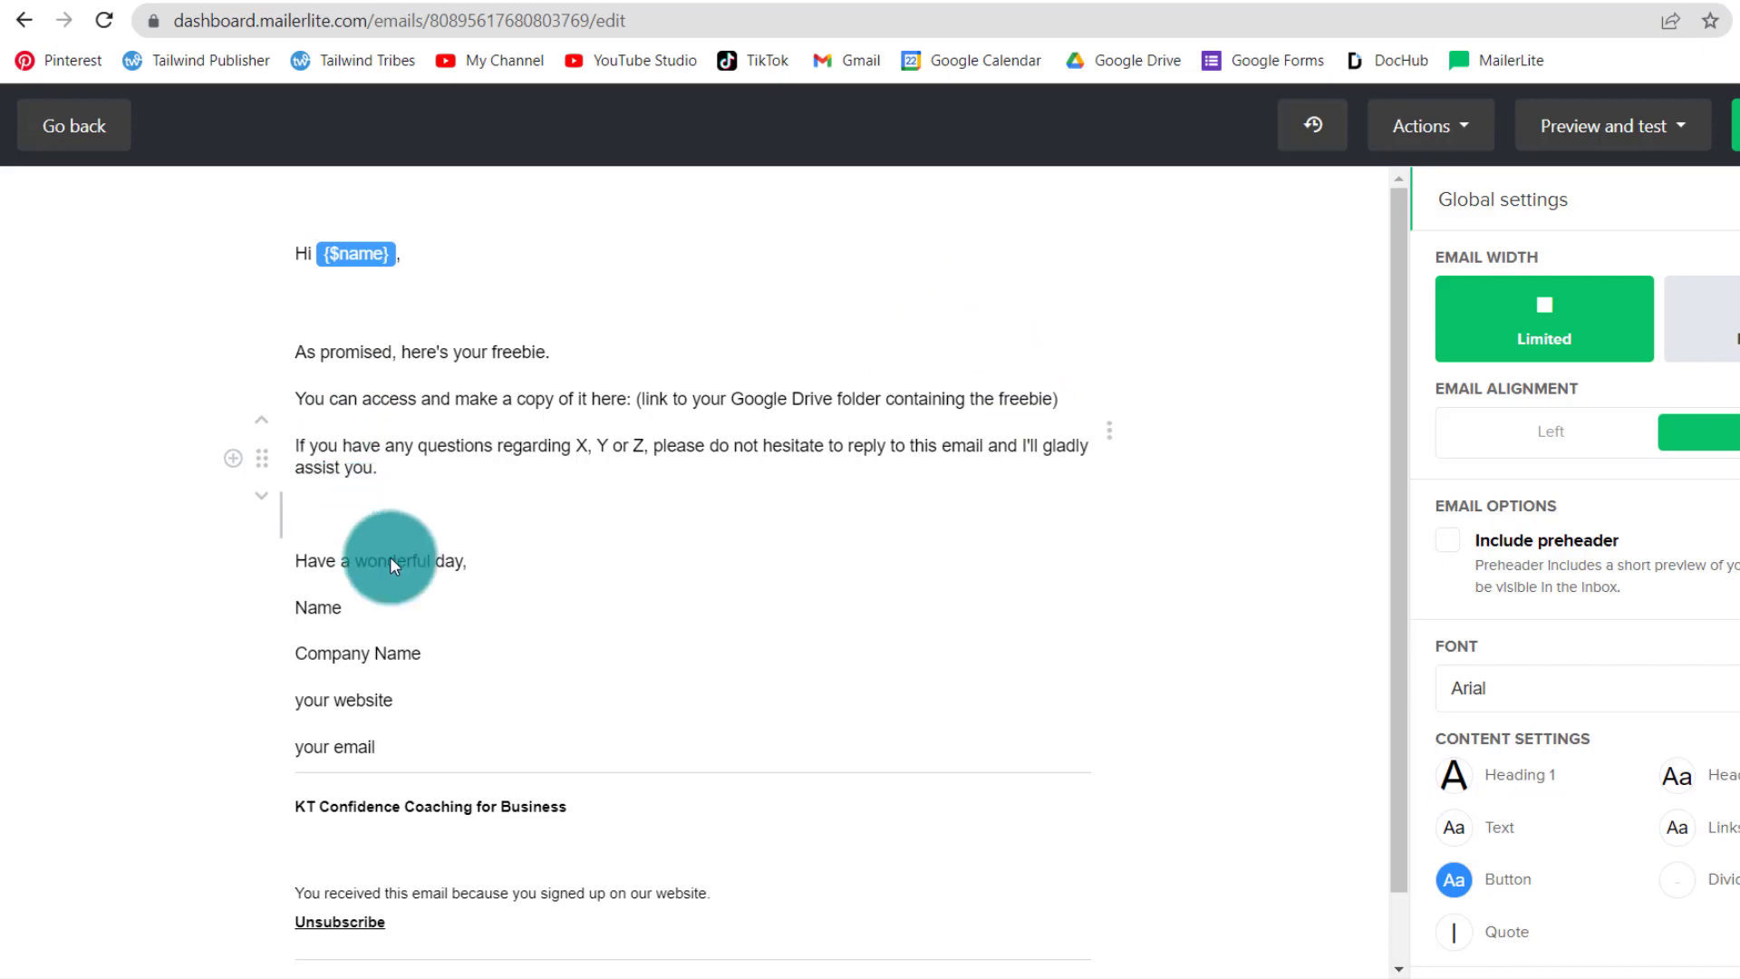
pyautogui.moveTo(381, 544)
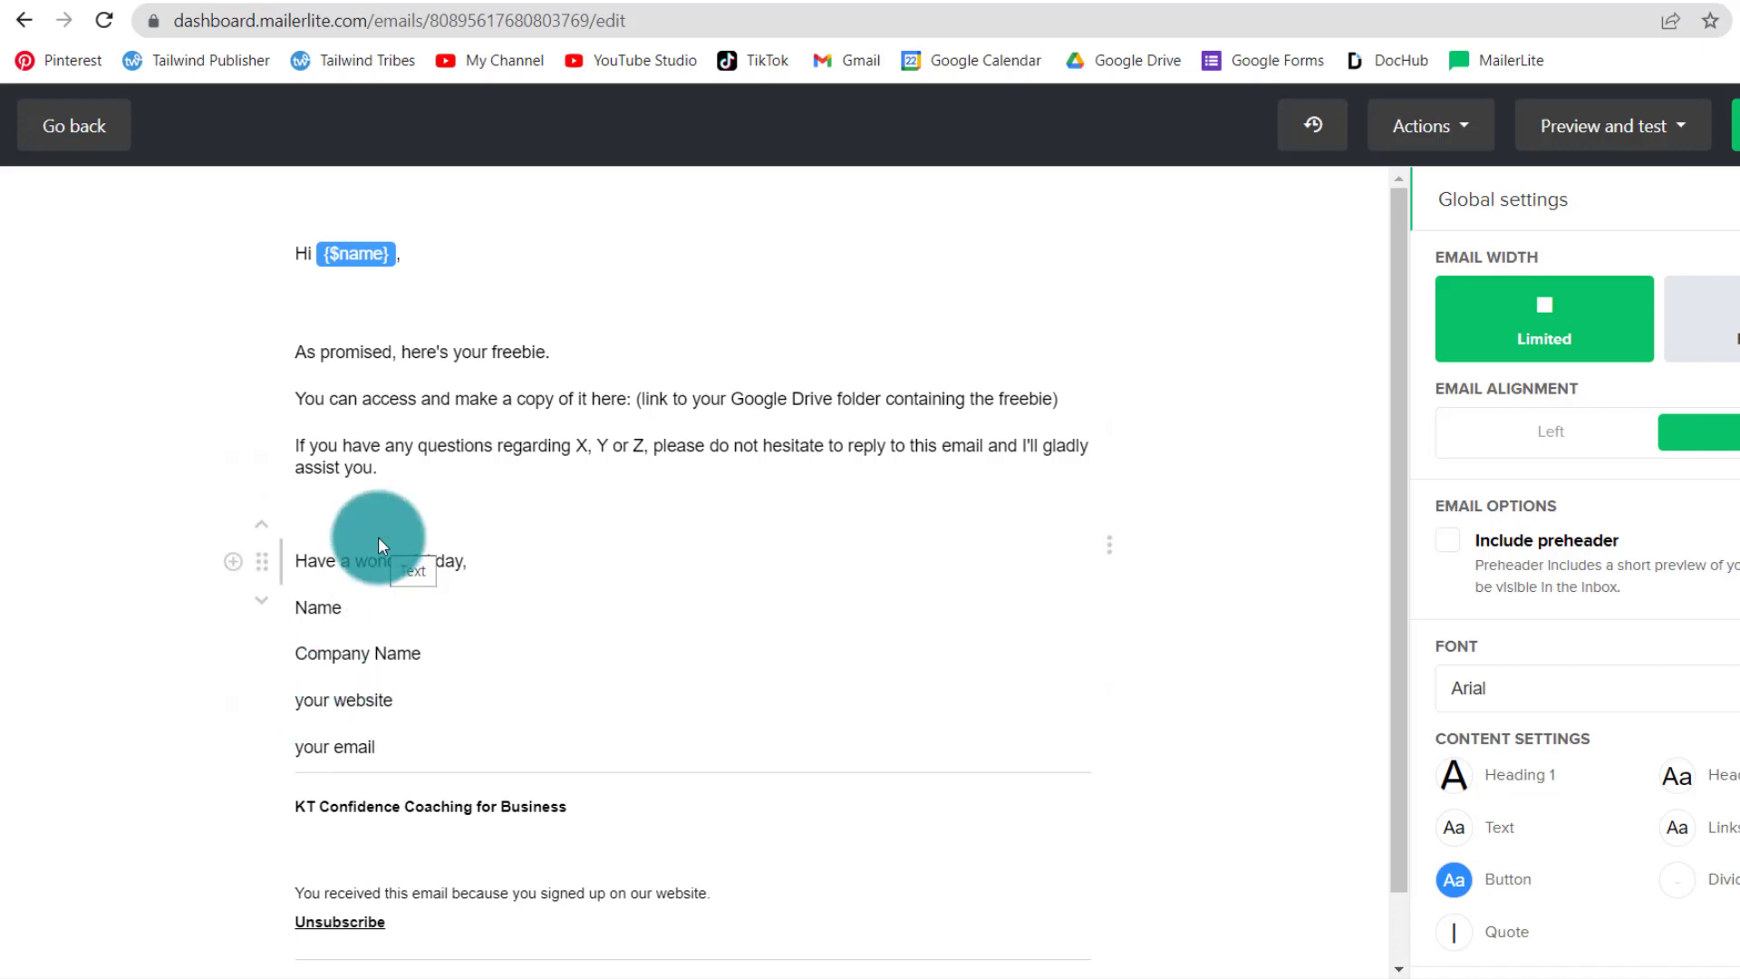
pyautogui.click(295, 514)
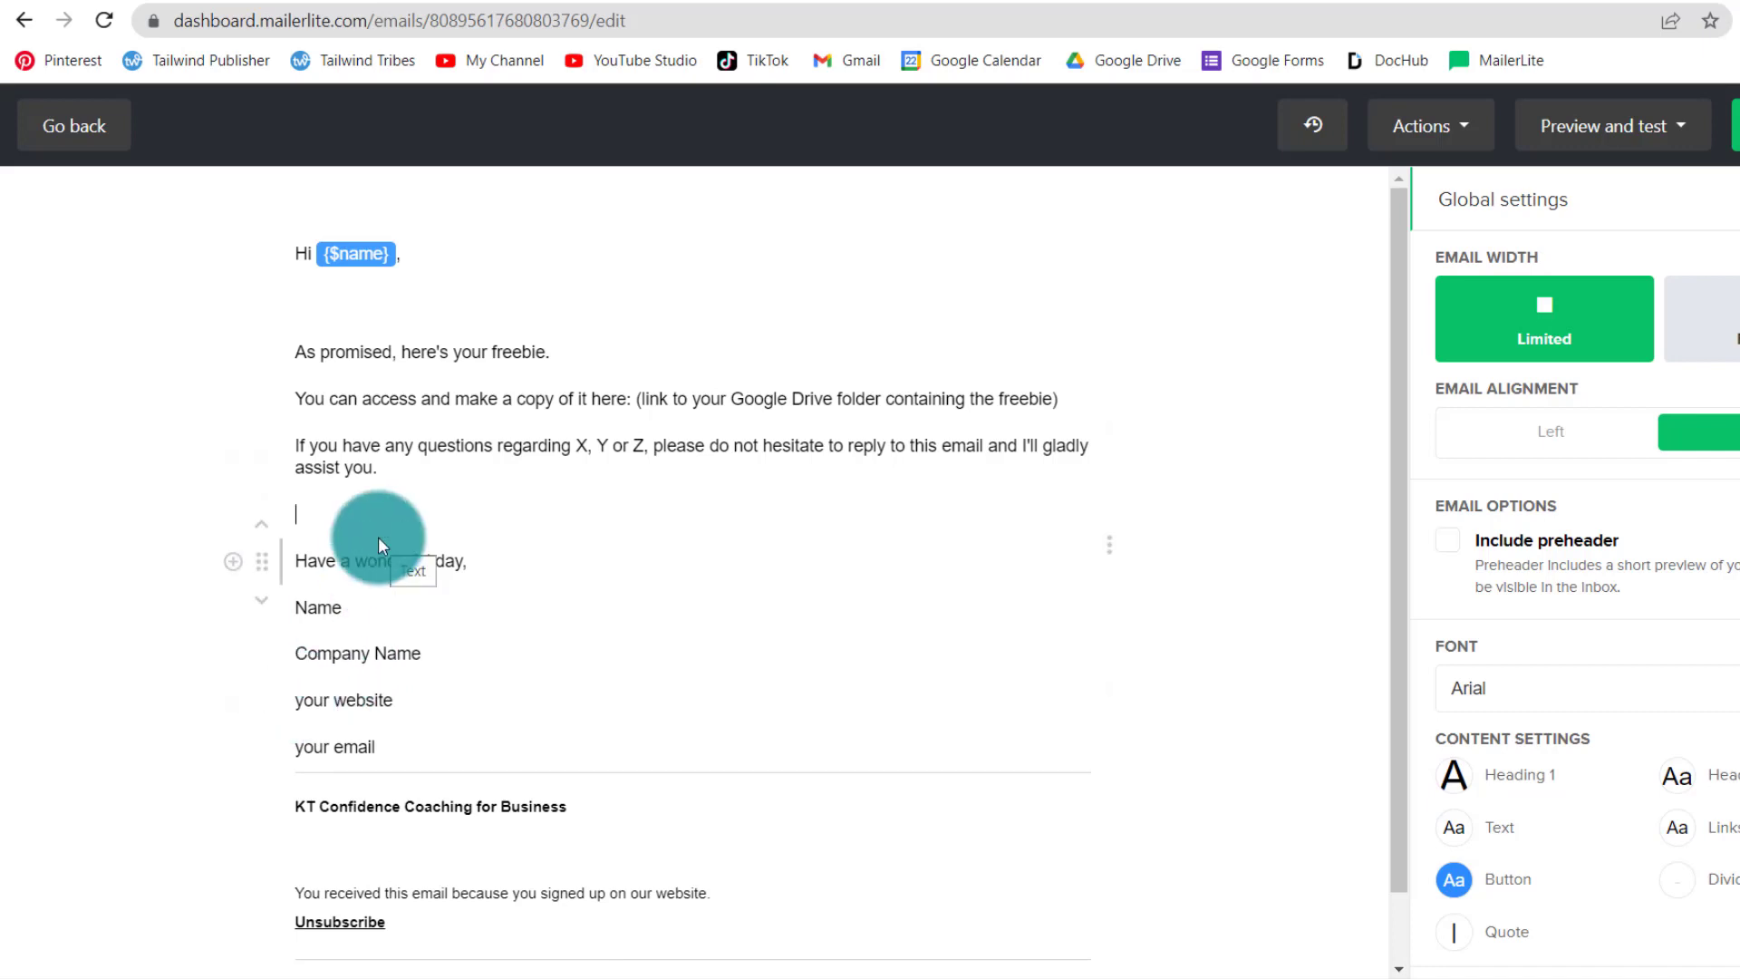
pyautogui.moveTo(328, 893)
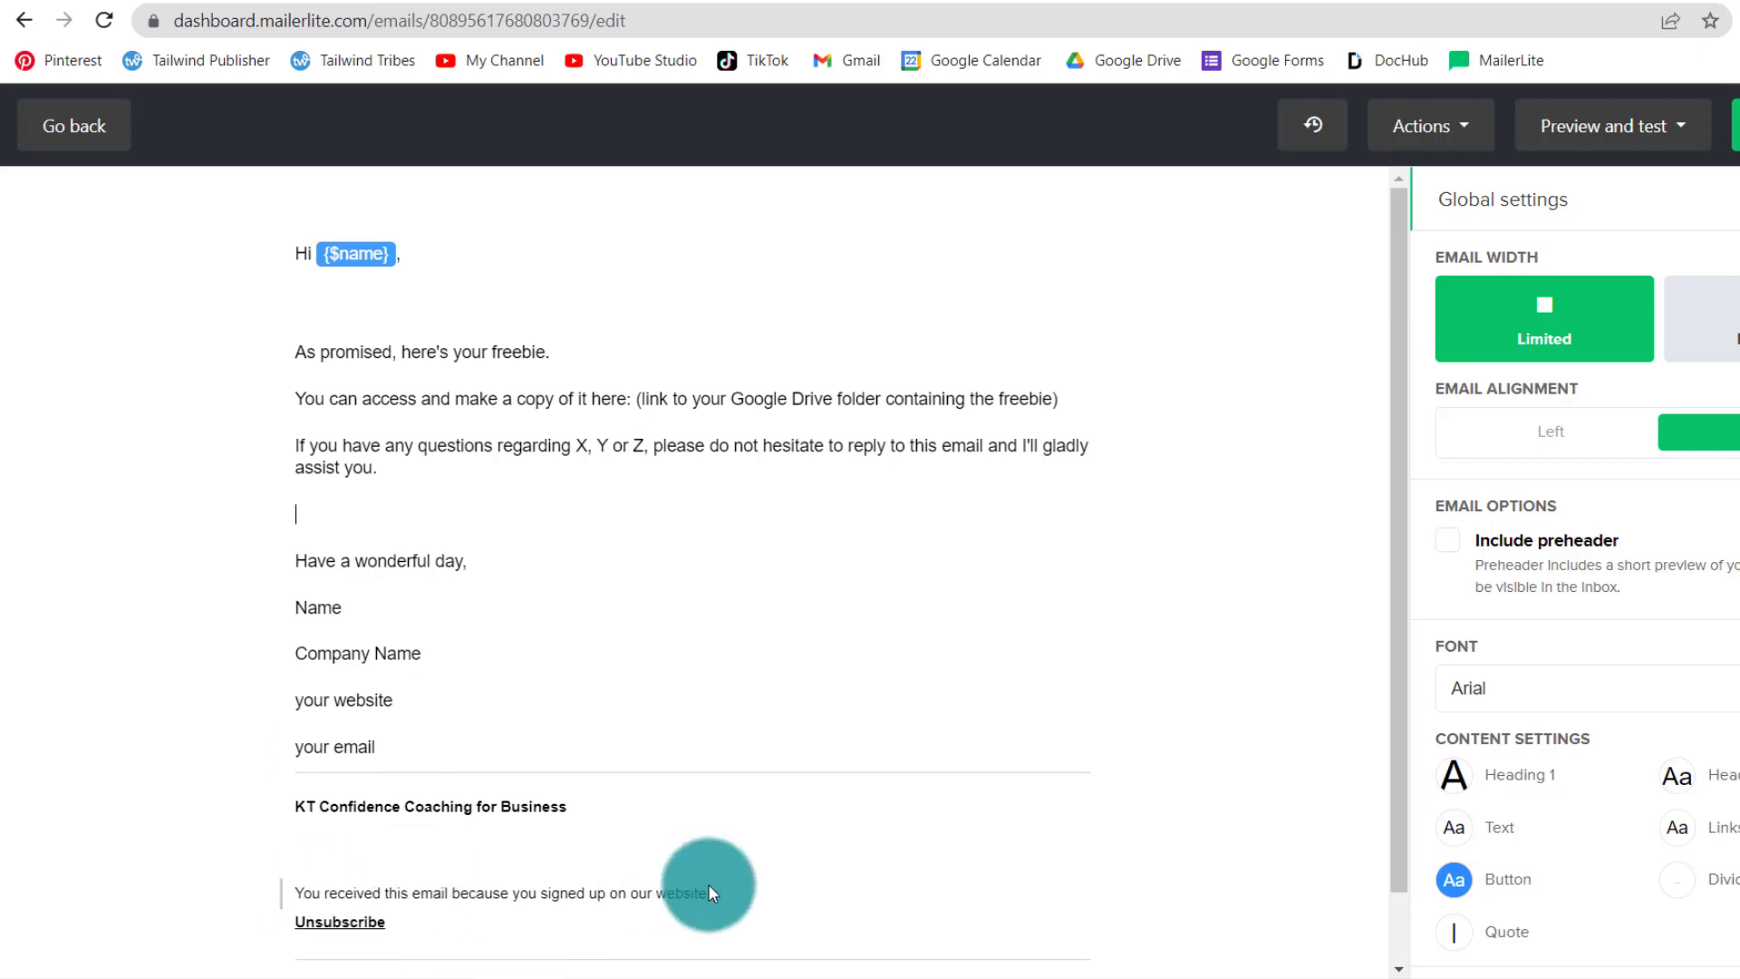
pyautogui.moveTo(438, 892)
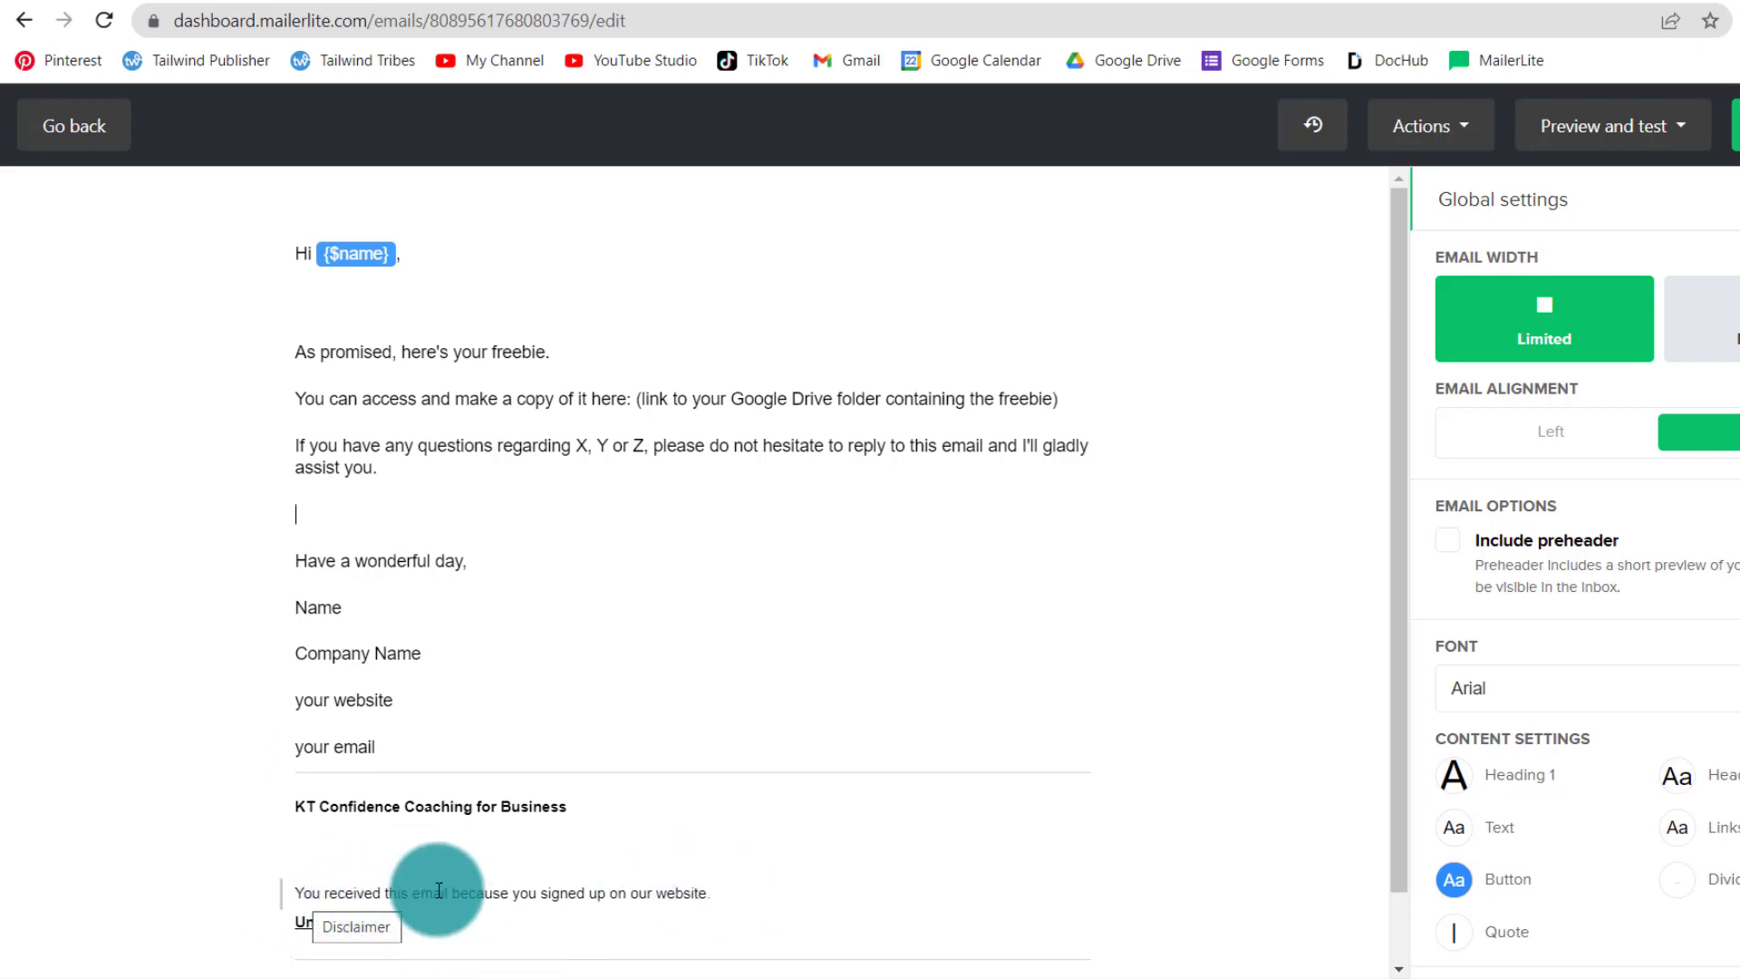
pyautogui.moveTo(502, 901)
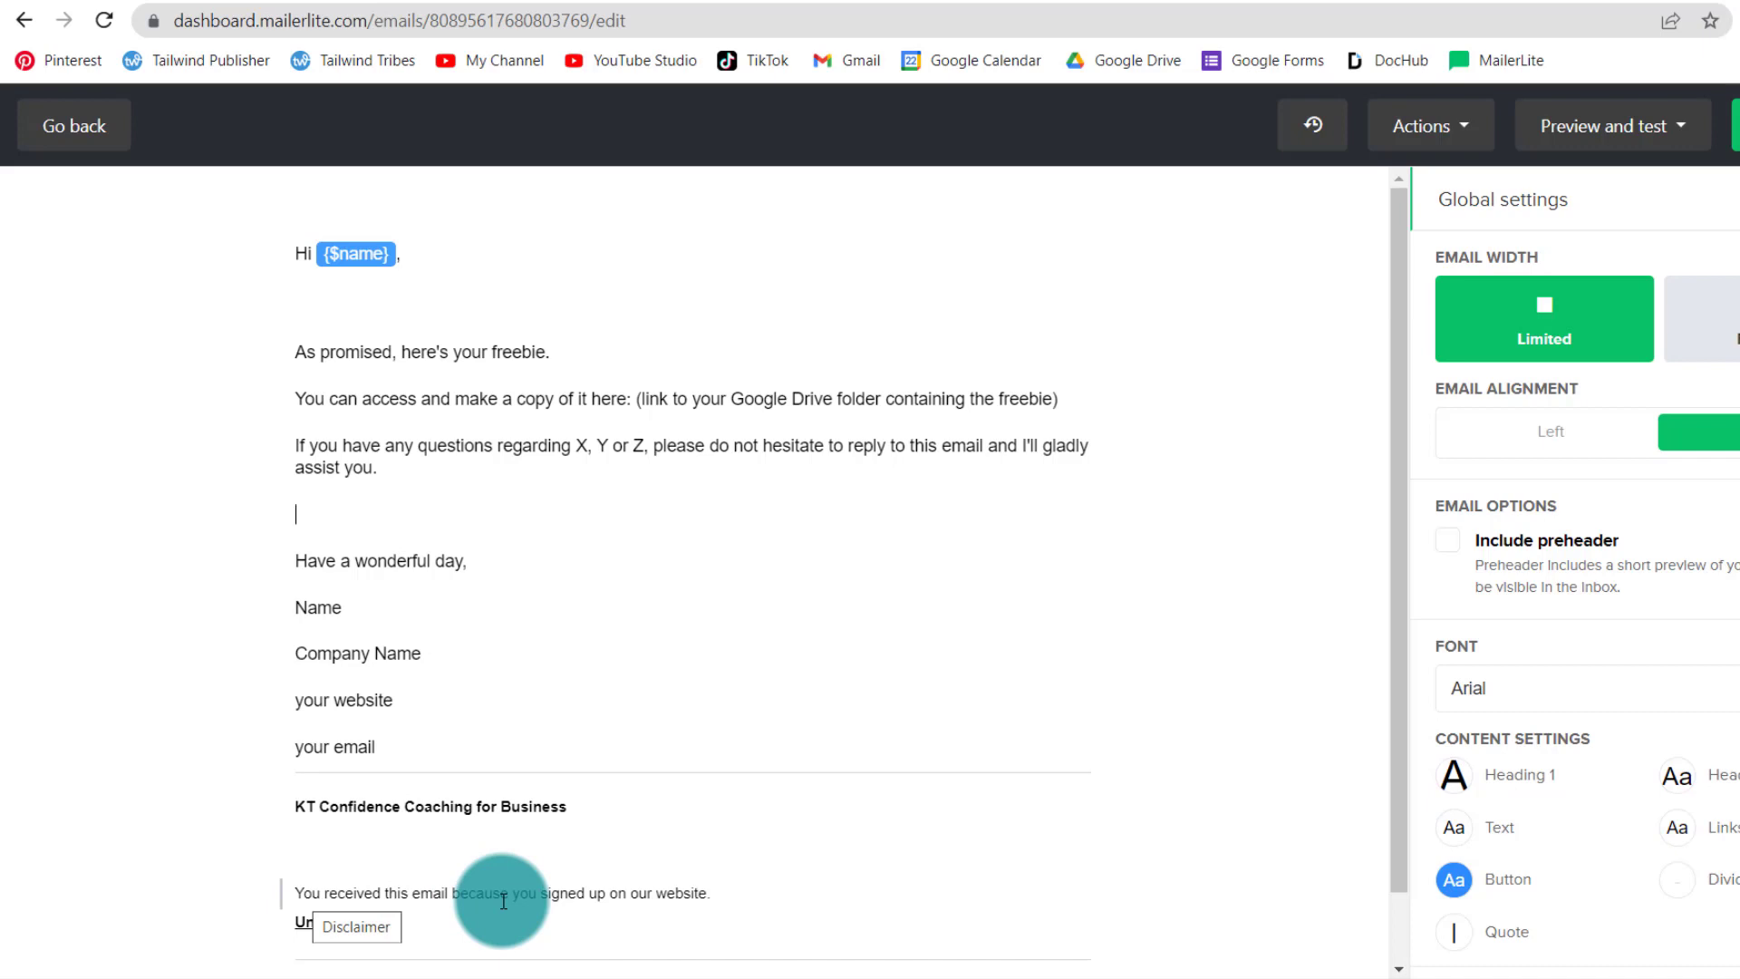
pyautogui.moveTo(788, 866)
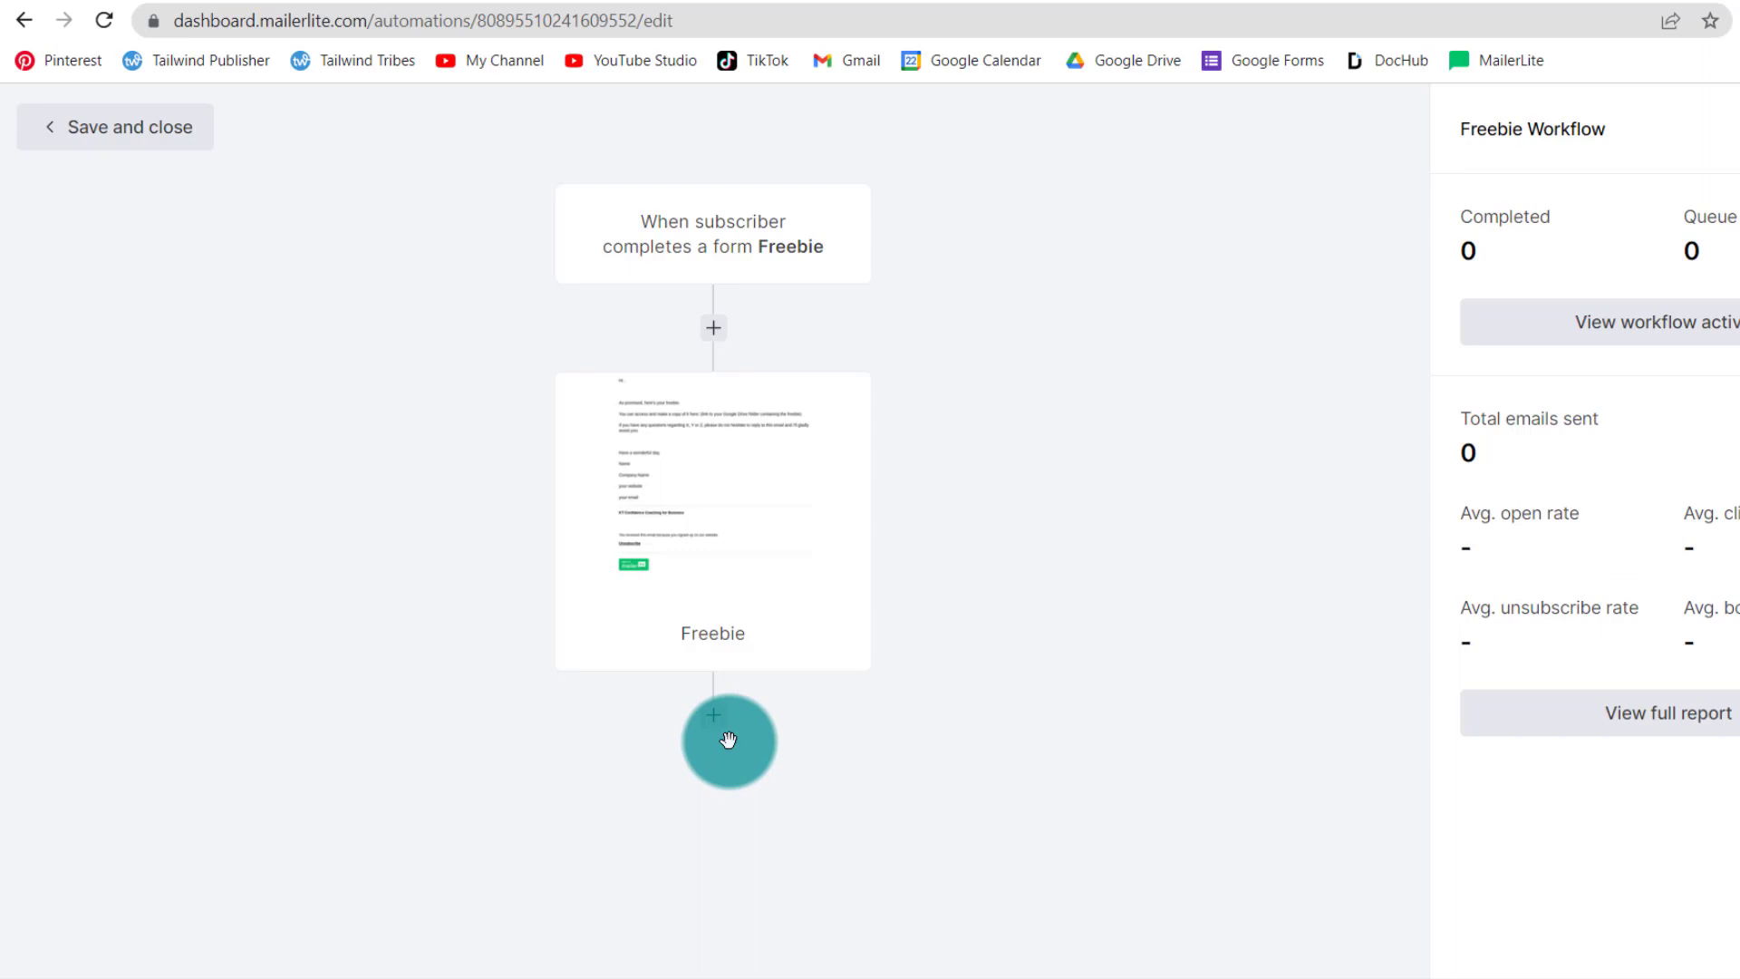
# Step: Add a Copy to group(s) action after the Freebie email targeting the Newsletter group
pyautogui.click(729, 739)
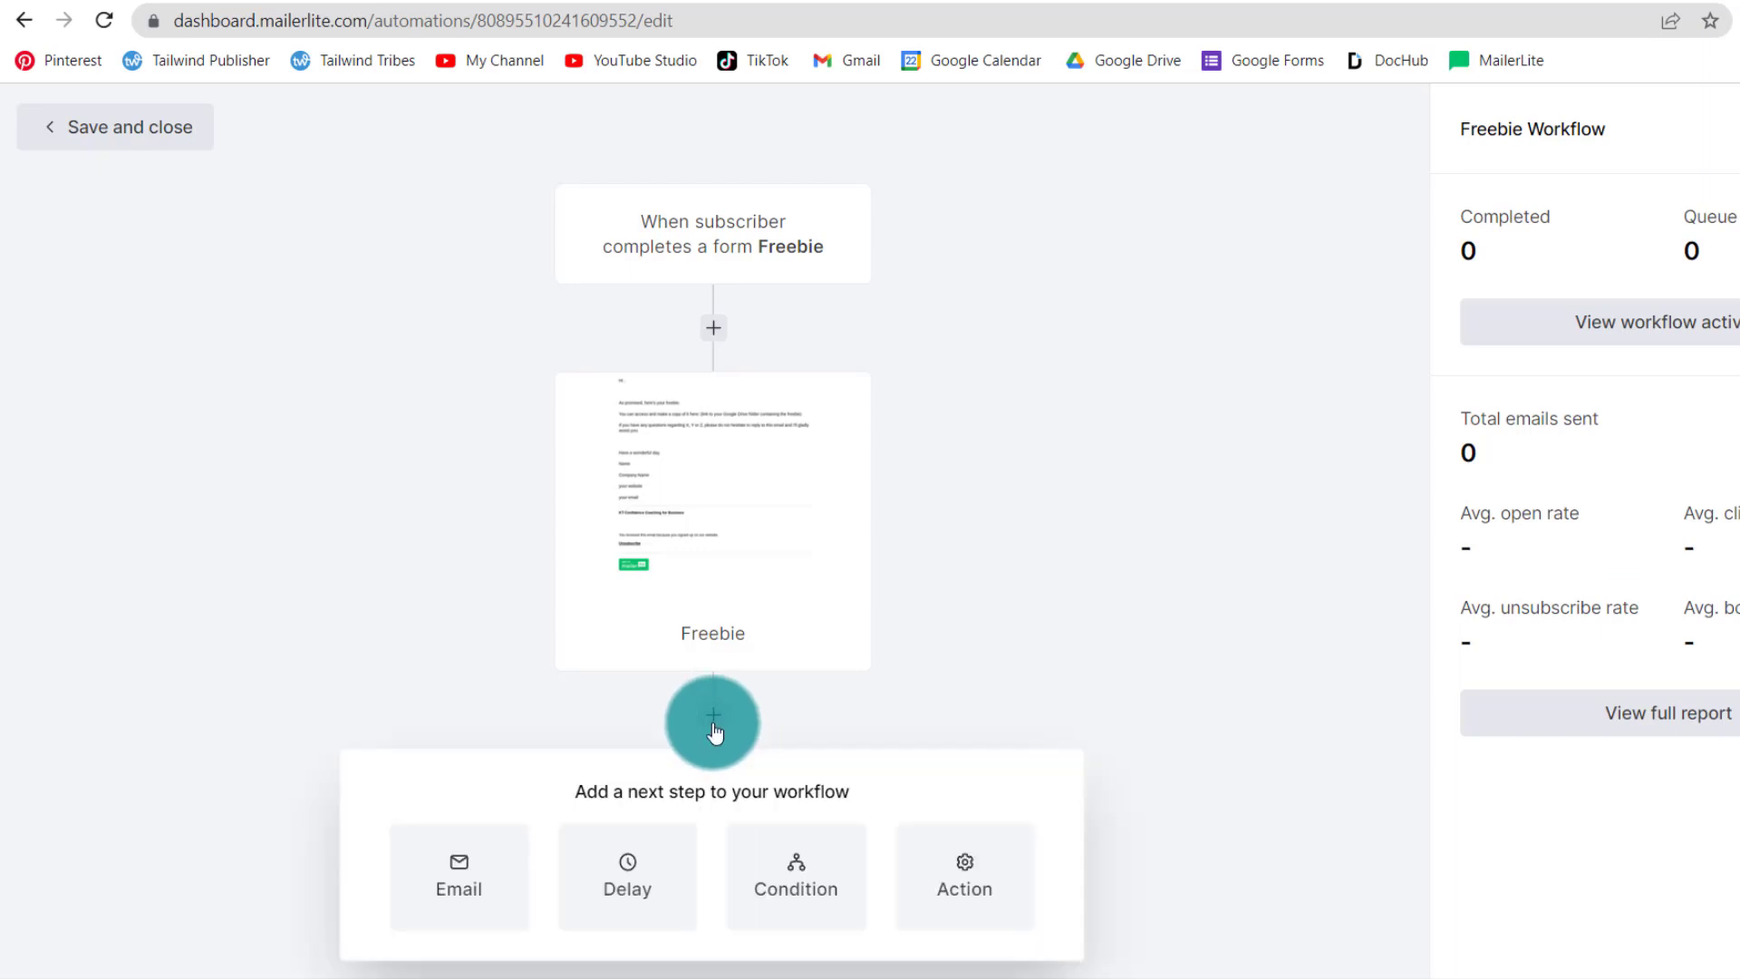
pyautogui.moveTo(964, 877)
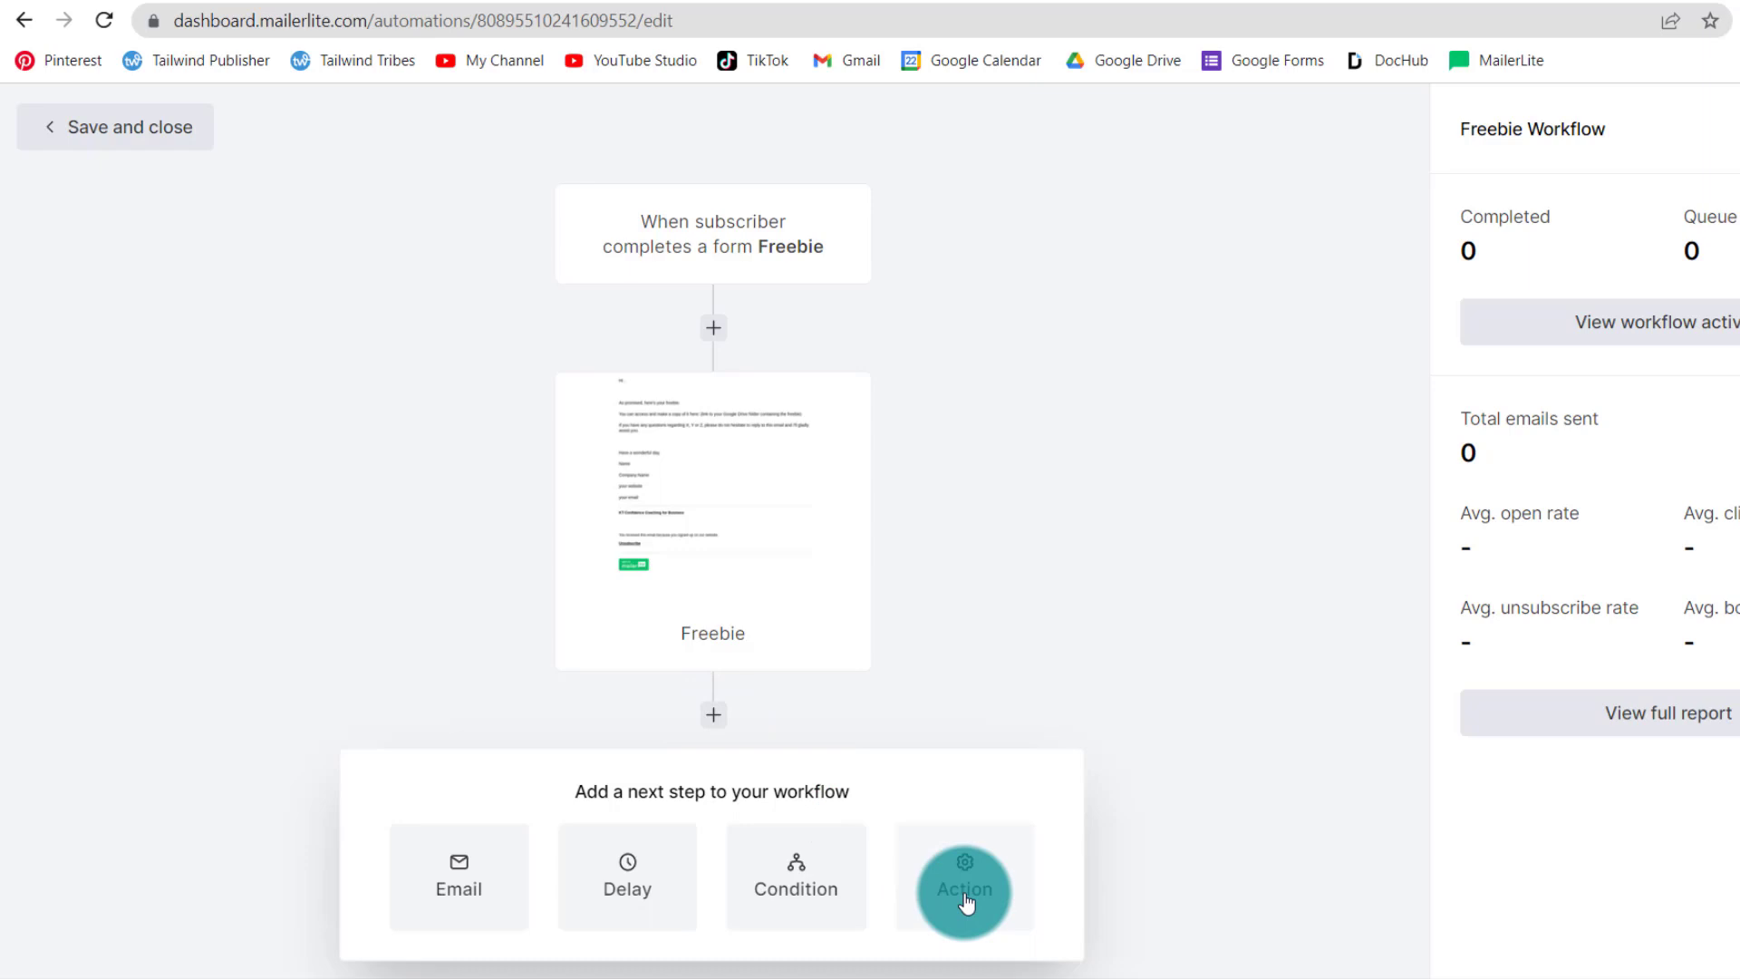
pyautogui.click(963, 877)
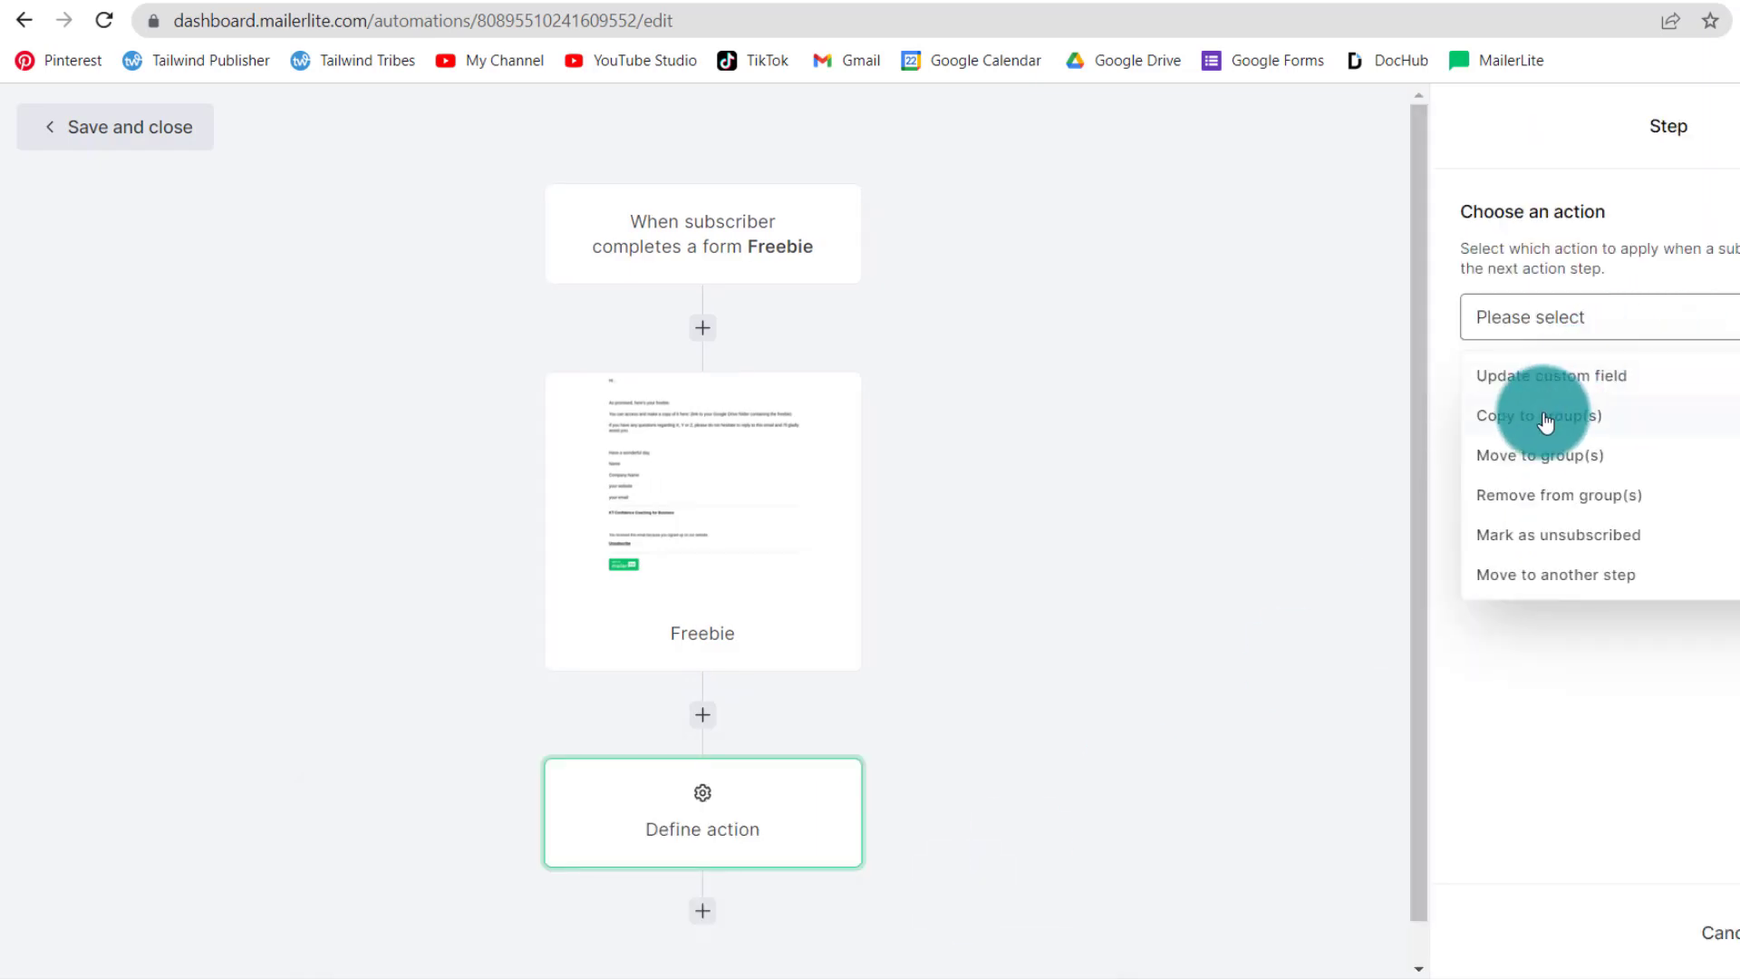
pyautogui.click(1539, 415)
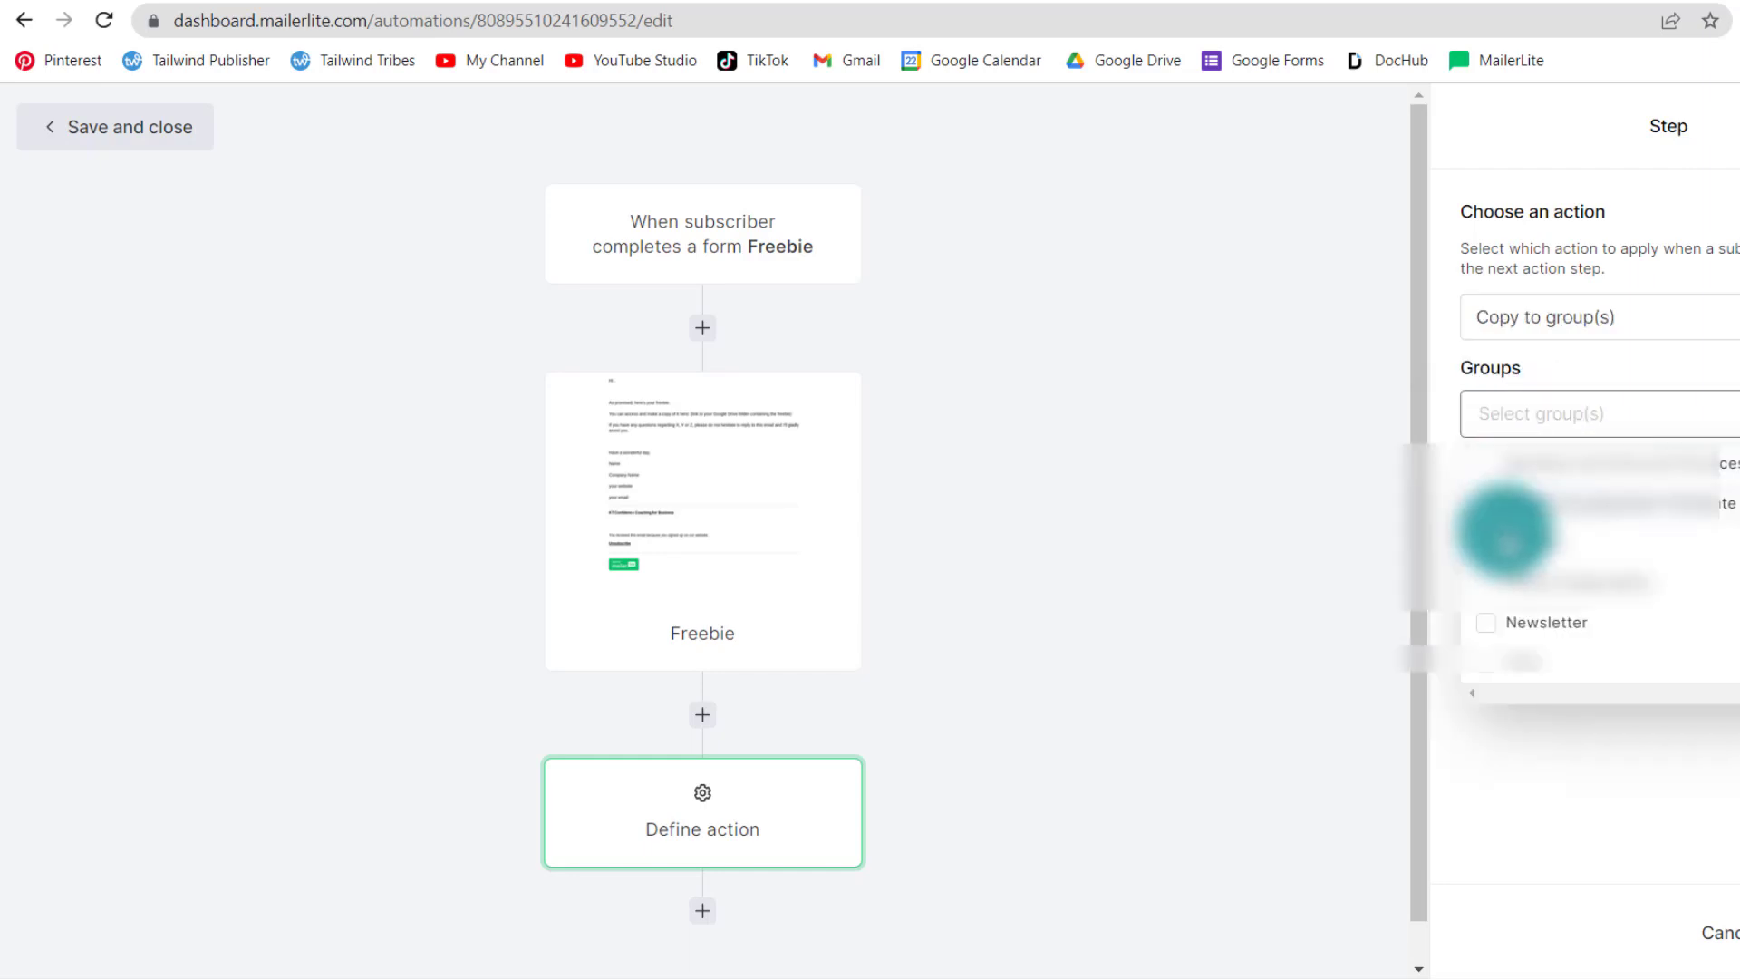
pyautogui.click(1485, 622)
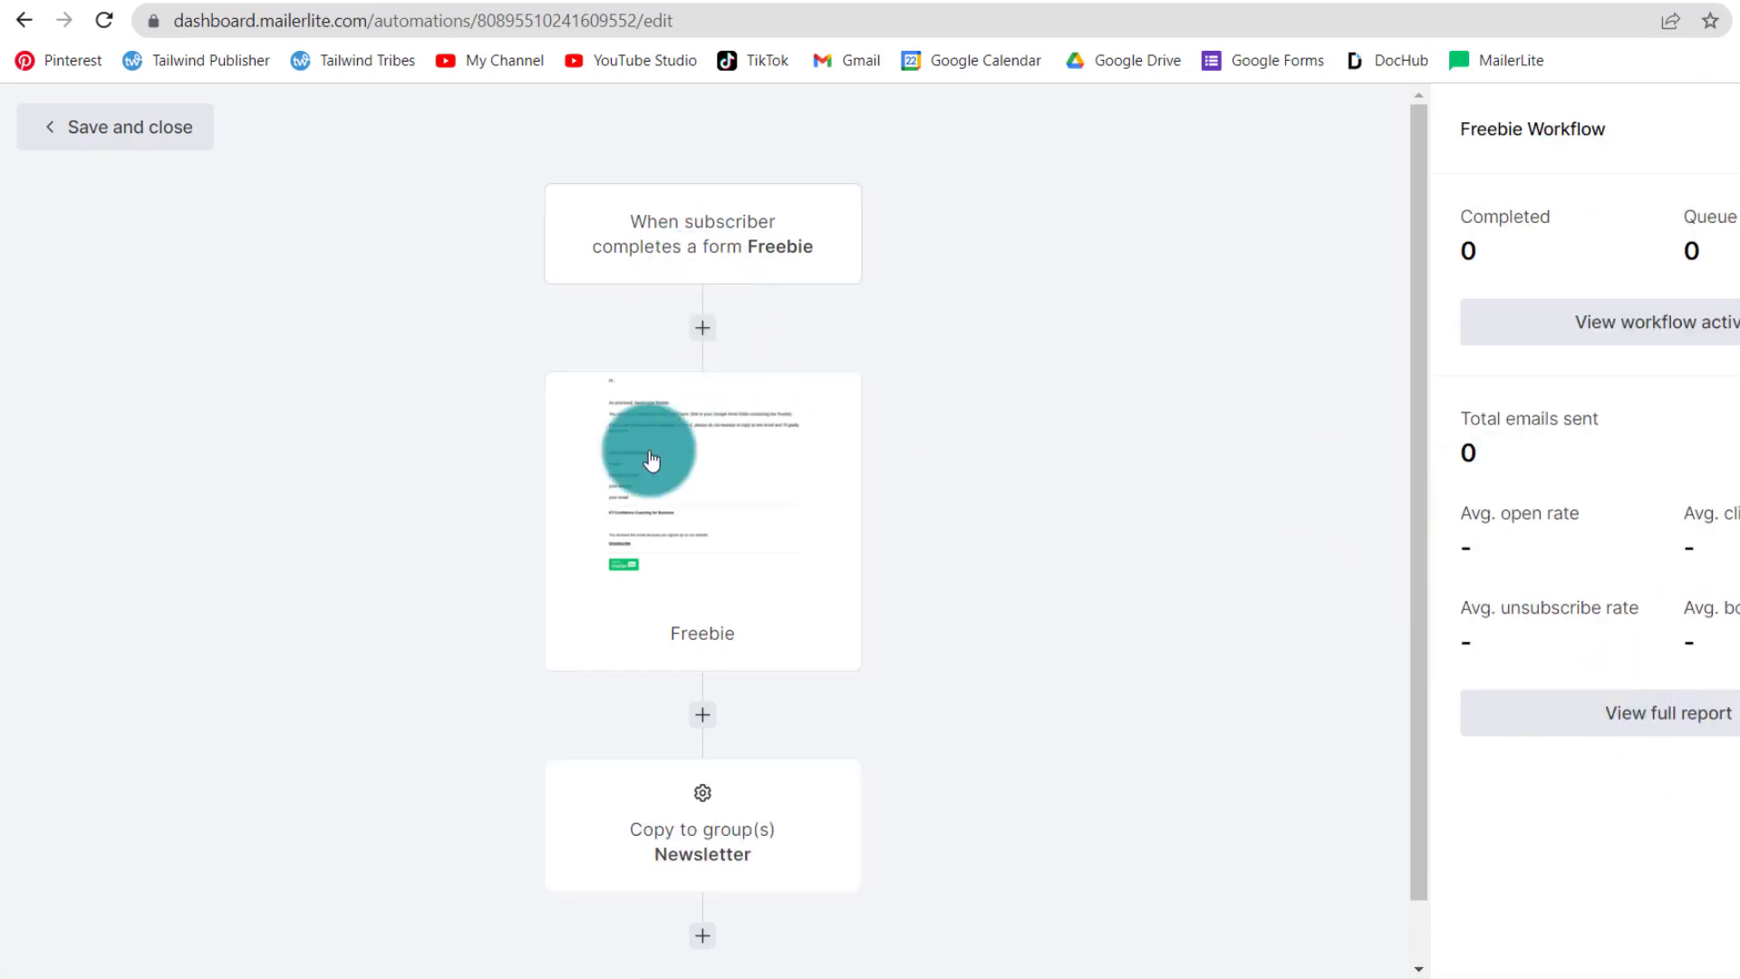
pyautogui.moveTo(719, 832)
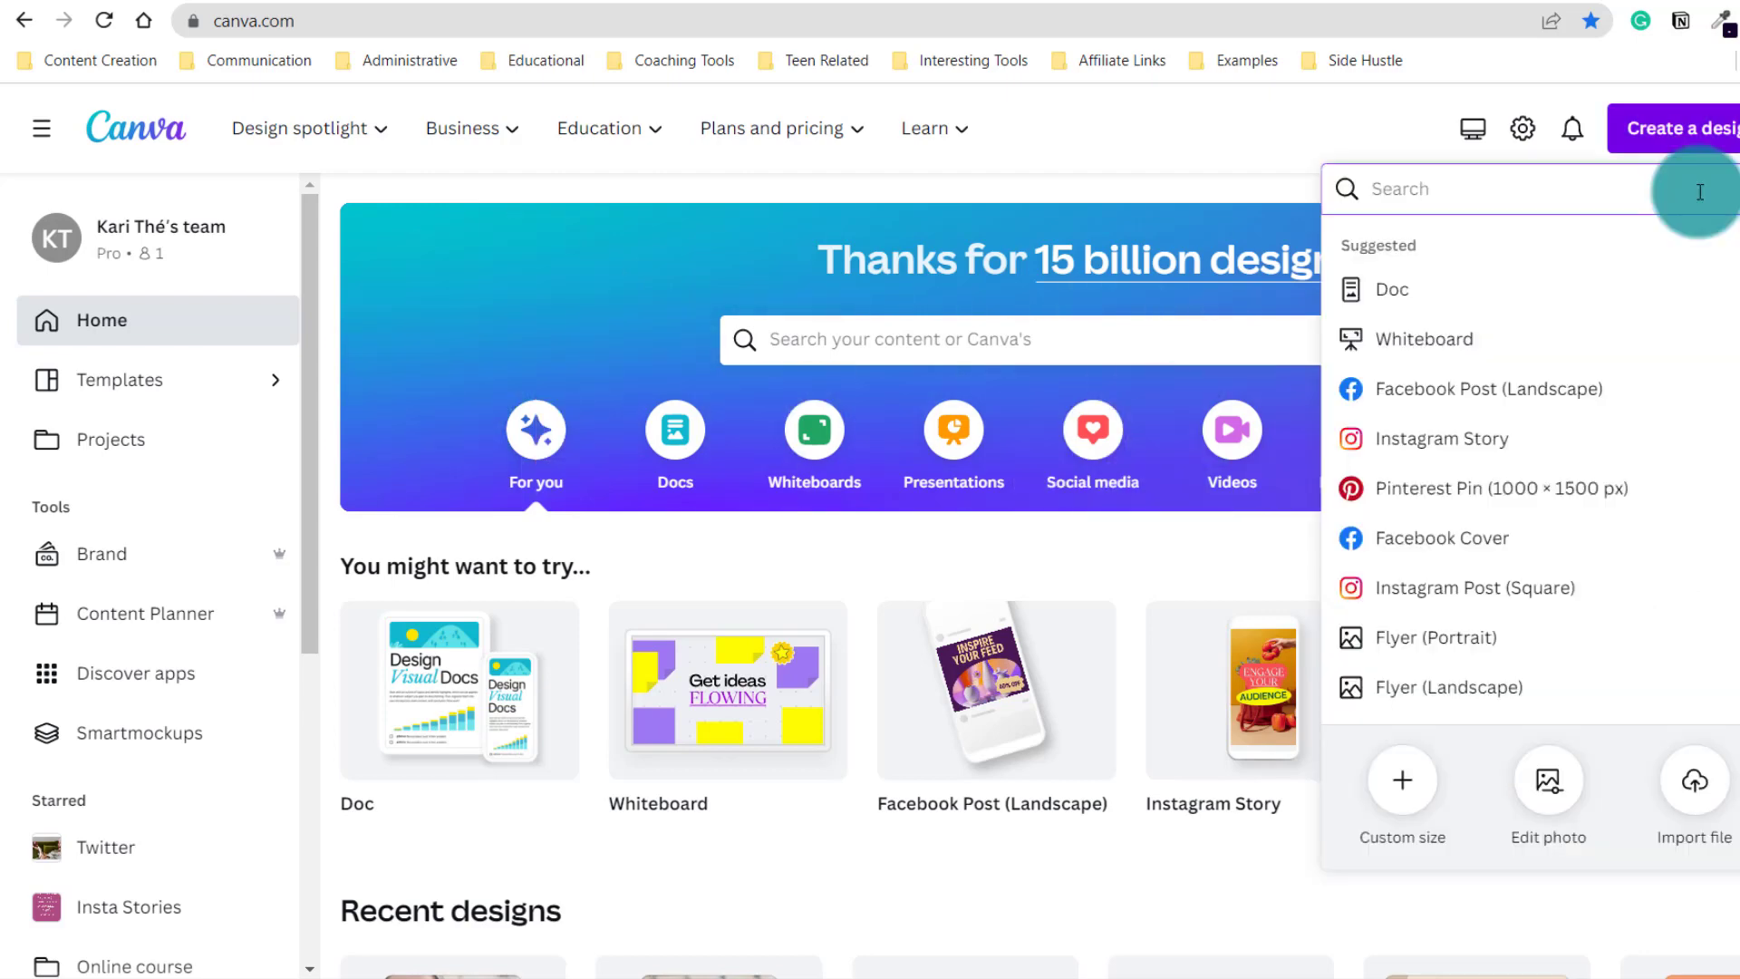
pyautogui.moveTo(1698, 129)
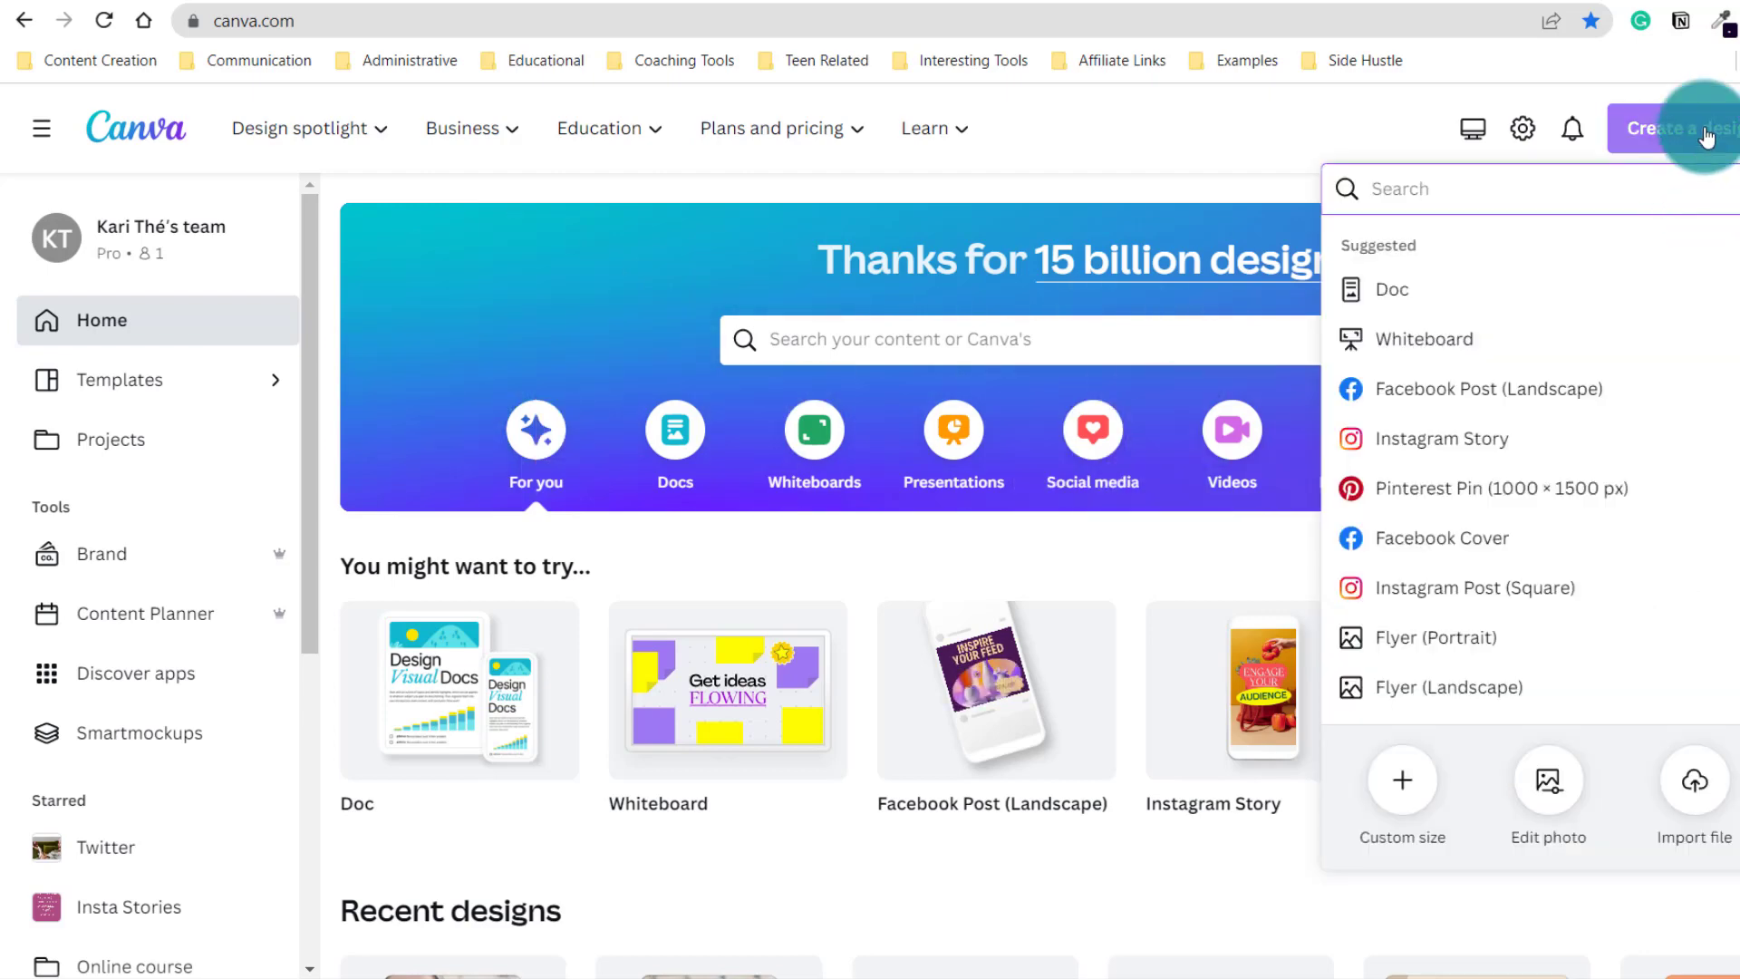
pyautogui.moveTo(1443, 687)
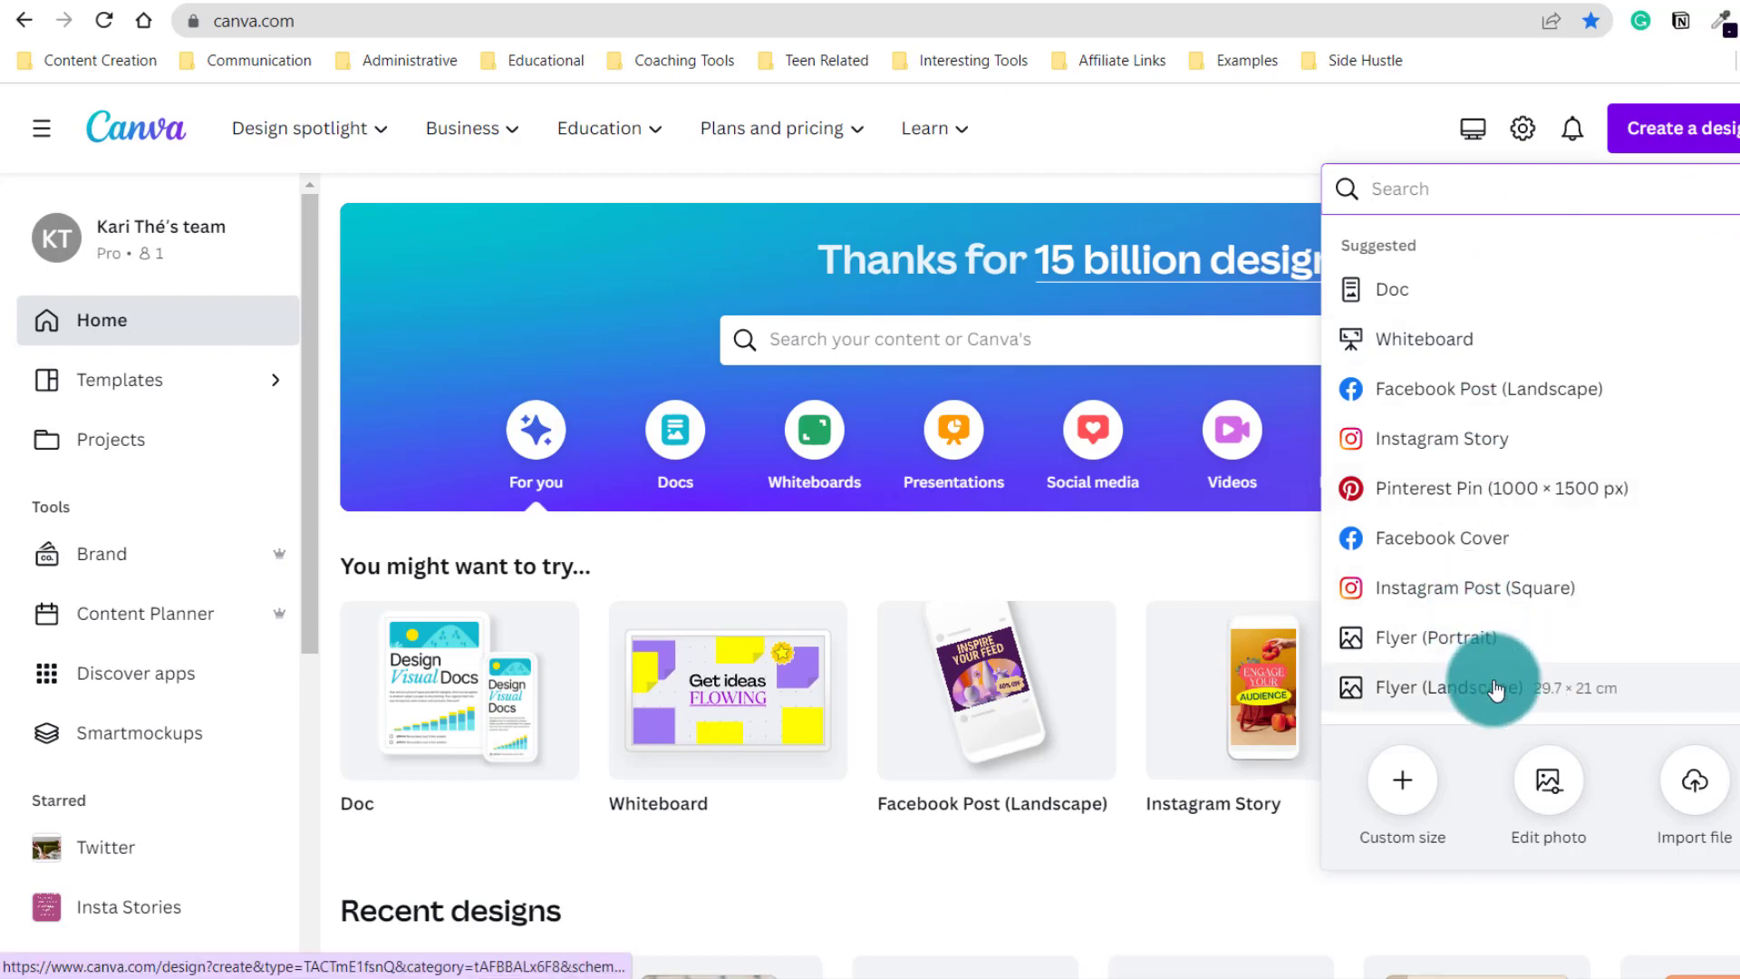
# Step: Start a landscape flyer, search 'free template' and pick the blue Giveaway template
pyautogui.click(1497, 687)
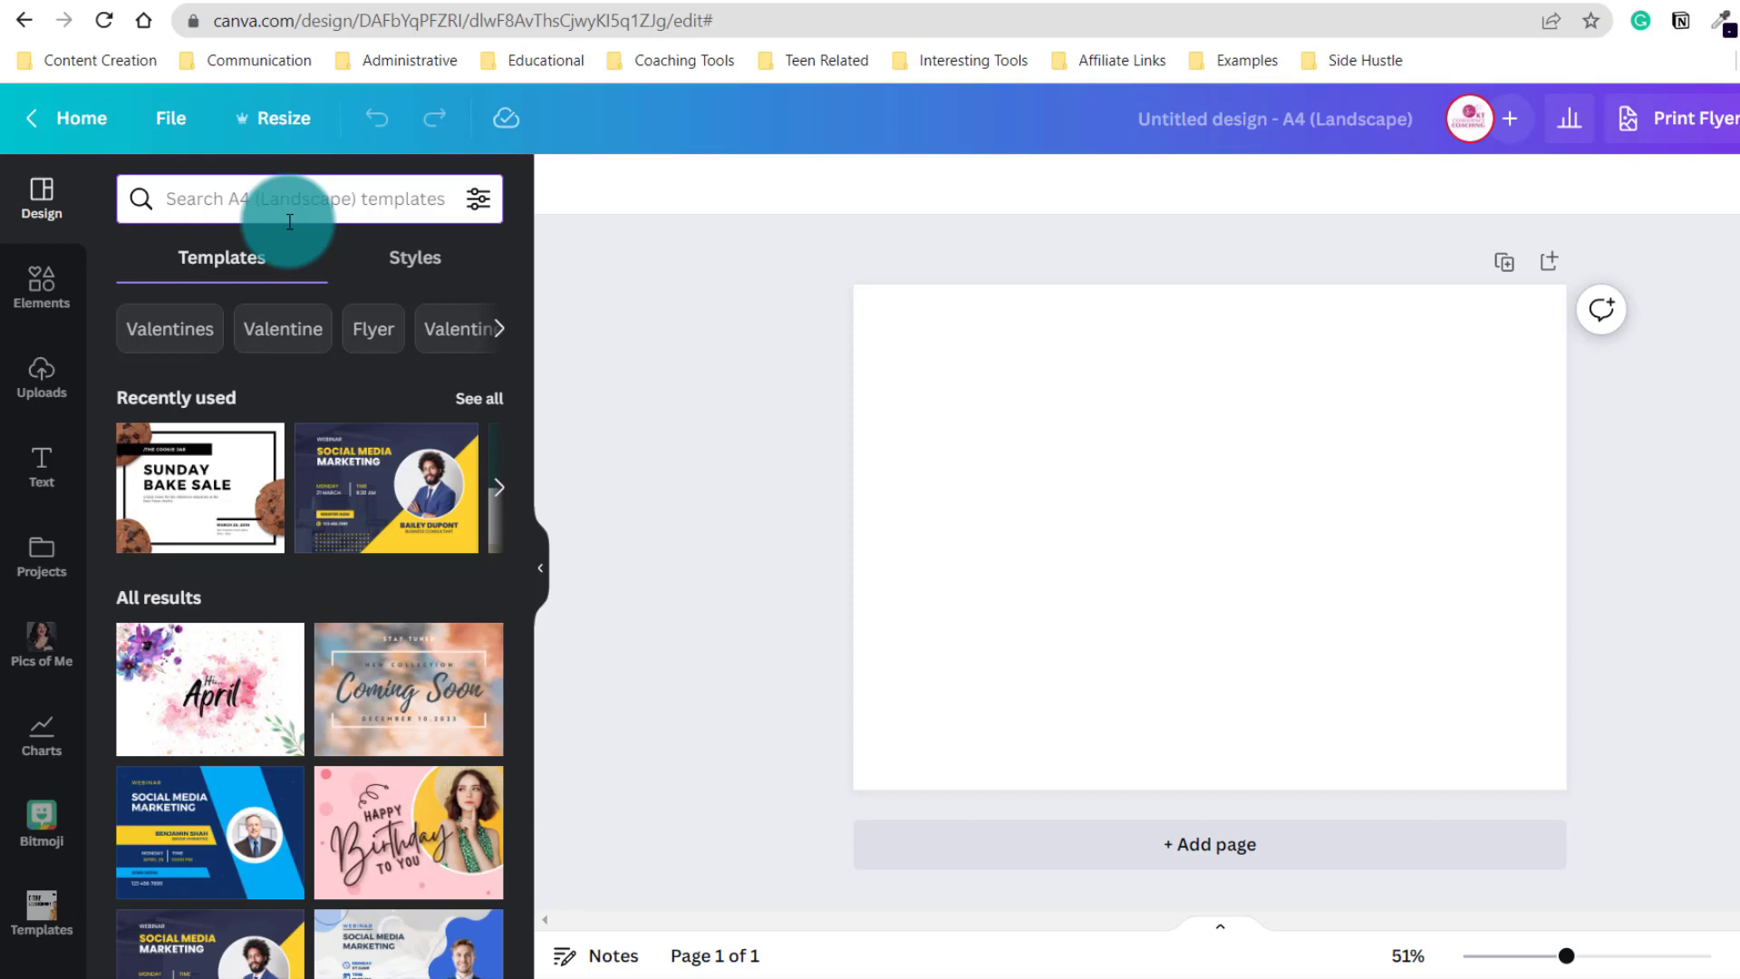
pyautogui.write('free template')
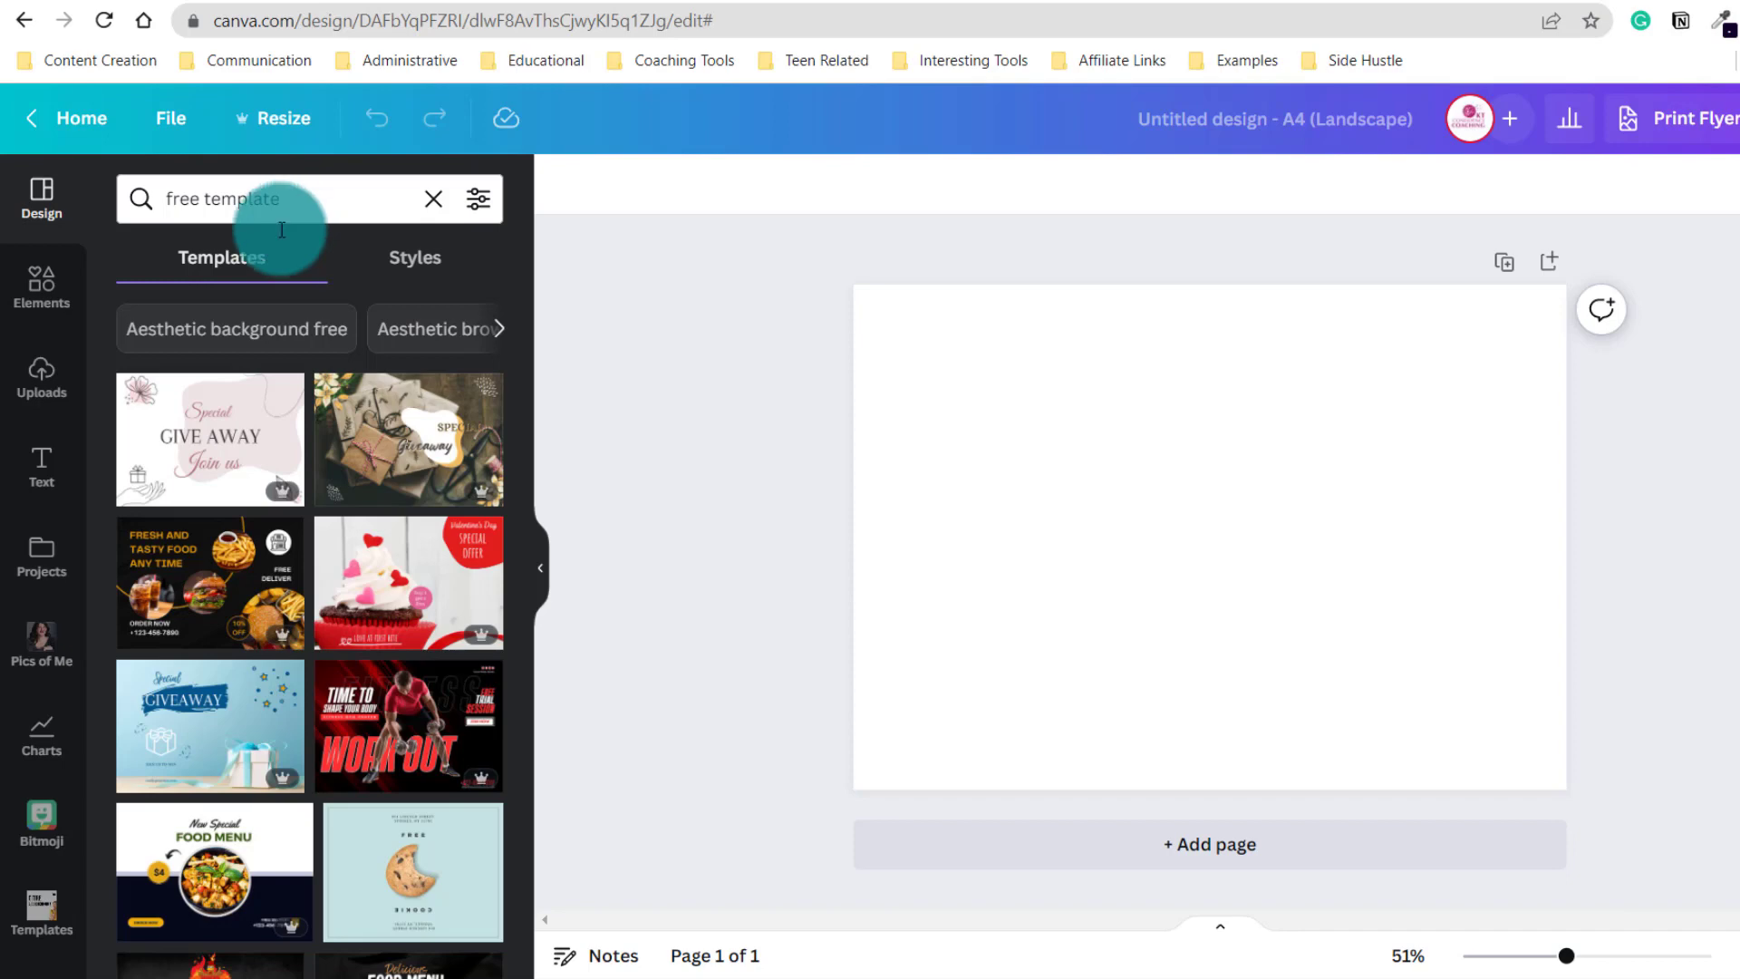
pyautogui.moveTo(228, 632)
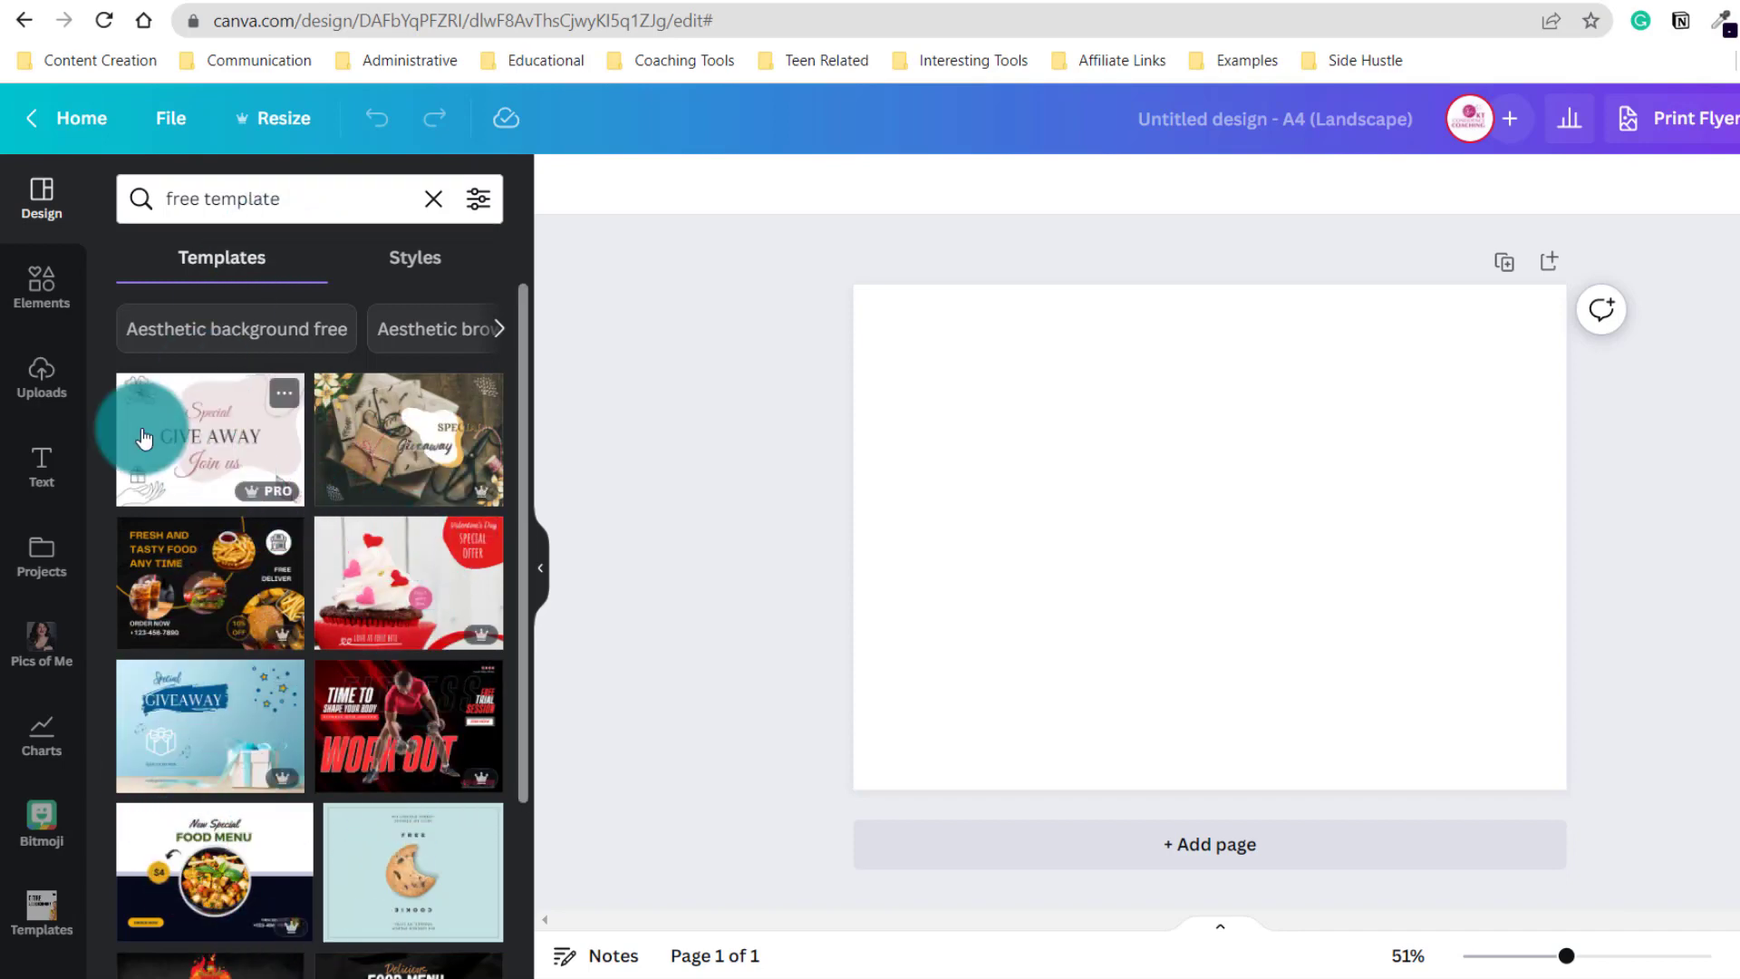
pyautogui.scroll(-3)
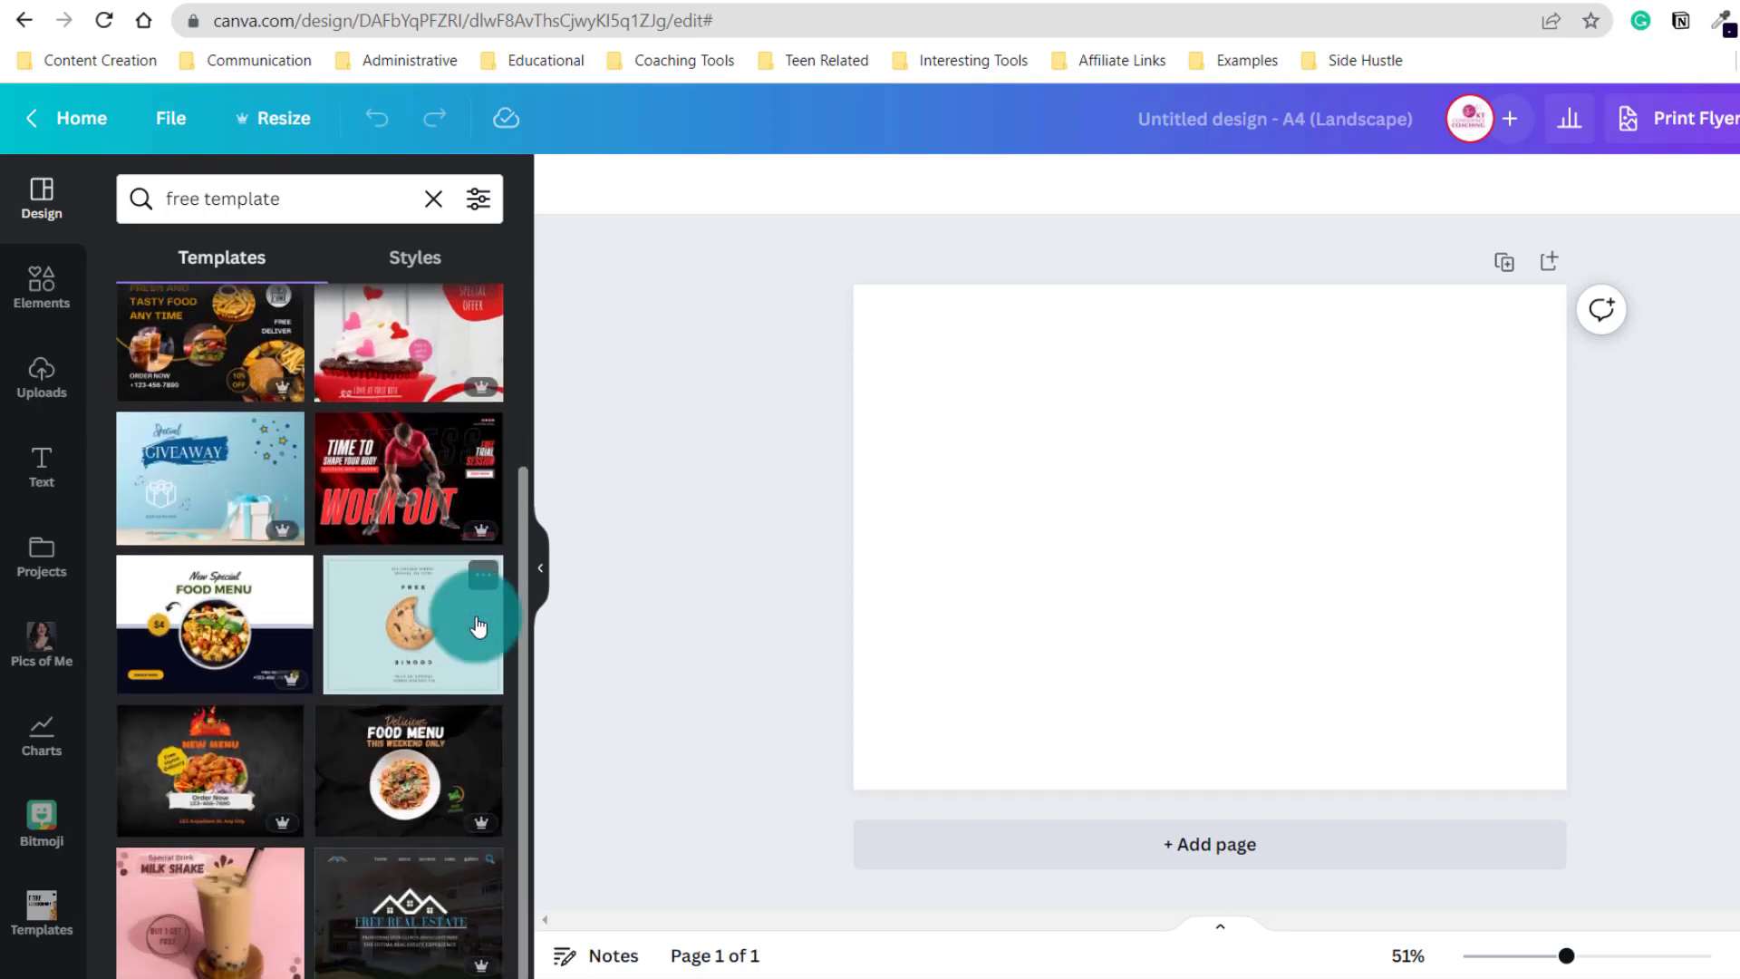
pyautogui.scroll(3)
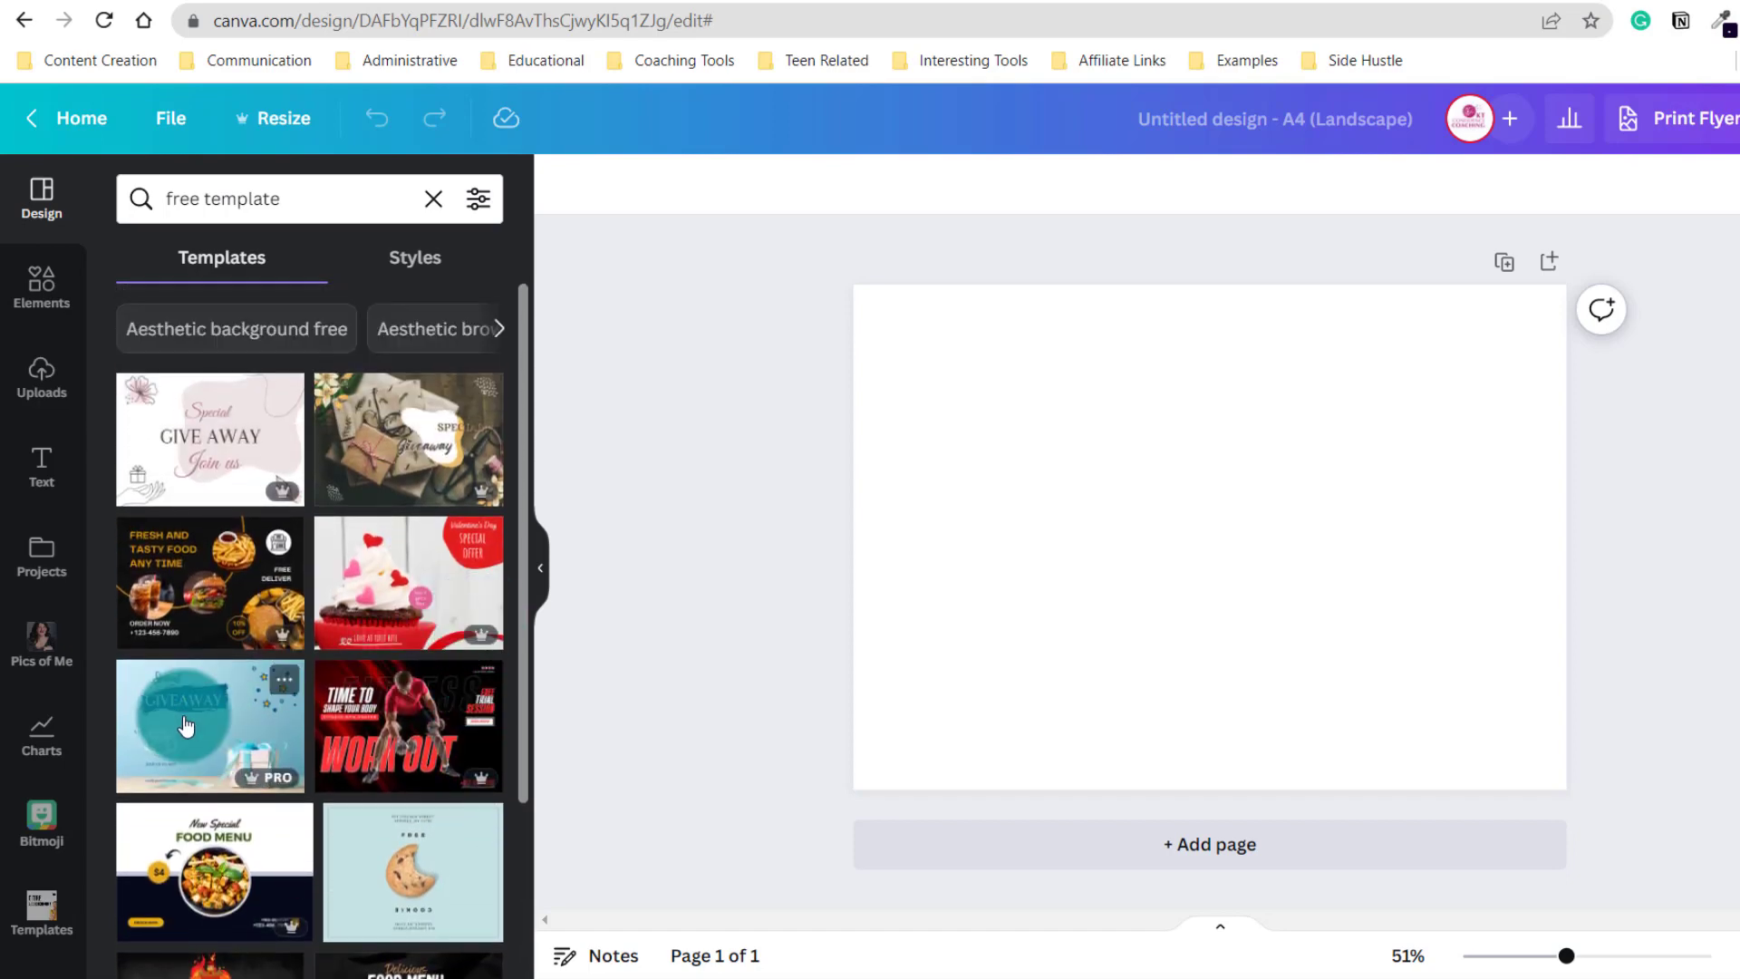
pyautogui.click(210, 723)
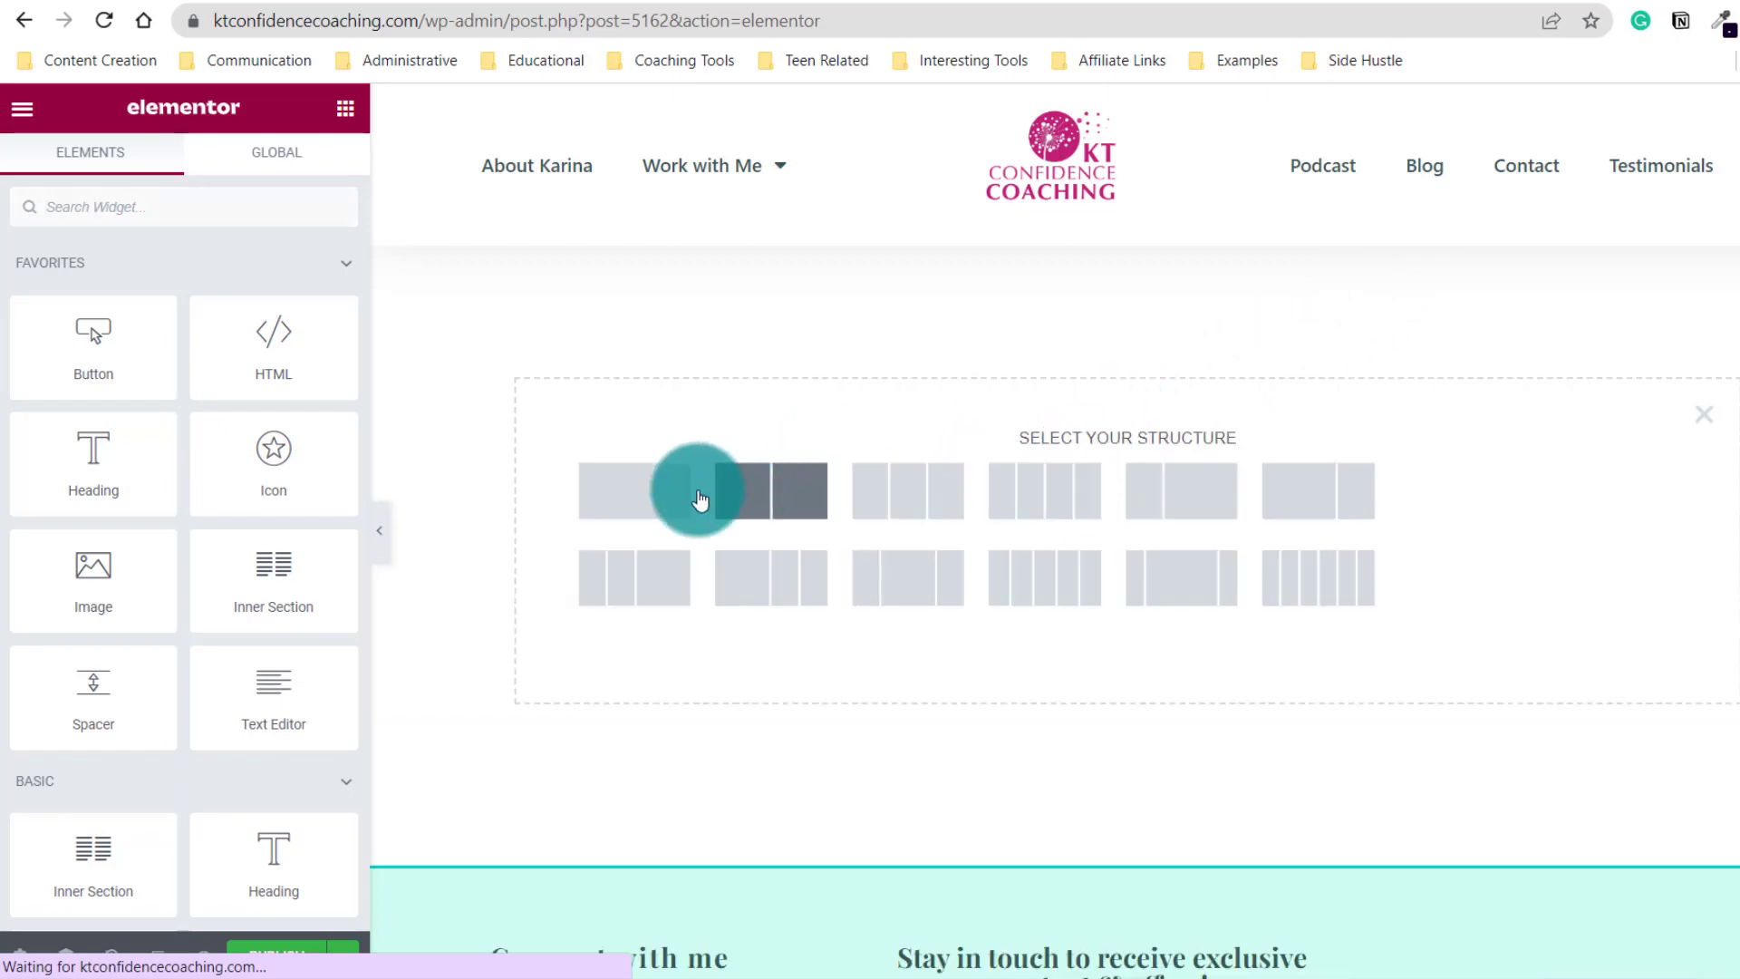
# Step: Add a full-width two-column section and upload the giveaway image into the left column
pyautogui.click(702, 492)
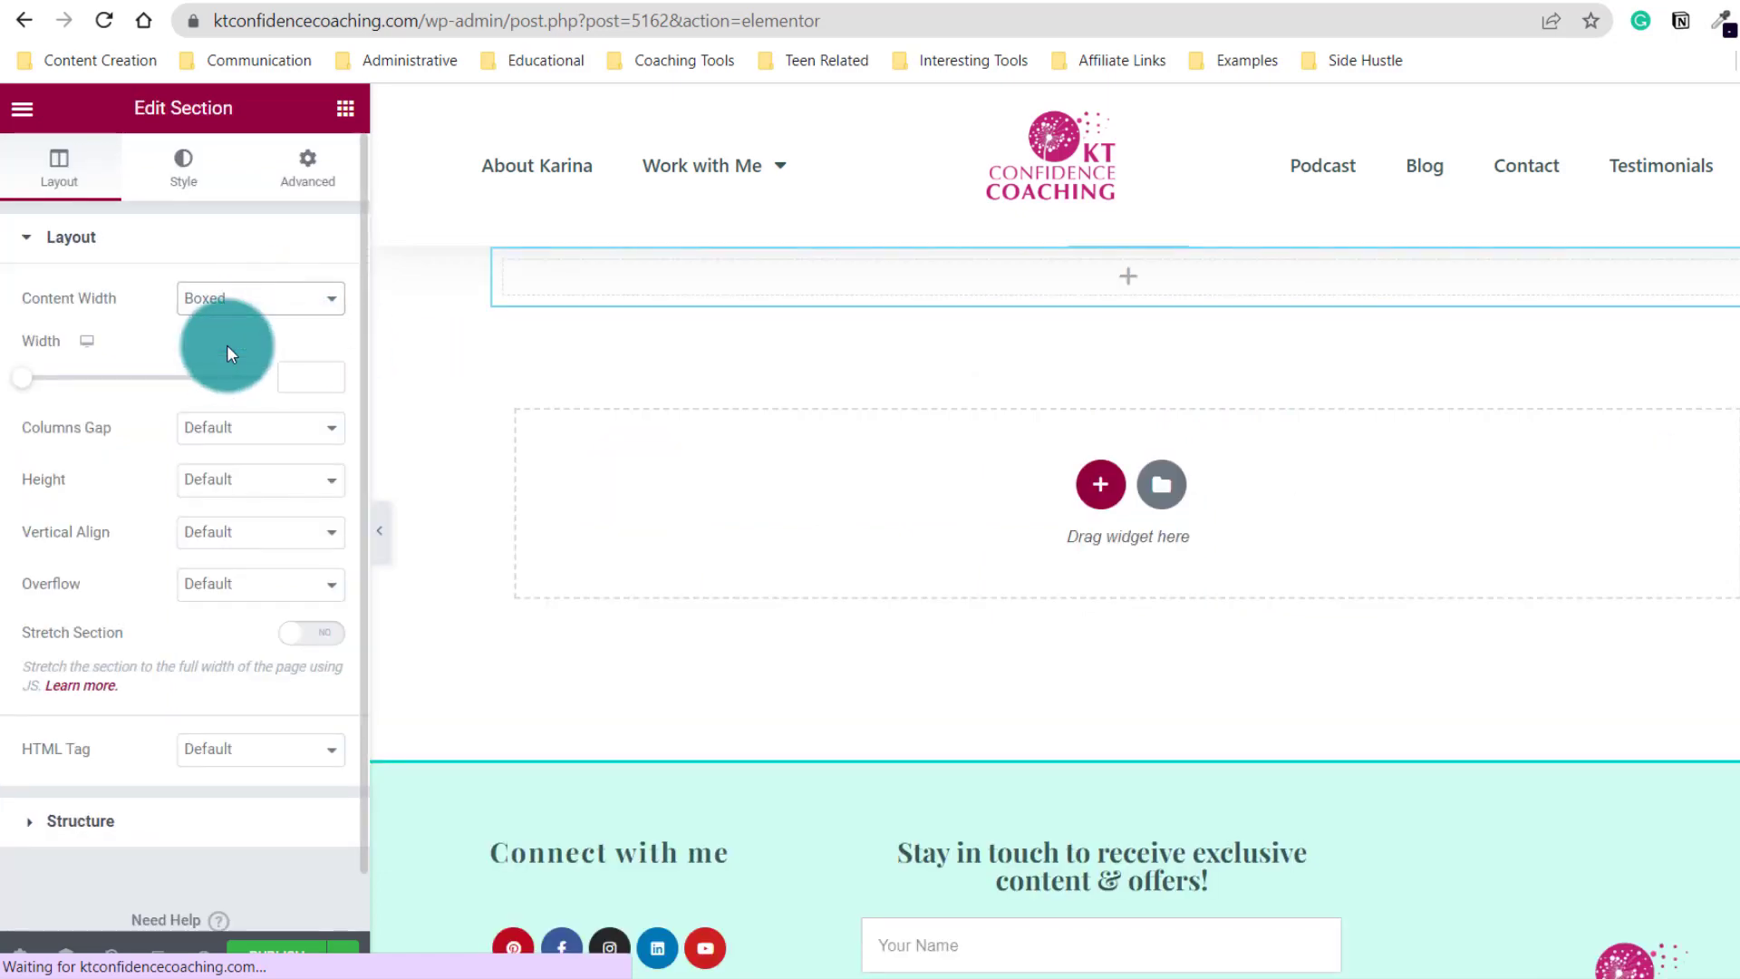
pyautogui.click(259, 298)
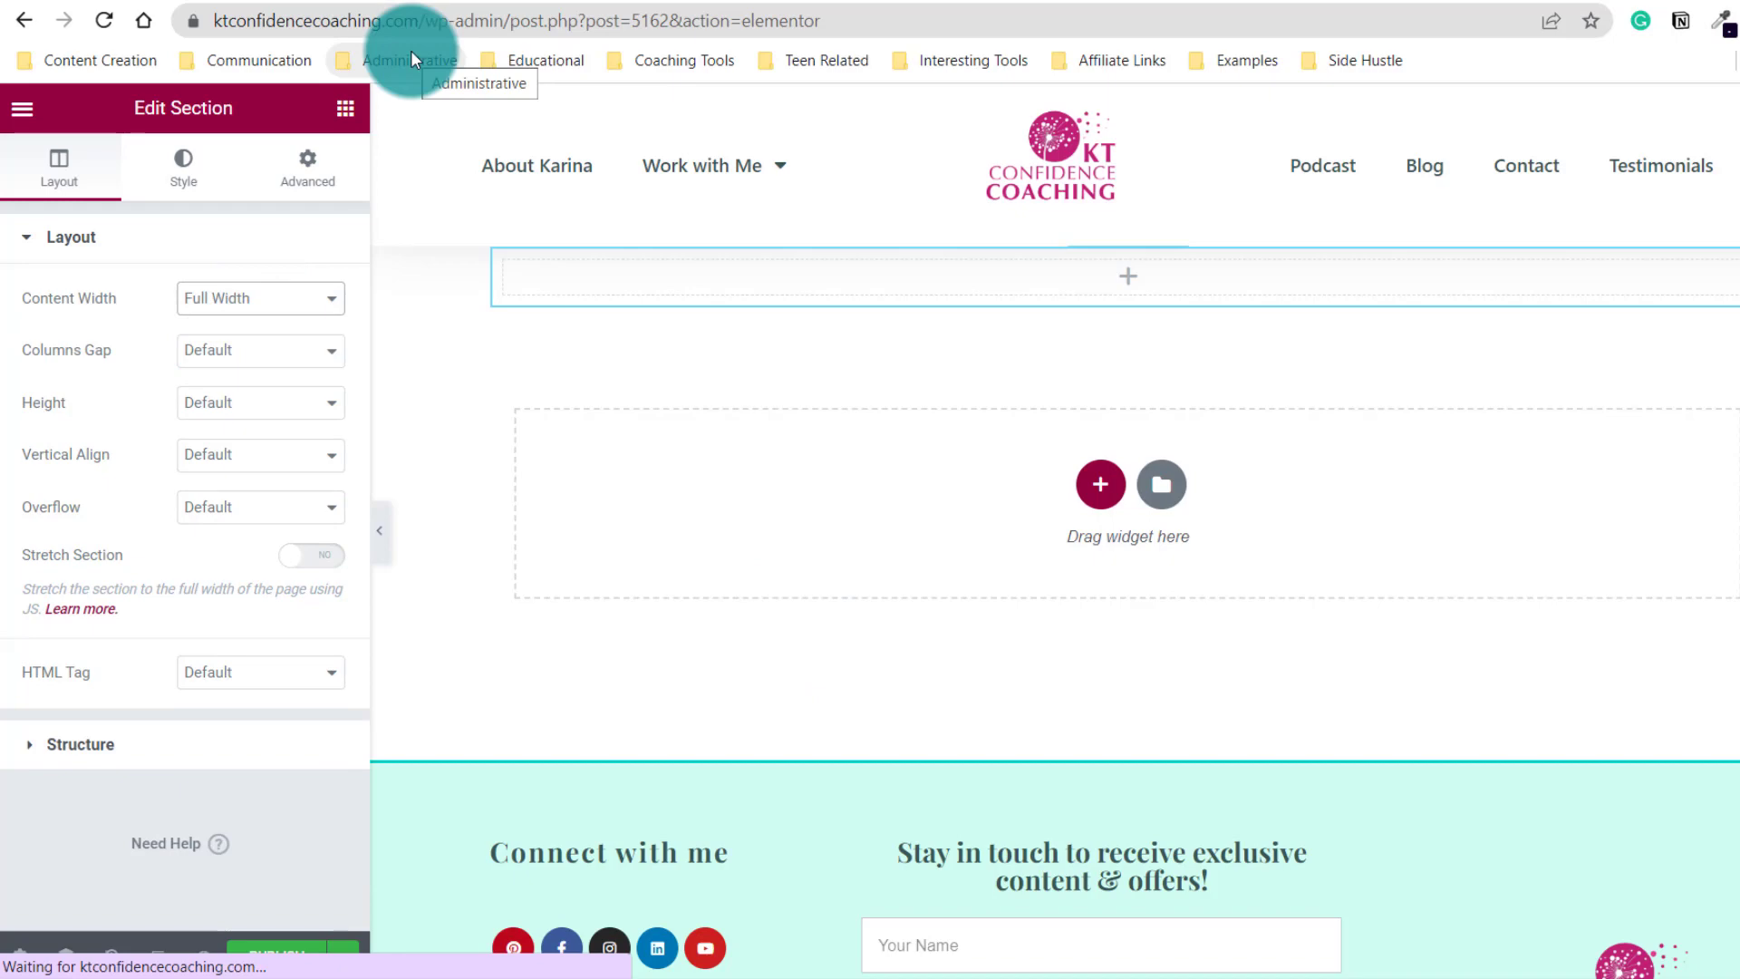
pyautogui.moveTo(838, 718)
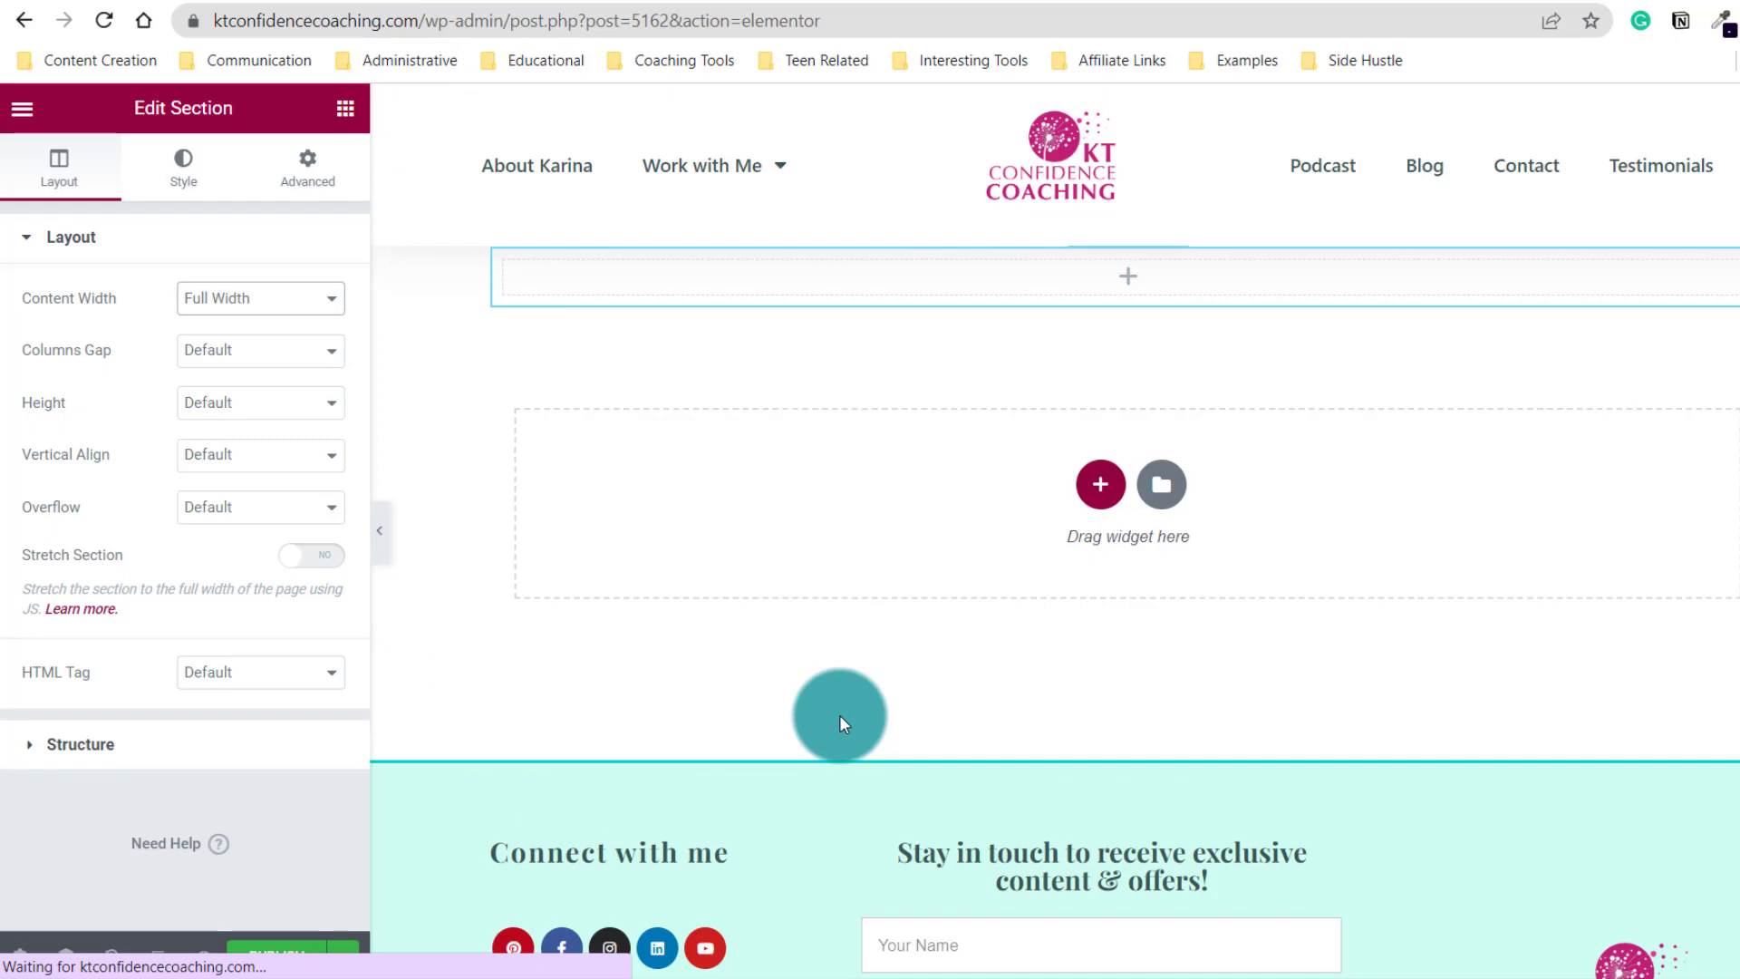
pyautogui.click(21, 107)
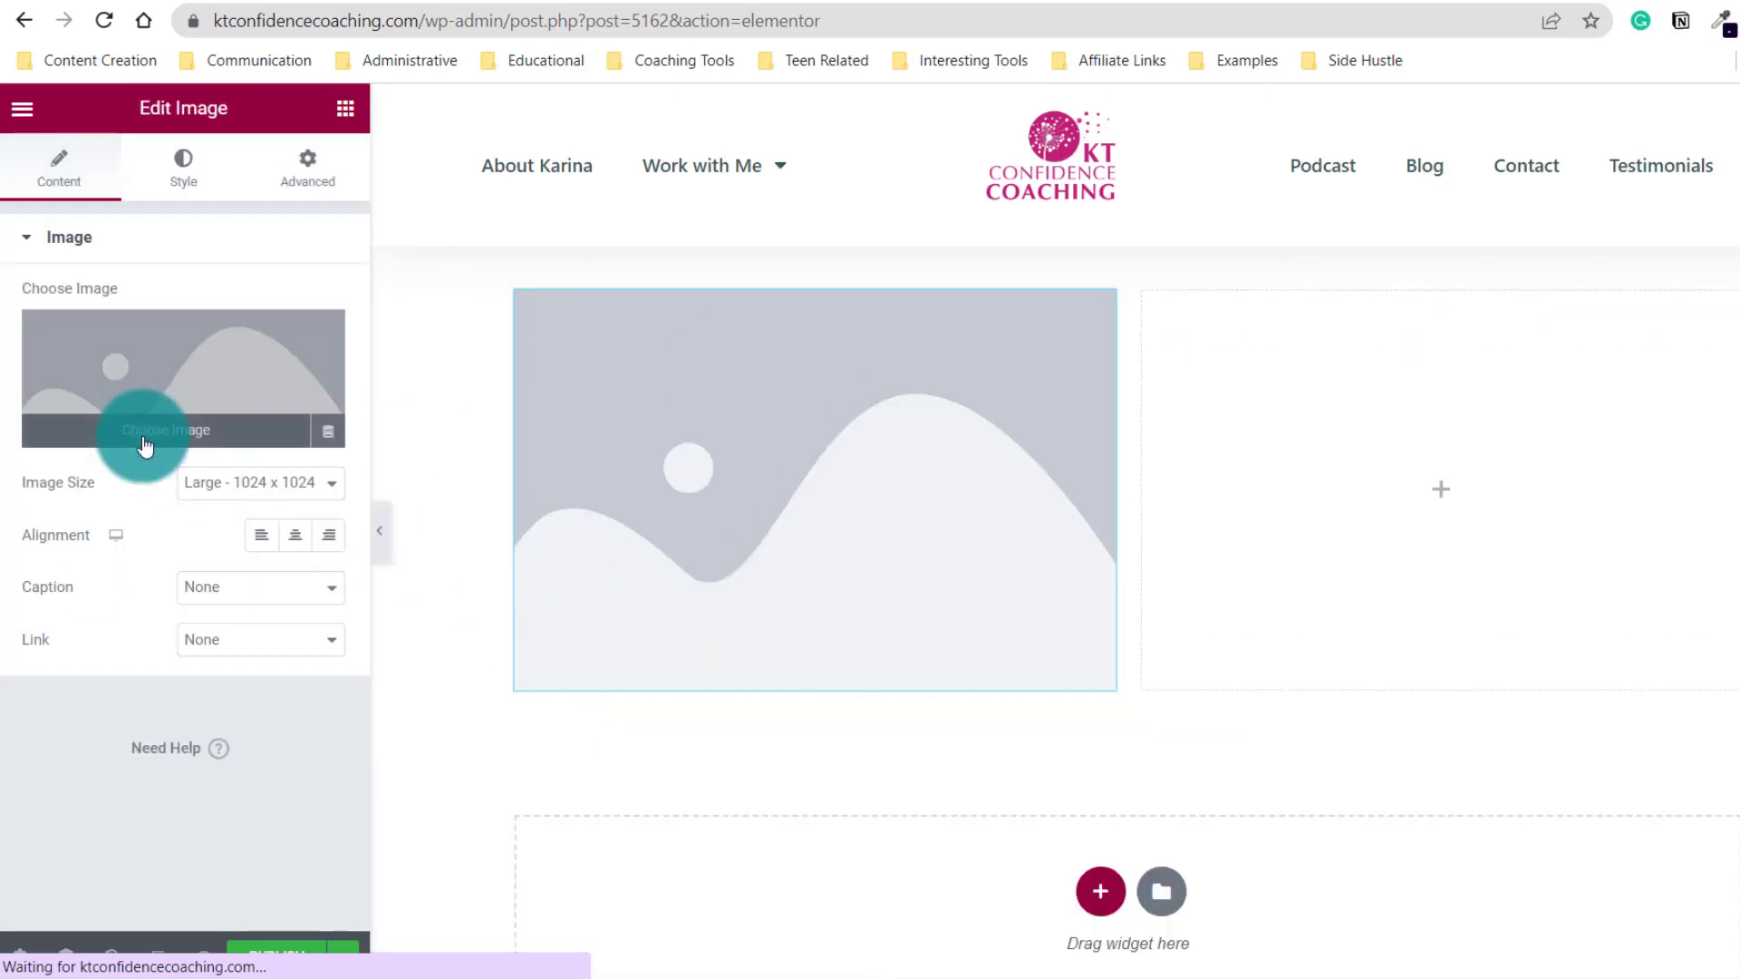
pyautogui.click(163, 429)
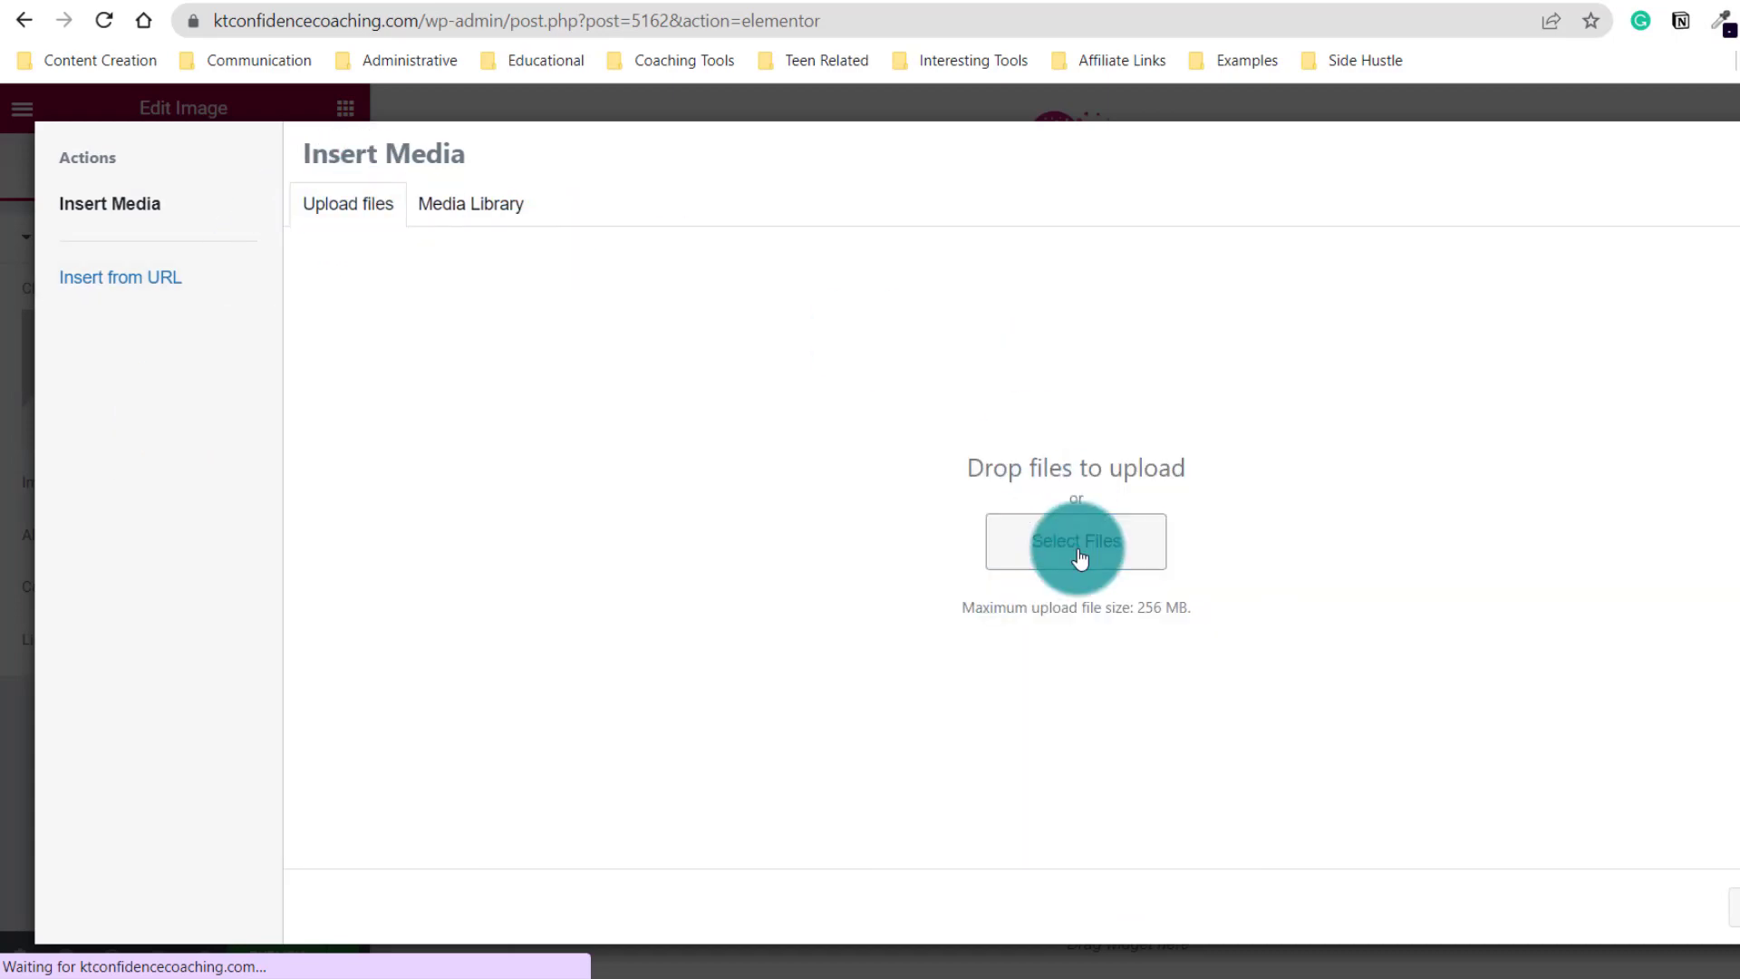
pyautogui.click(1075, 541)
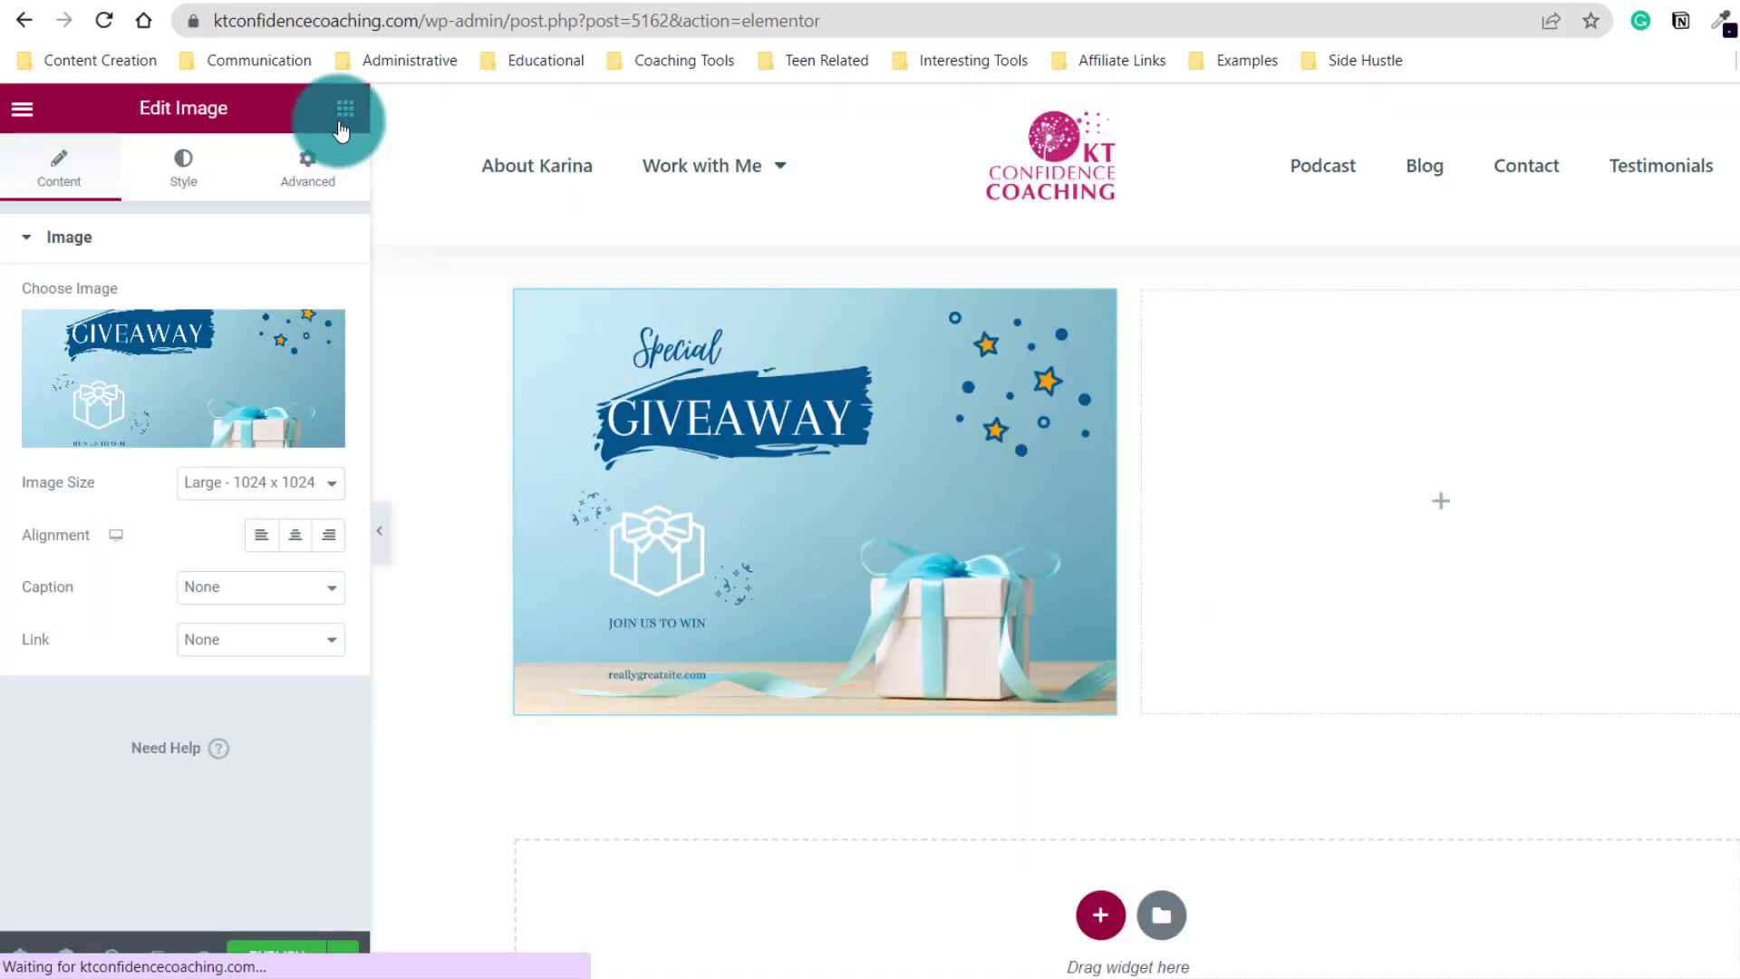
pyautogui.click(344, 107)
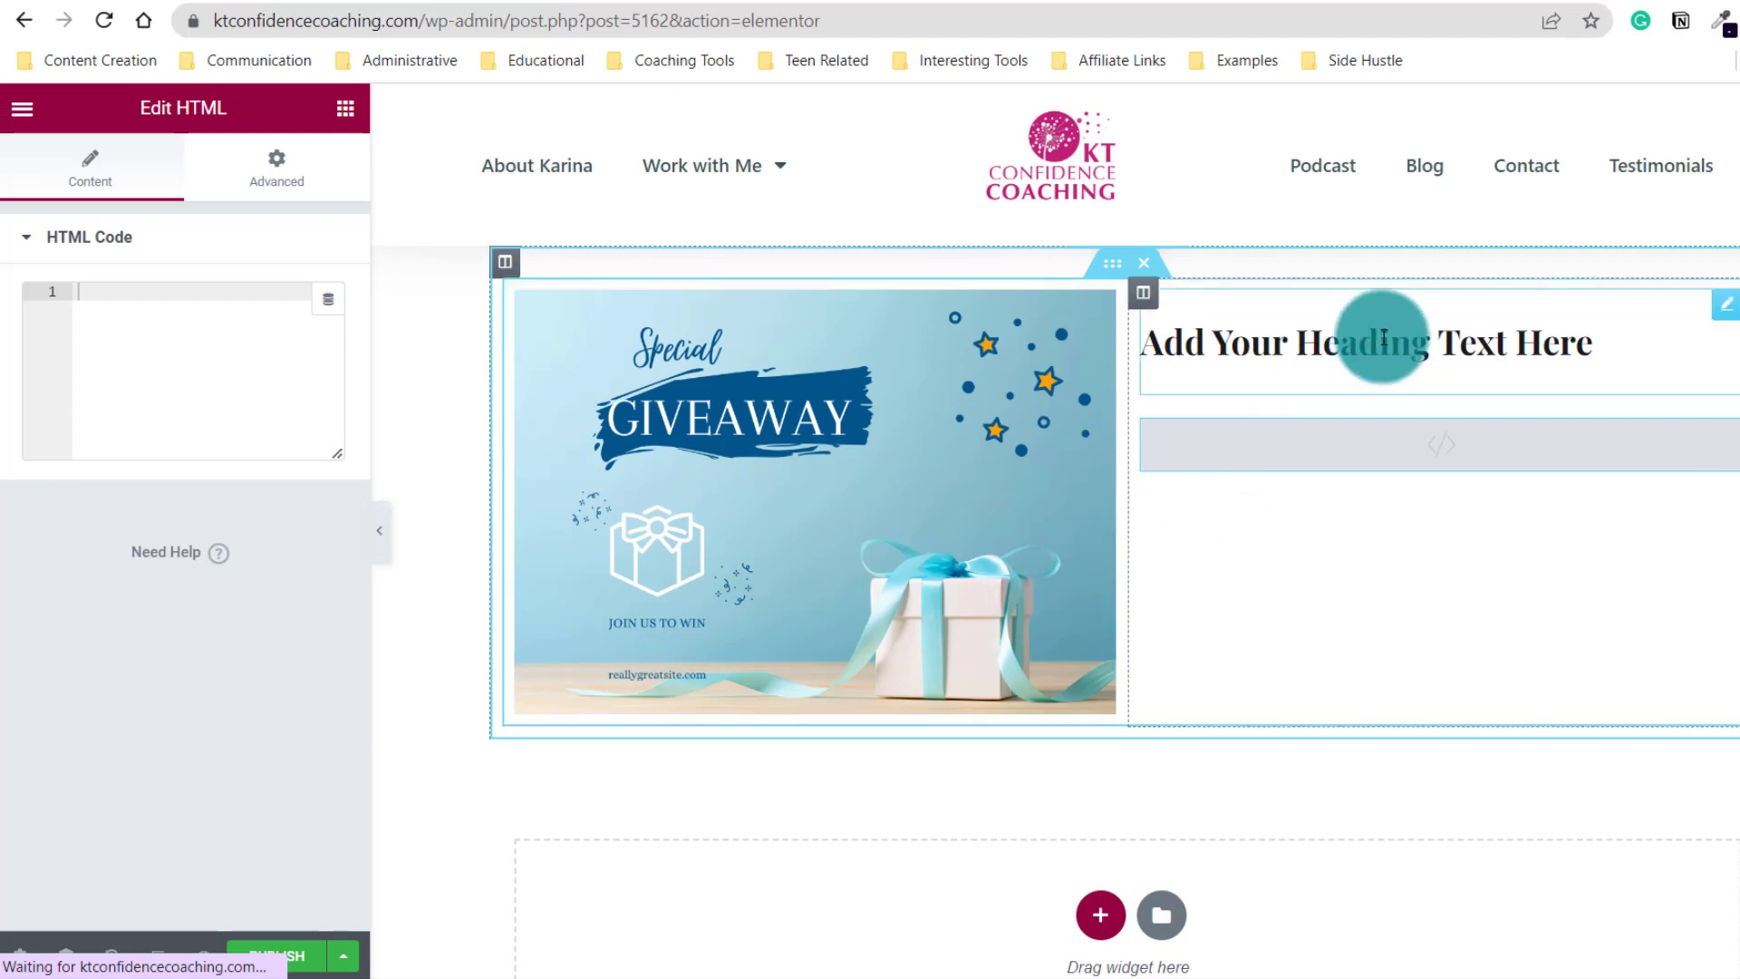
# Step: Rewrite the right-column heading to 'Download for Free' and centre it
pyautogui.click(1365, 343)
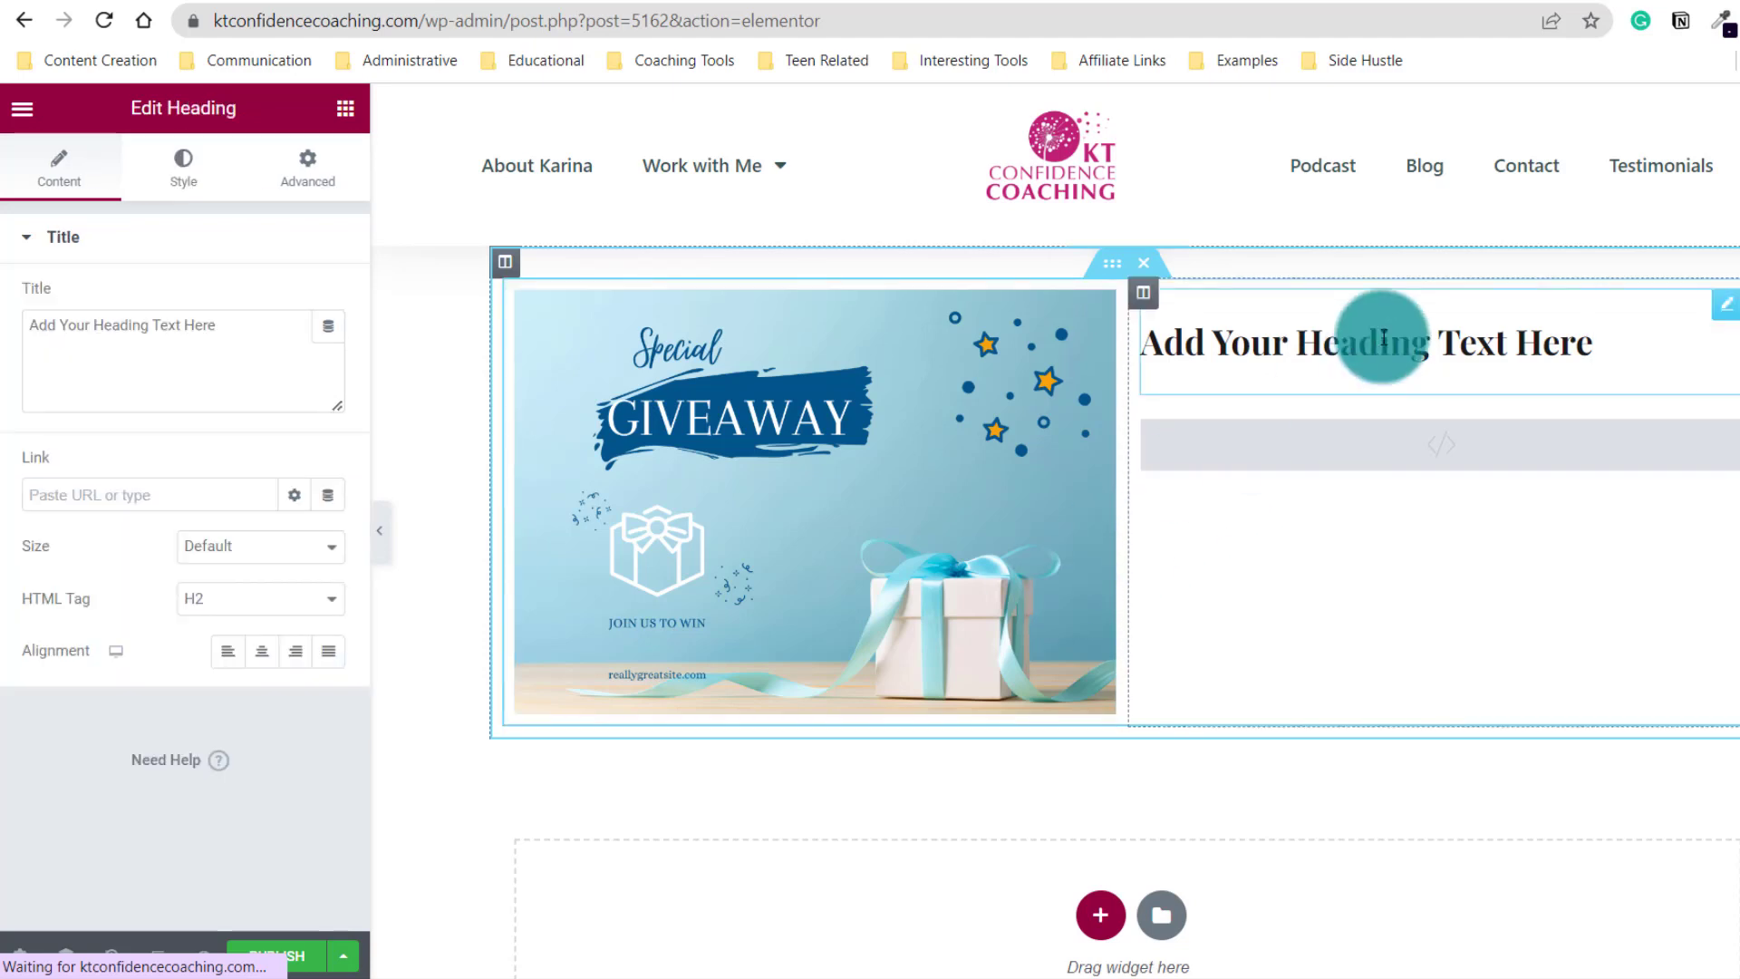
pyautogui.click(1588, 343)
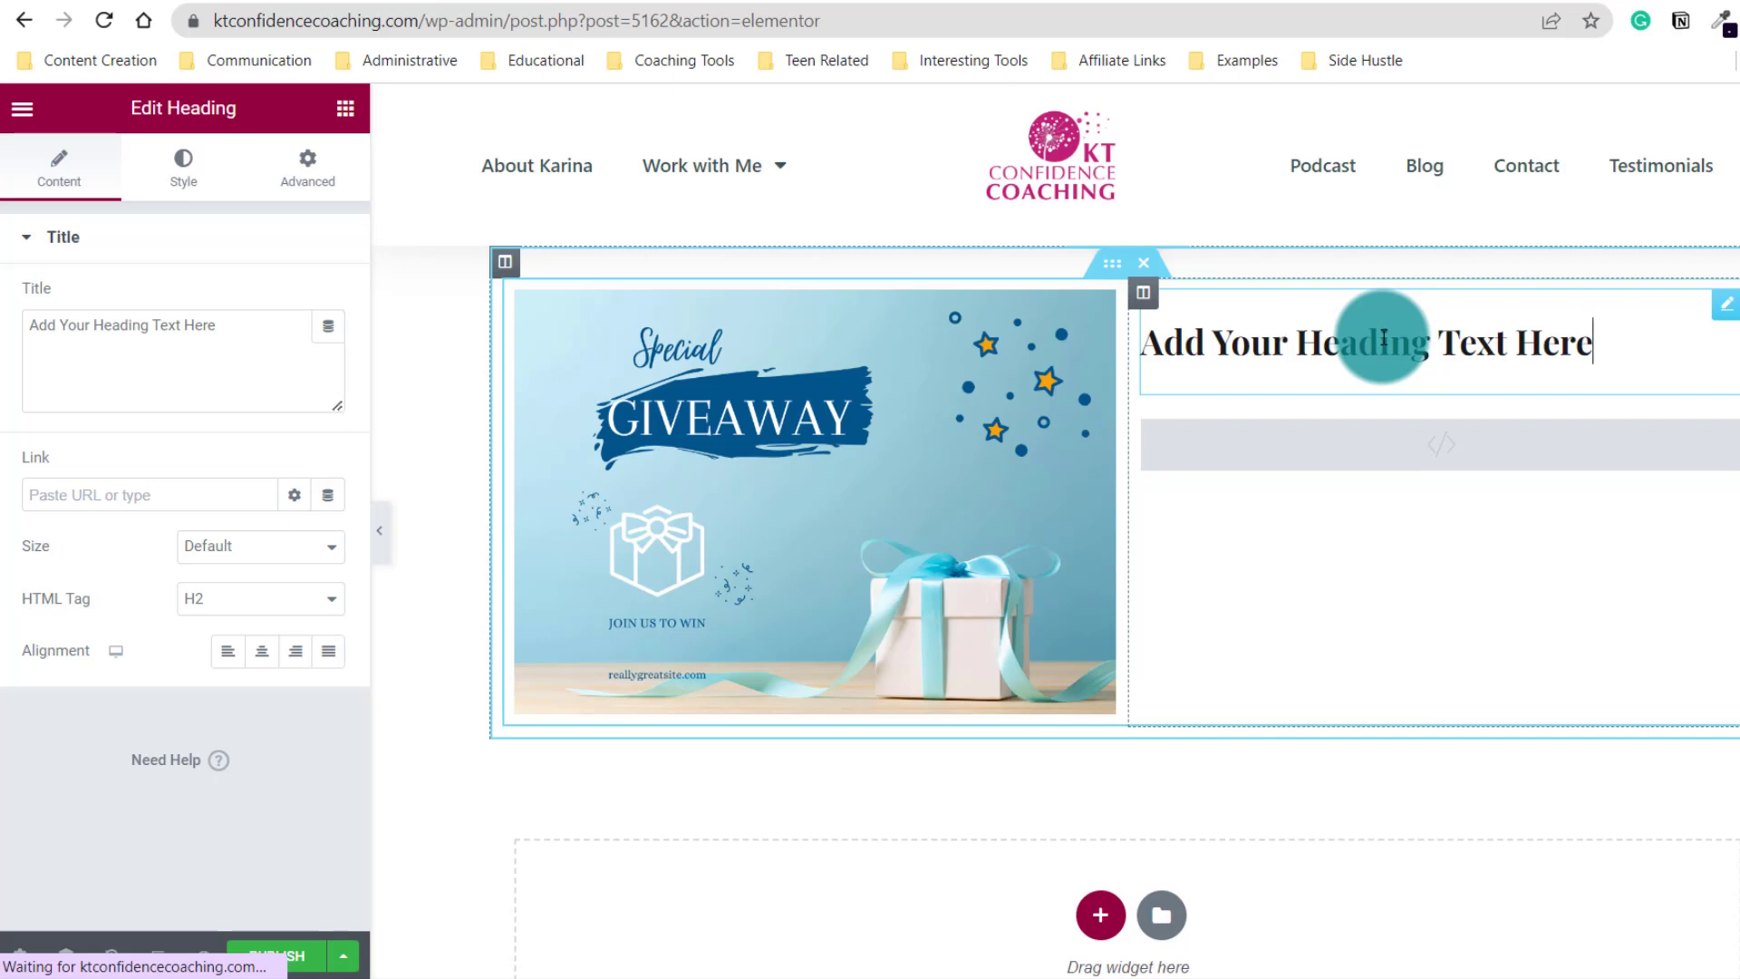
pyautogui.write('Download for Free')
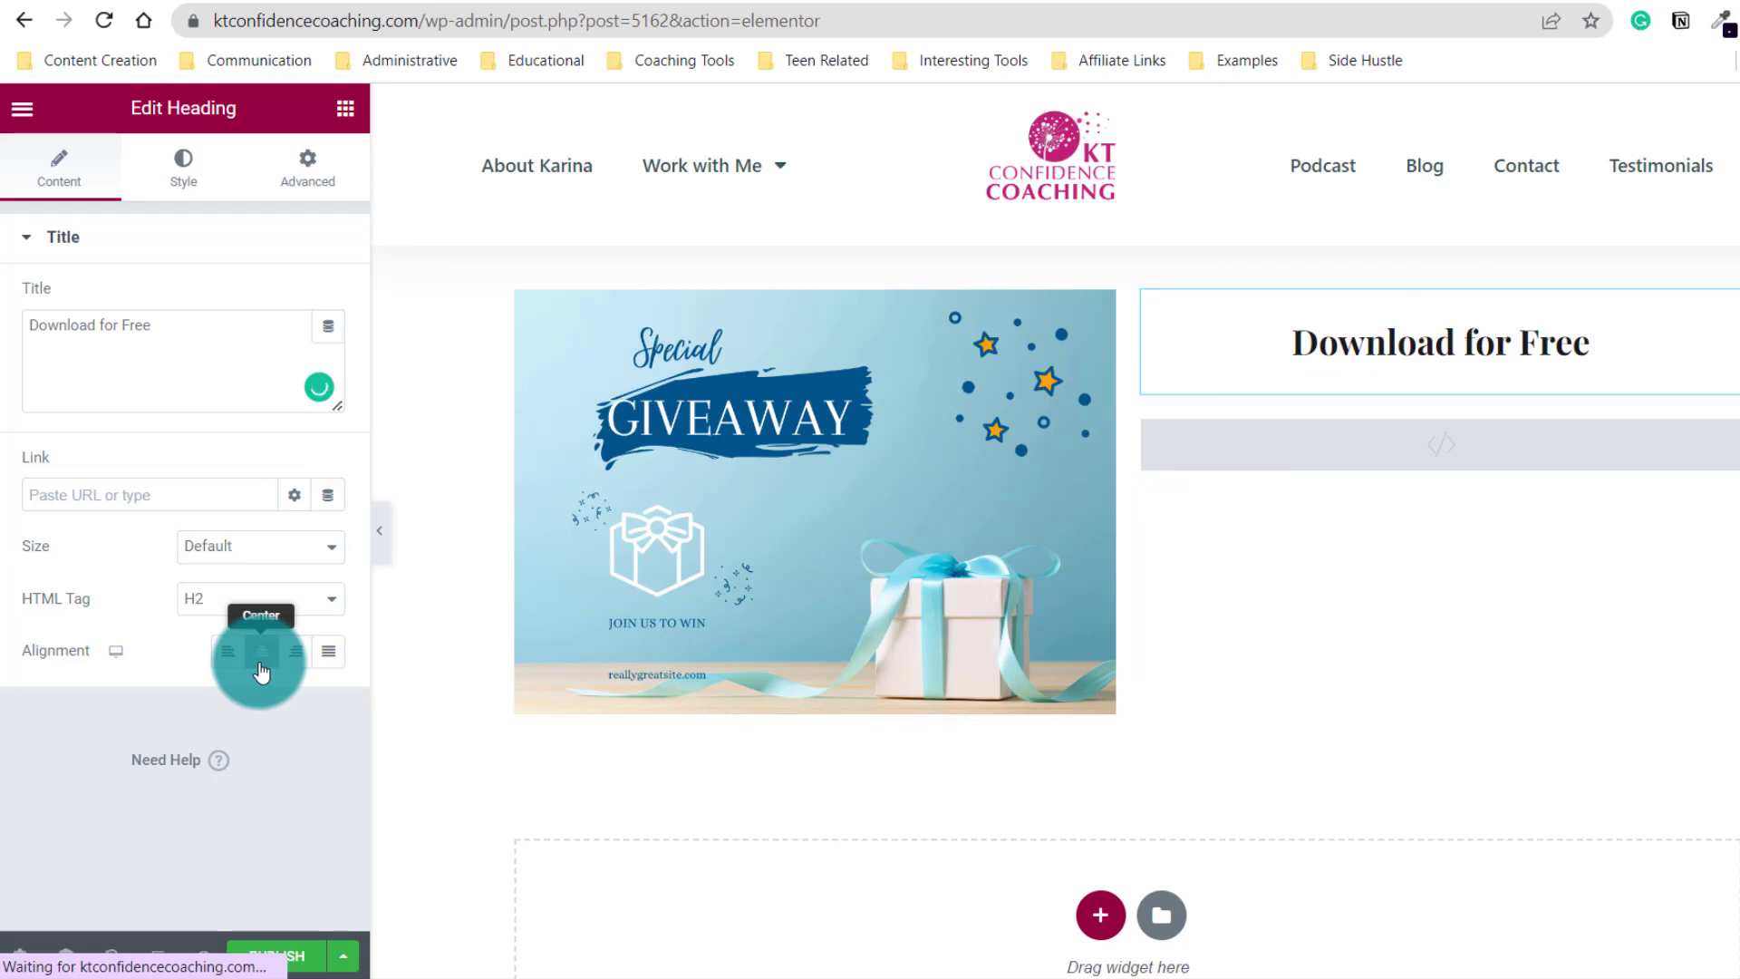
pyautogui.click(1440, 444)
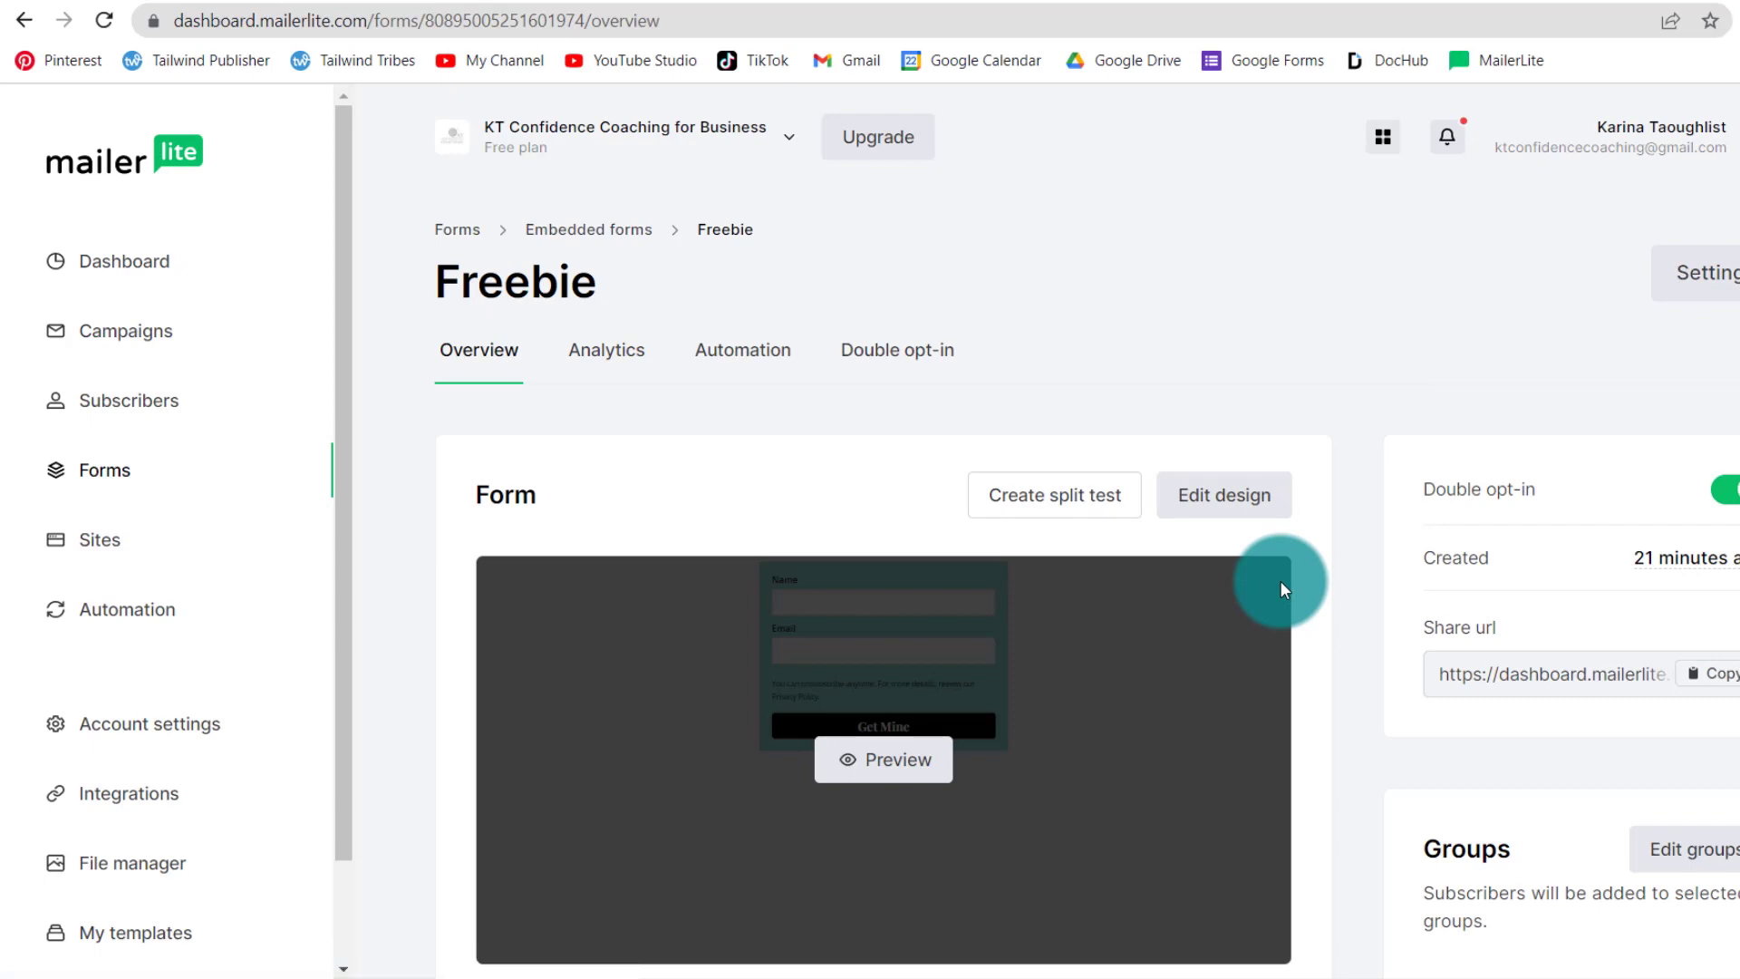
pyautogui.moveTo(1360, 533)
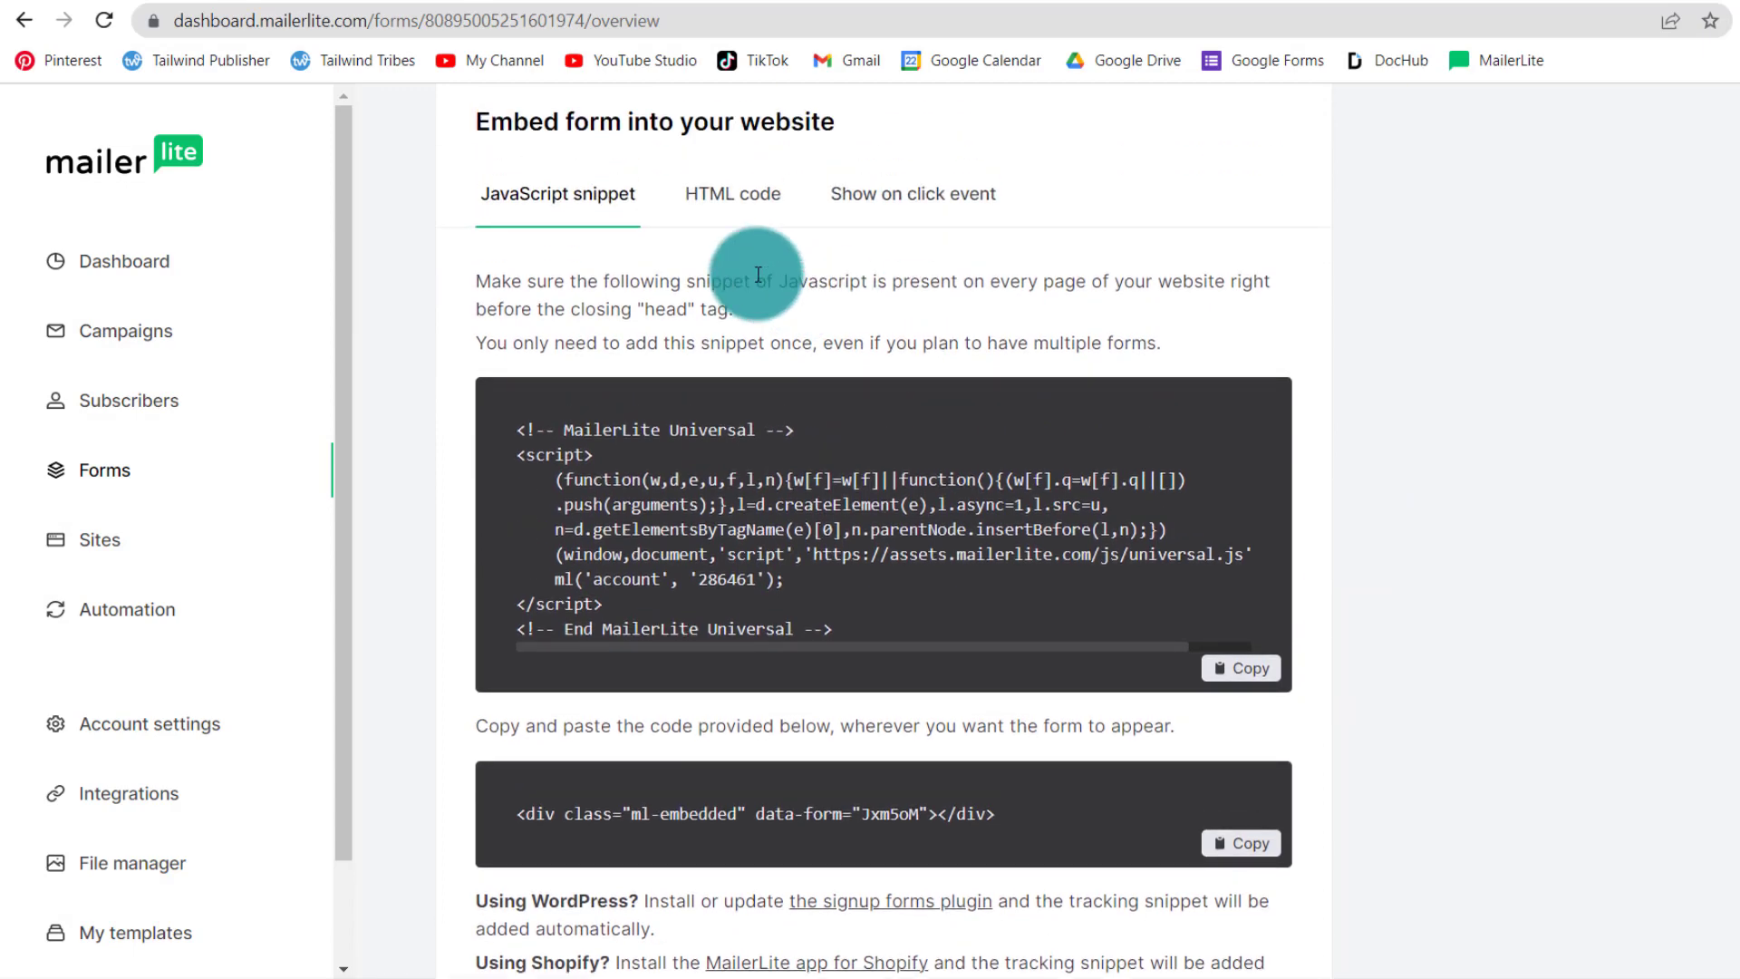
# Step: Copy the Freebie form's HTML embed code from its overview
pyautogui.click(731, 193)
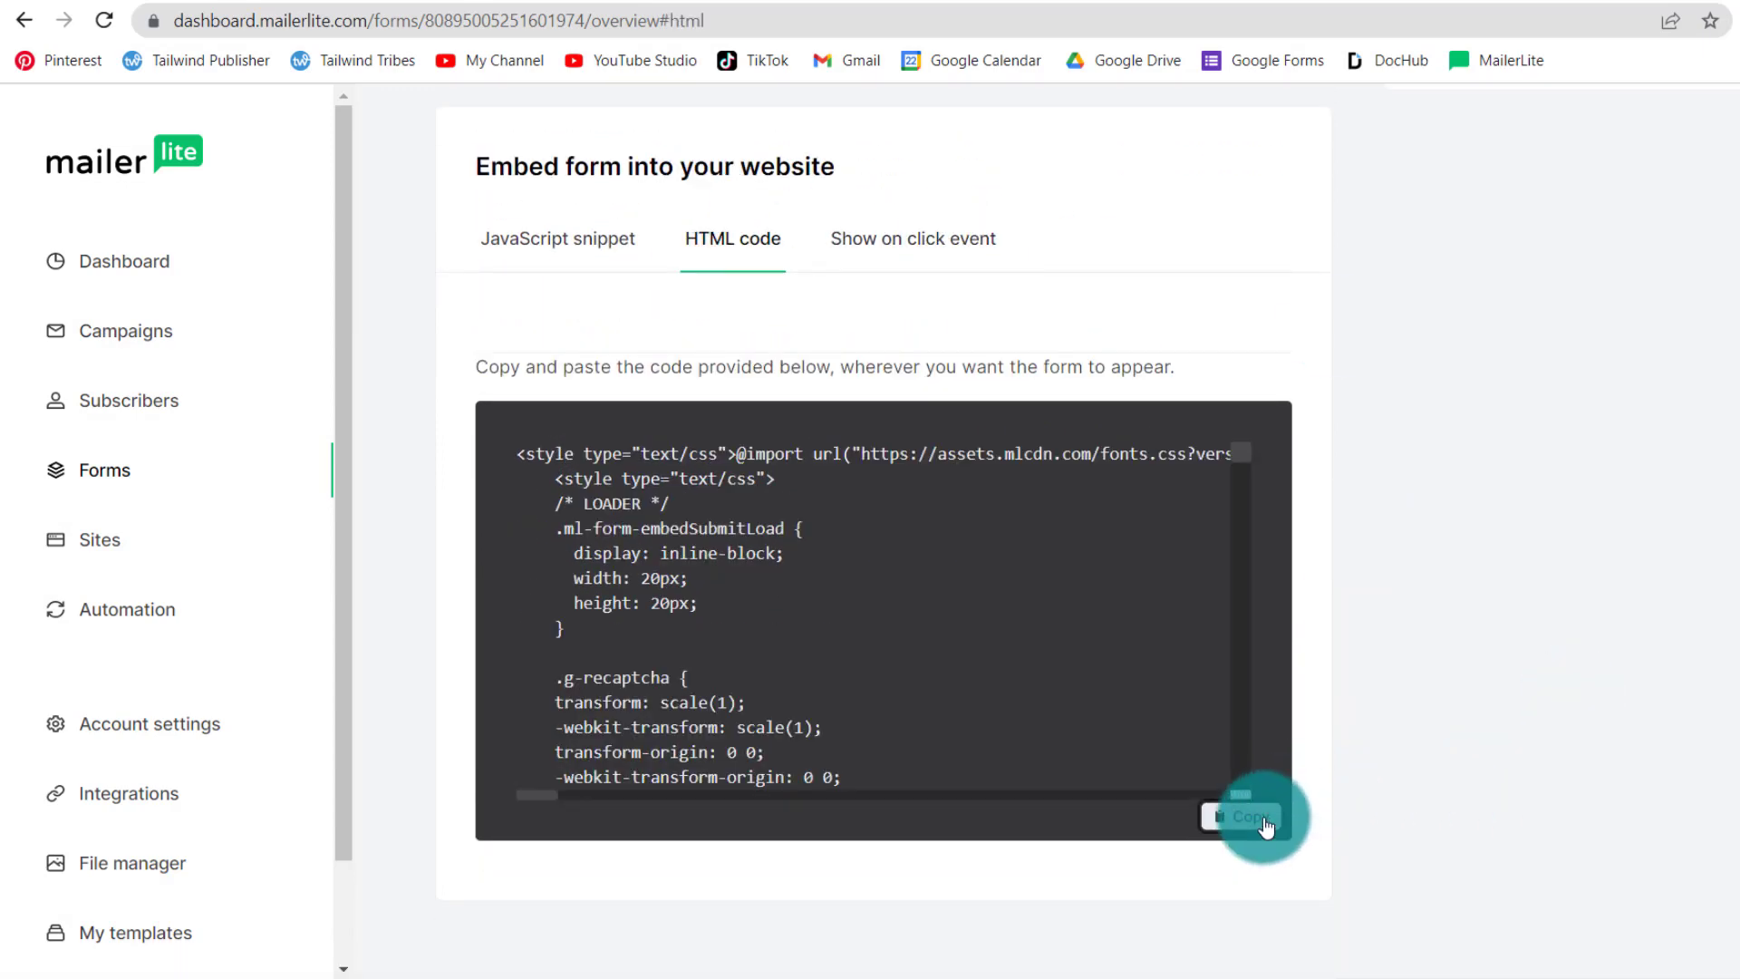
pyautogui.click(1240, 817)
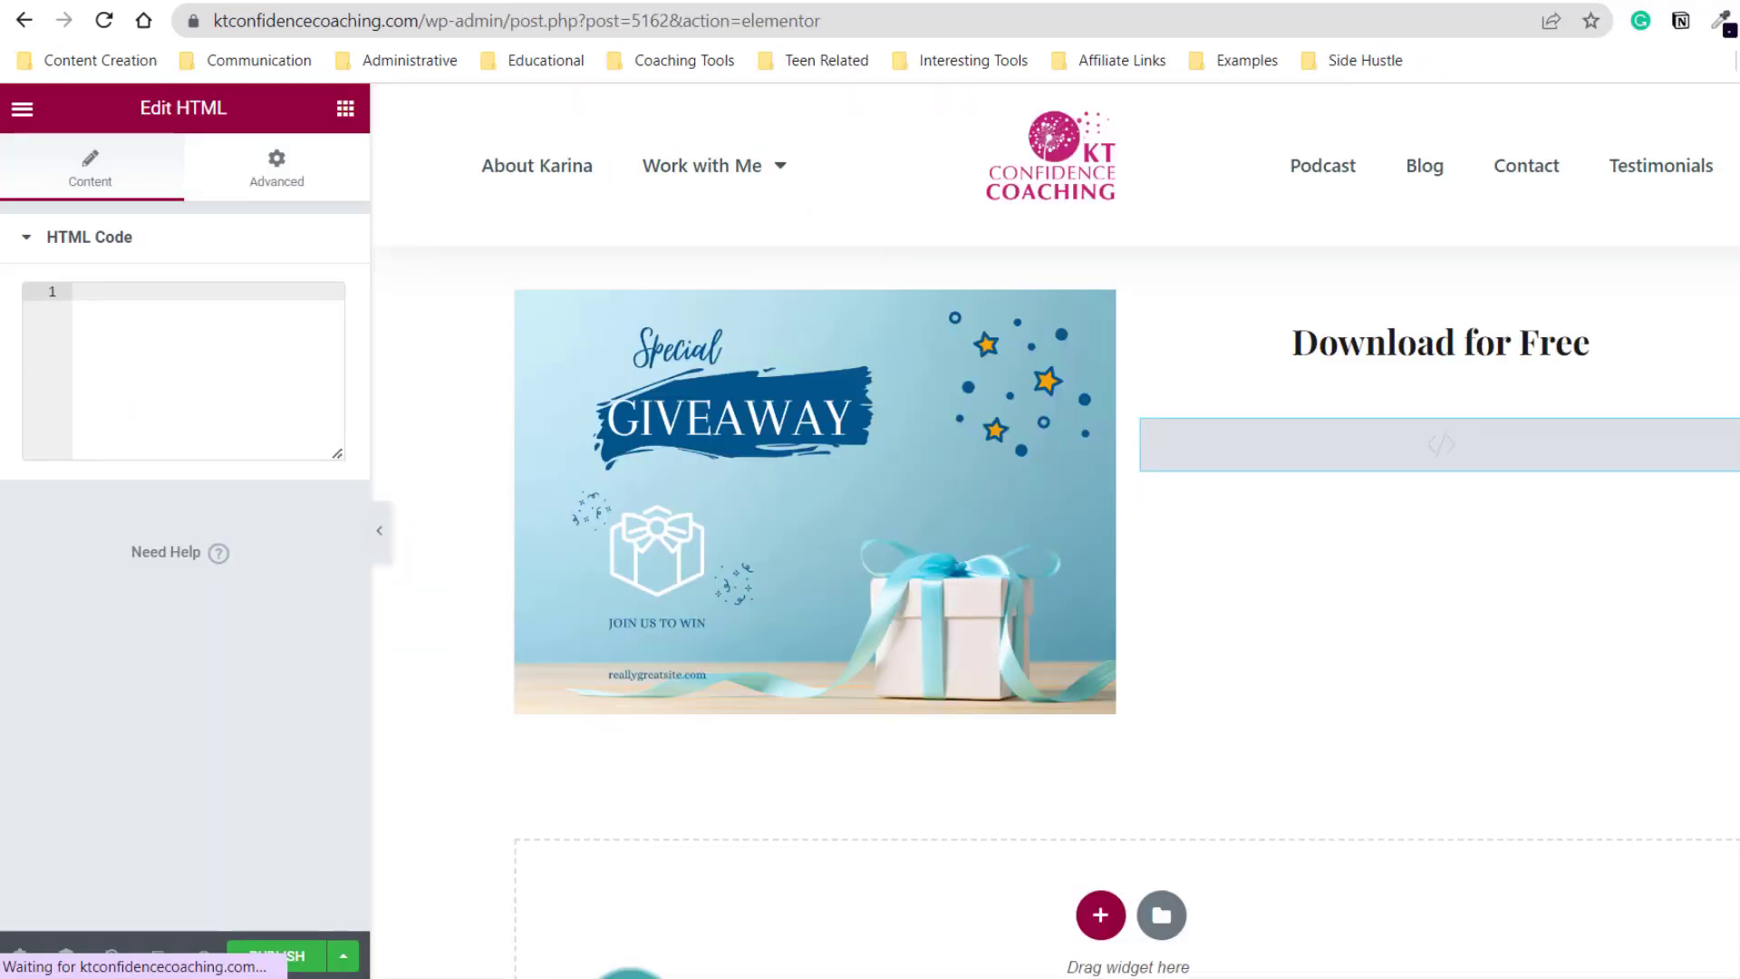
# Step: Paste the Freebie form's embed code into the HTML Code box
pyautogui.write('<style type="text/css">...')
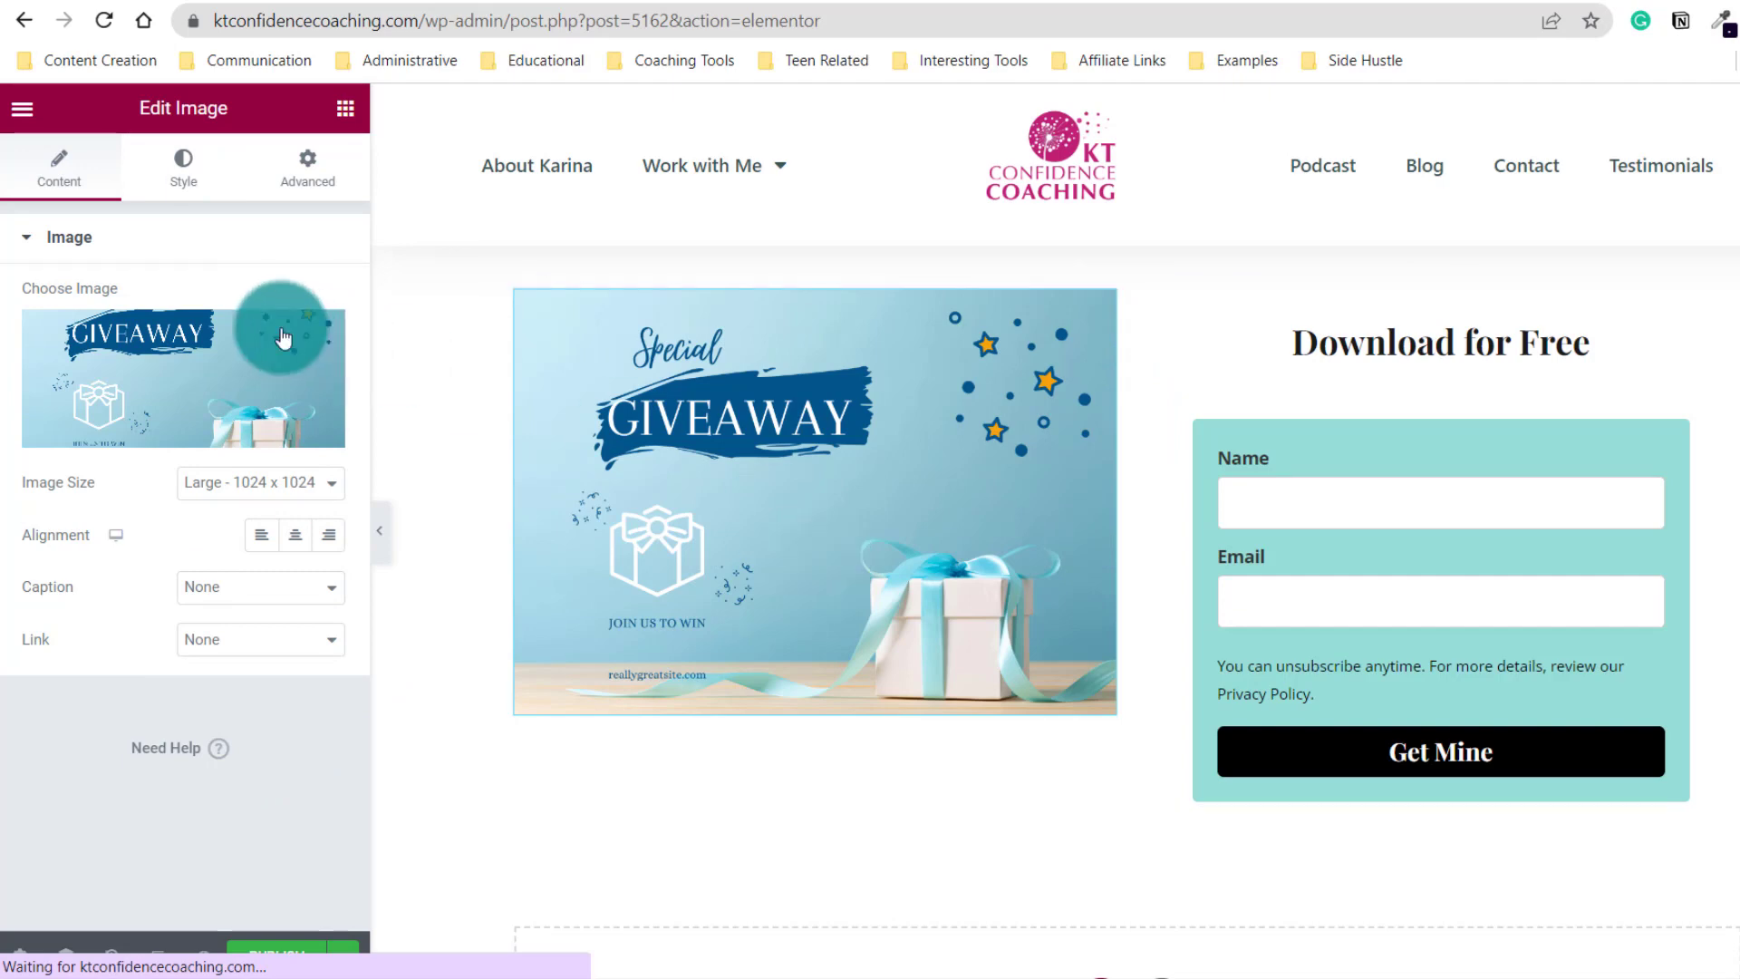
pyautogui.click(306, 167)
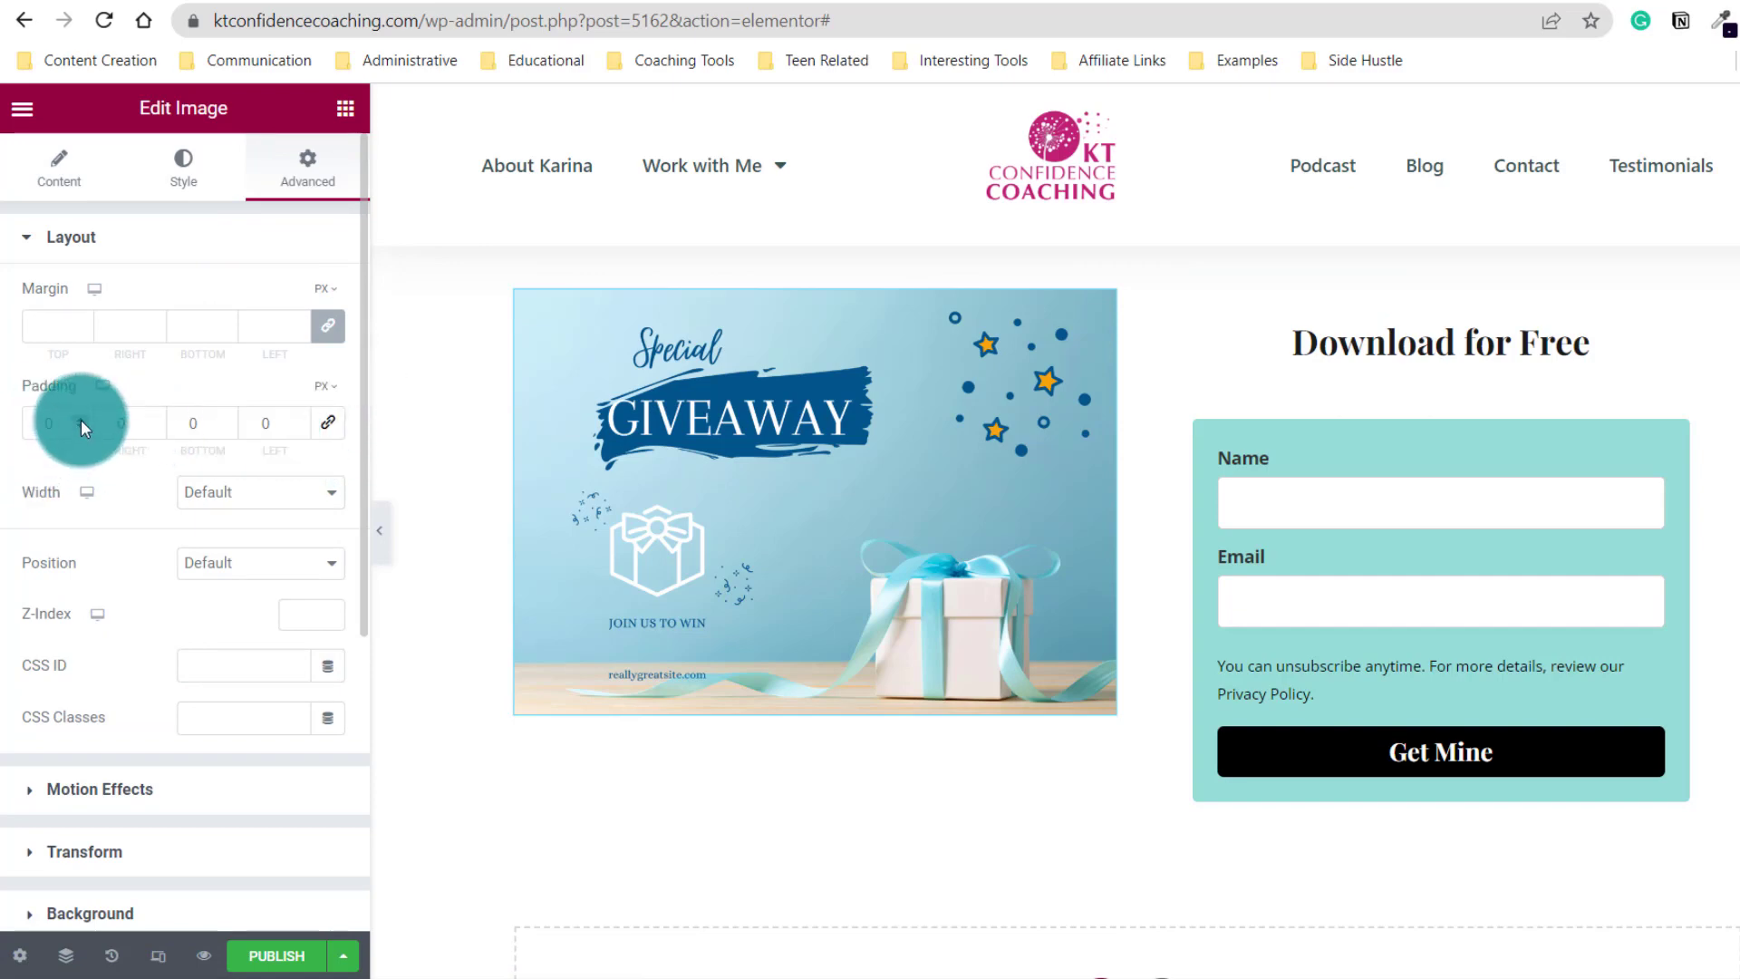
# Step: Set the giveaway image's top padding under Advanced > Layout, trying 70 then adjusting to 43
pyautogui.click(47, 422)
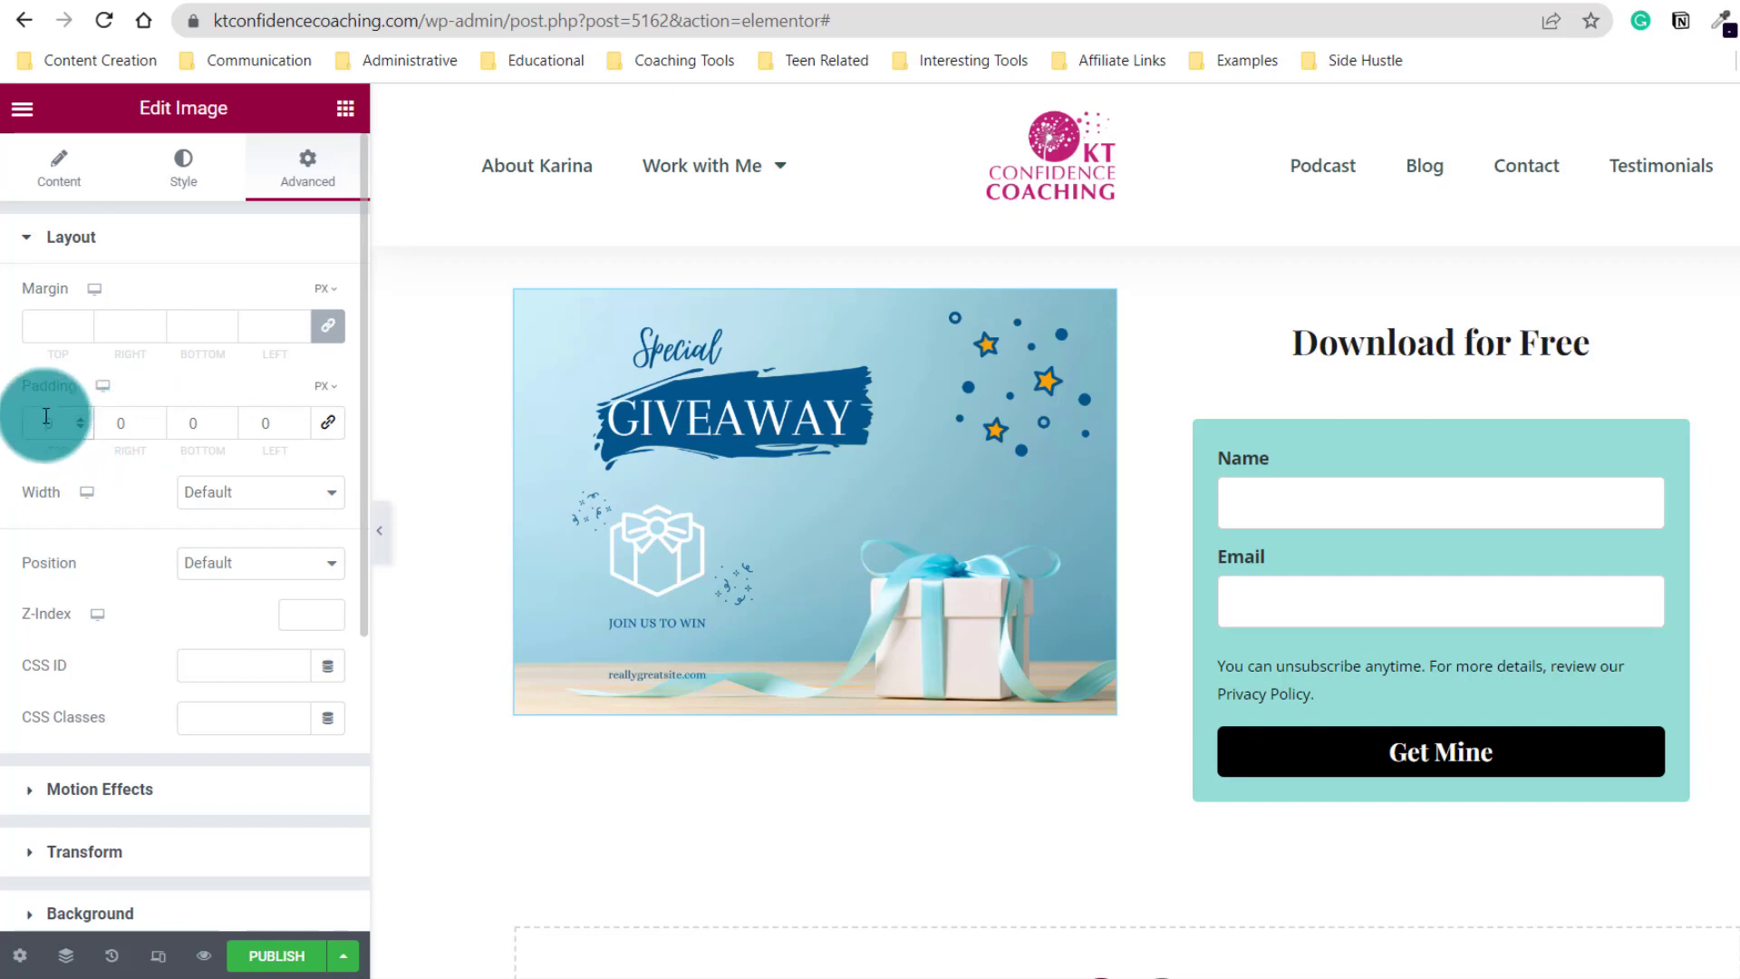
pyautogui.click(47, 422)
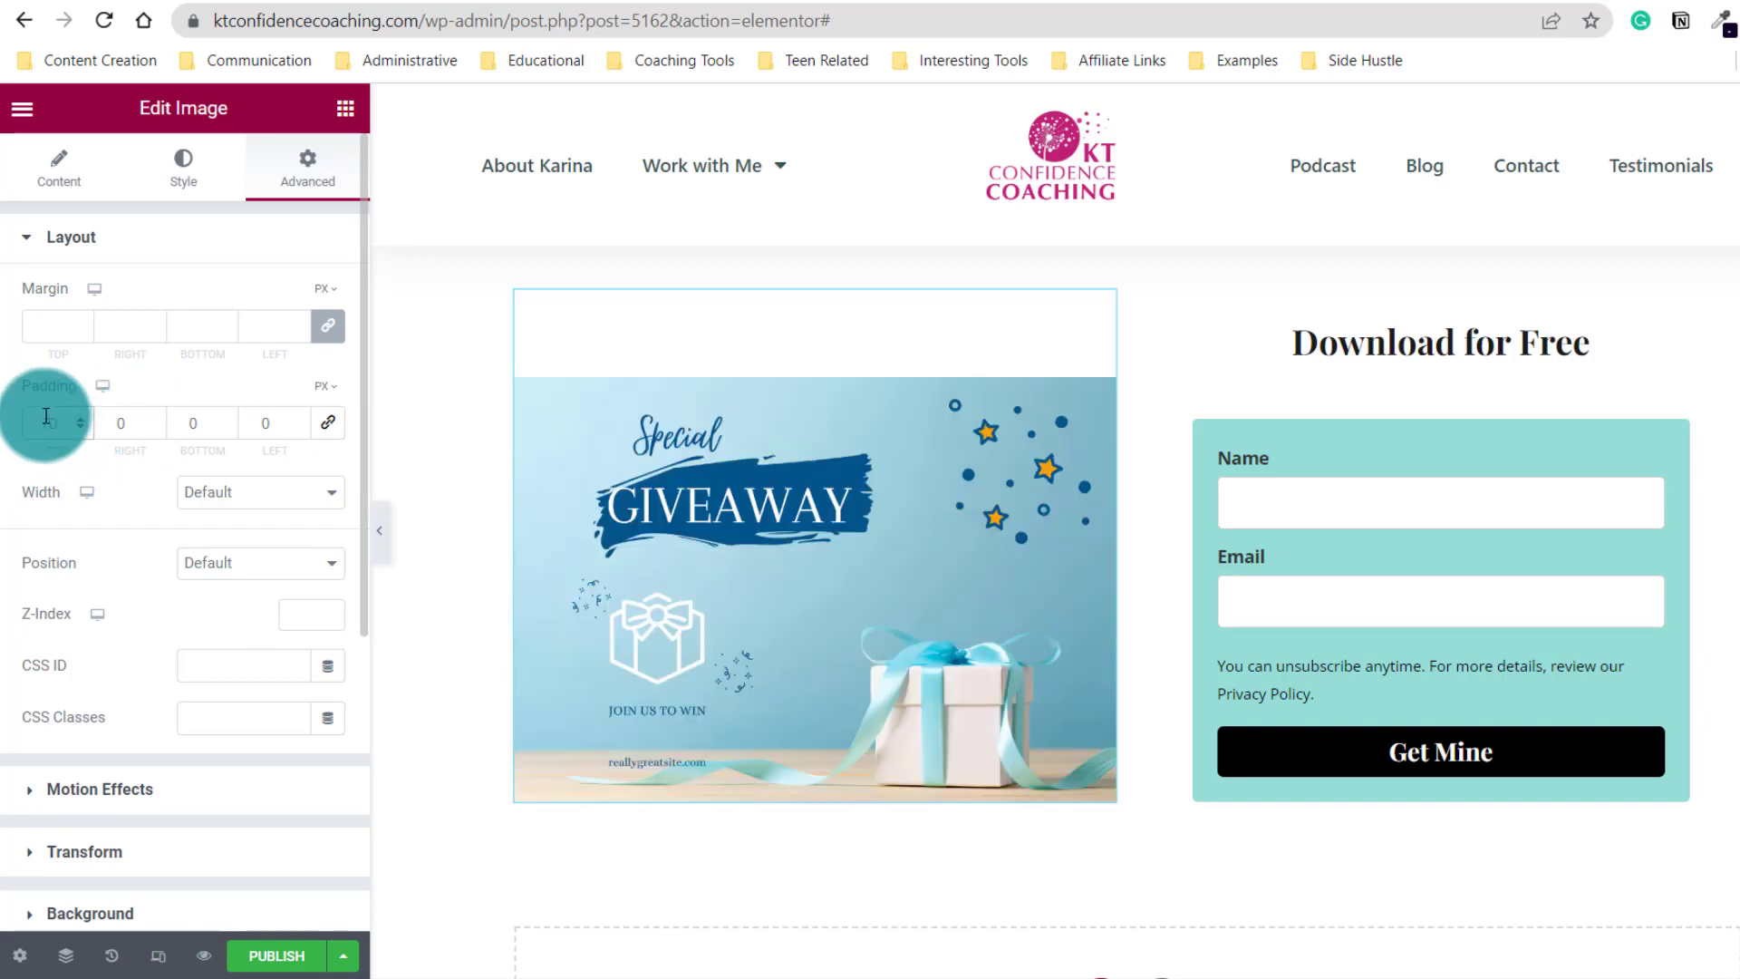
pyautogui.write('70')
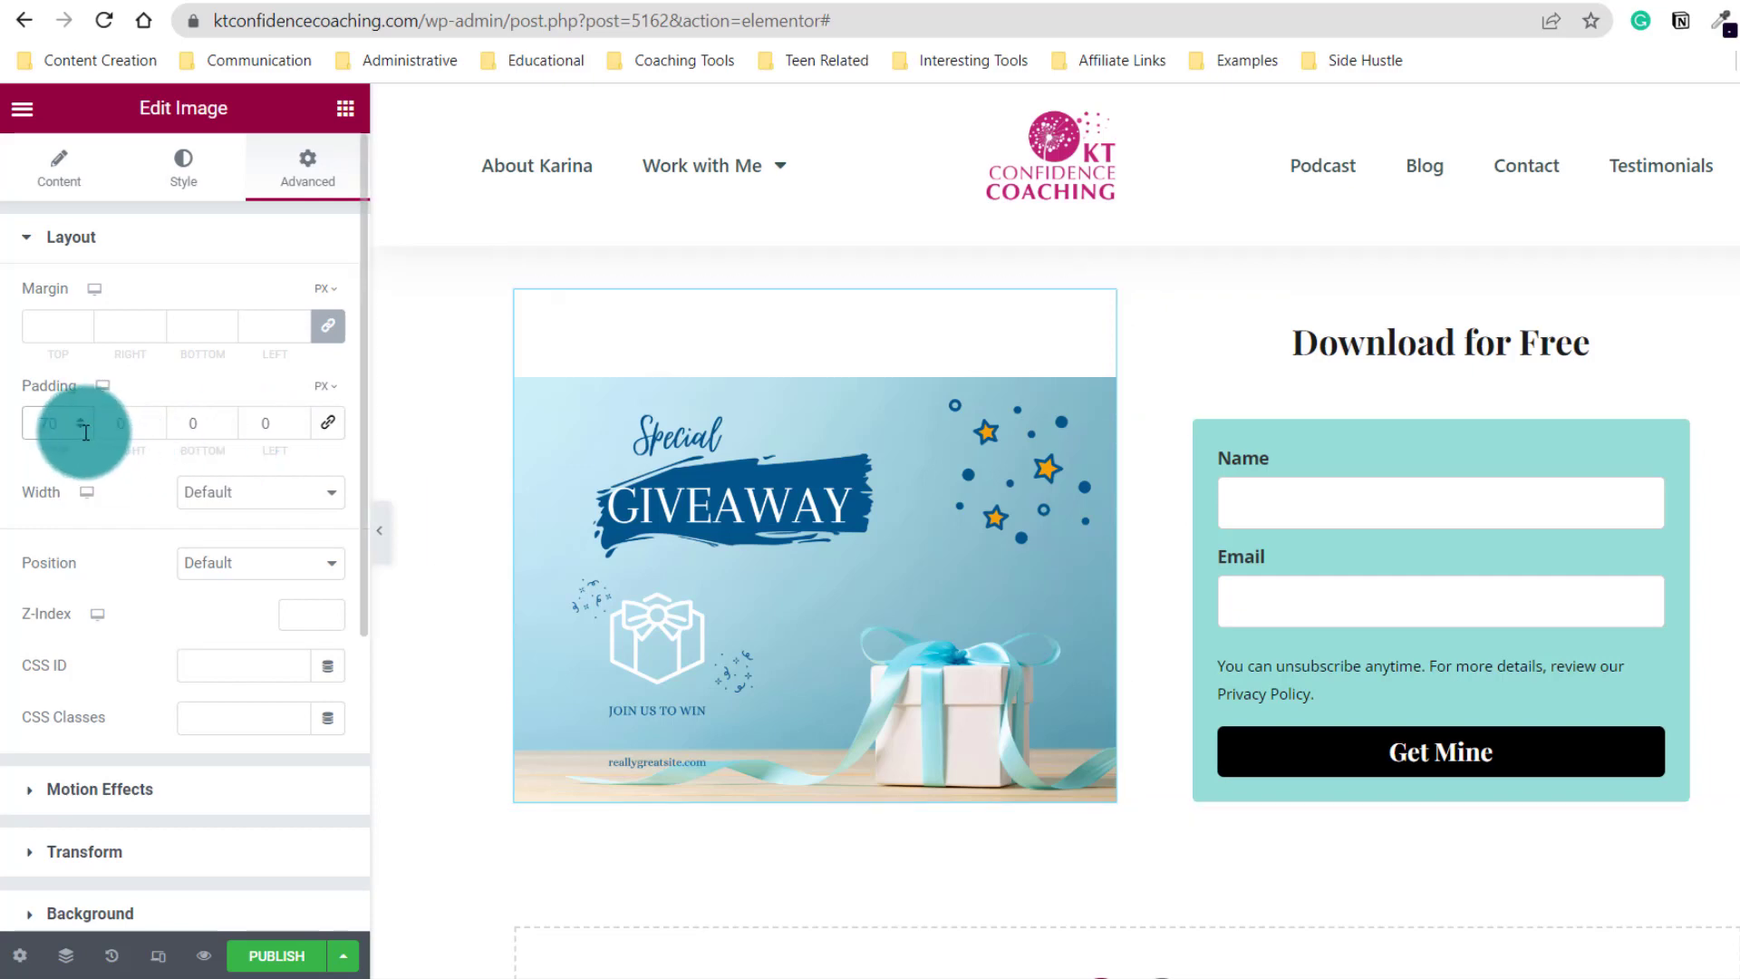
pyautogui.click(92, 426)
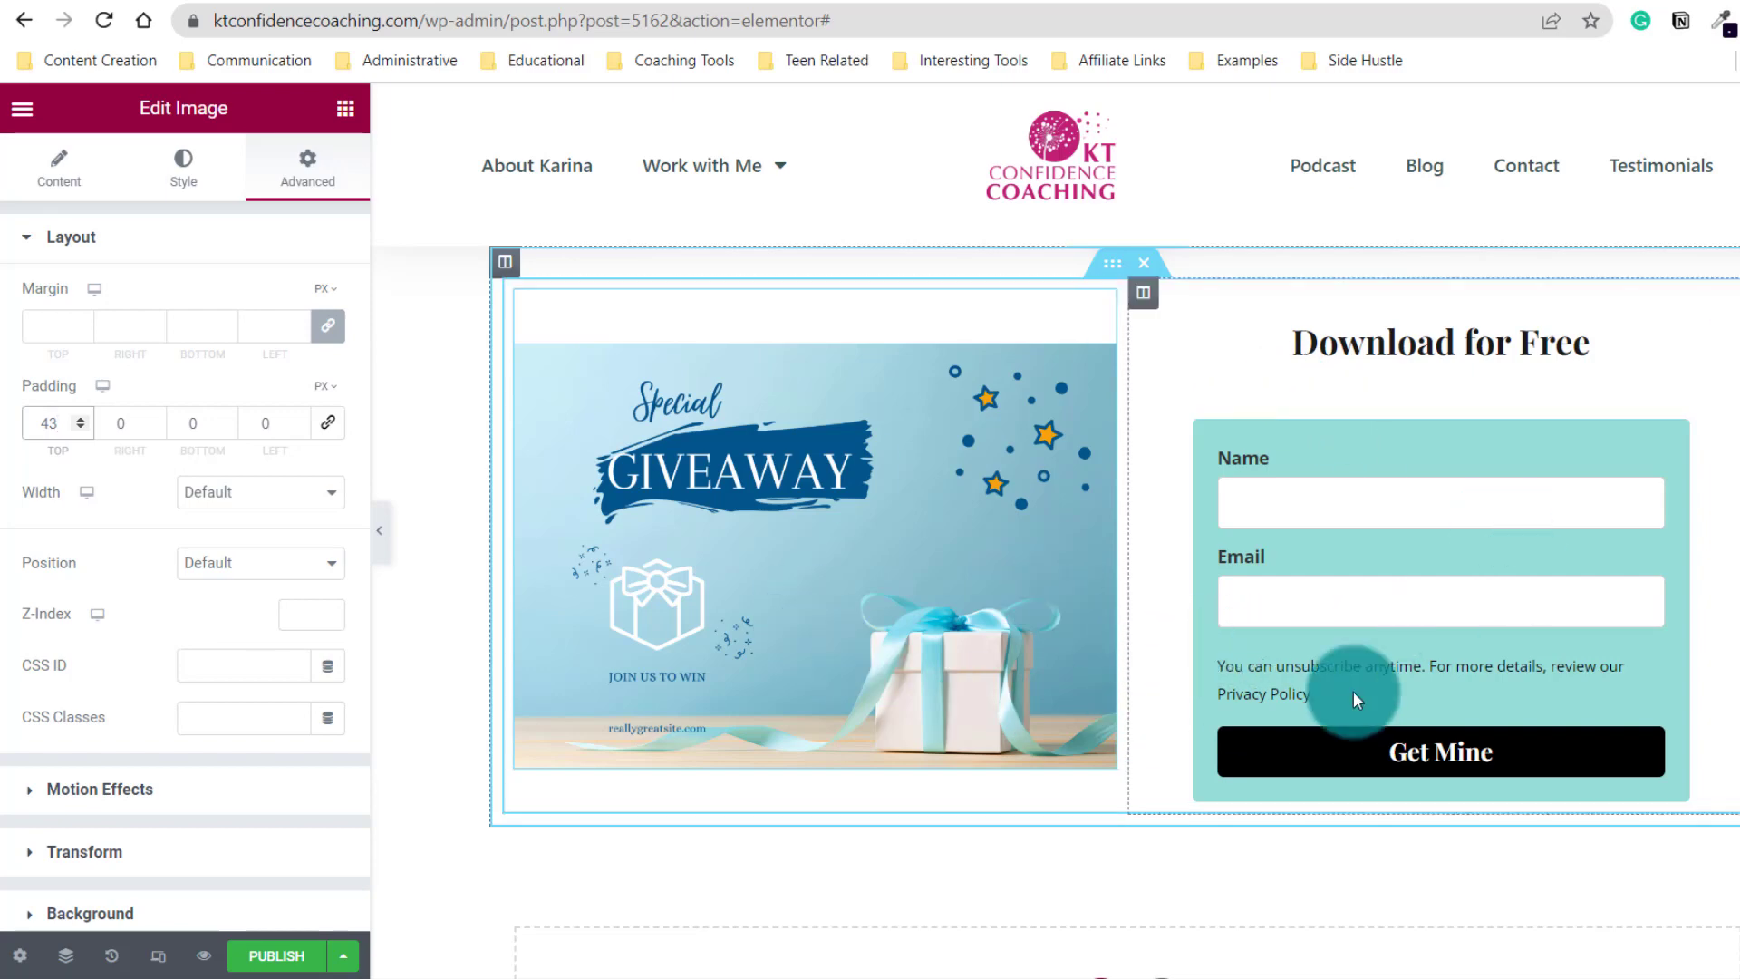
pyautogui.moveTo(1564, 571)
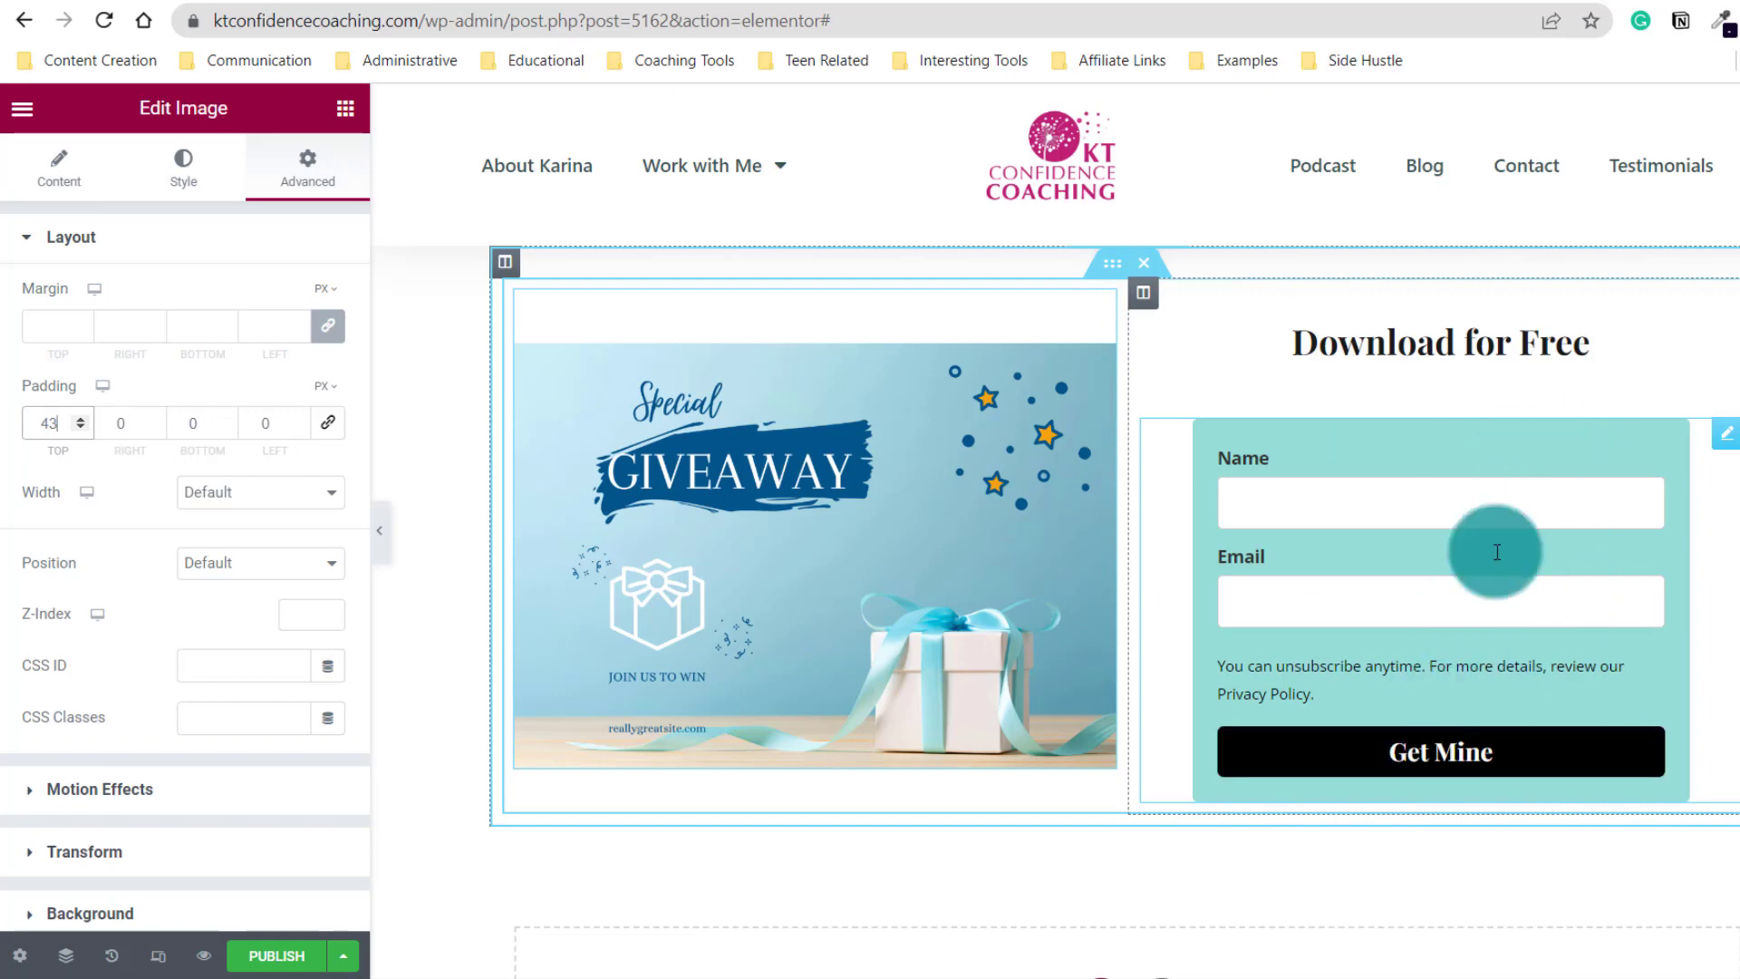
pyautogui.moveTo(1557, 569)
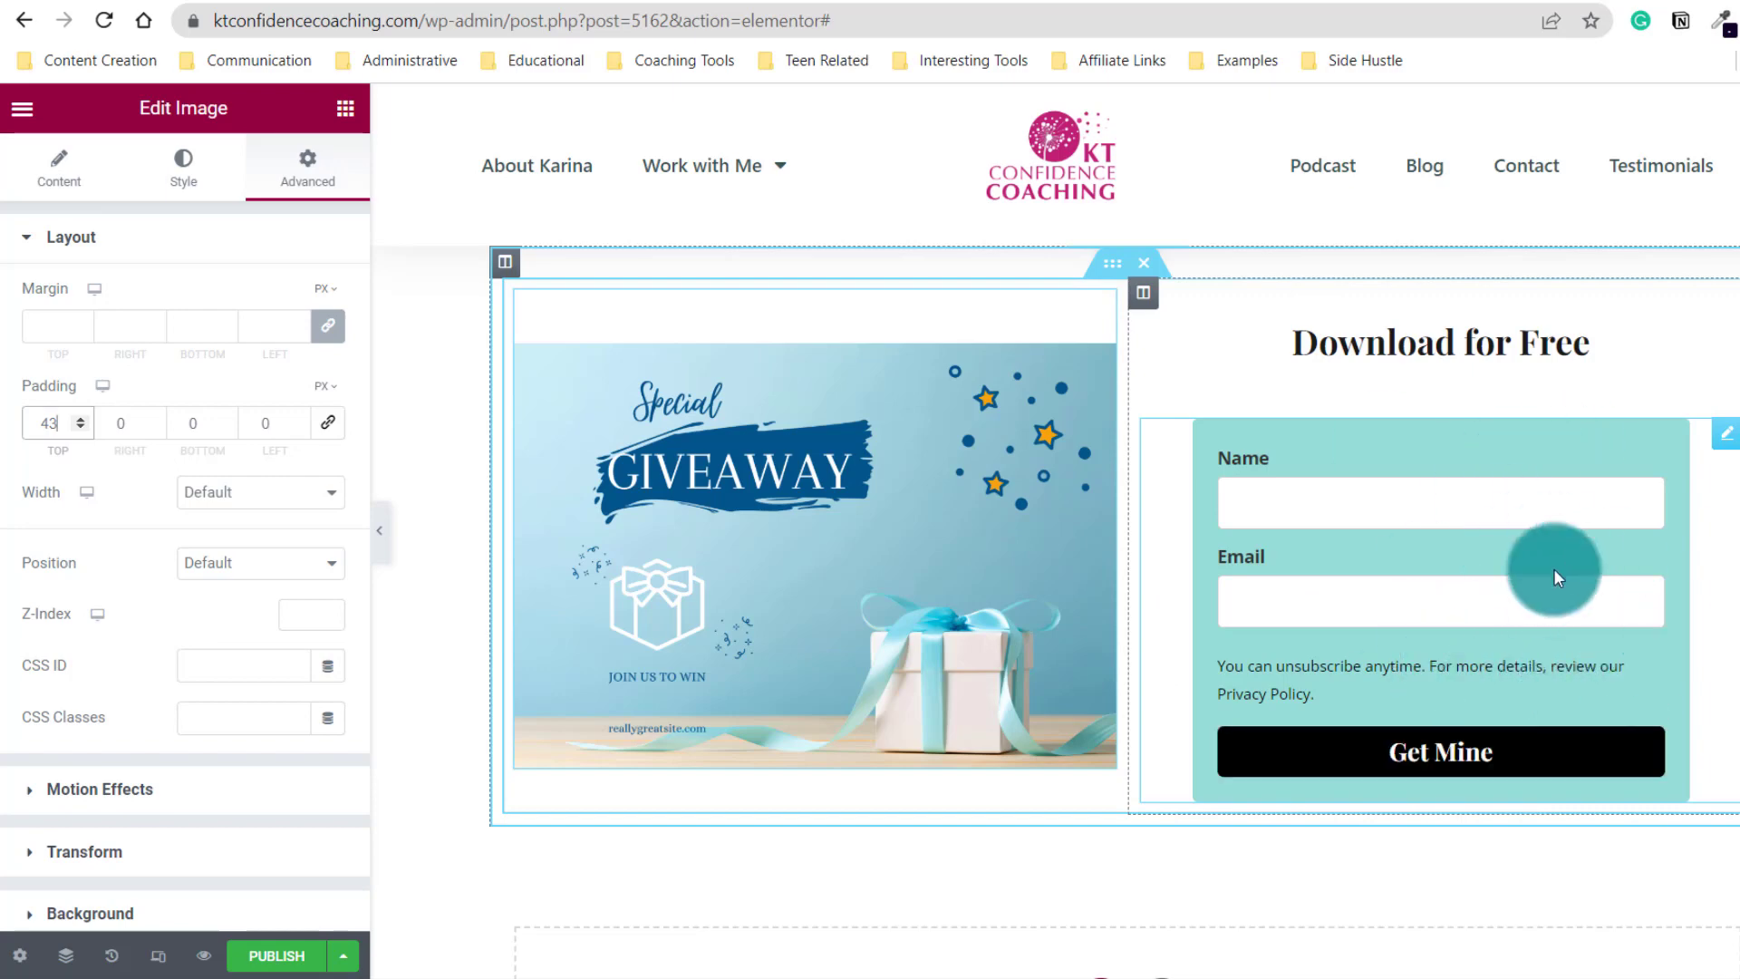